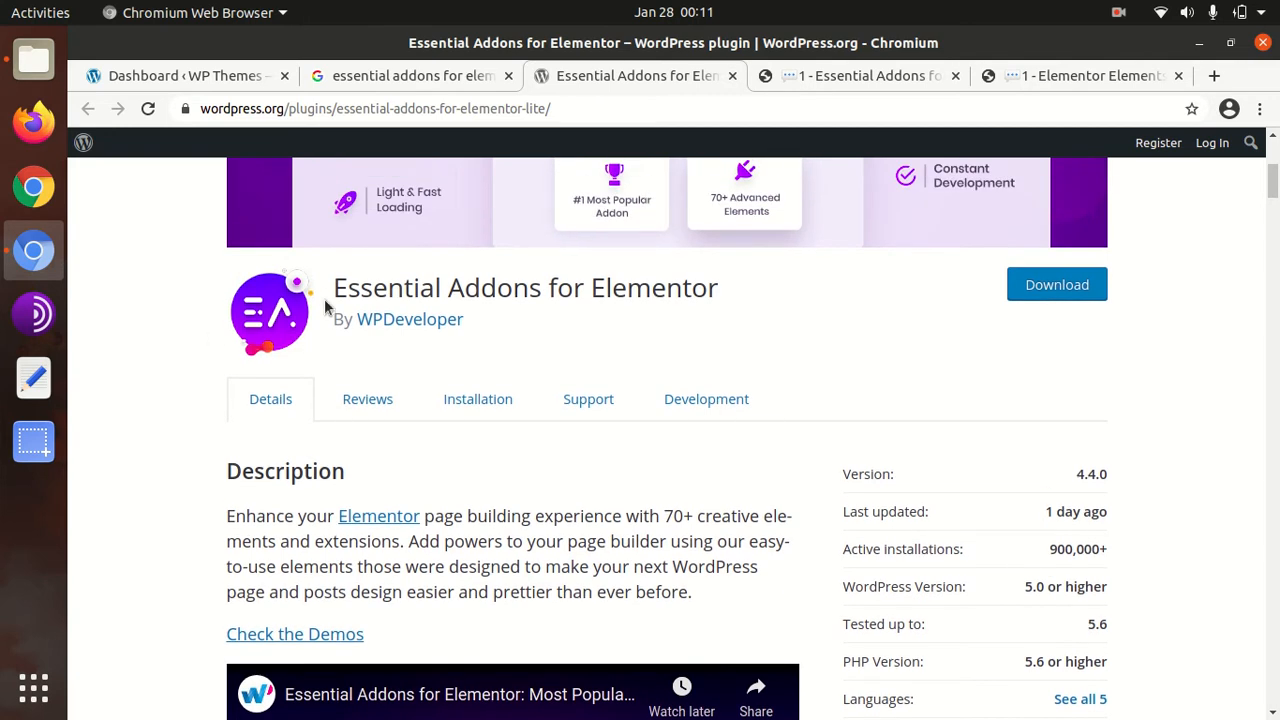
Dismiss the live chat popup on the Essential Addons demos page and return to the WordPress dashboard tab.
double_click(430, 288)
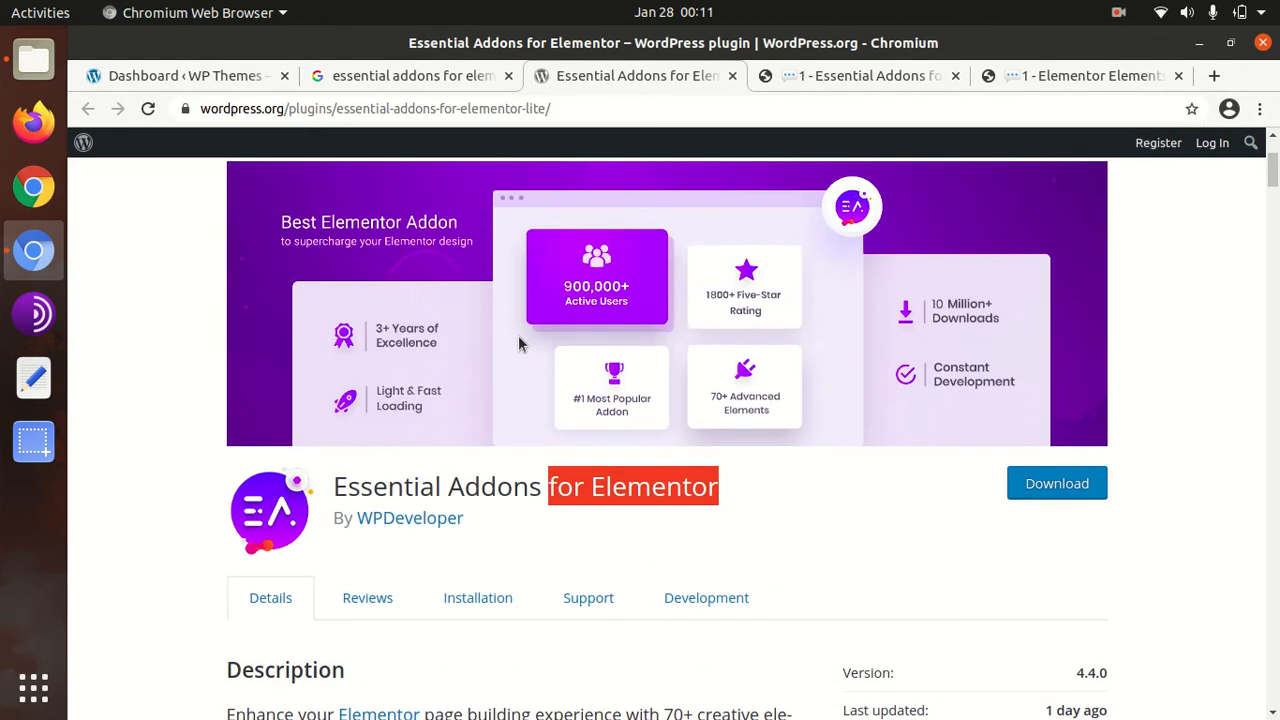
click(858, 76)
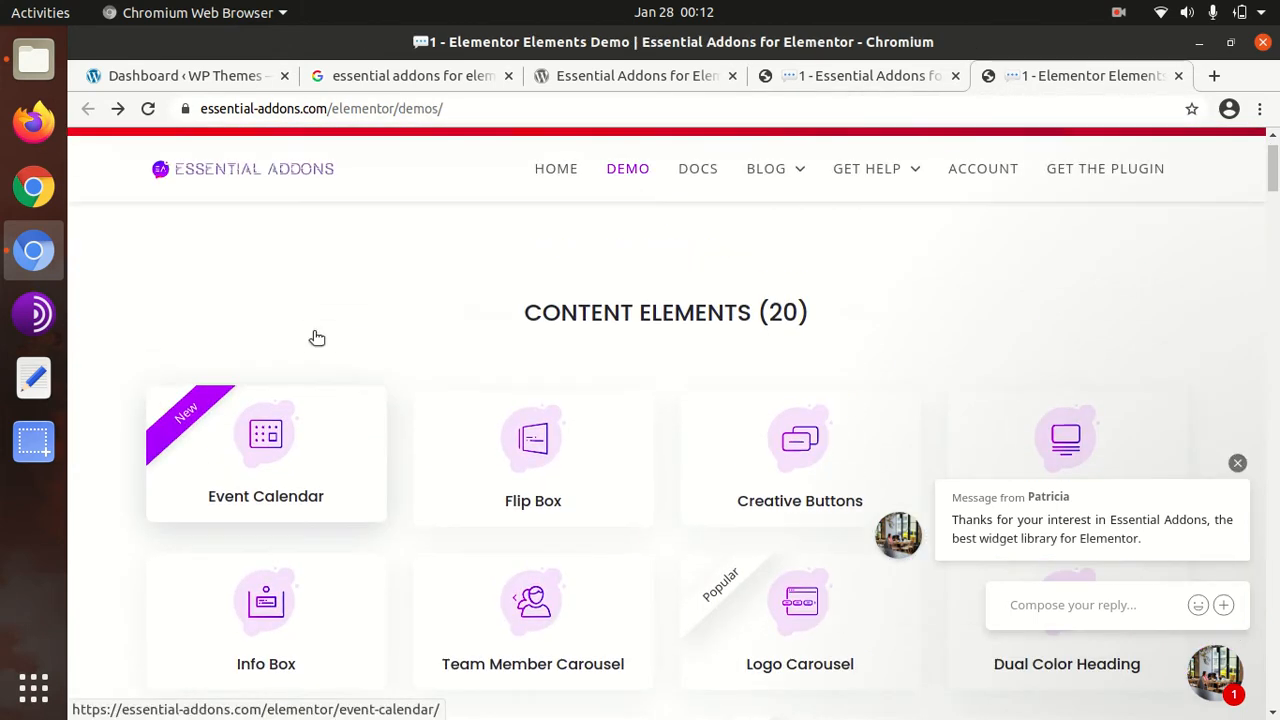
scroll(down, 3)
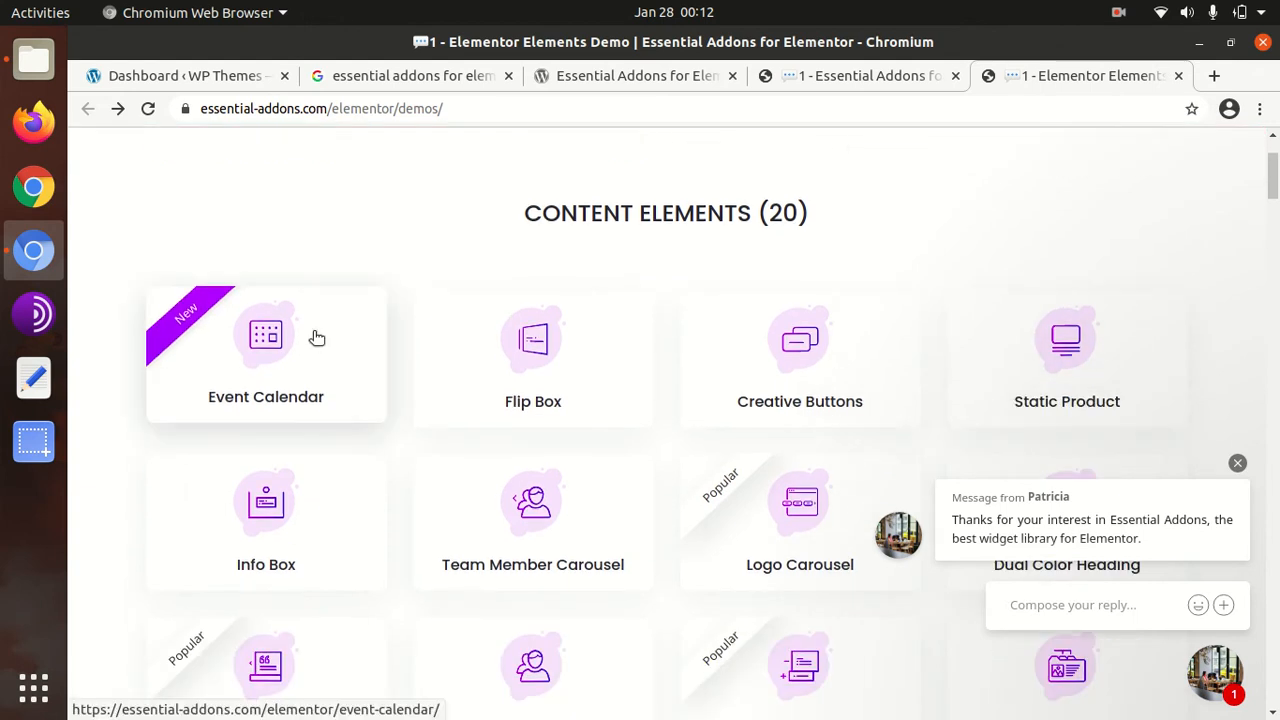
mouse_move(232, 324)
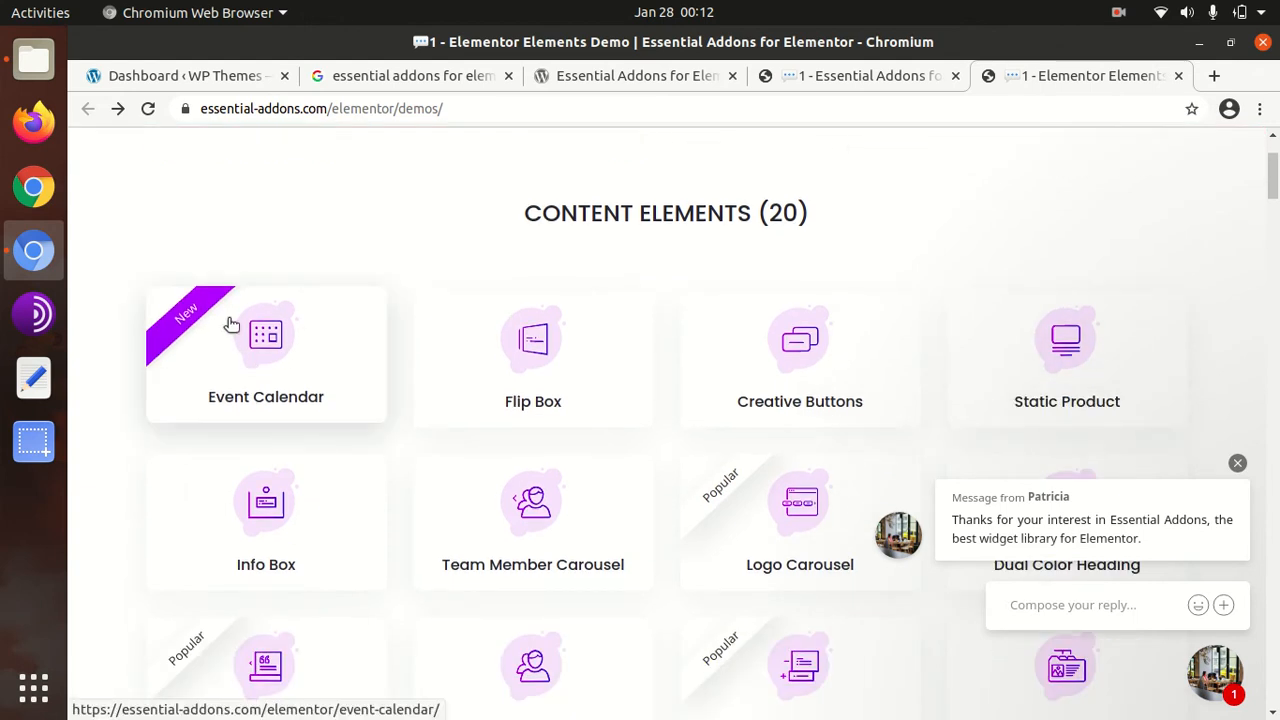
click(1236, 462)
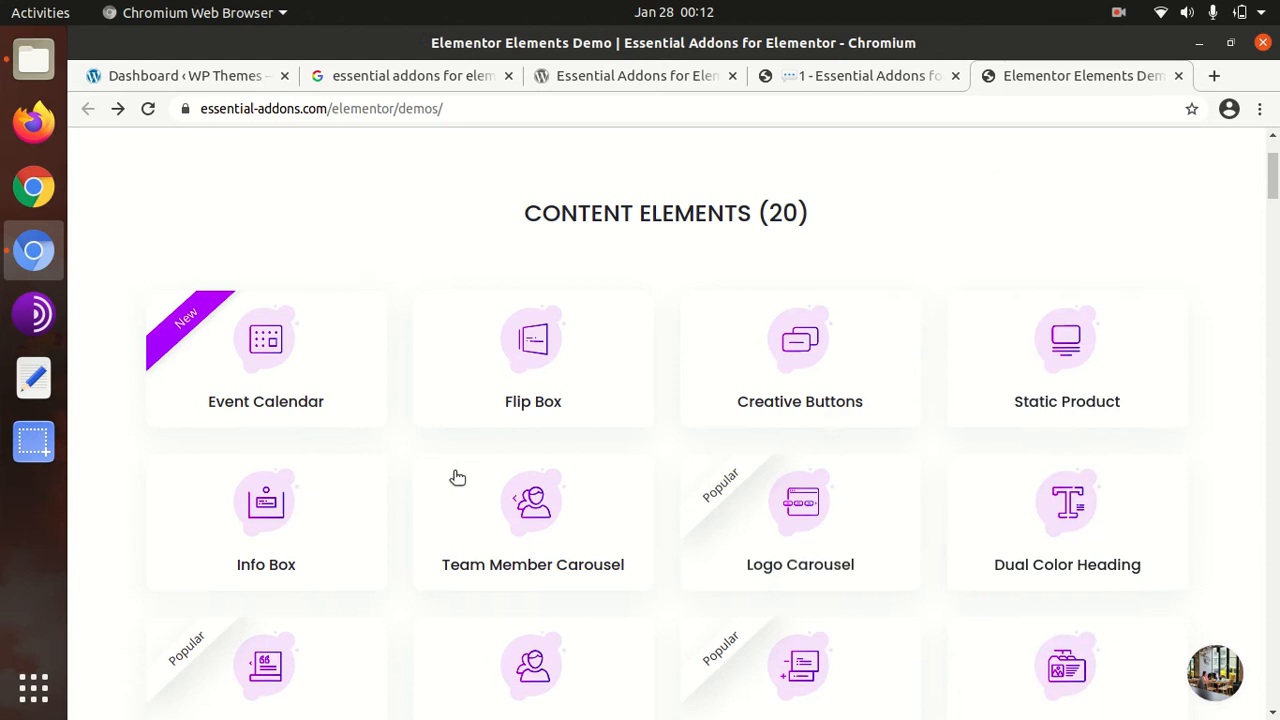
scroll(down, 3)
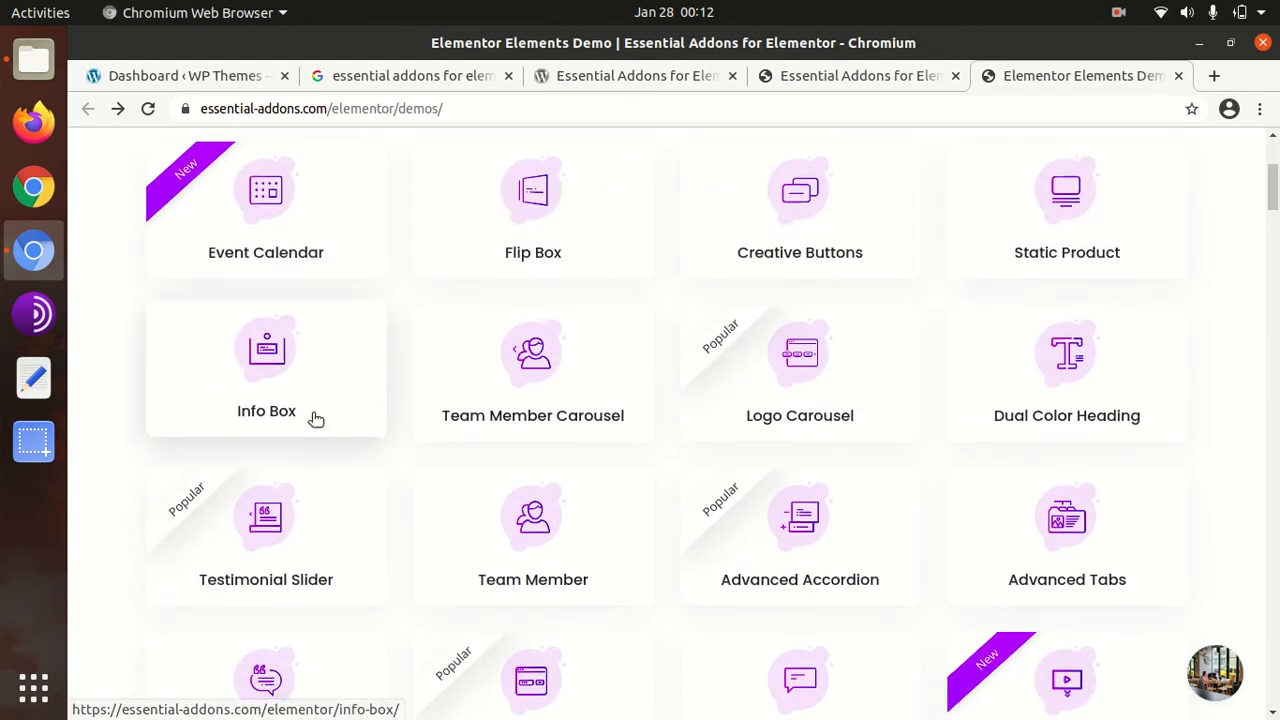
mouse_move(260, 278)
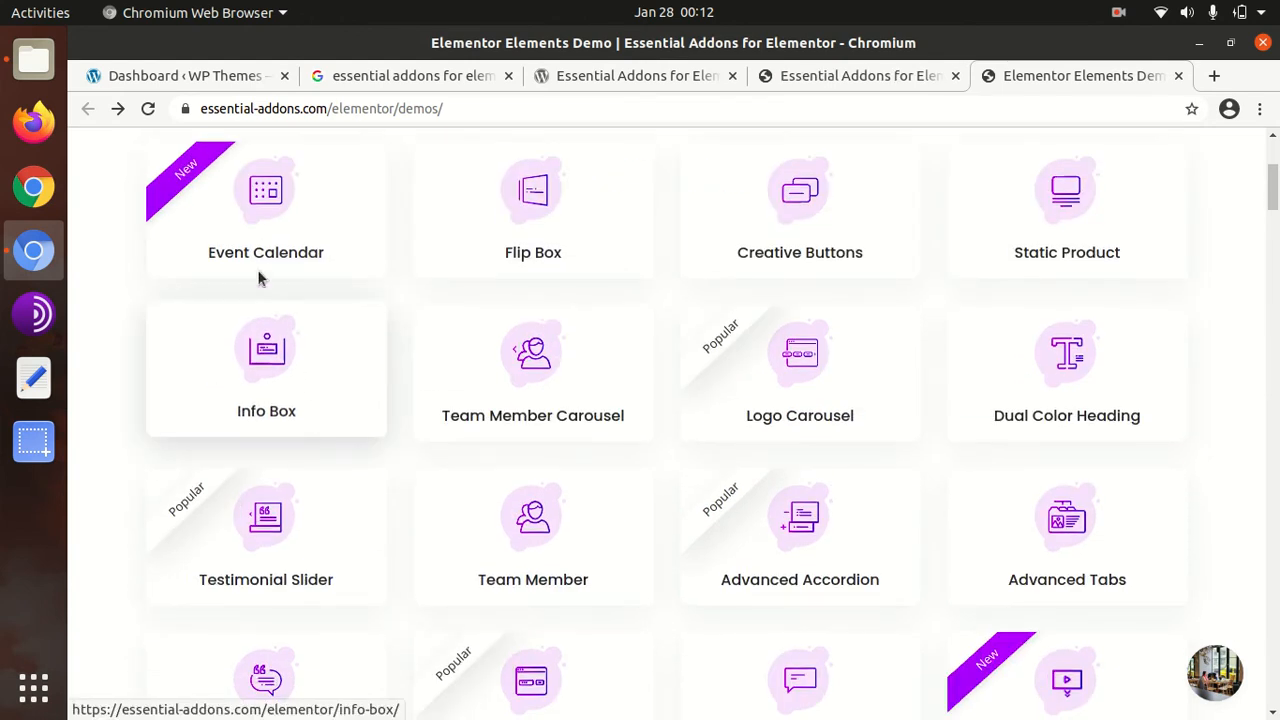
mouse_move(252, 266)
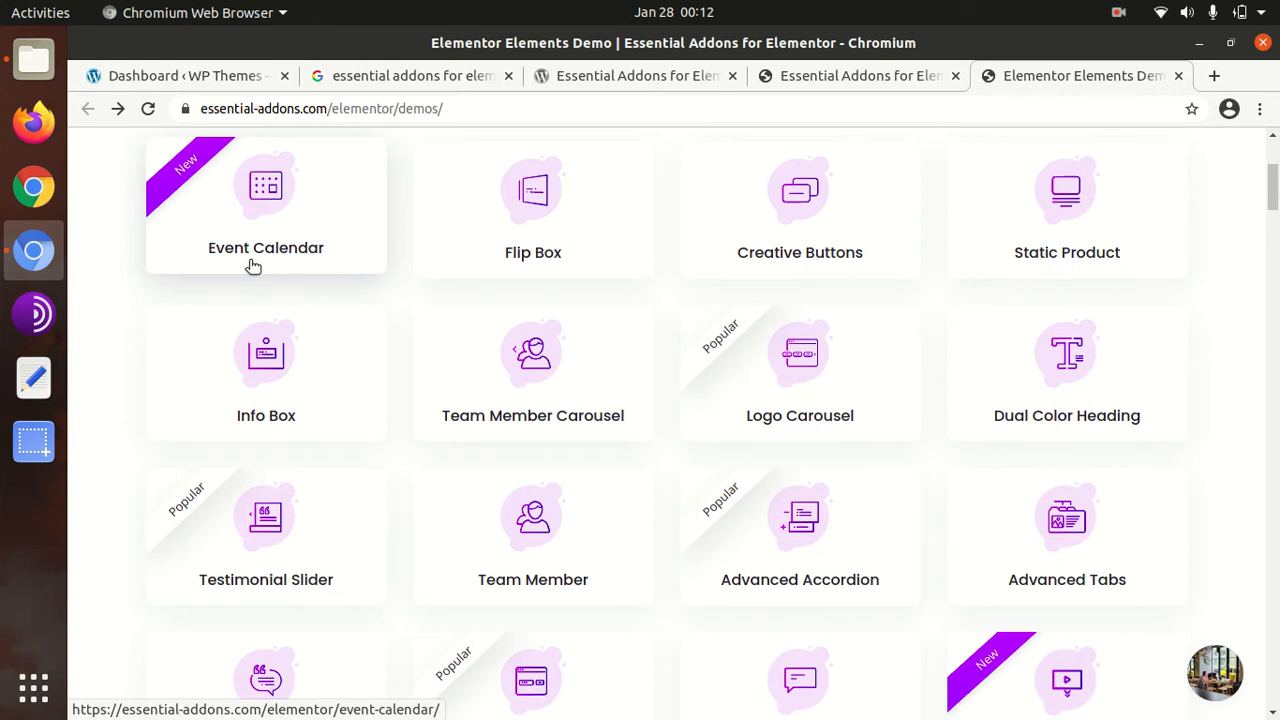
mouse_move(276, 264)
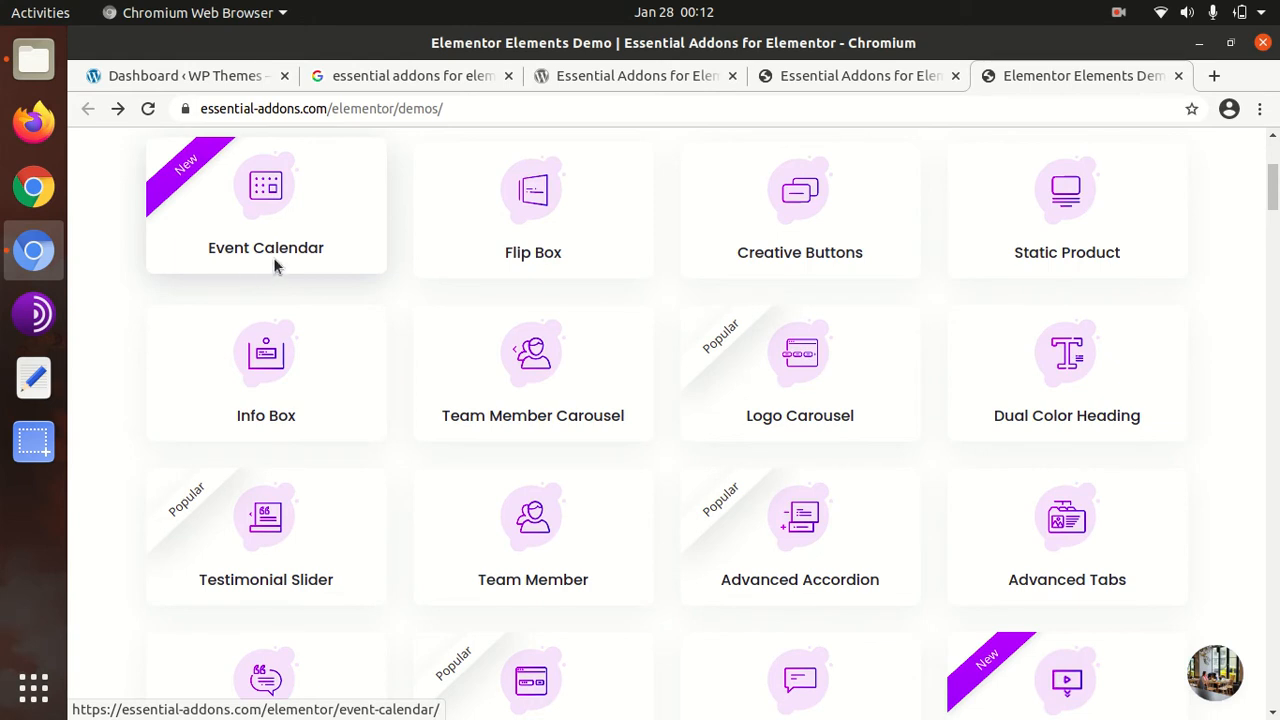
mouse_move(838, 256)
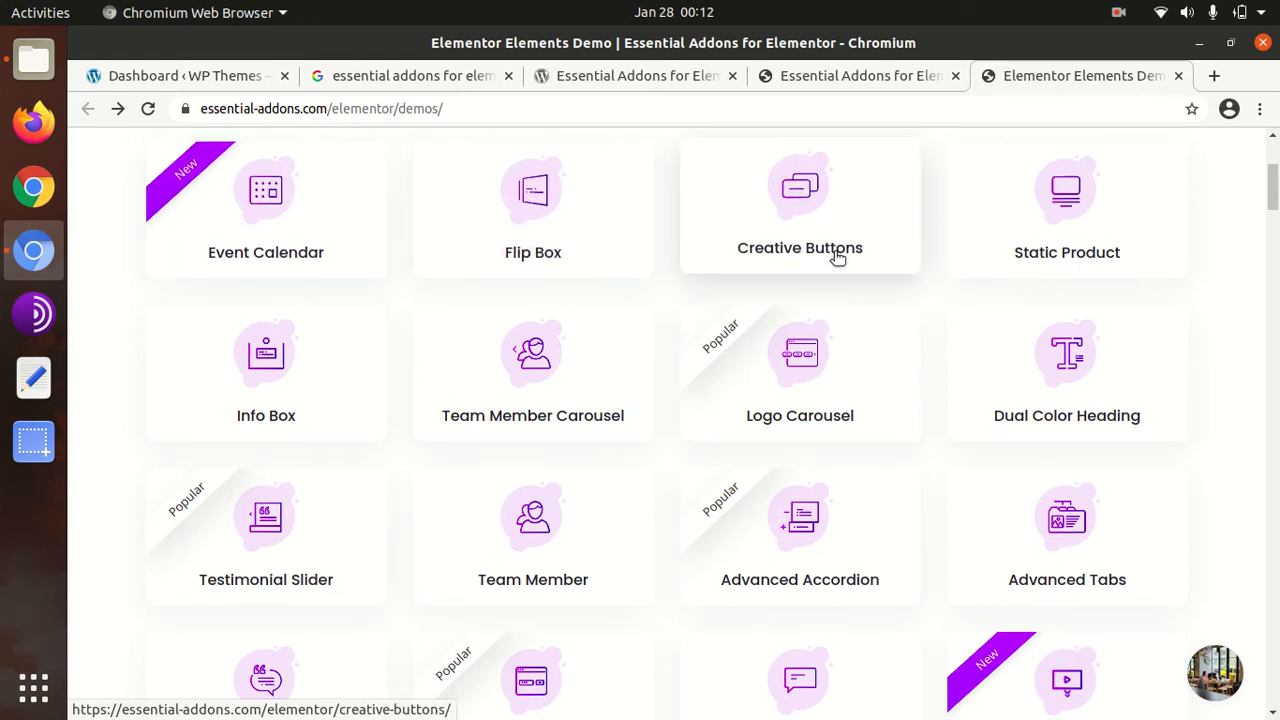
mouse_move(220, 100)
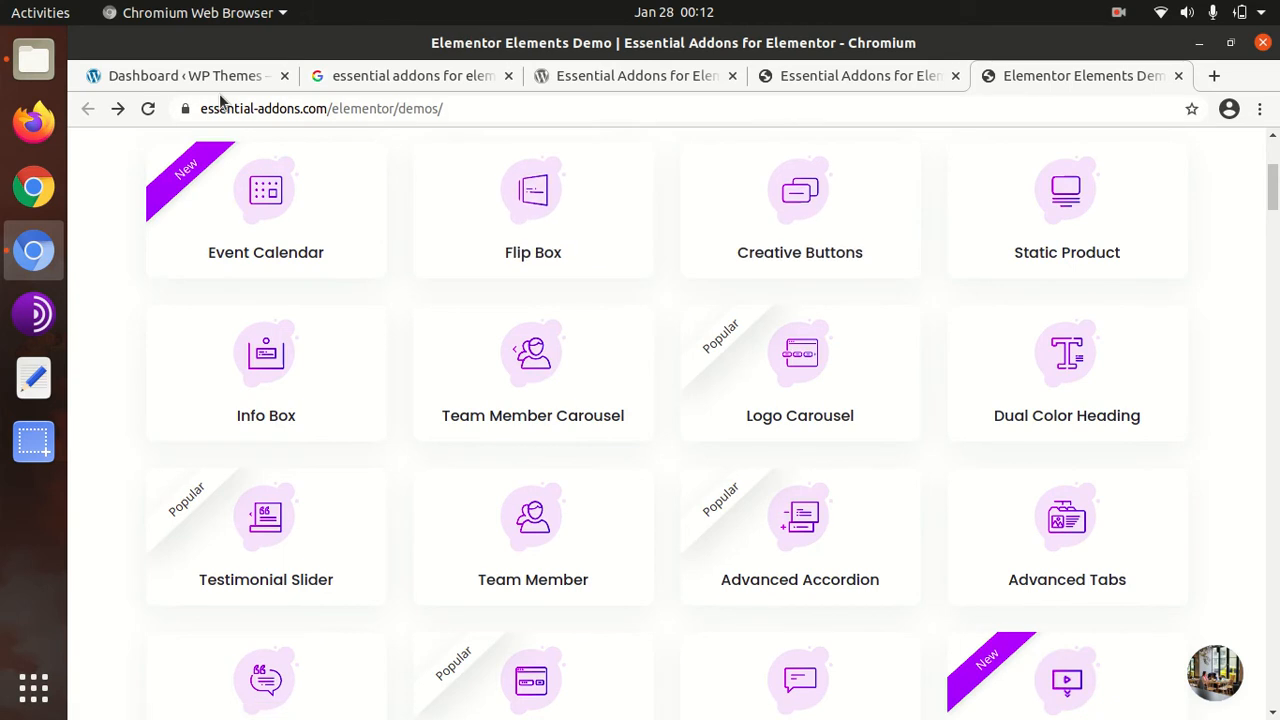
click(184, 76)
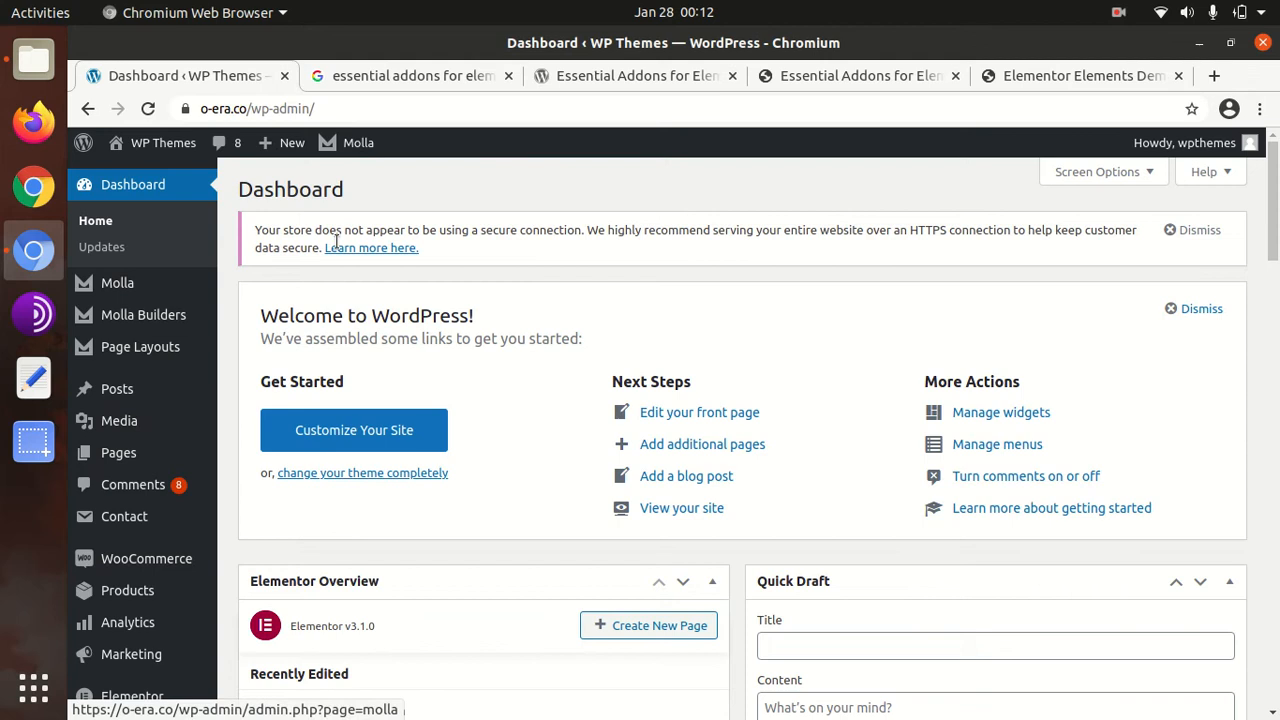
Open the Molla storefront via Visit Site in a new tab, then return to the admin dashboard.
scroll(down, 3)
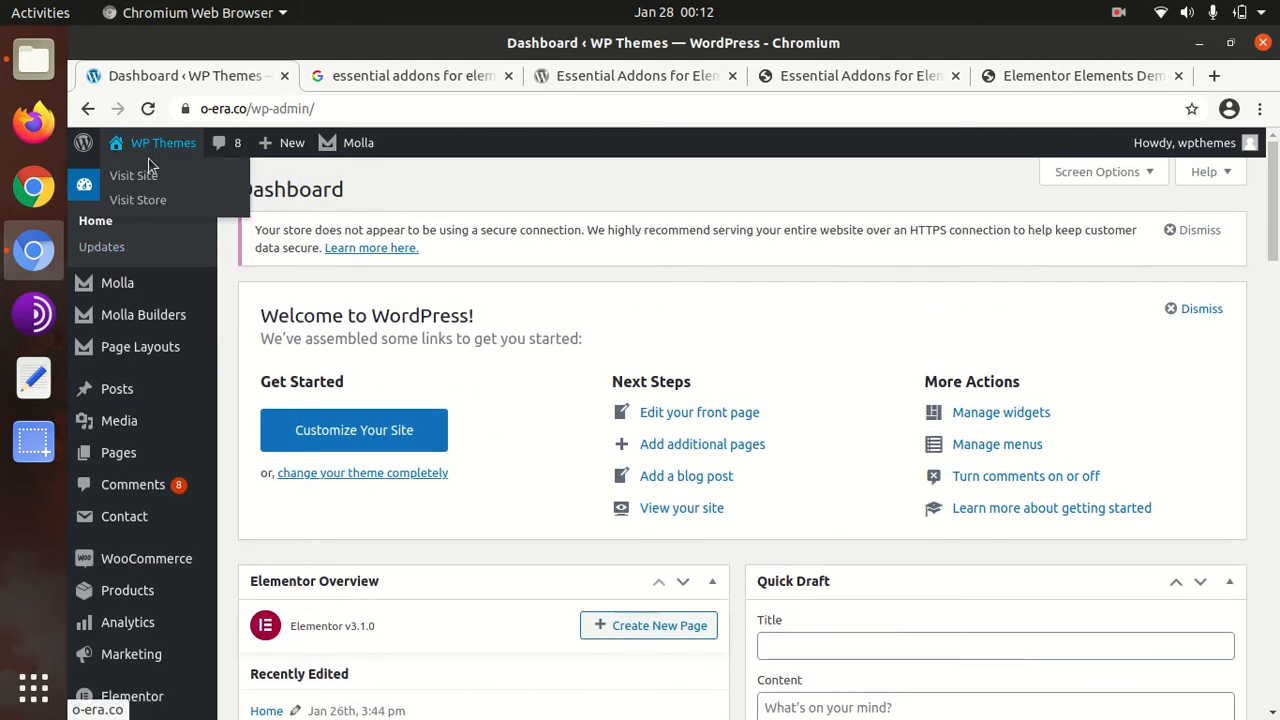
mouse_move(136, 200)
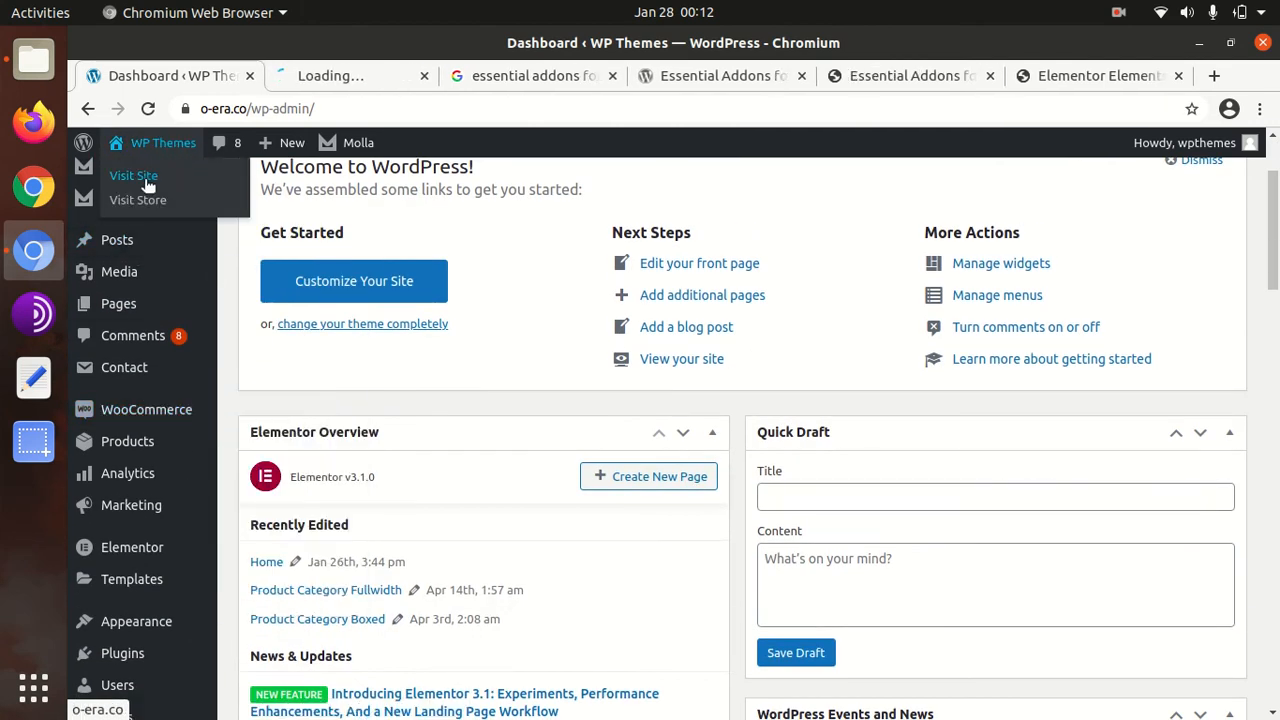
click(132, 176)
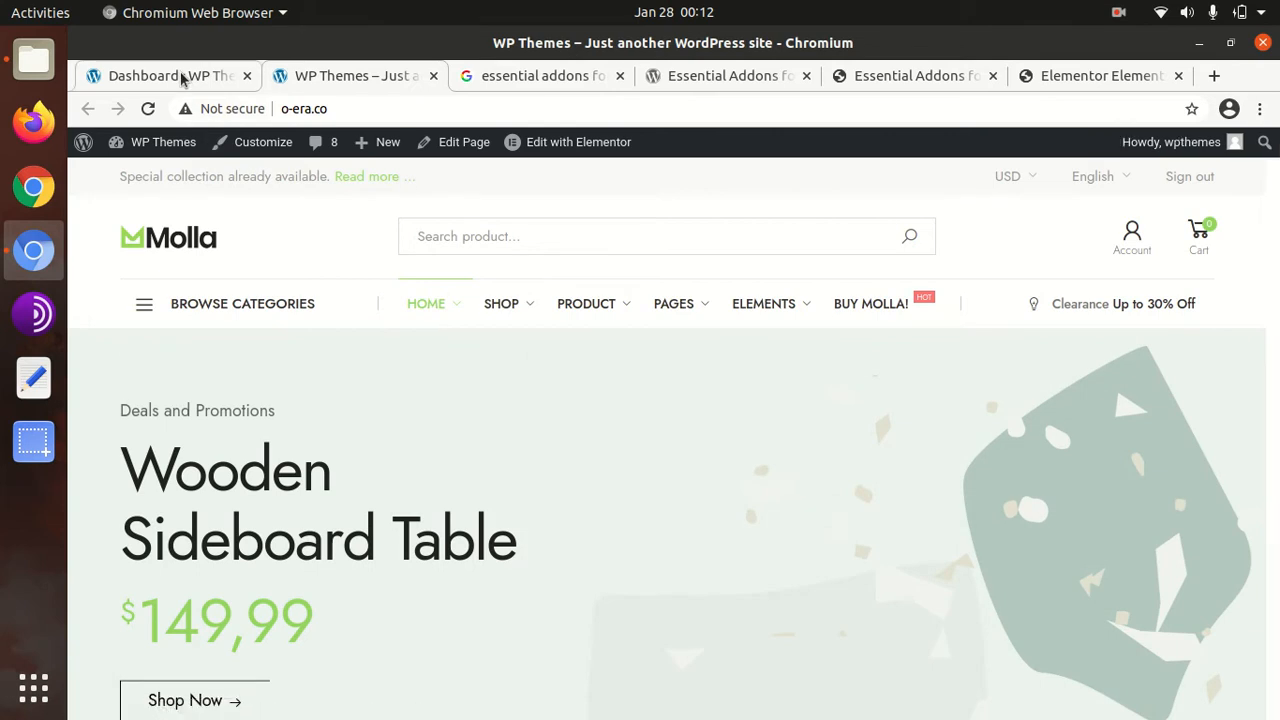
click(164, 76)
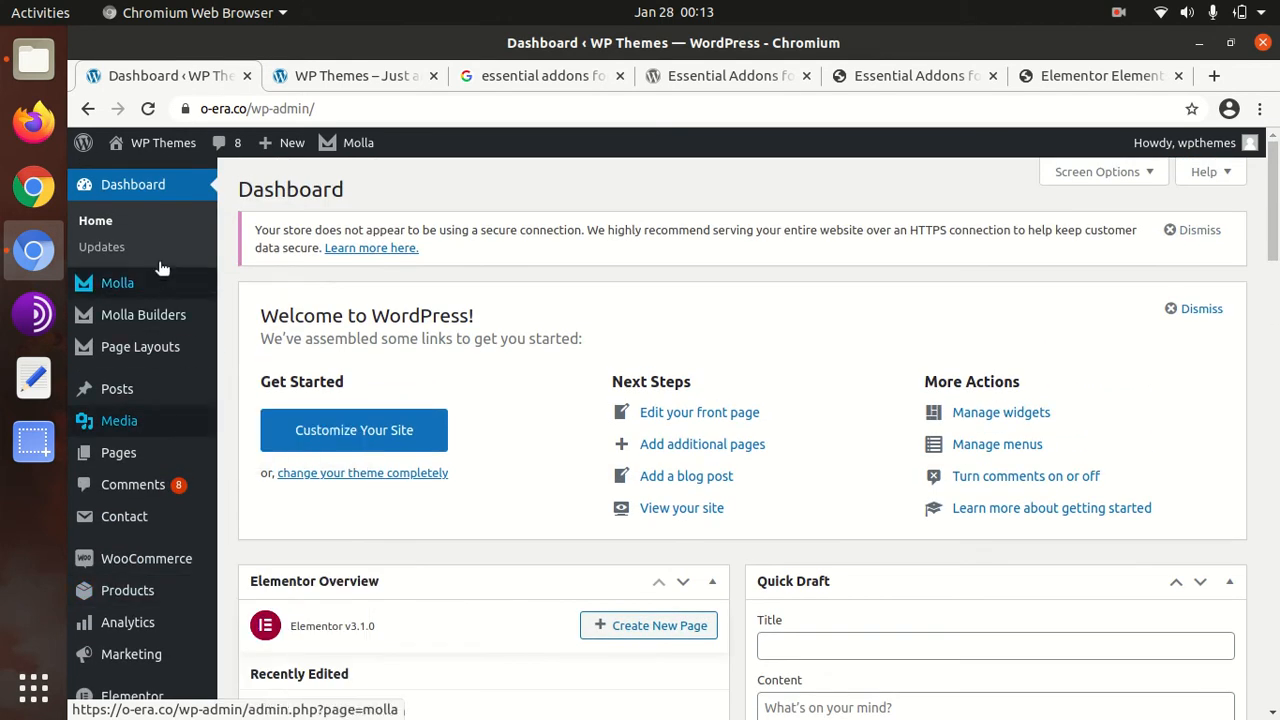
mouse_move(164, 150)
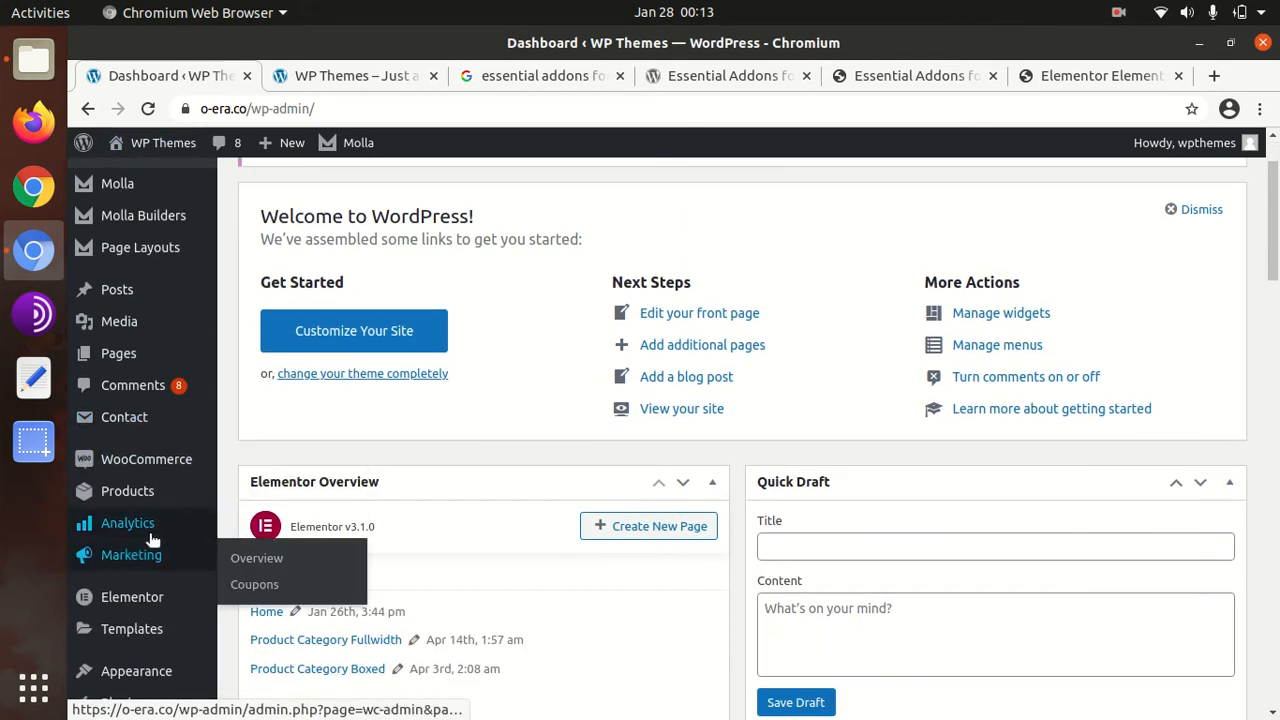
mouse_move(152, 596)
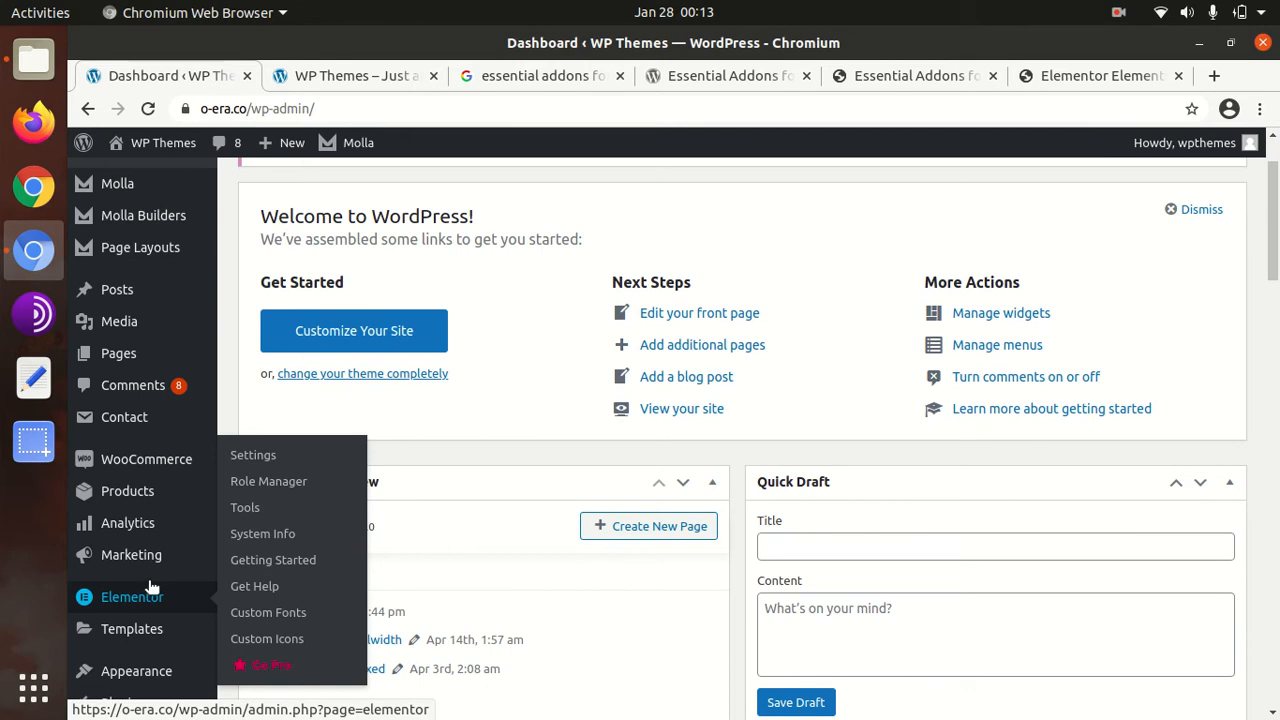
mouse_move(118, 352)
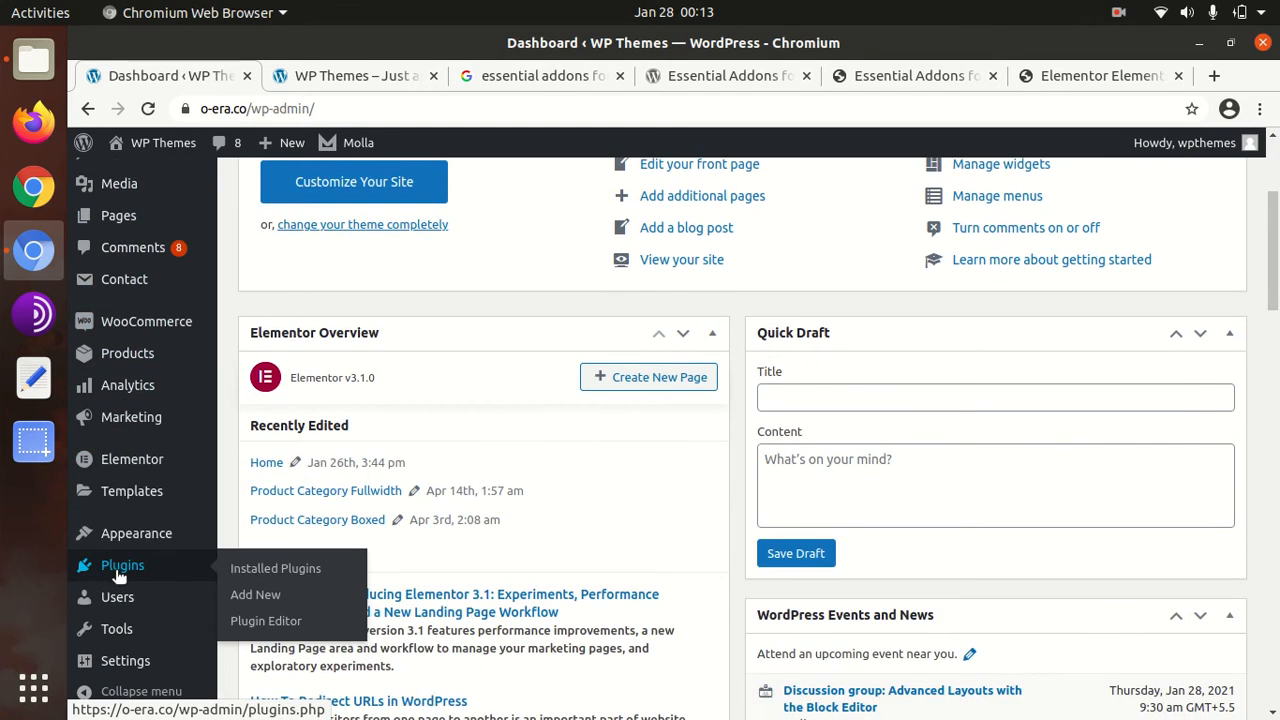
mouse_move(256, 596)
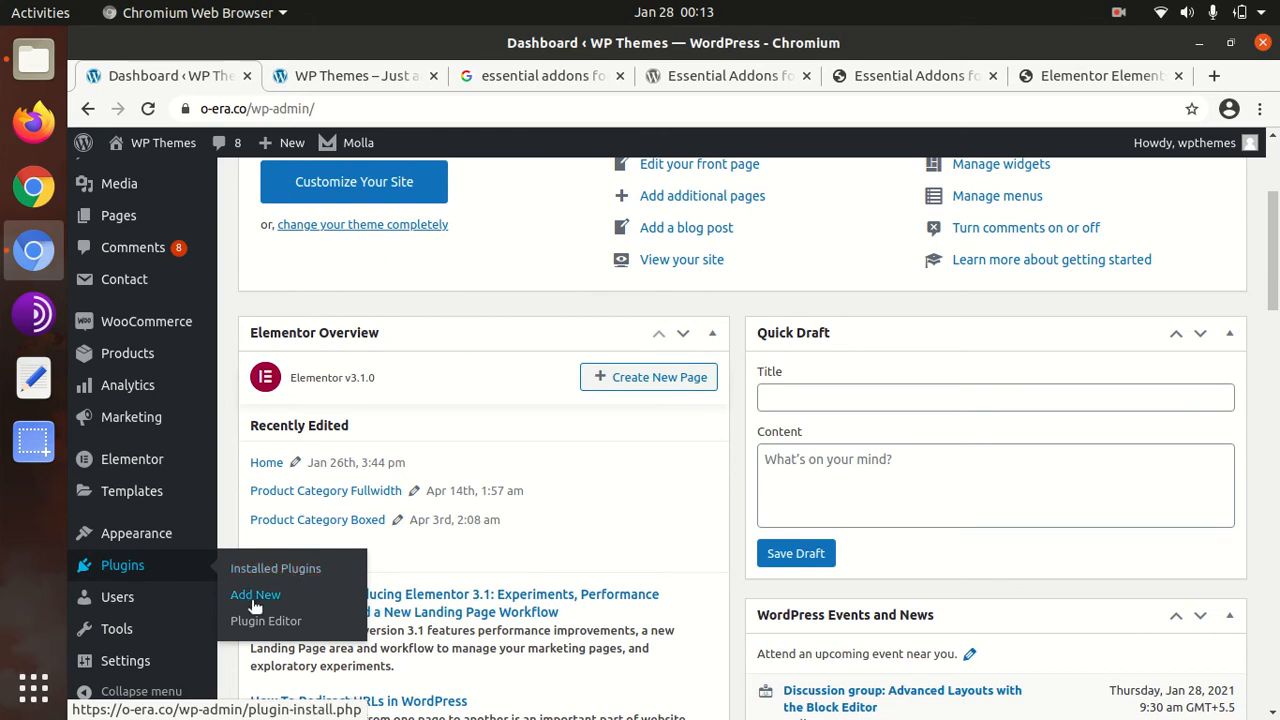
Choose essential-addons-elementor.zip from Downloads in the Add Plugins upload form.
click(256, 596)
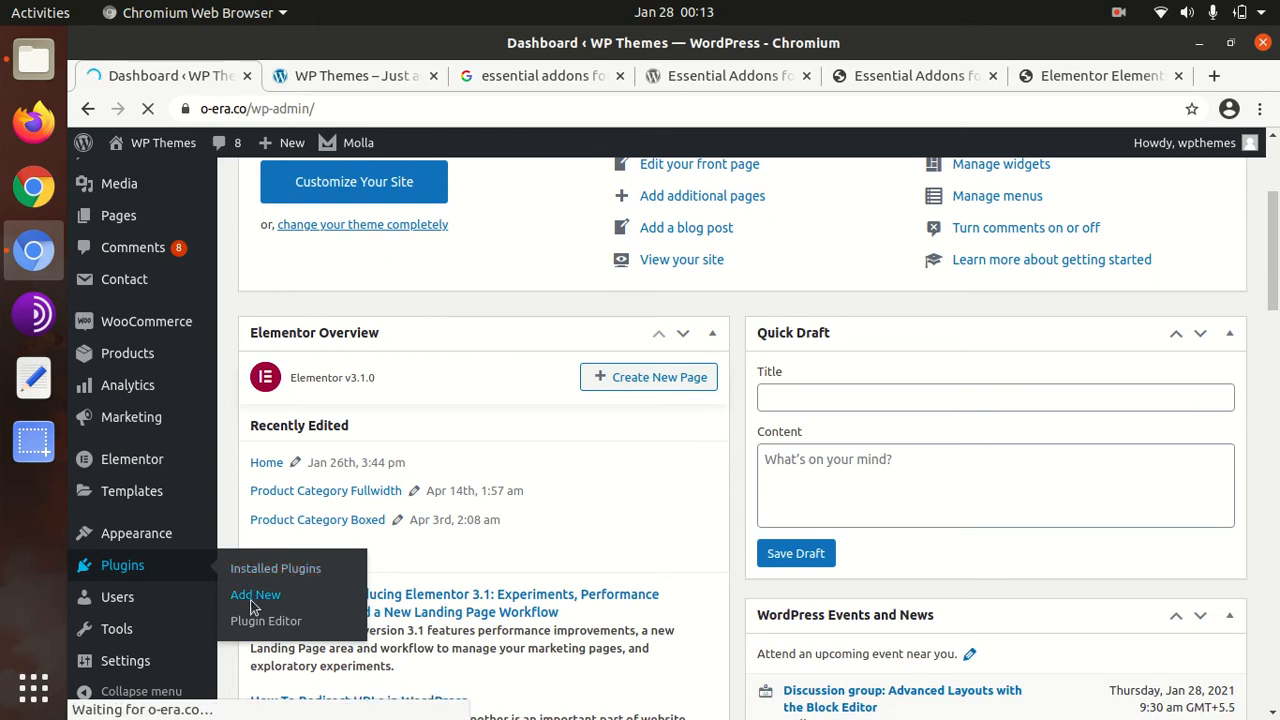
click(256, 596)
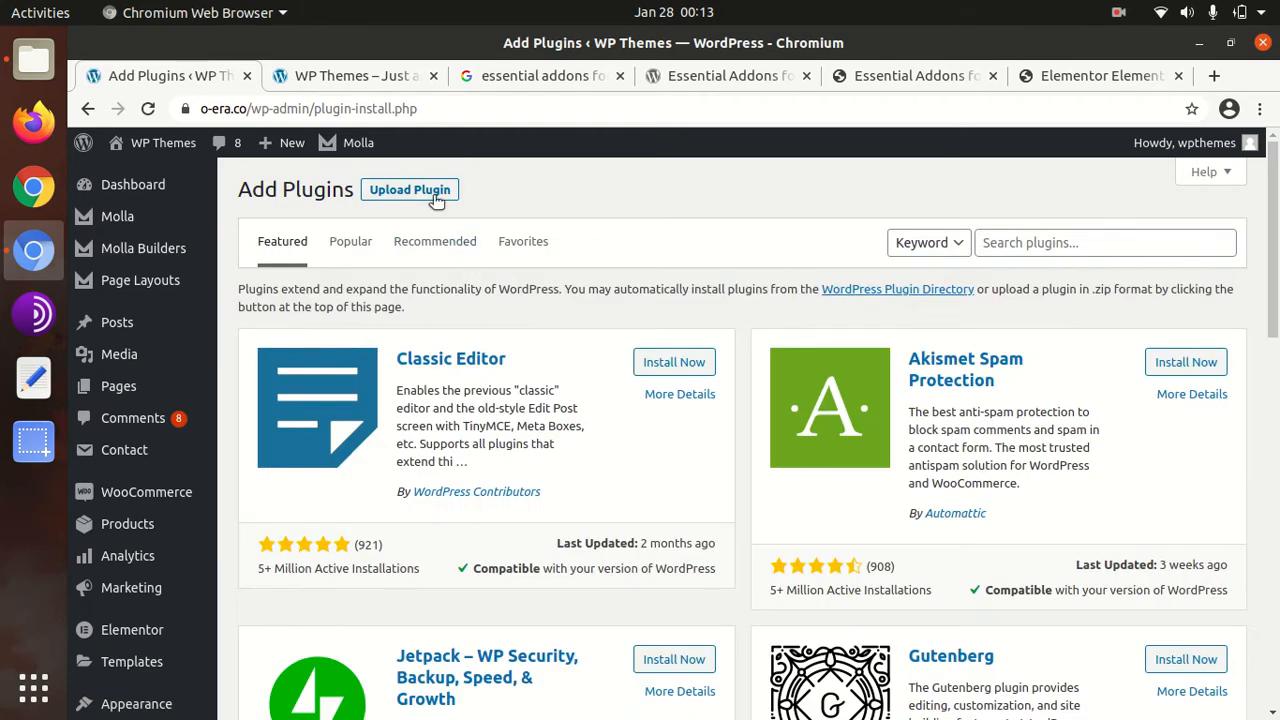
click(408, 190)
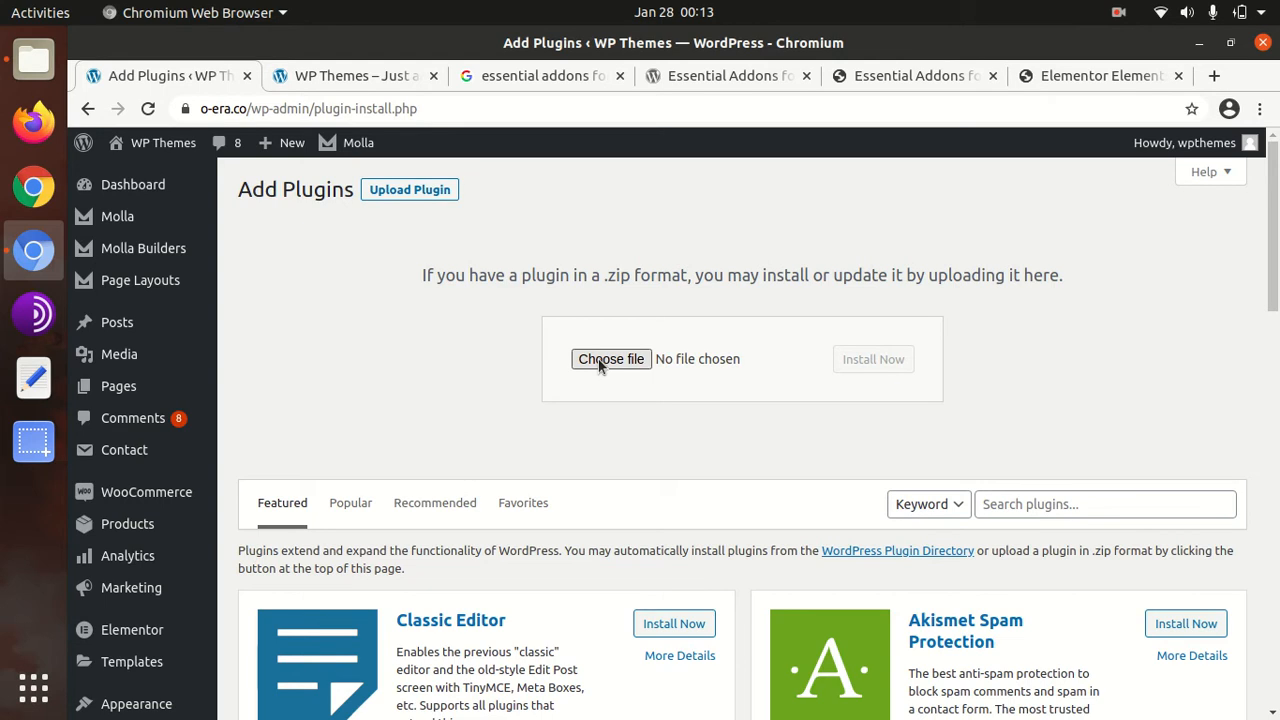
click(612, 360)
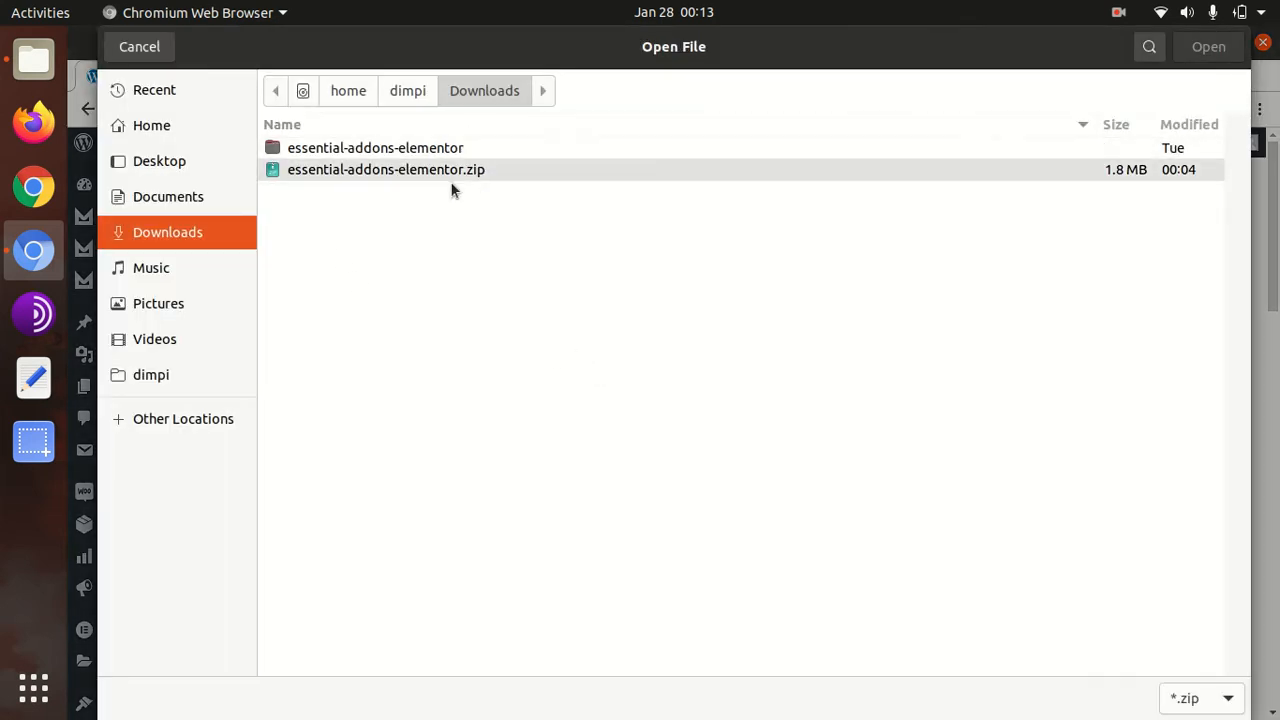
click(384, 168)
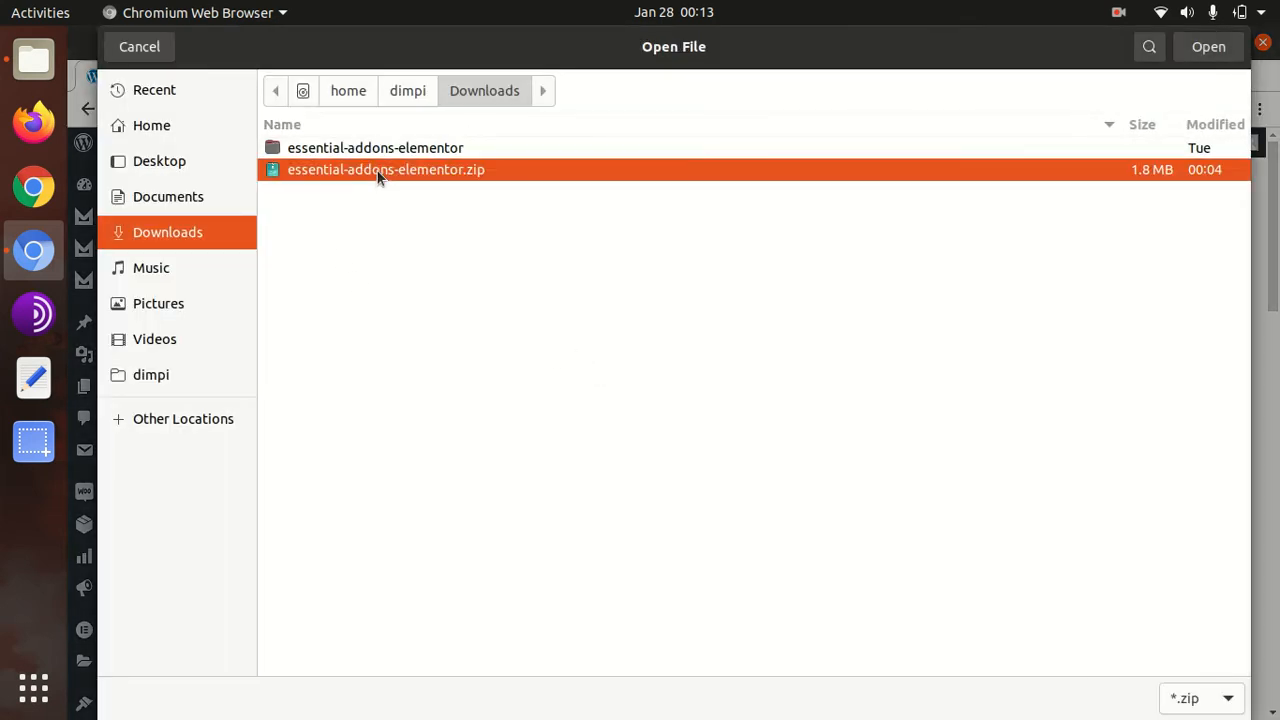
mouse_move(1200, 64)
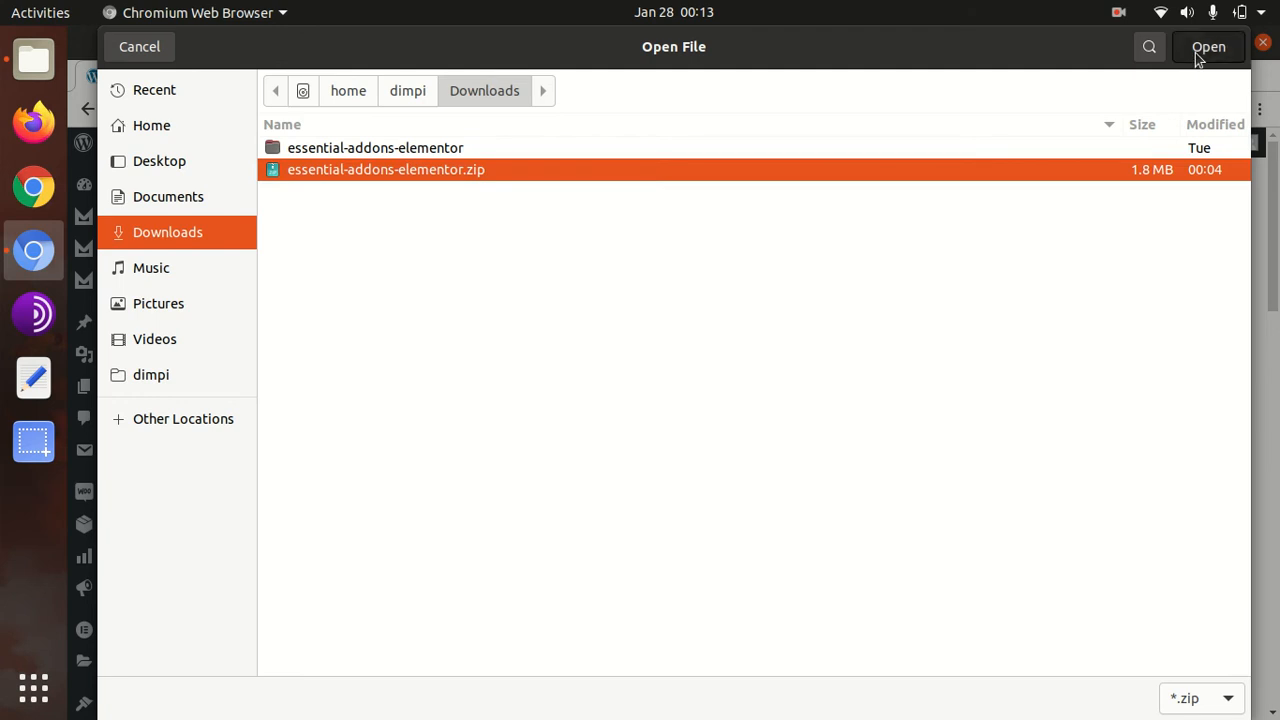
click(1208, 48)
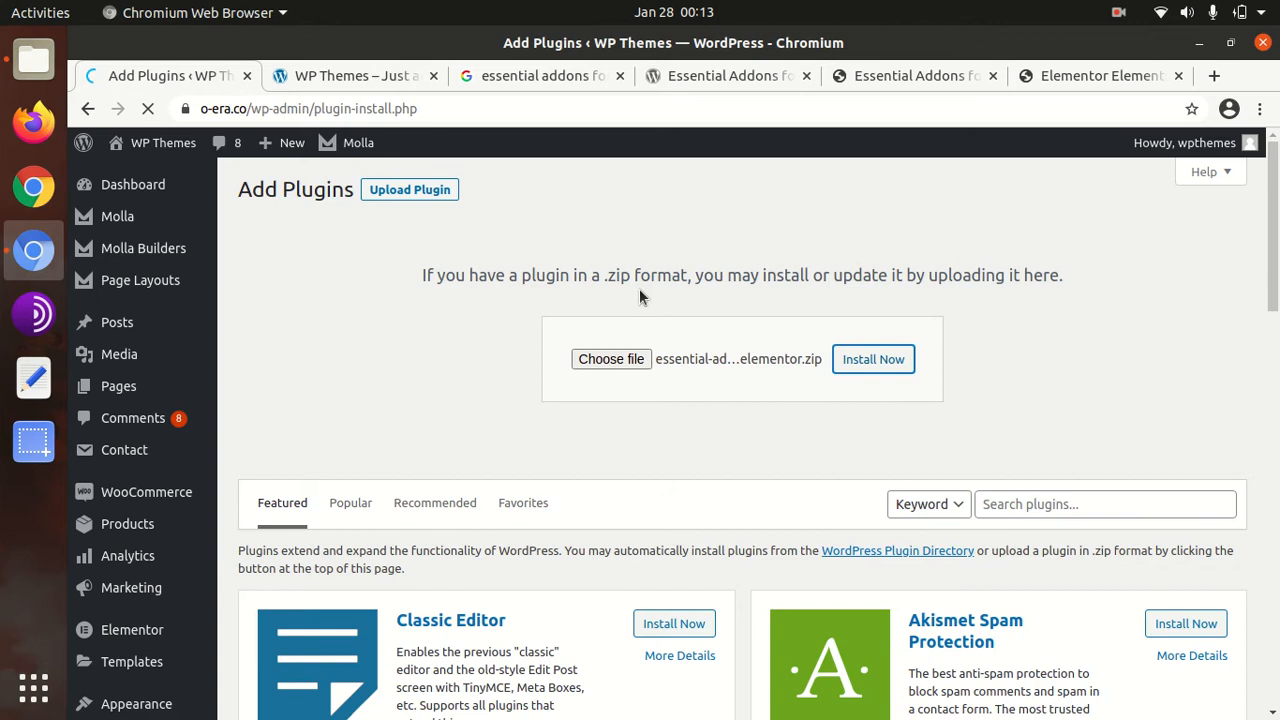
Install and activate Essential Addons Pro, then activate the required free Essential Addons plugin.
click(872, 360)
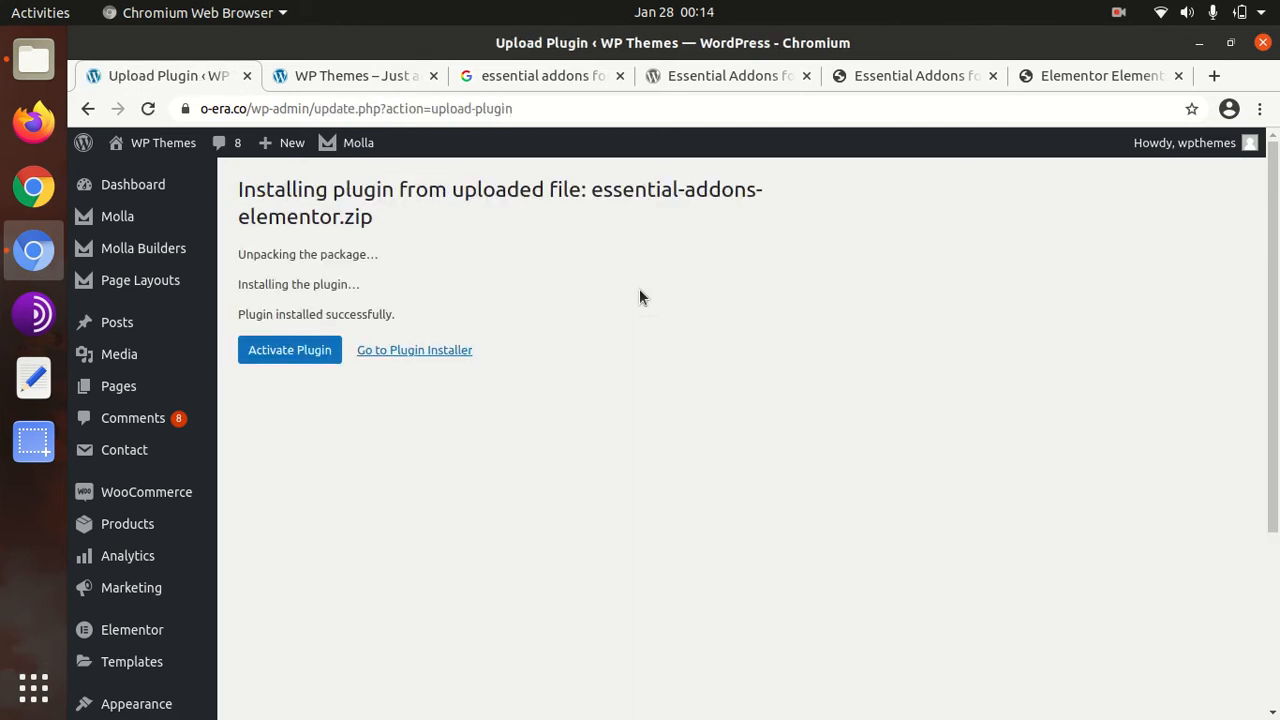
mouse_move(298, 300)
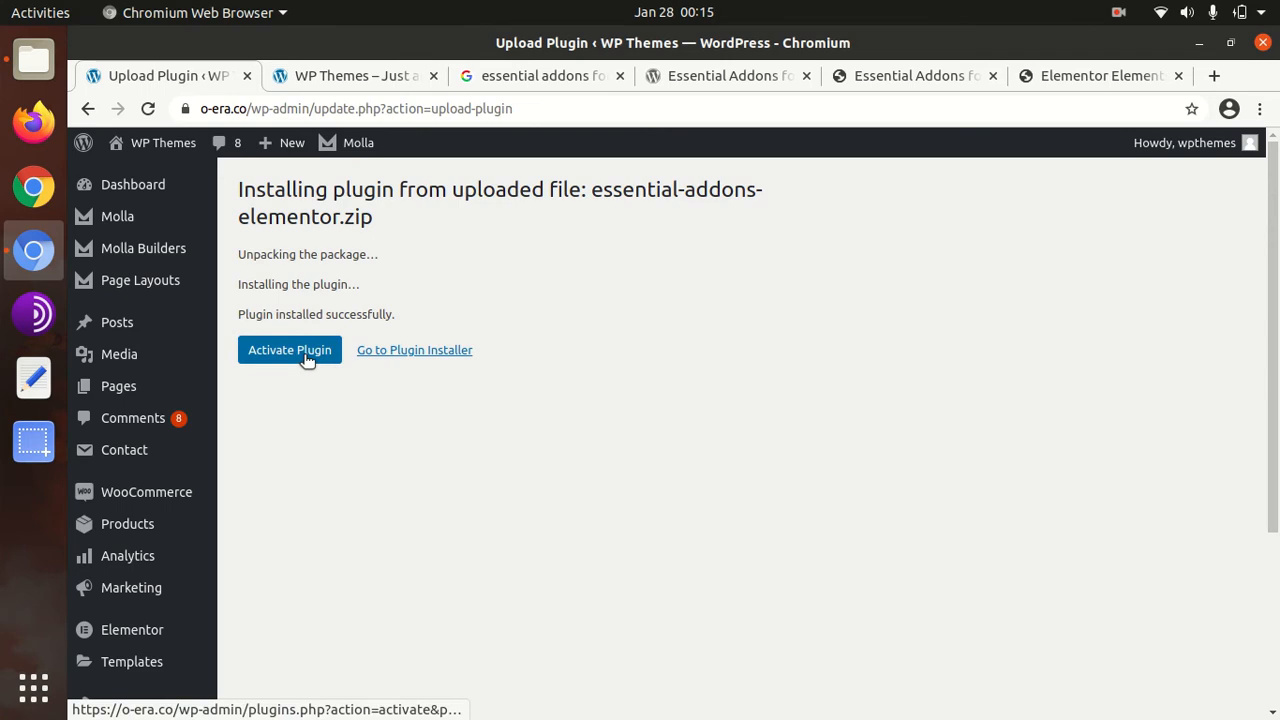
click(288, 350)
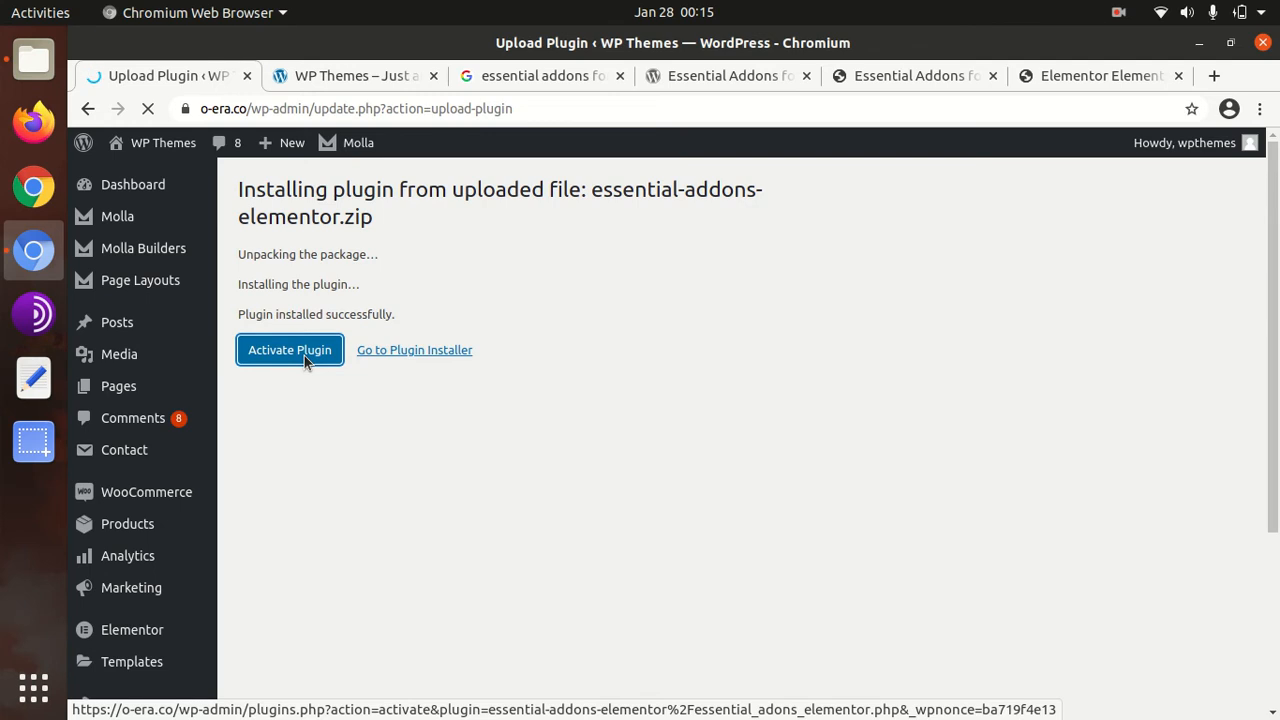
click(288, 348)
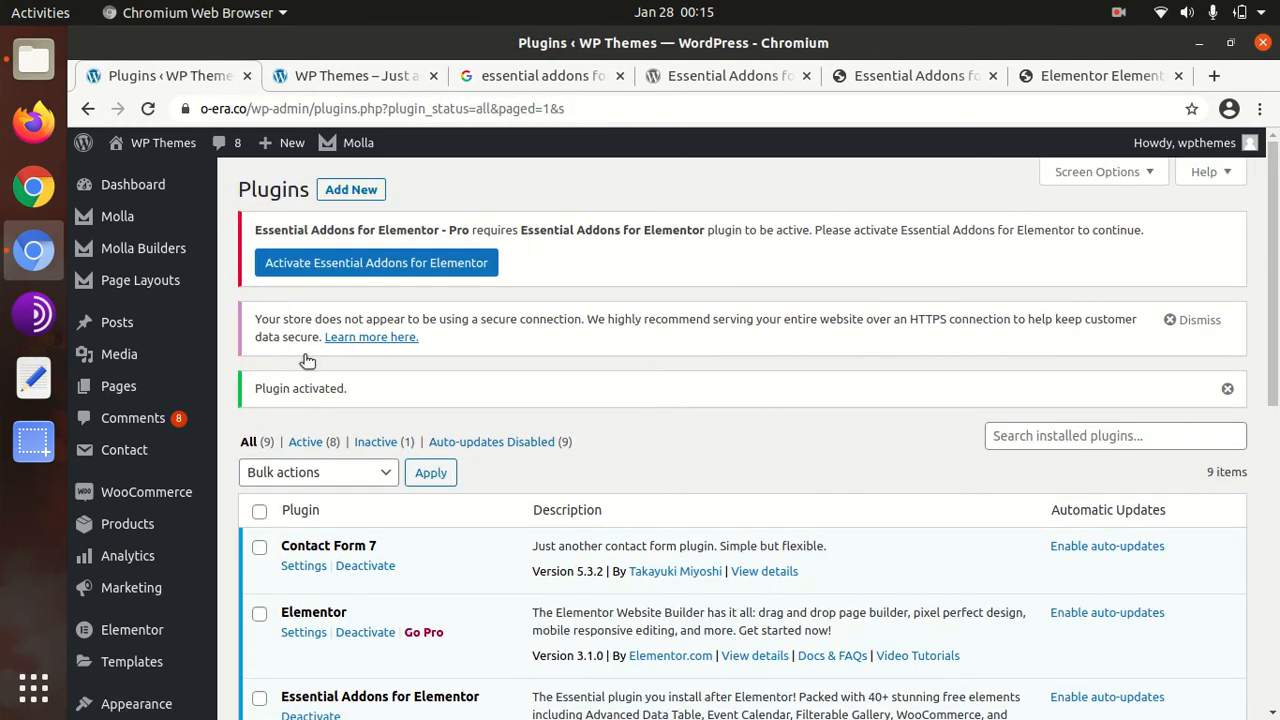
mouse_move(502, 268)
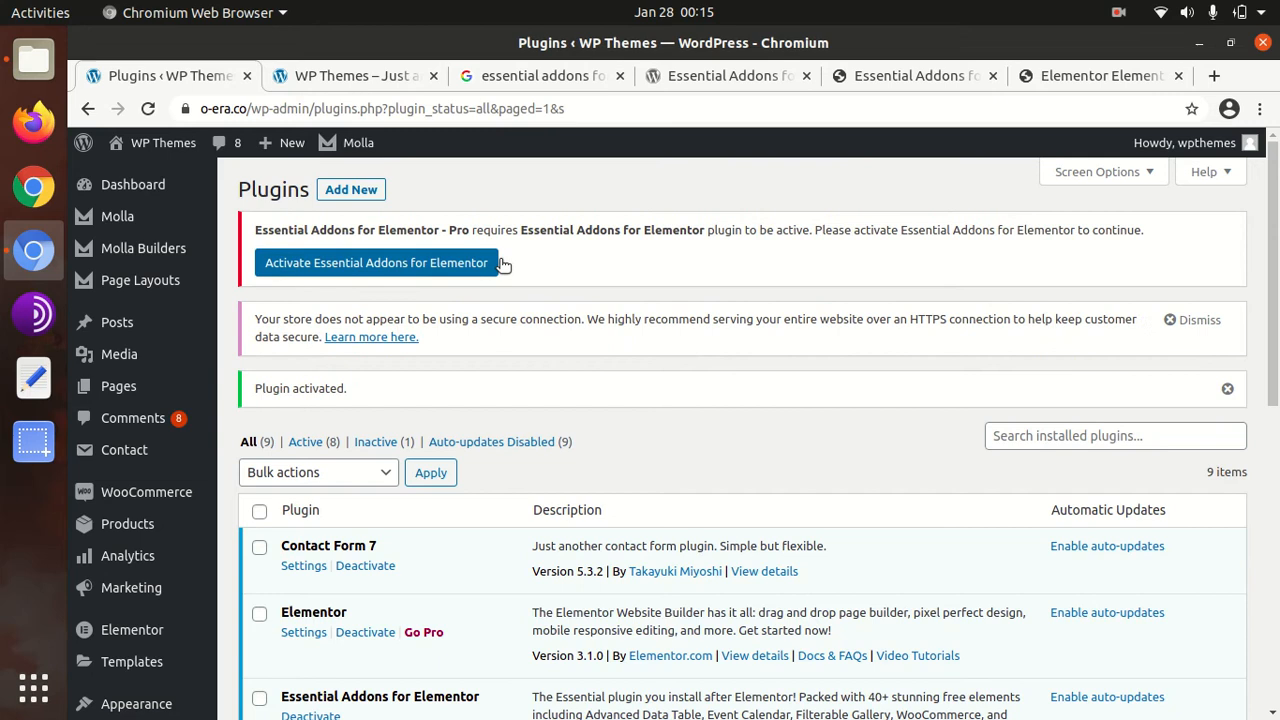
mouse_move(818, 248)
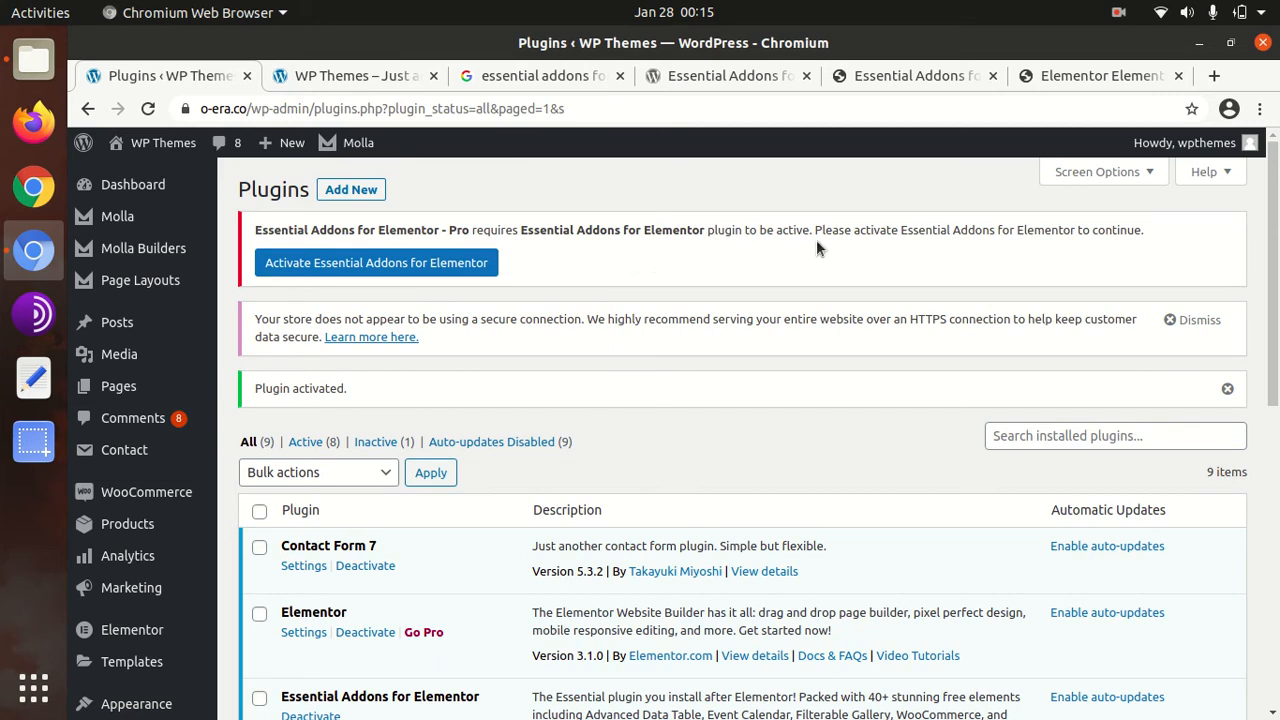
mouse_move(596, 318)
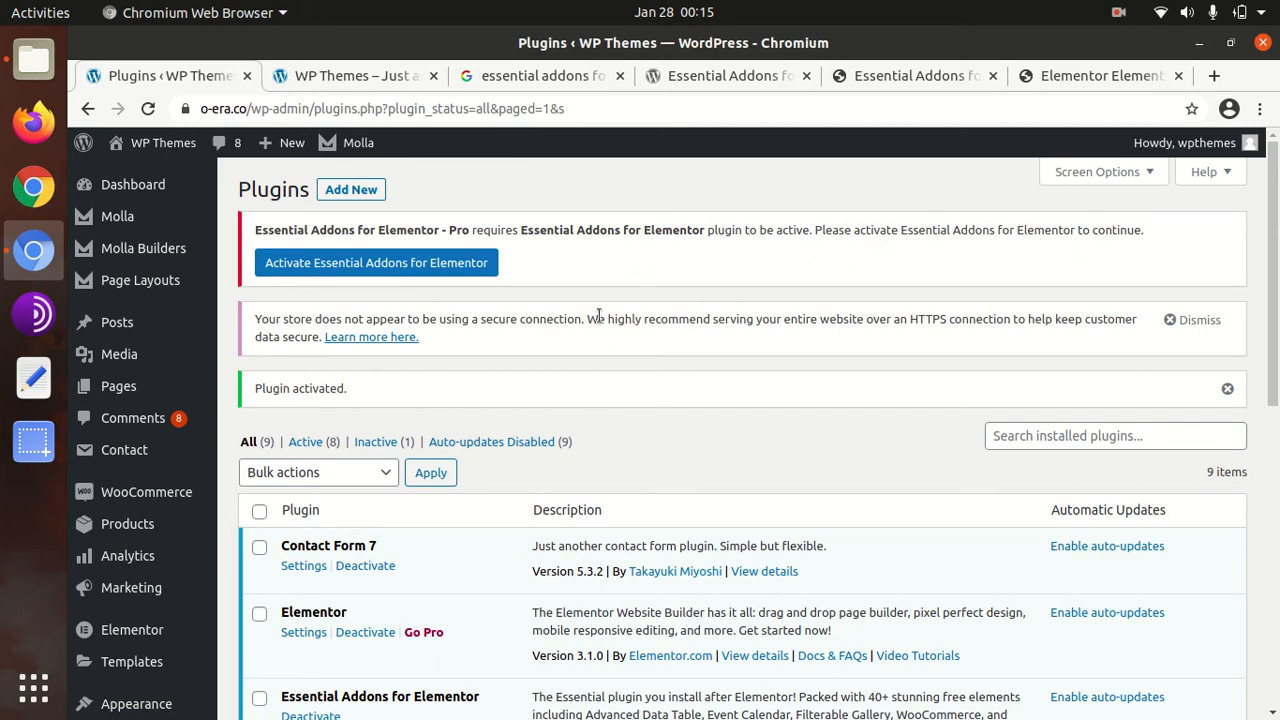
mouse_move(360, 272)
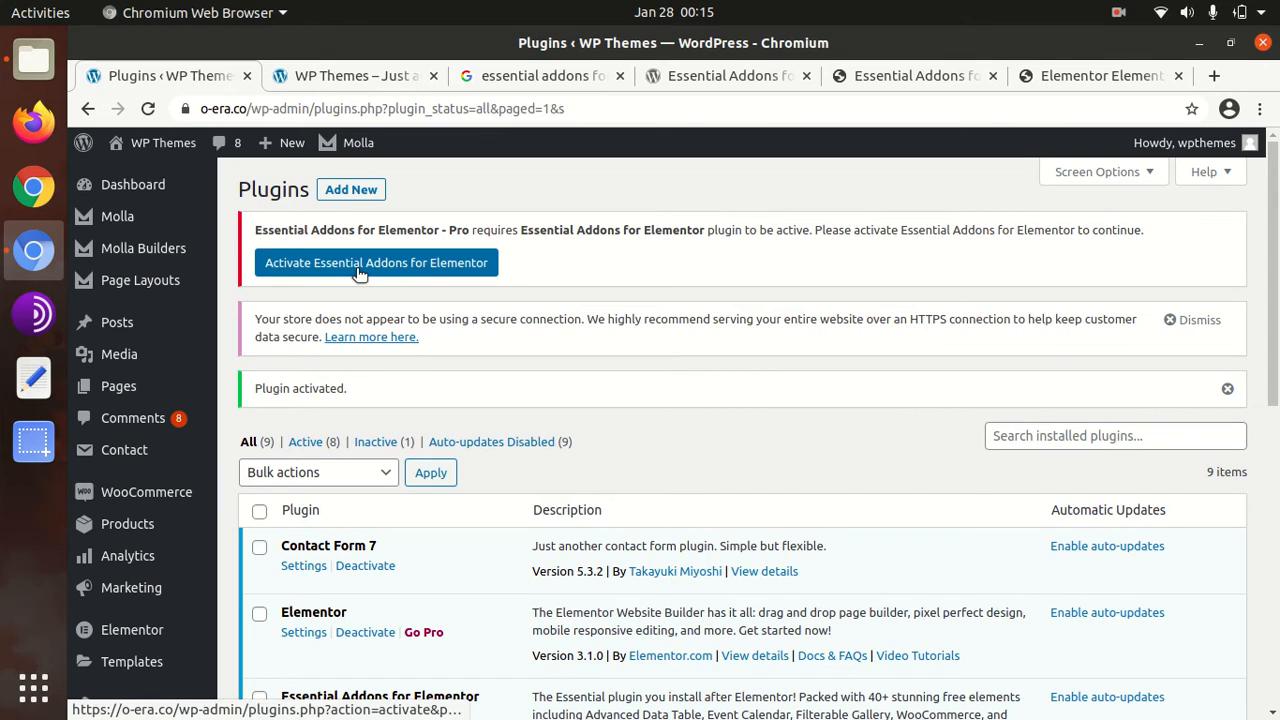
click(376, 262)
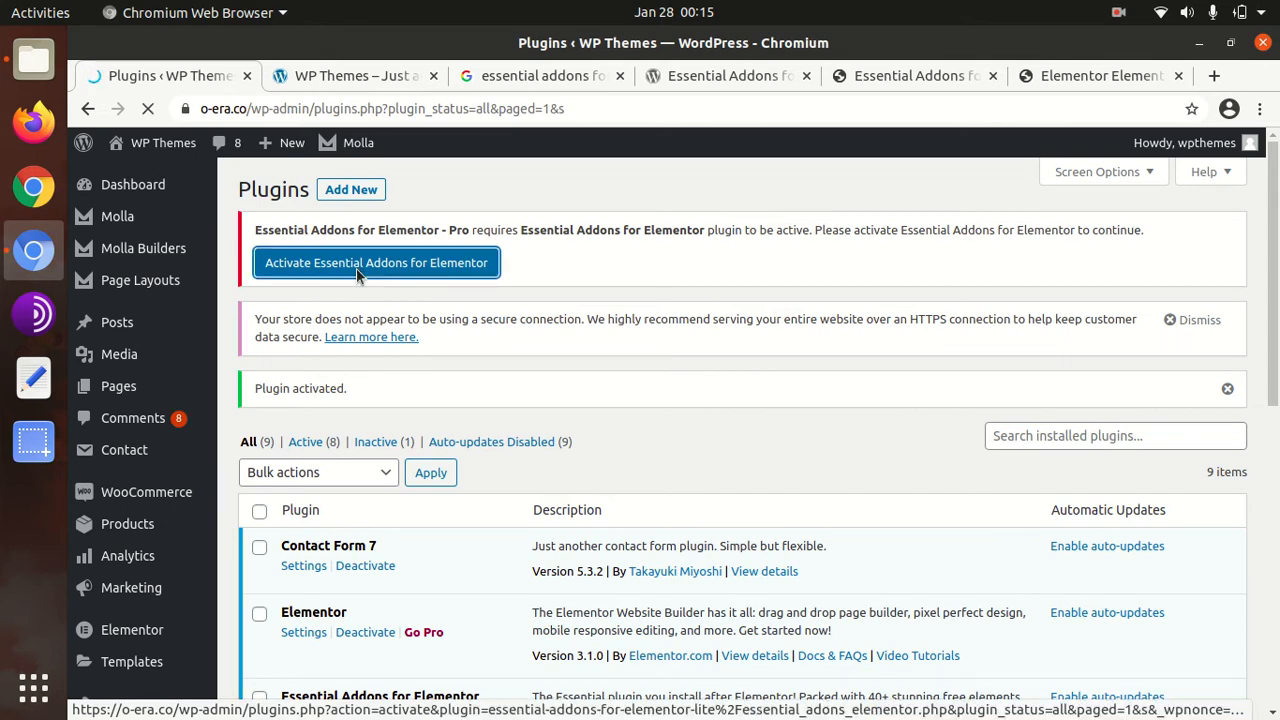
click(376, 262)
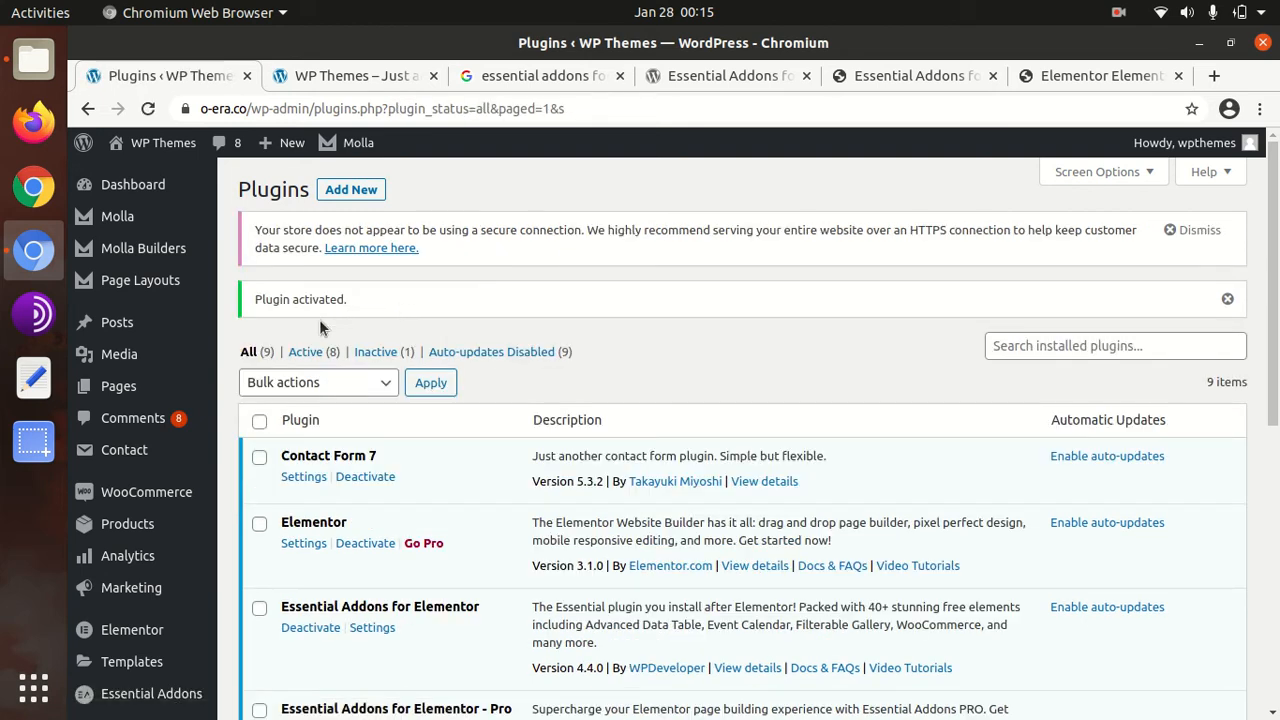
Confirm Essential Addons is active in the plugin list and switch to its WordPress.org page.
scroll(down, 3)
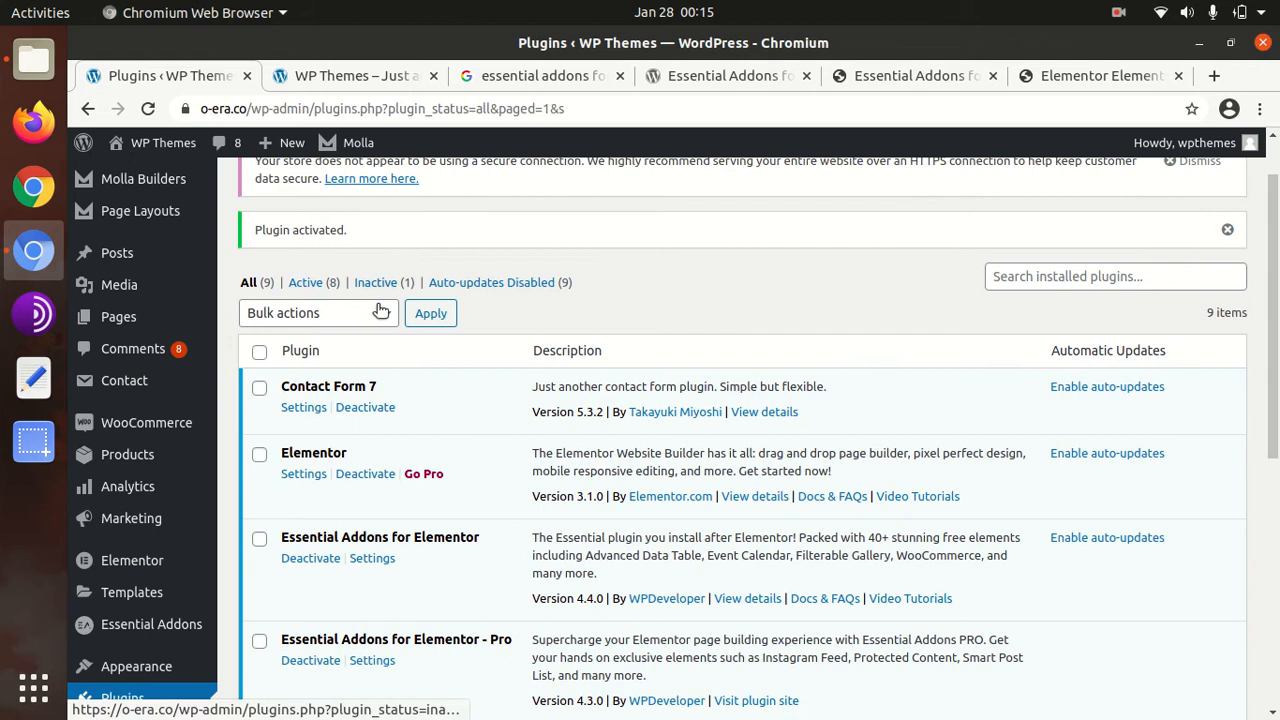
scroll(down, 3)
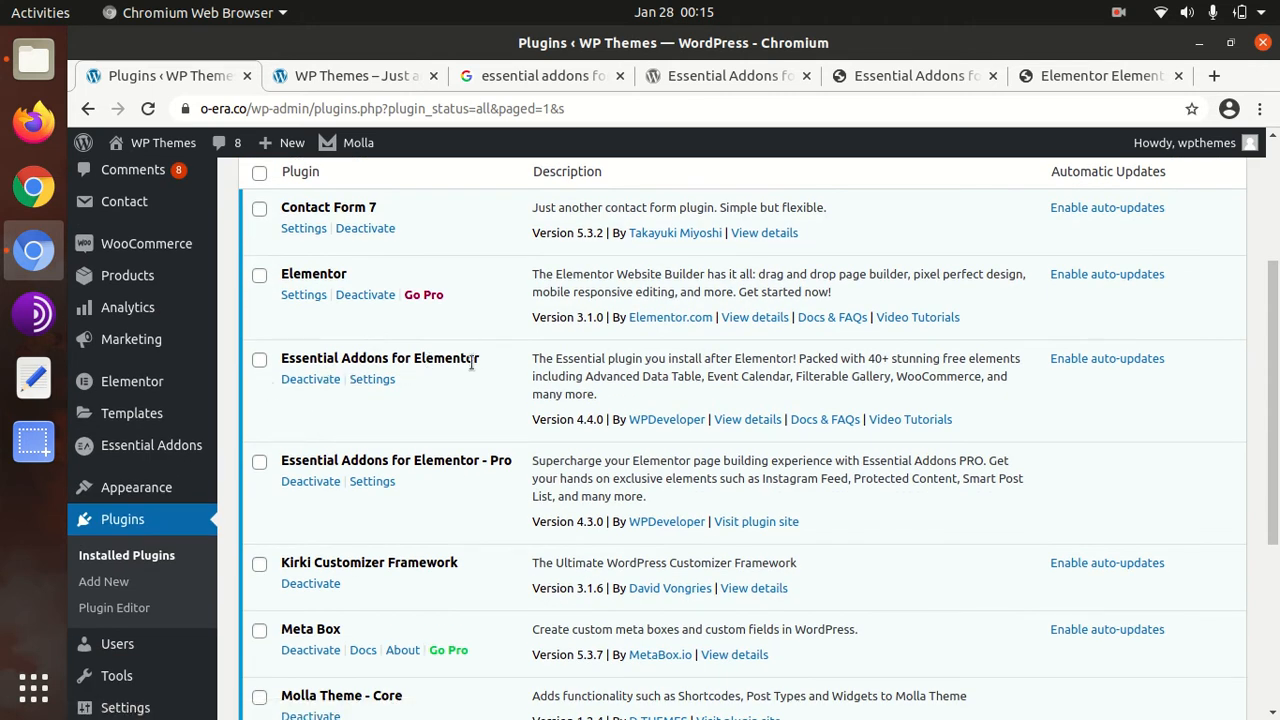
mouse_move(372, 380)
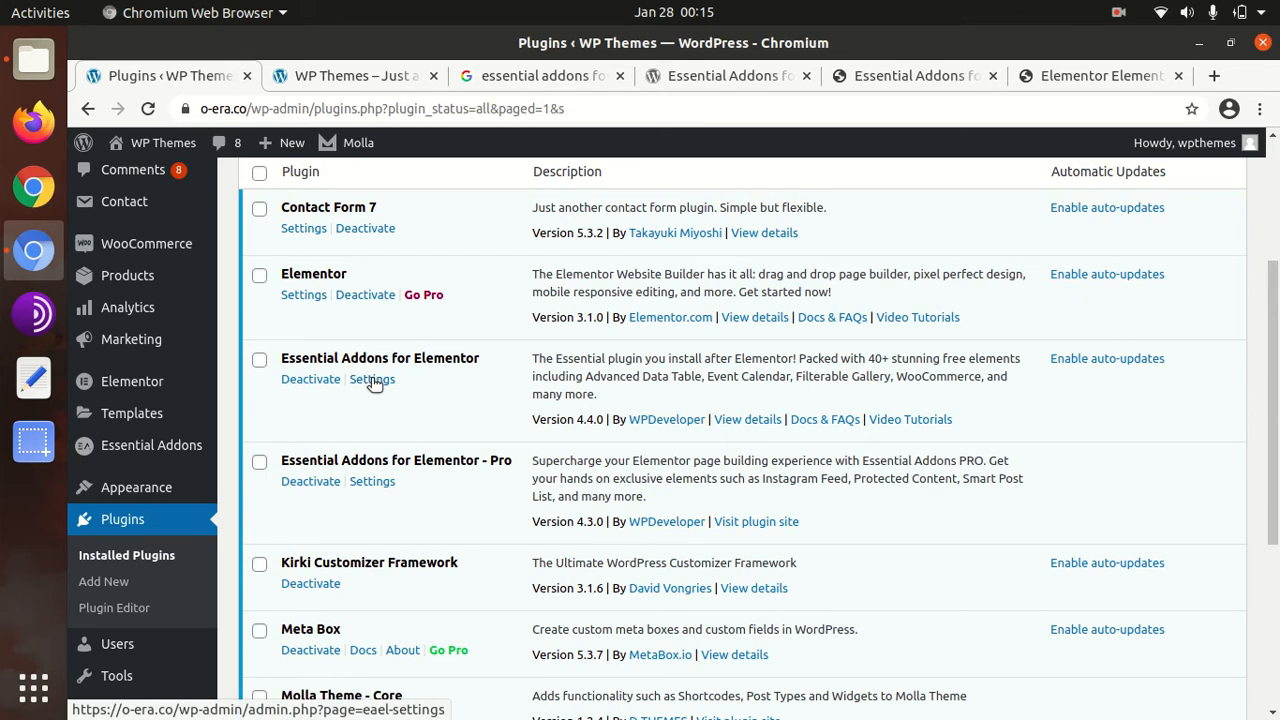
mouse_move(488, 428)
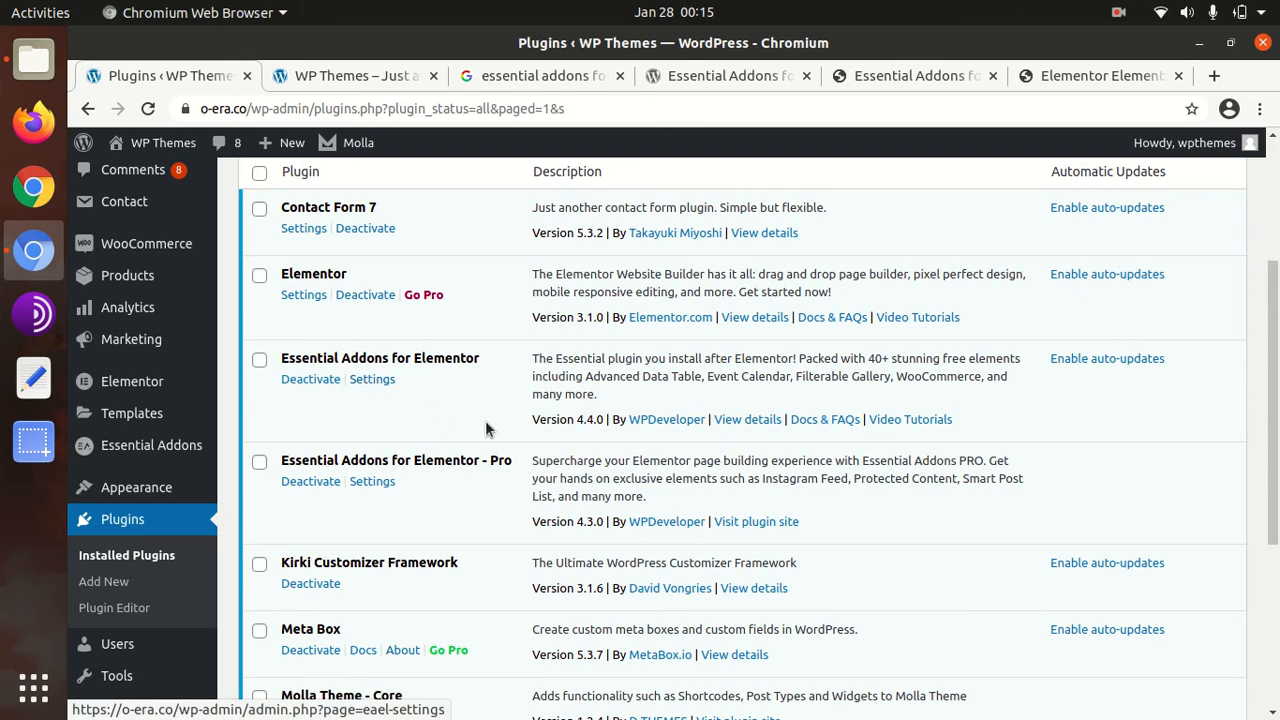
mouse_move(690, 420)
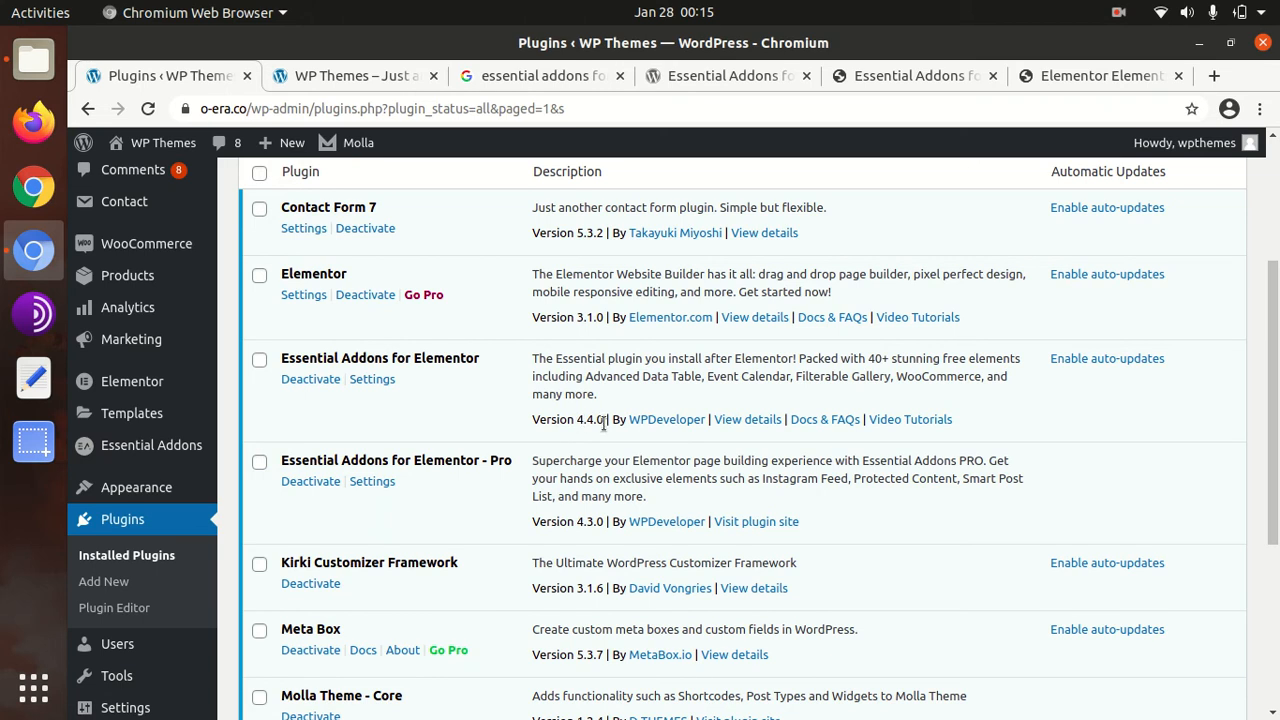
mouse_move(604, 180)
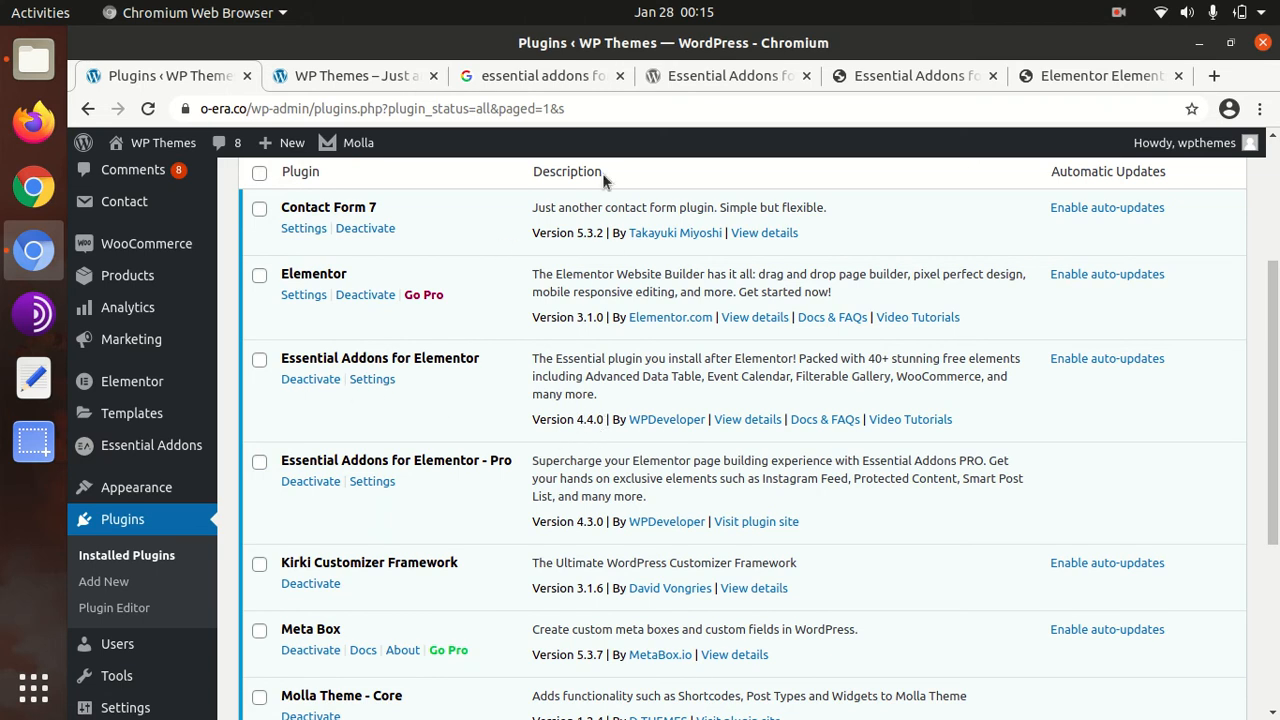
click(912, 76)
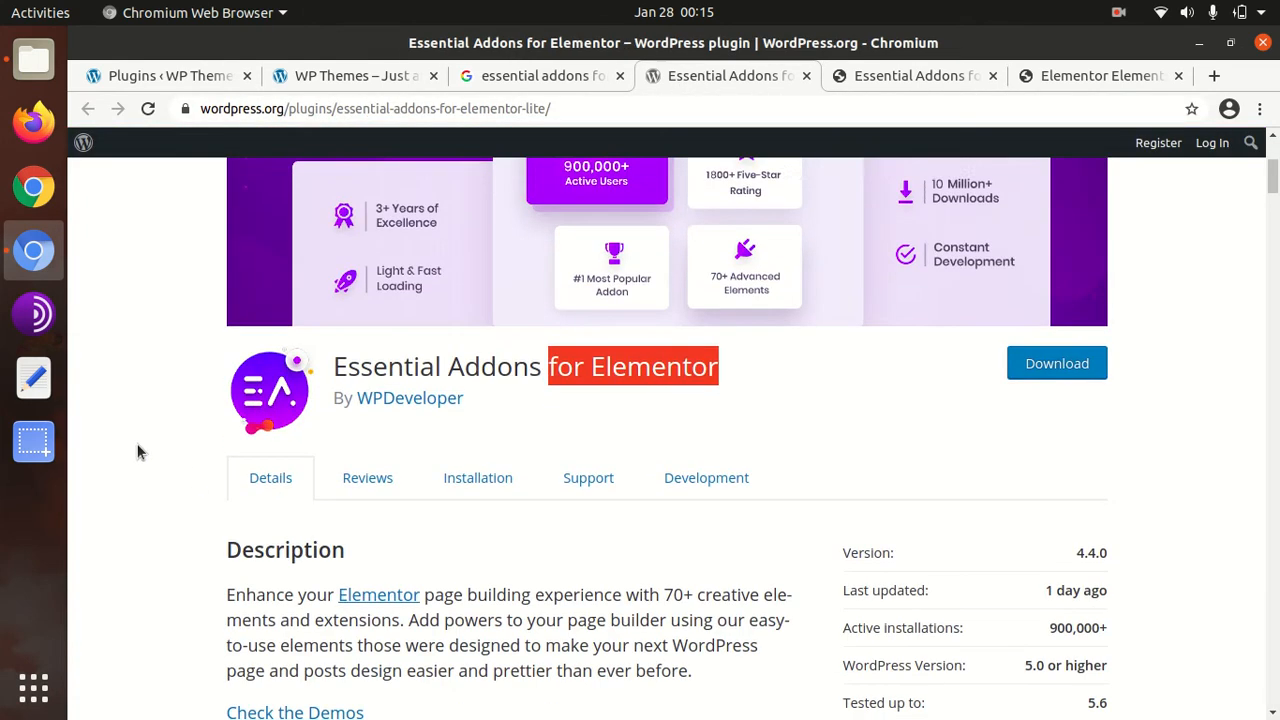
Read the WordPress.org plugin page and elements demos, then return to the admin installed plugins list.
scroll(down, 3)
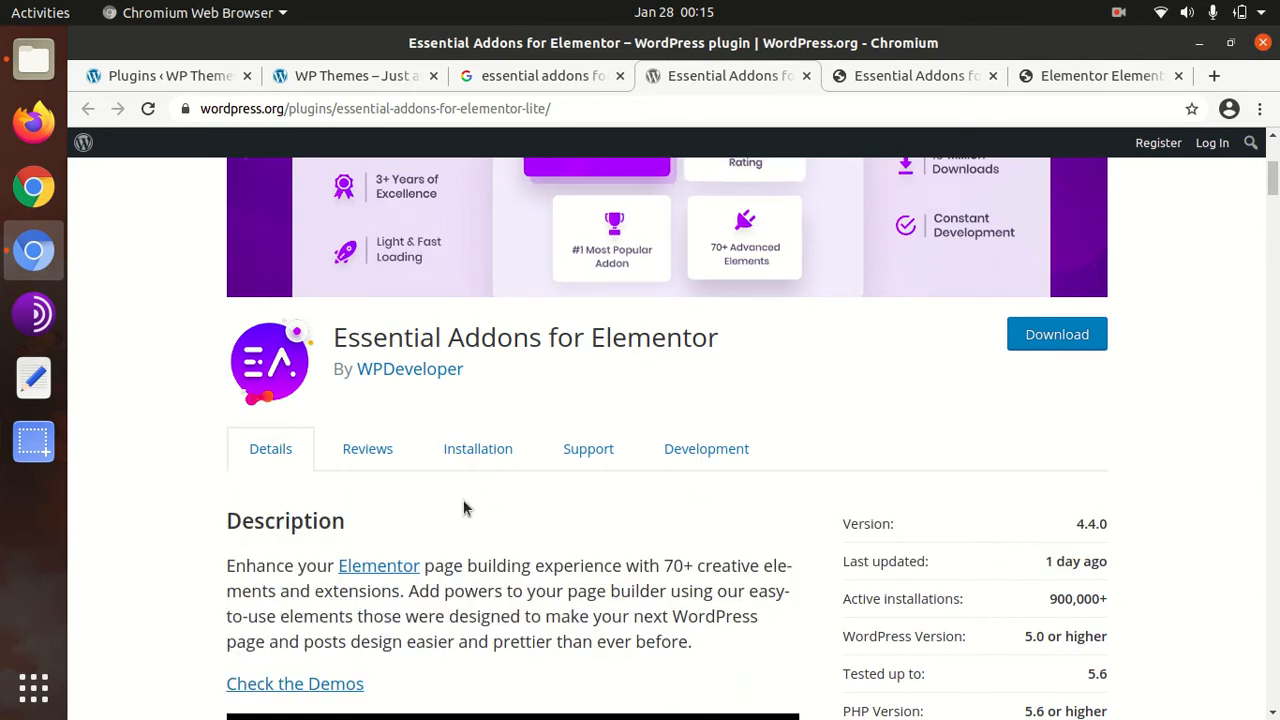
click(904, 76)
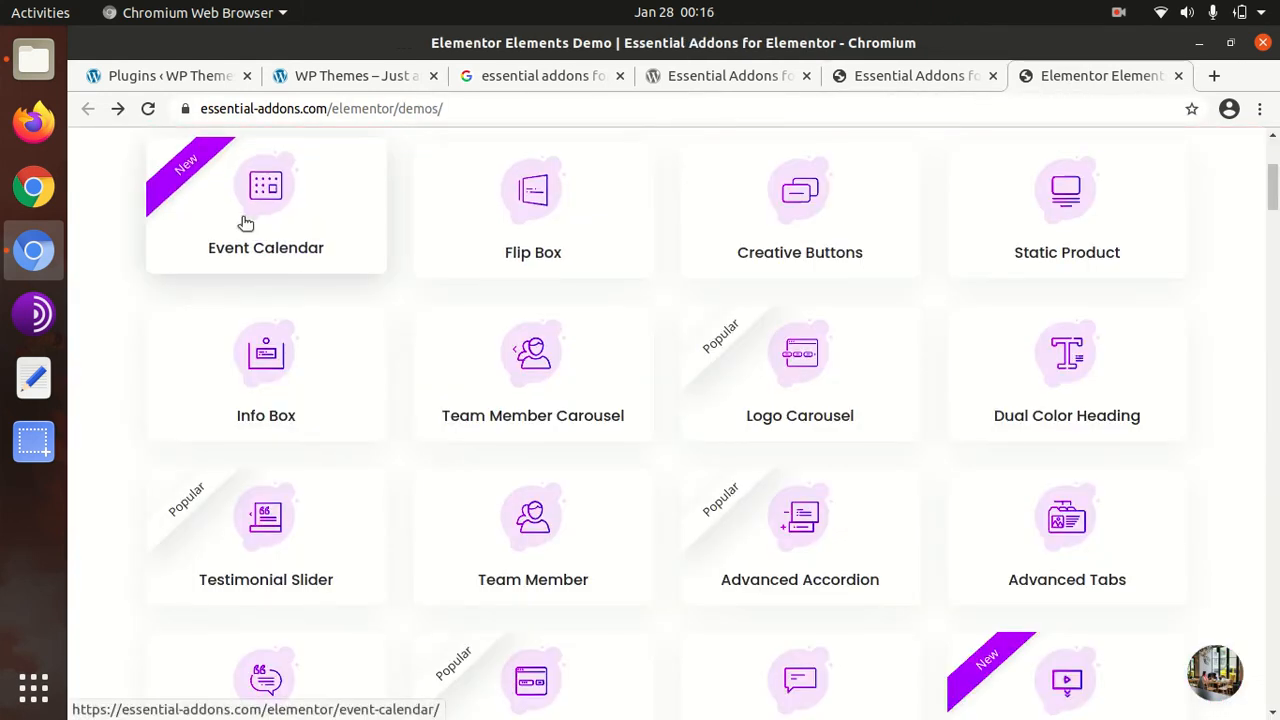
mouse_move(716, 90)
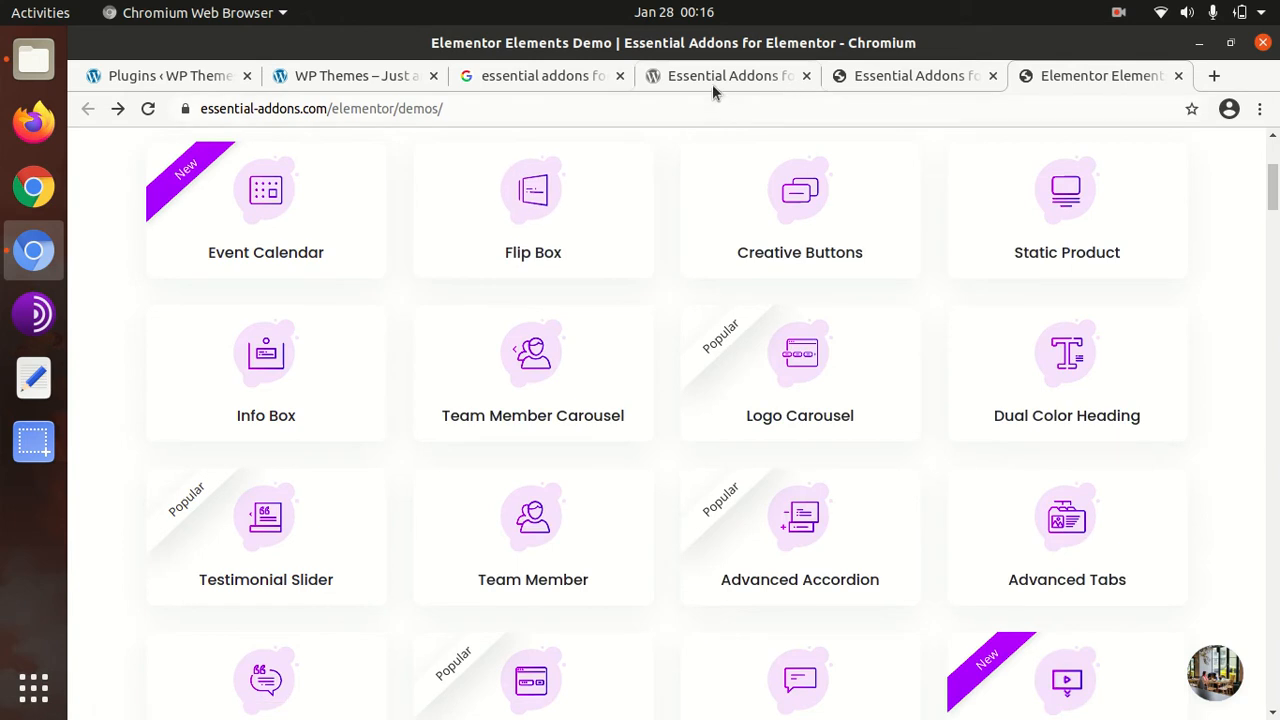
click(724, 76)
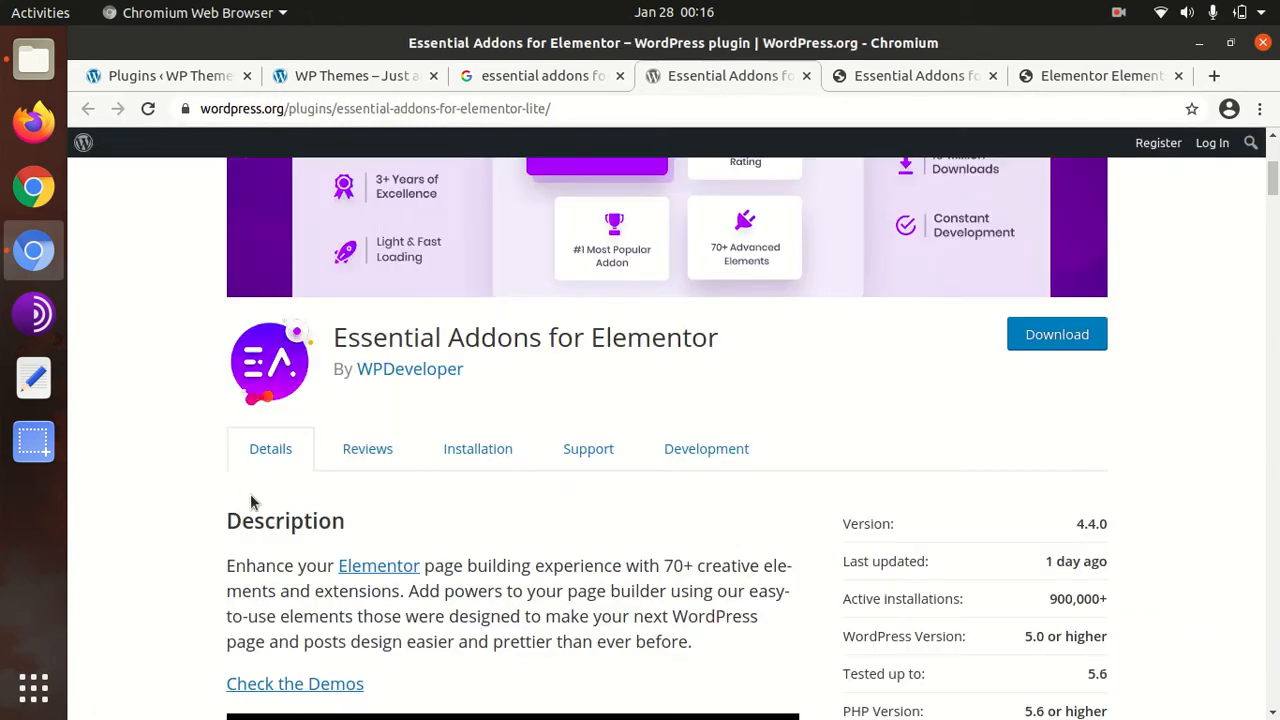
scroll(down, 3)
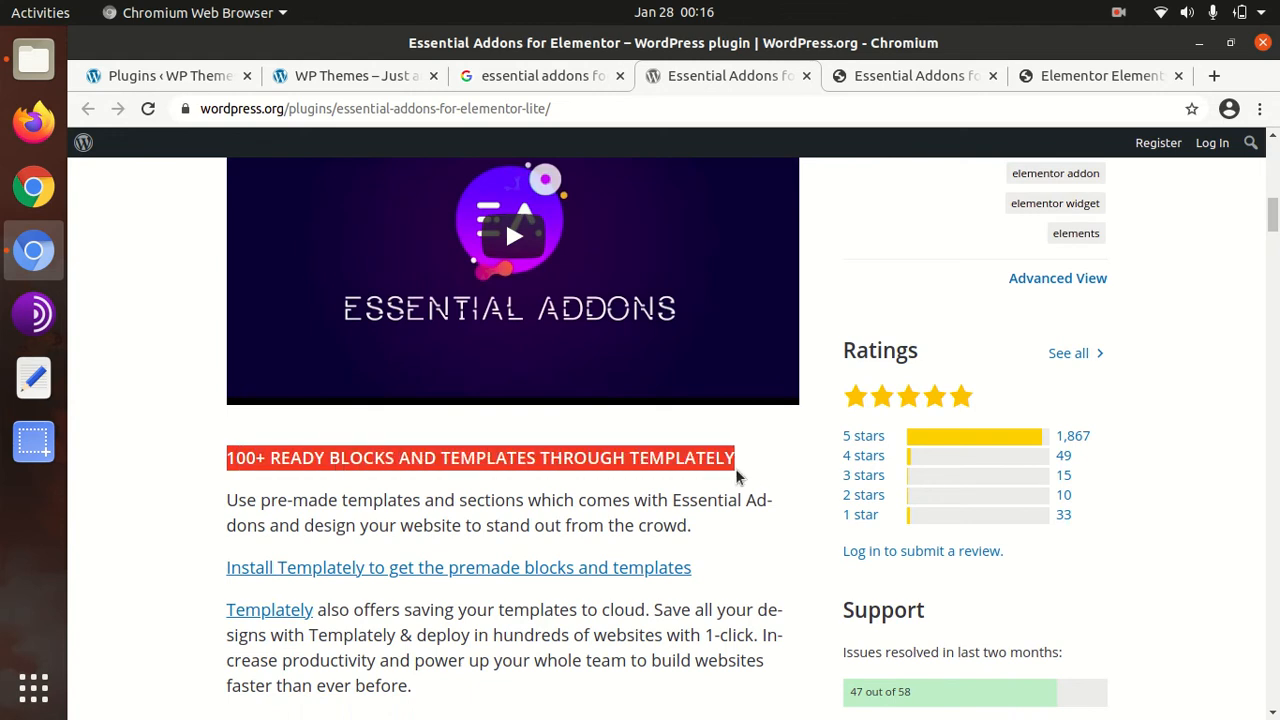
mouse_move(416, 520)
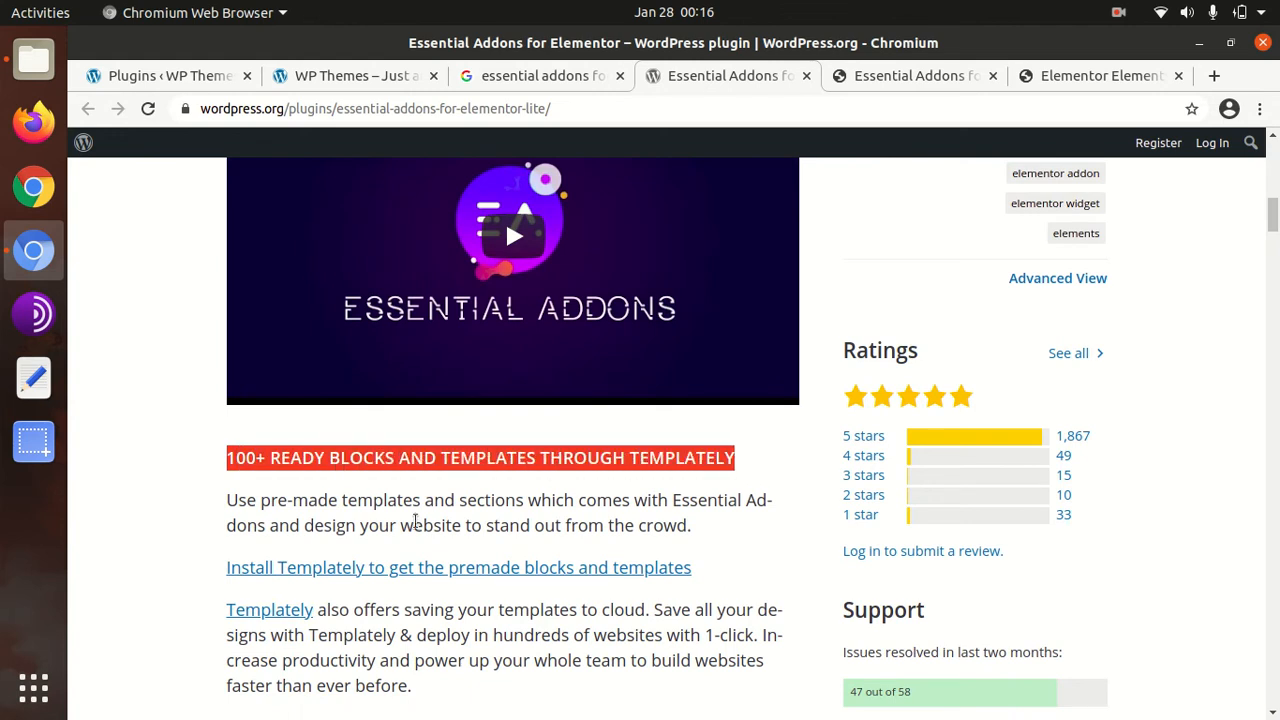
mouse_move(456, 500)
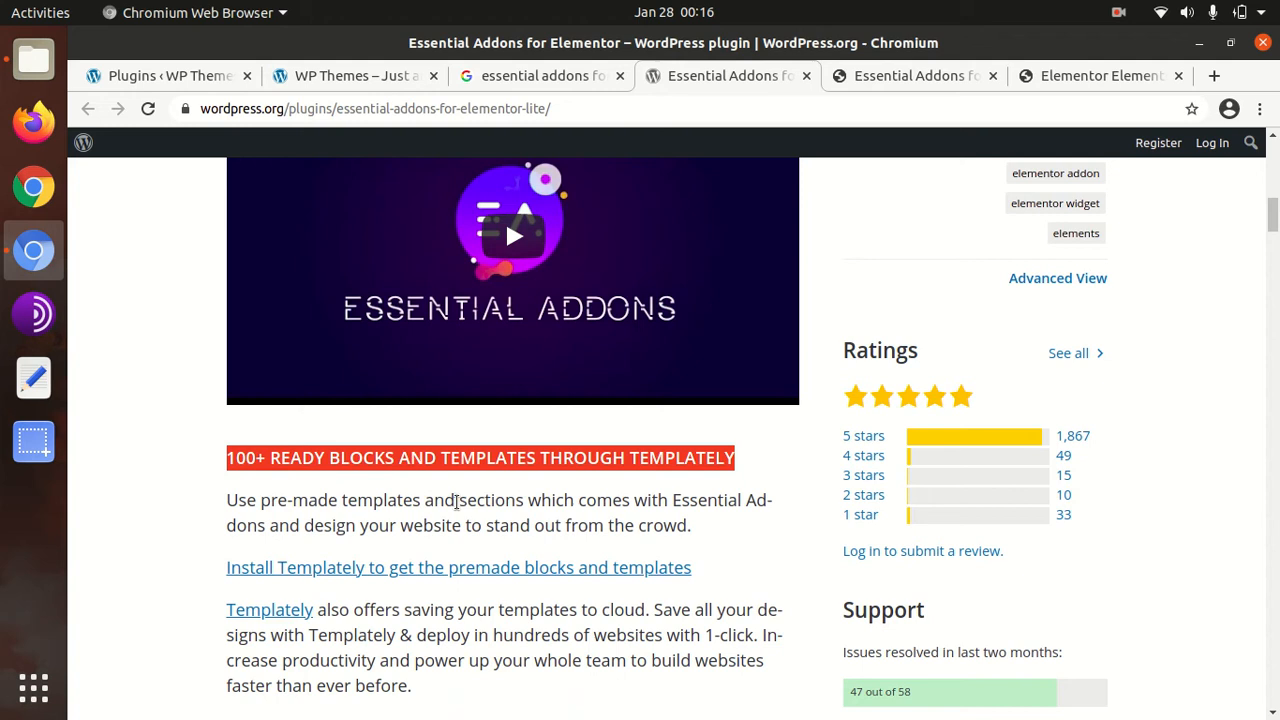
scroll(down, 3)
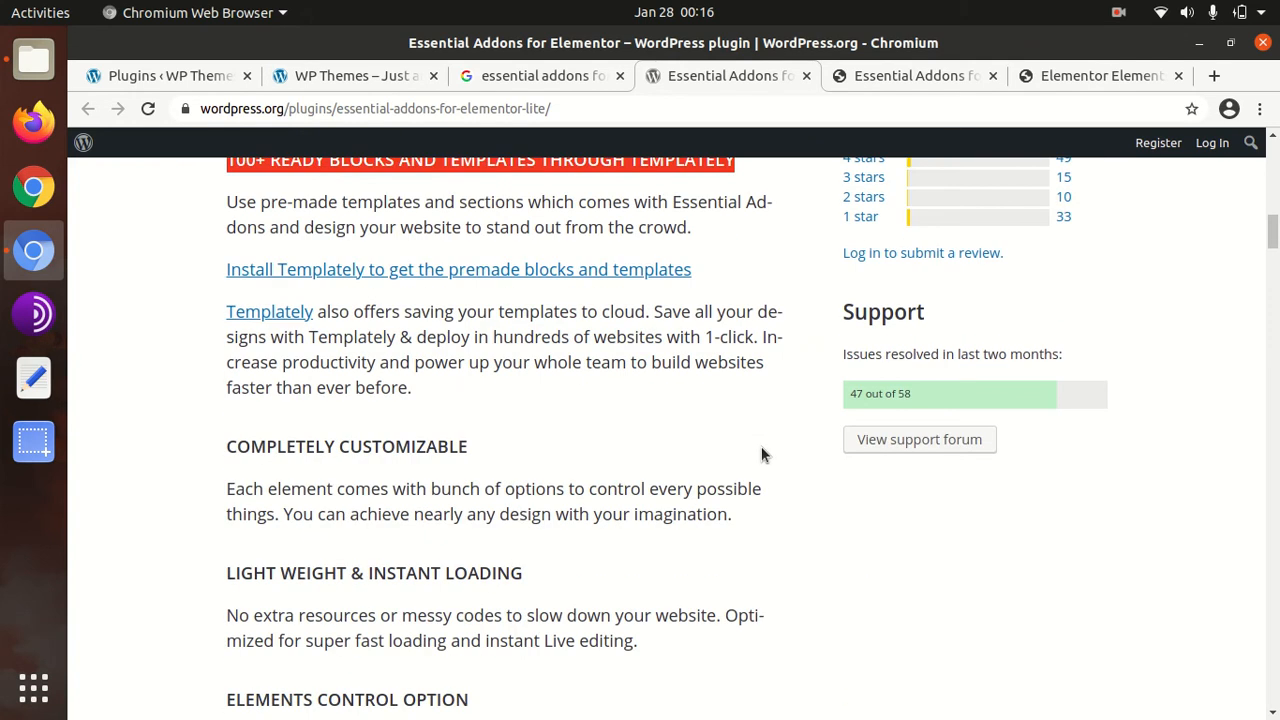
click(350, 76)
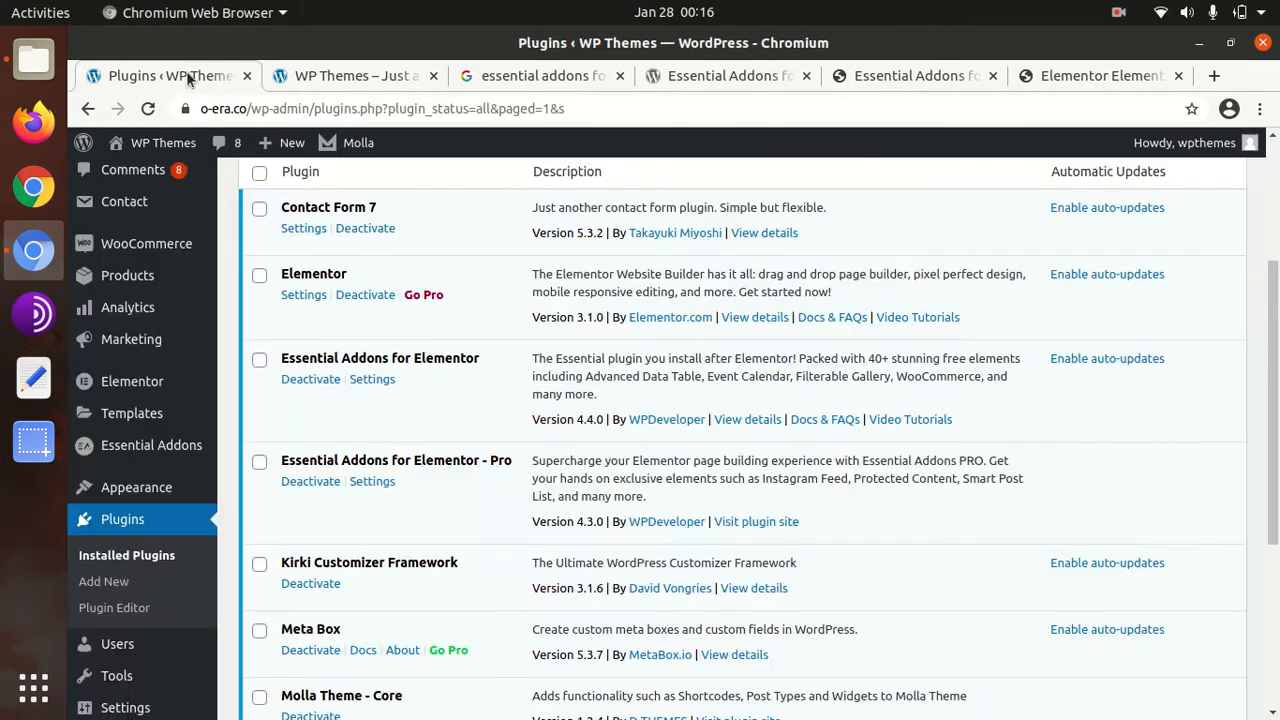
mouse_move(372, 380)
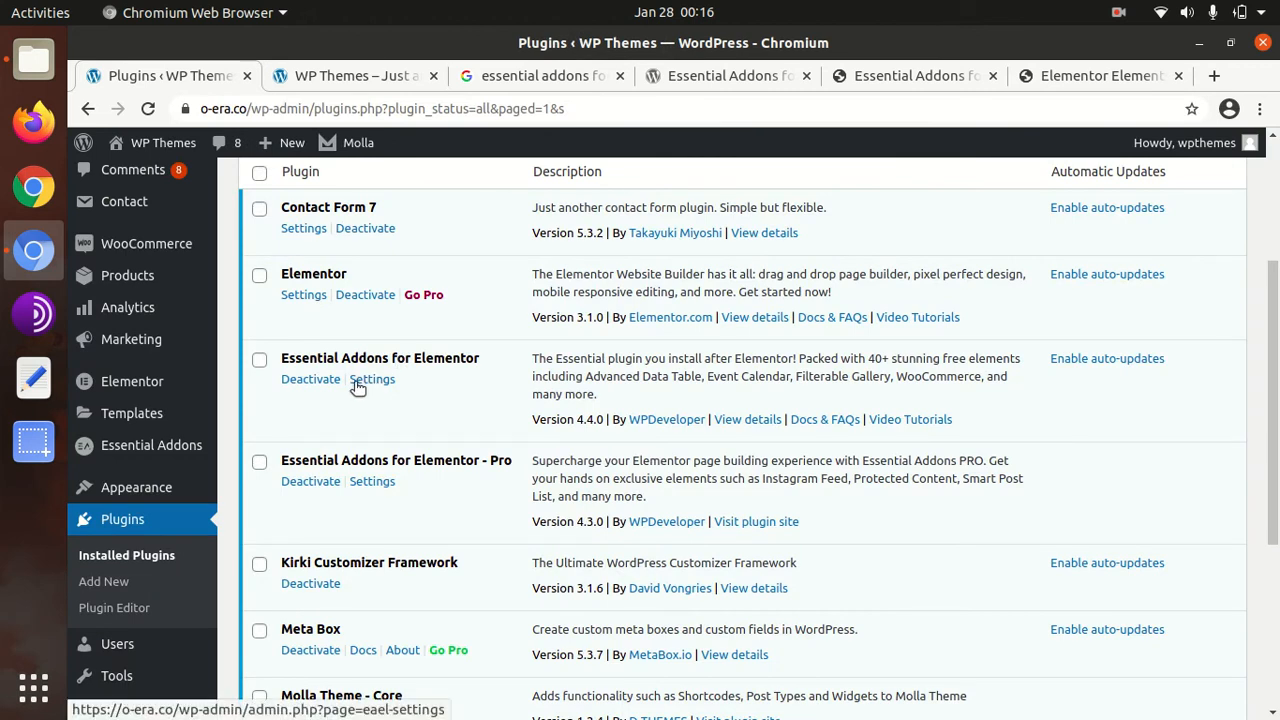
Open the Essential Addons Settings page on its General section with the license activation steps.
click(372, 380)
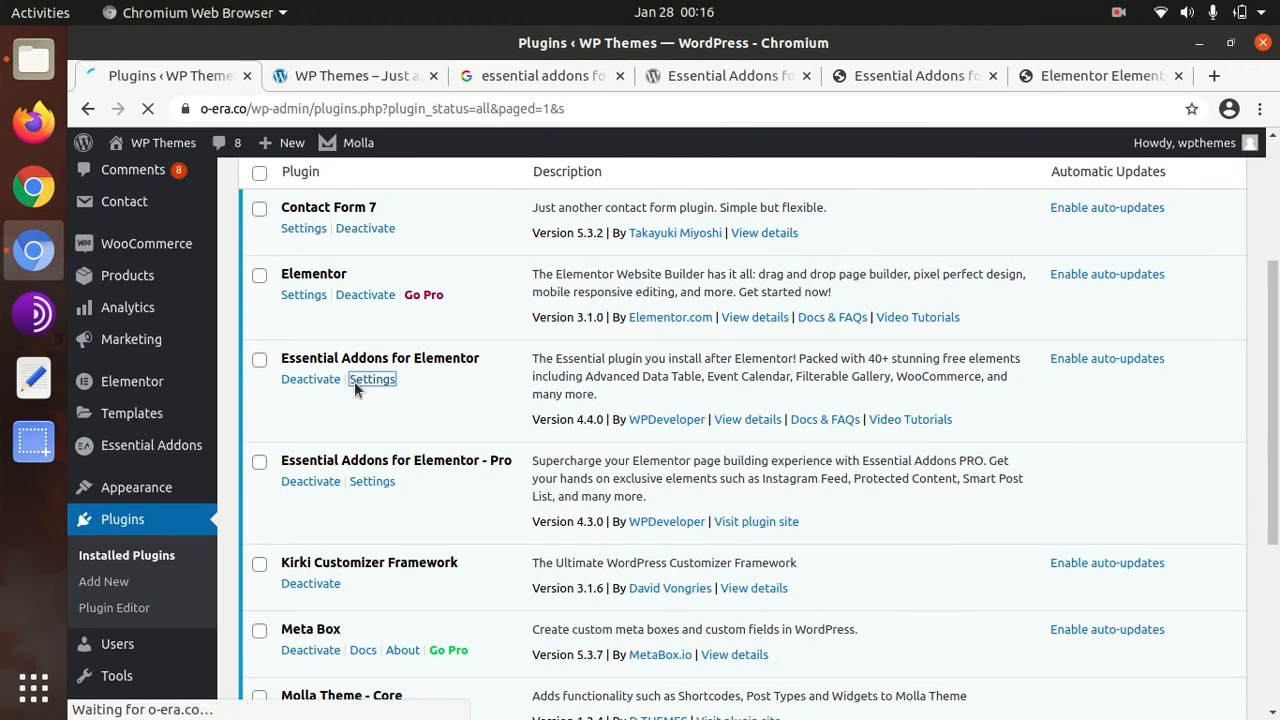
click(372, 380)
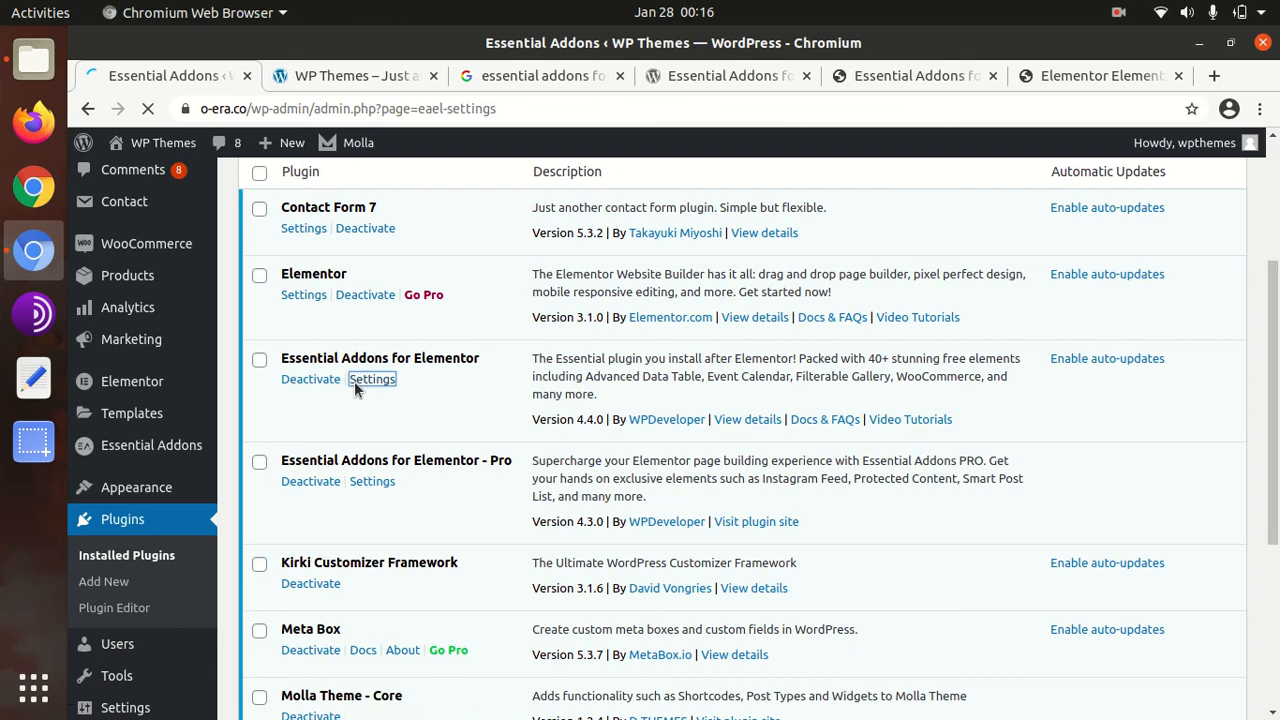
click(372, 380)
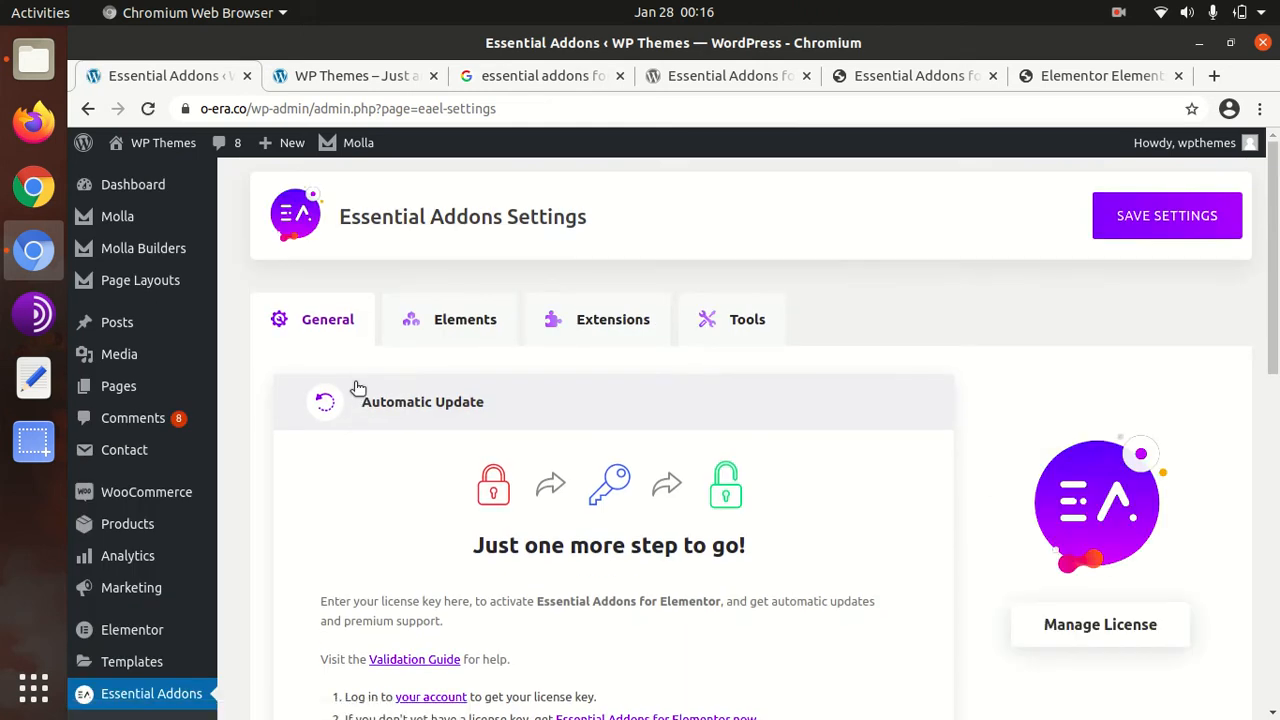
scroll(down, 3)
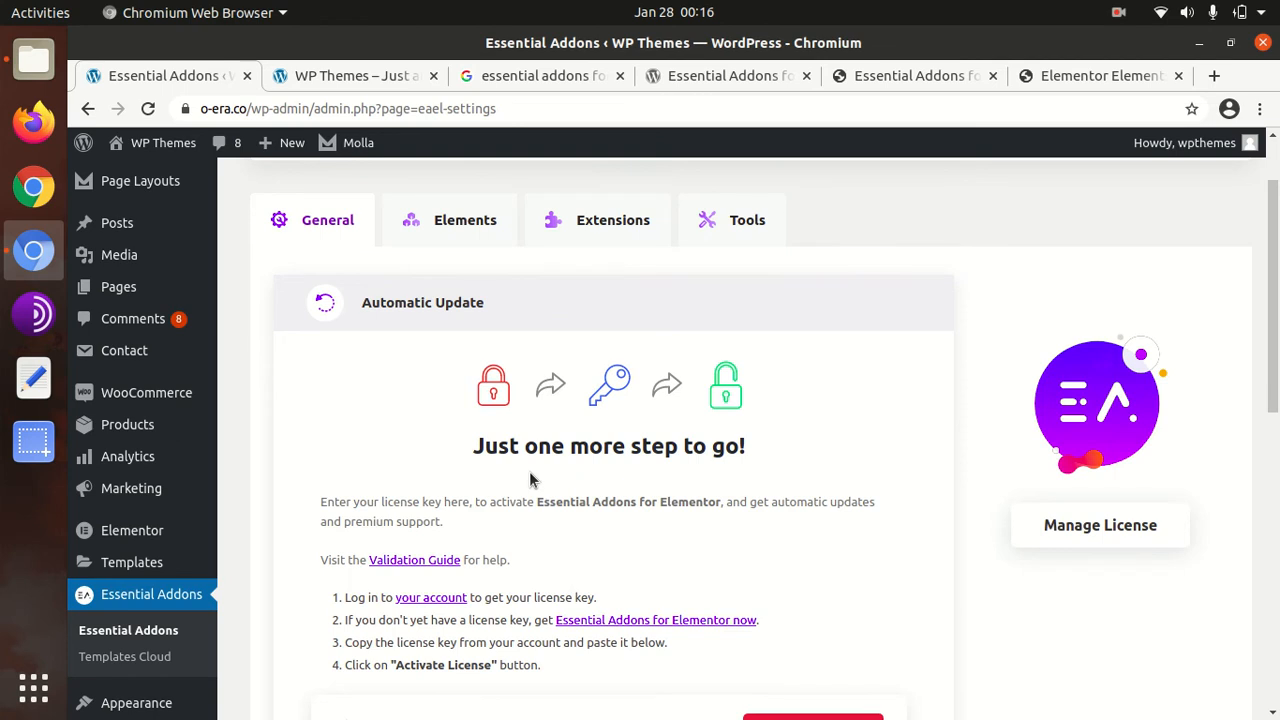
scroll(down, 3)
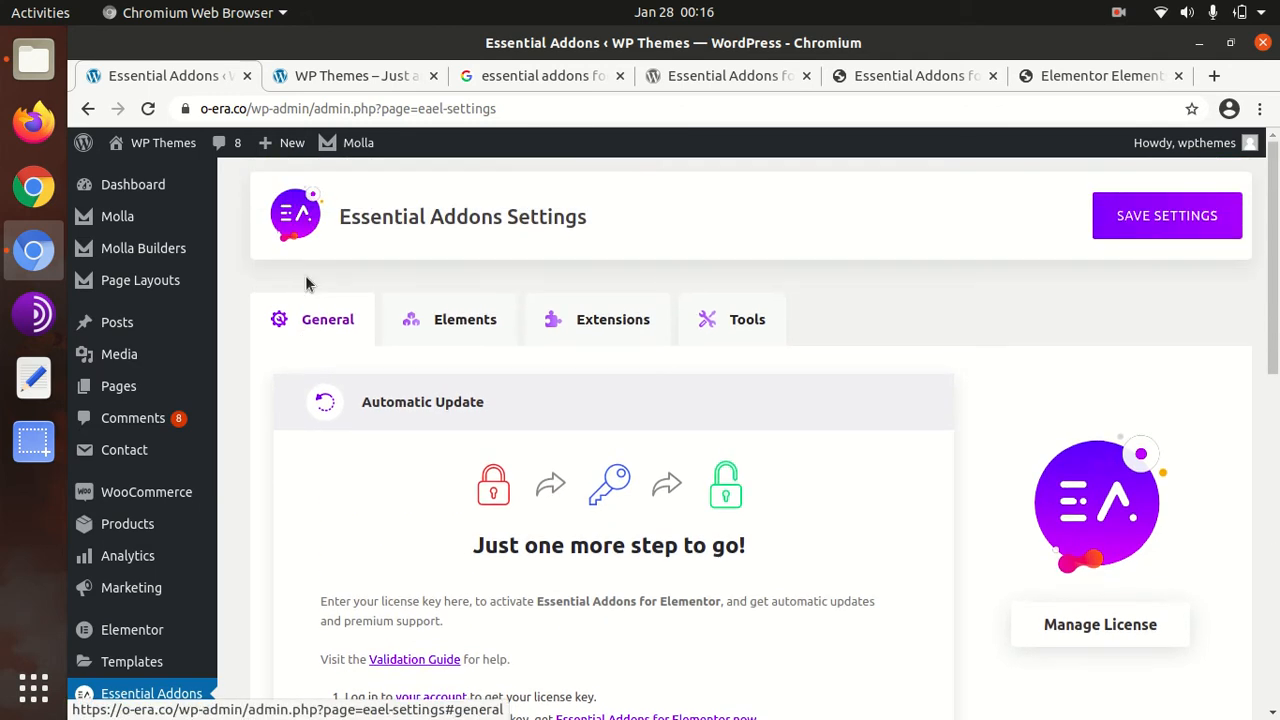
Show the Elements section of Essential Addons Settings and browse the enabled content elements.
click(464, 320)
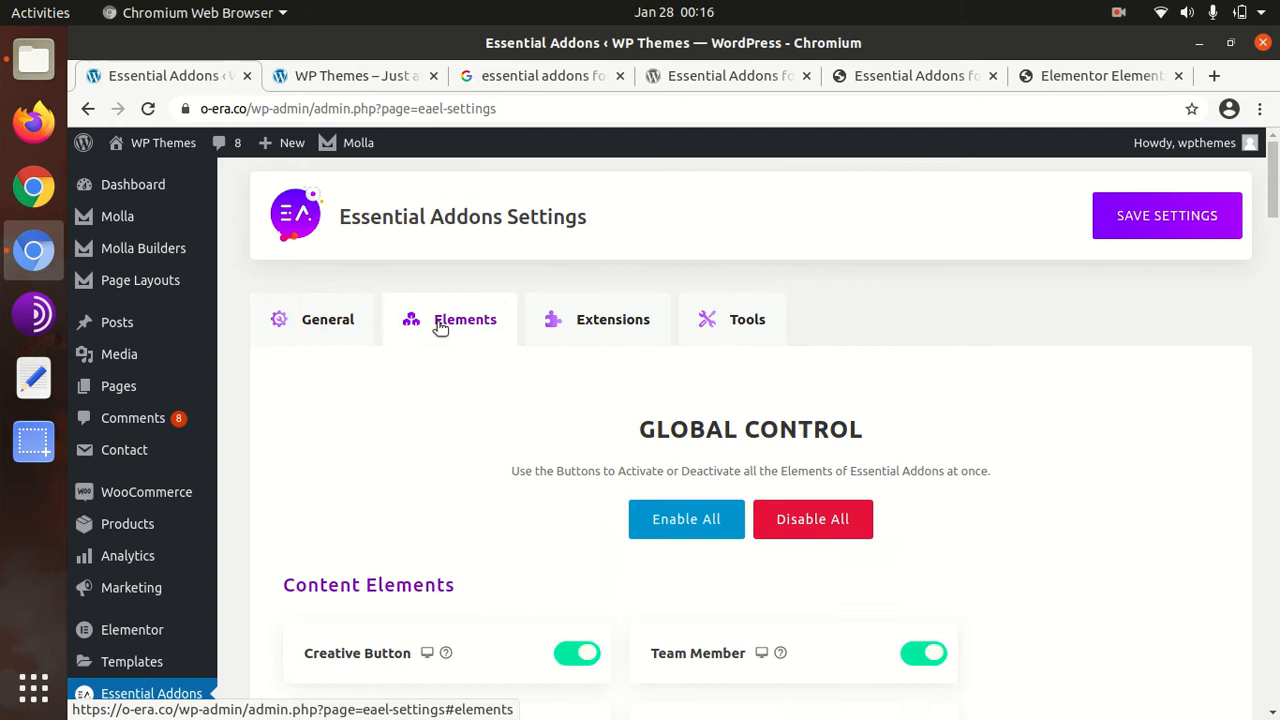
scroll(down, 3)
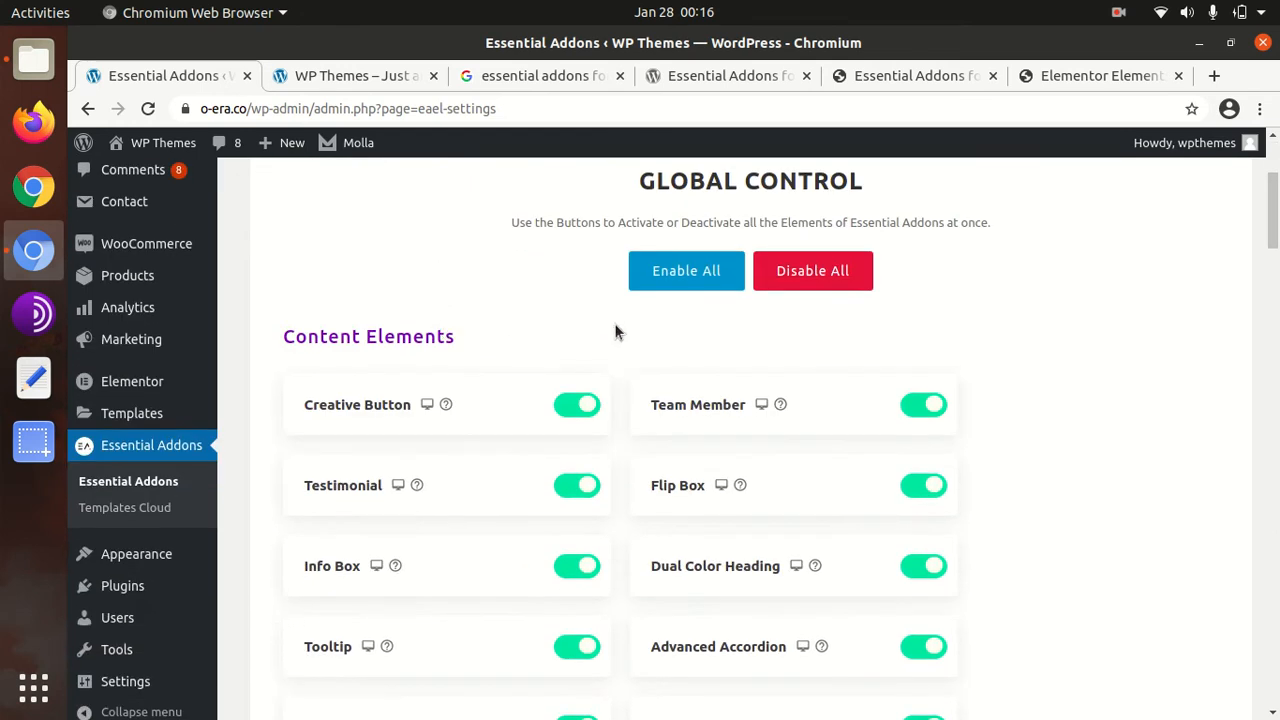
scroll(down, 3)
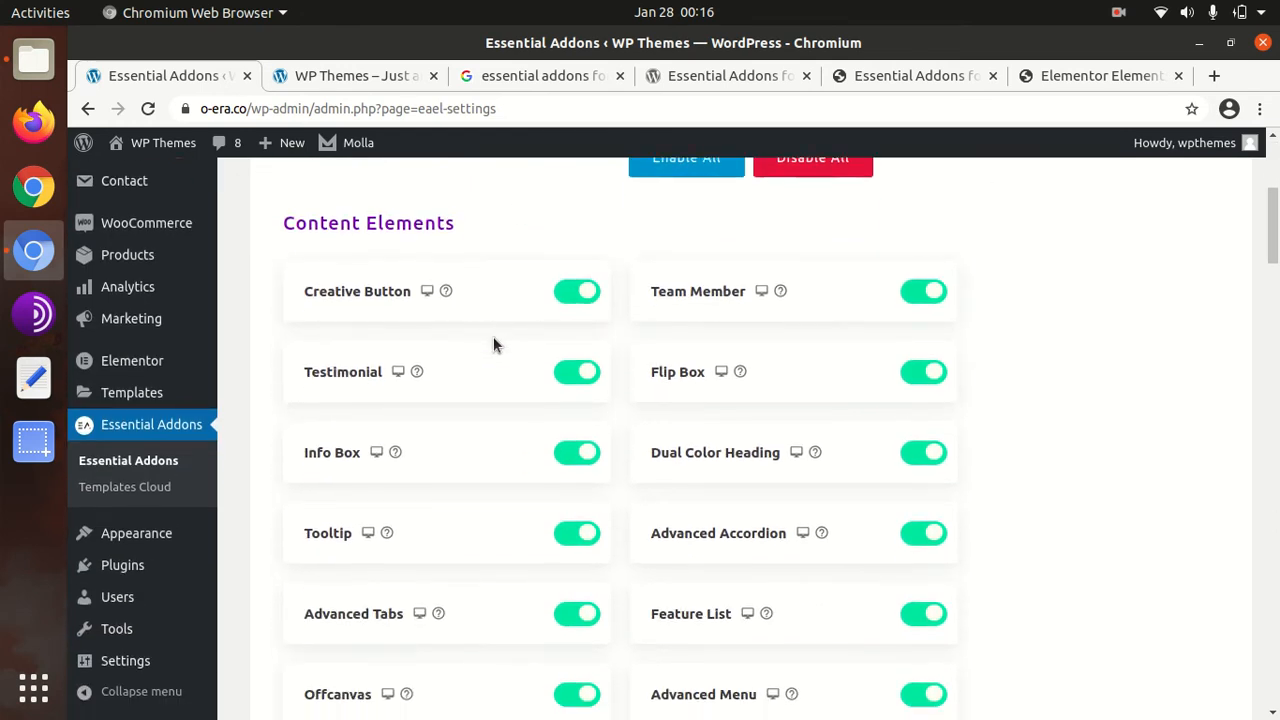
scroll(down, 3)
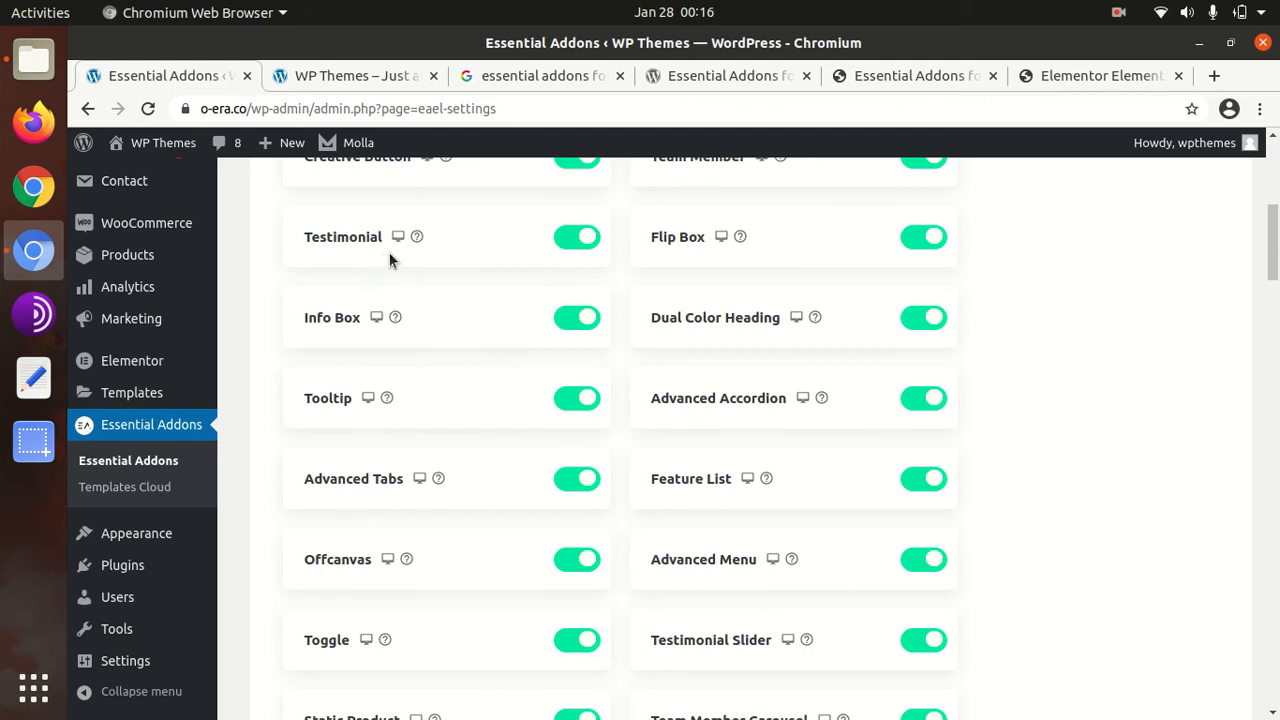
mouse_move(744, 244)
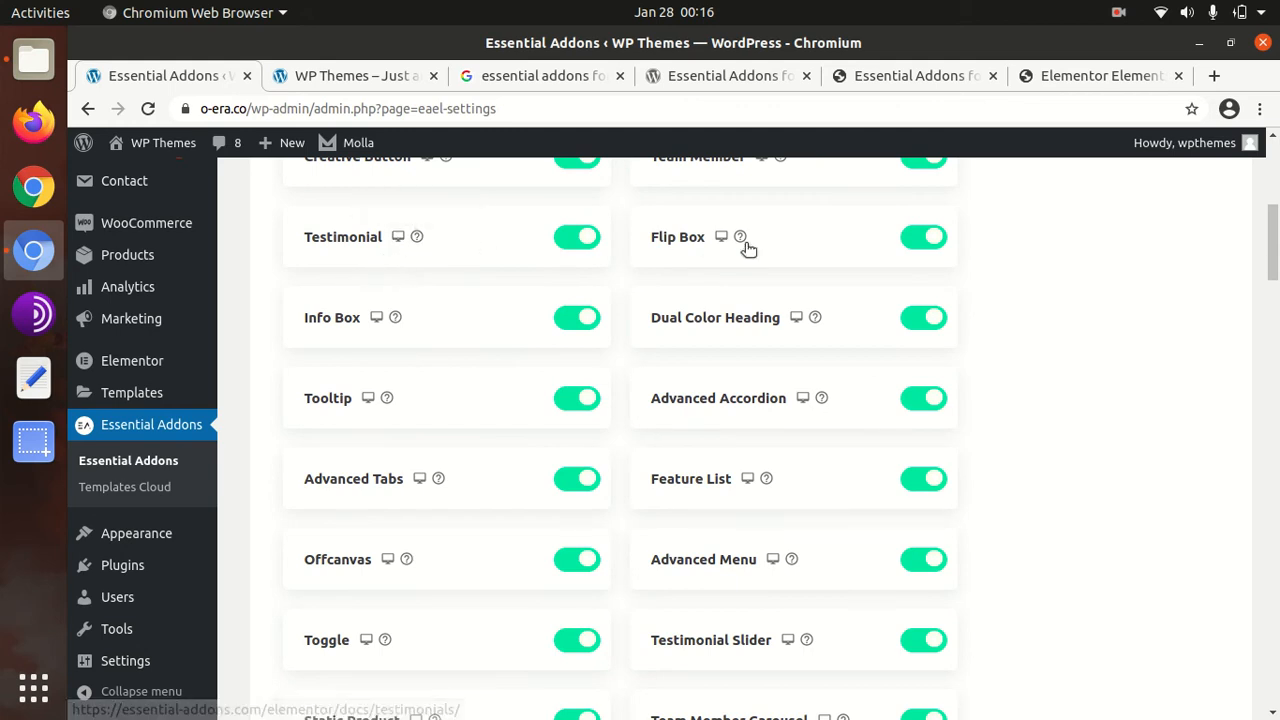
mouse_move(730, 240)
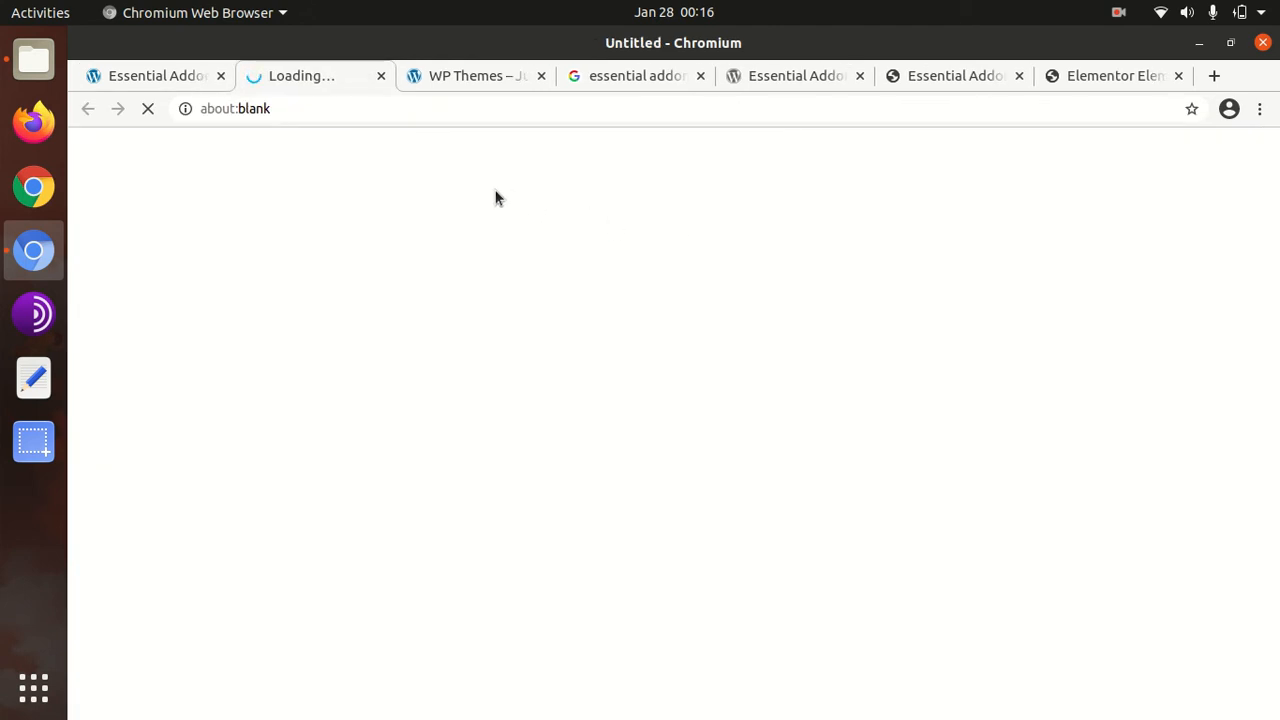
View the Flip Box demo page and play its video, then return to the Essential Addons settings tab.
click(150, 76)
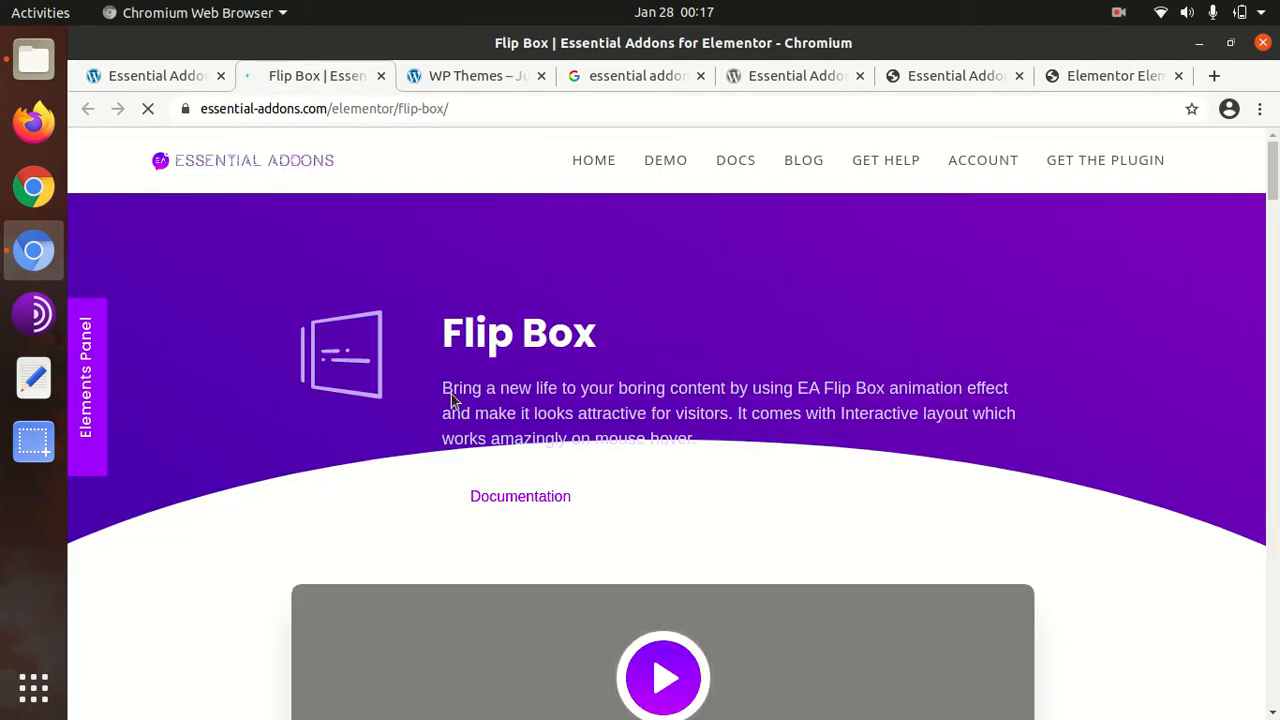
scroll(down, 3)
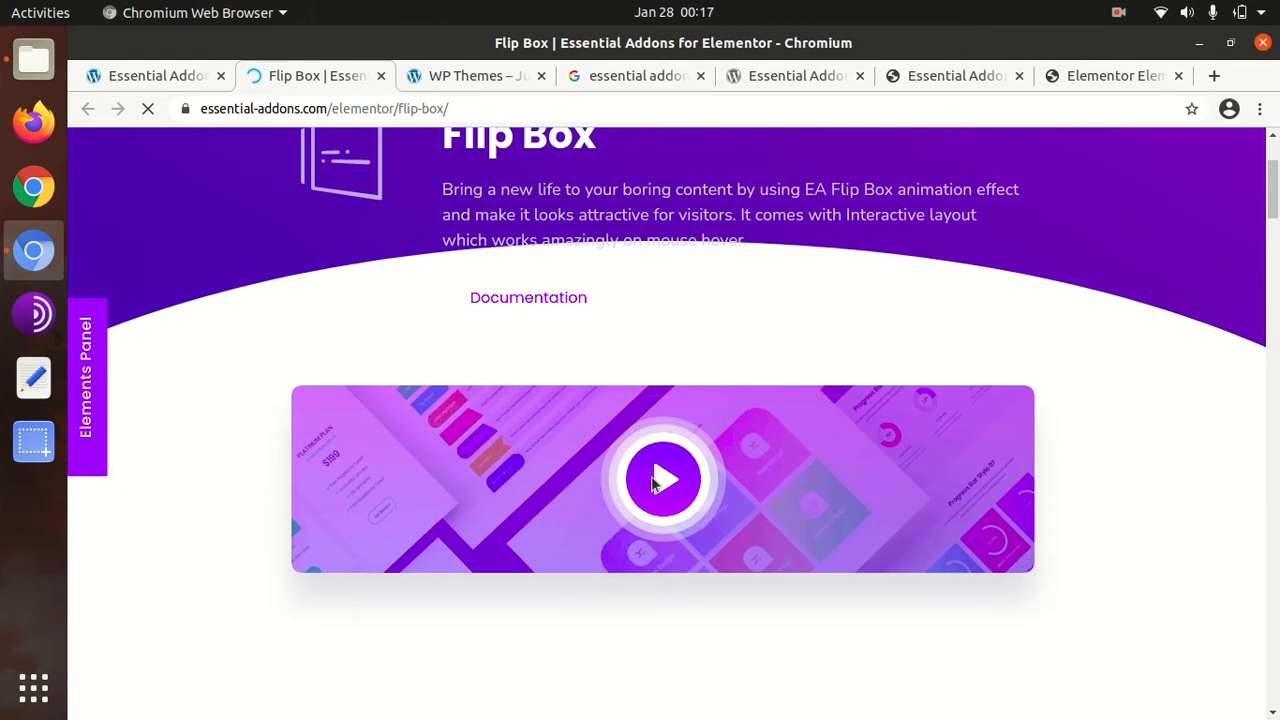
click(664, 480)
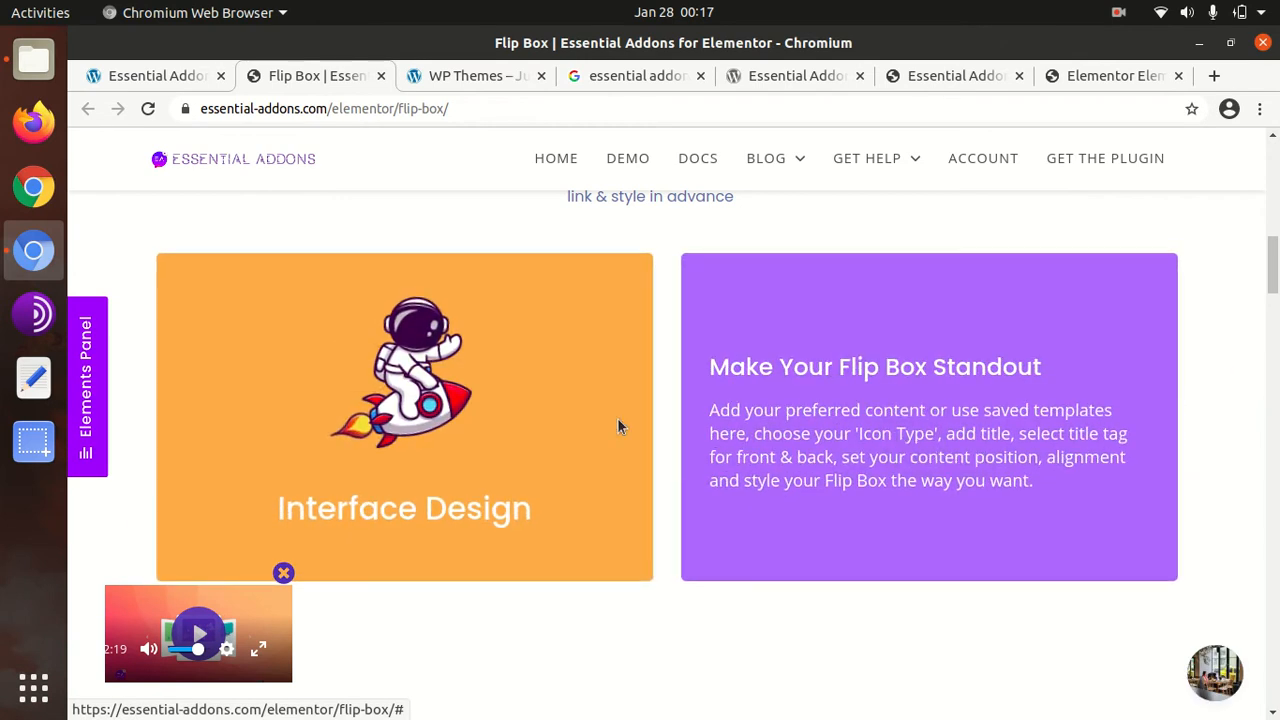
mouse_move(736, 352)
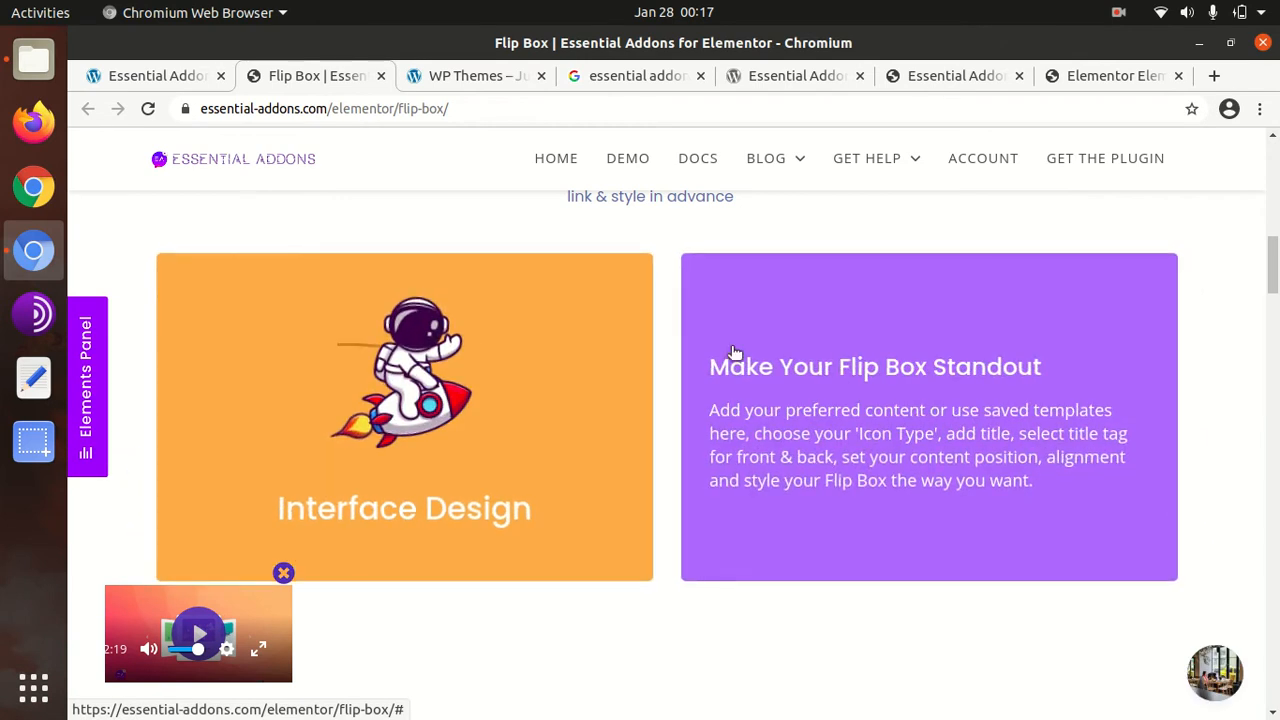
click(310, 76)
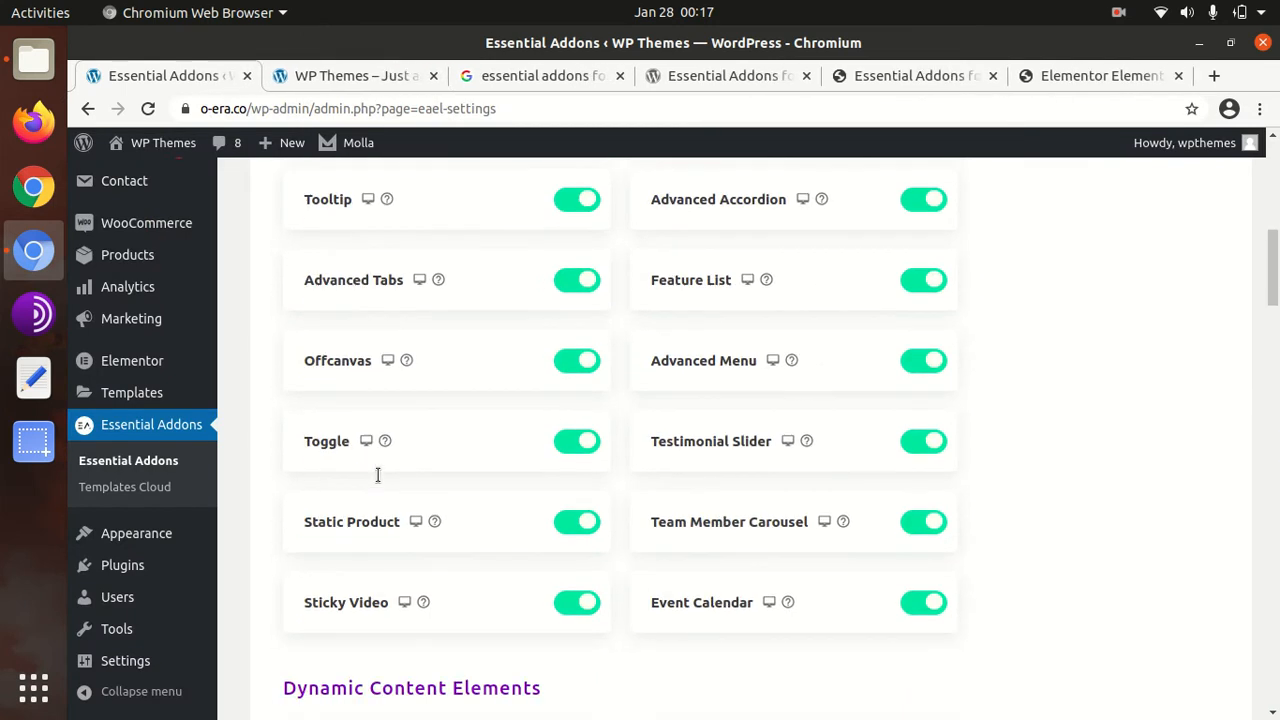
Review all element groups down to WooCommerce Elements and save the Essential Addons settings.
scroll(down, 3)
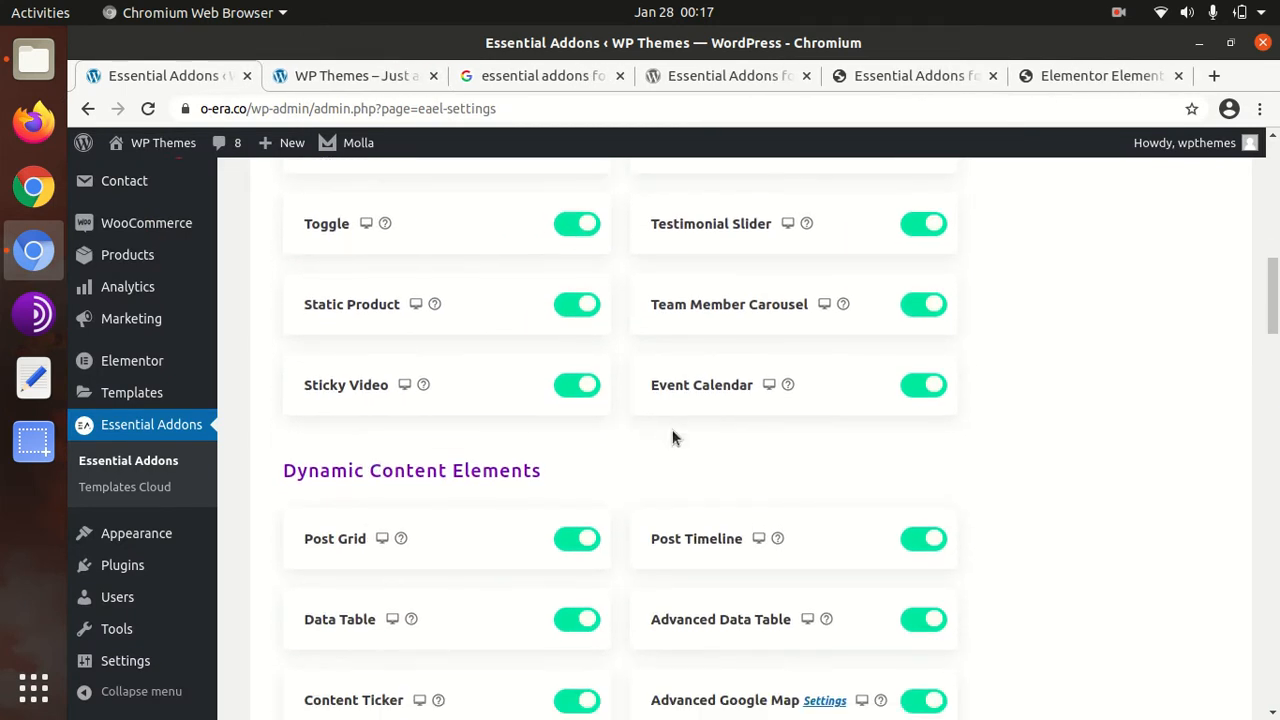
scroll(down, 3)
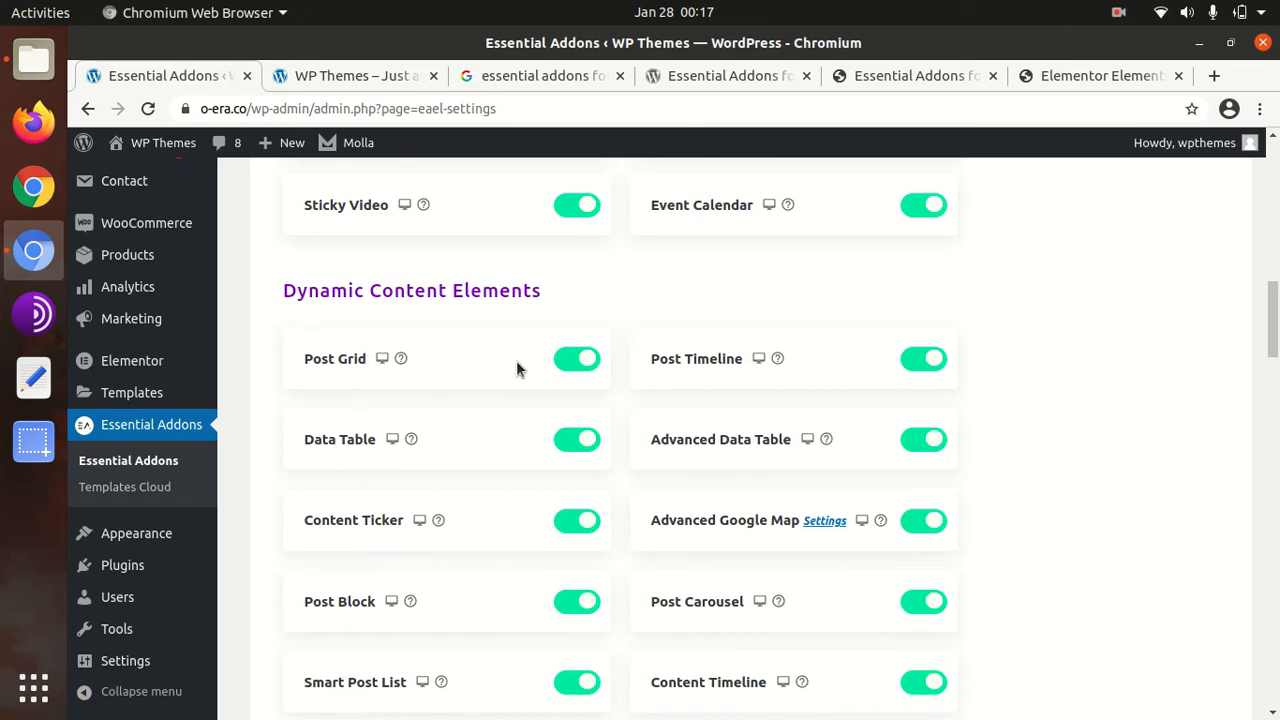
scroll(down, 3)
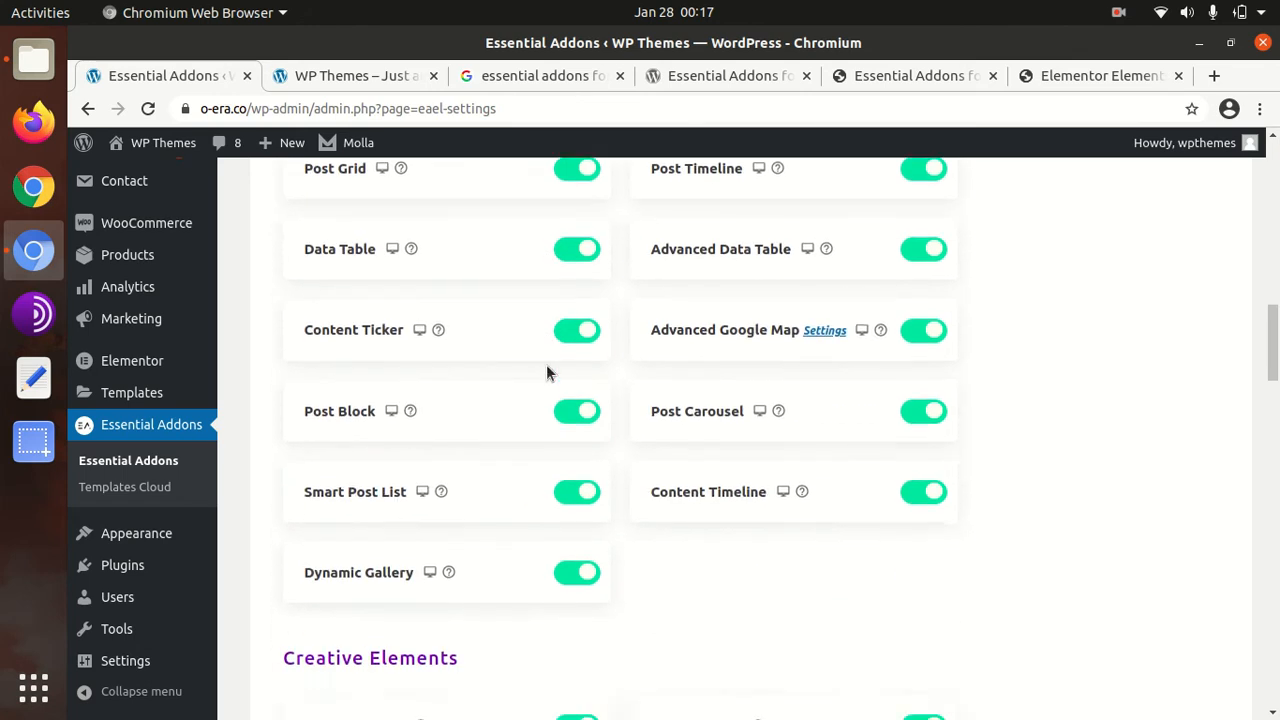
scroll(down, 3)
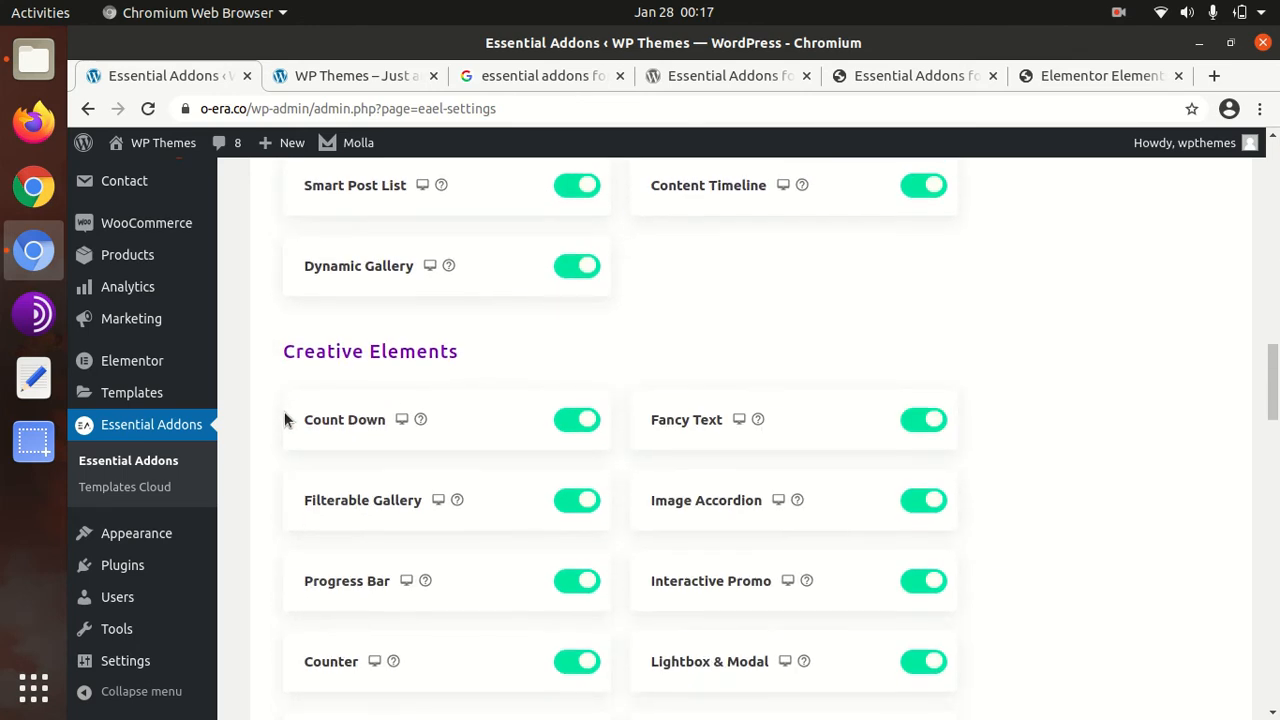
mouse_move(400, 420)
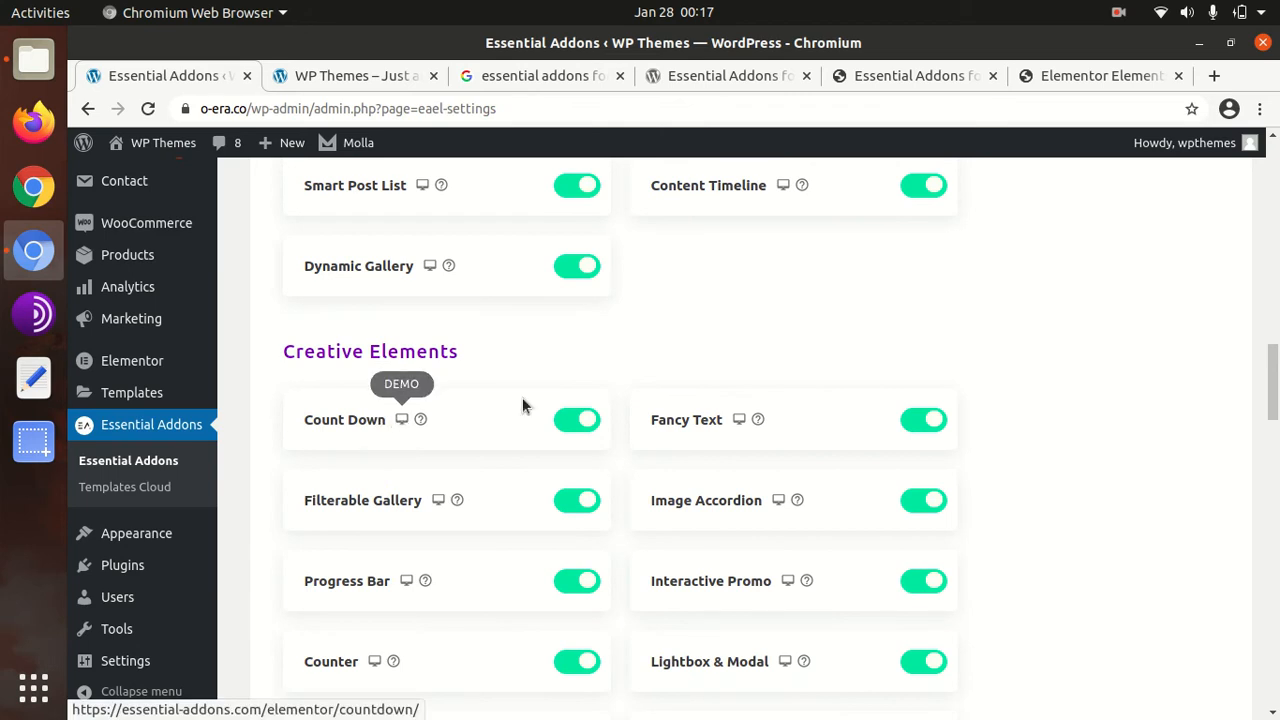
scroll(down, 3)
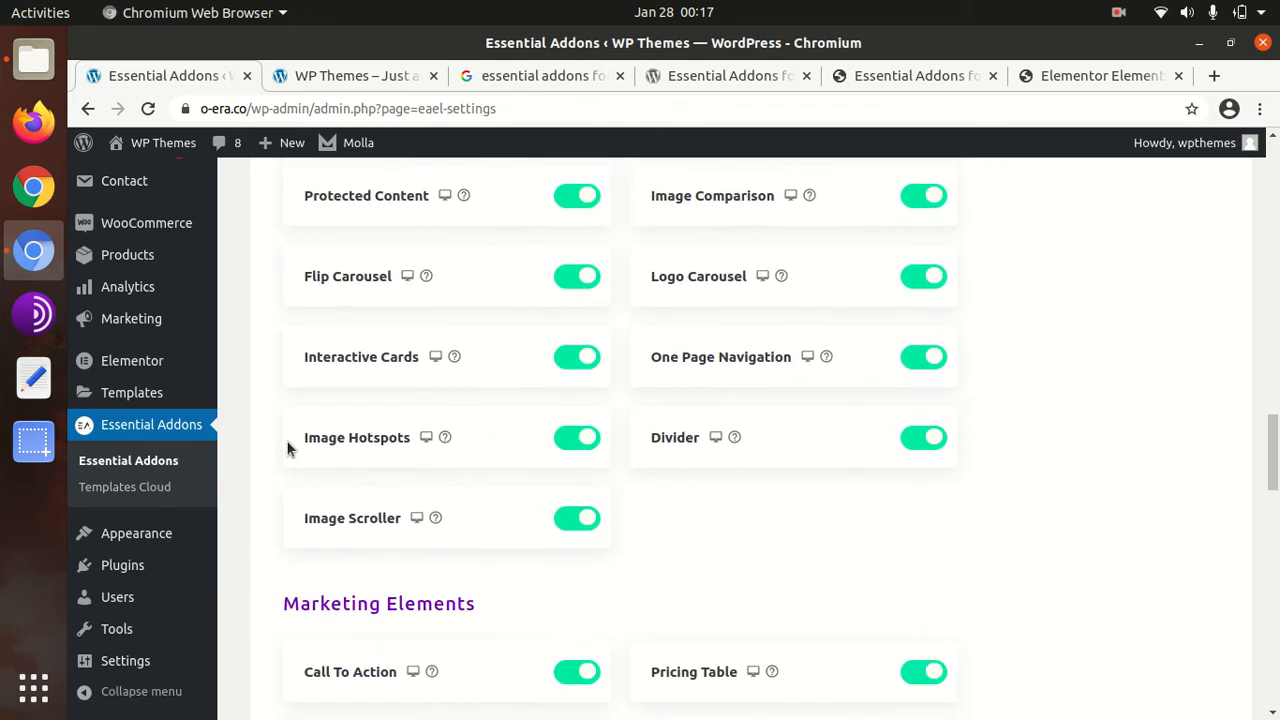
scroll(down, 3)
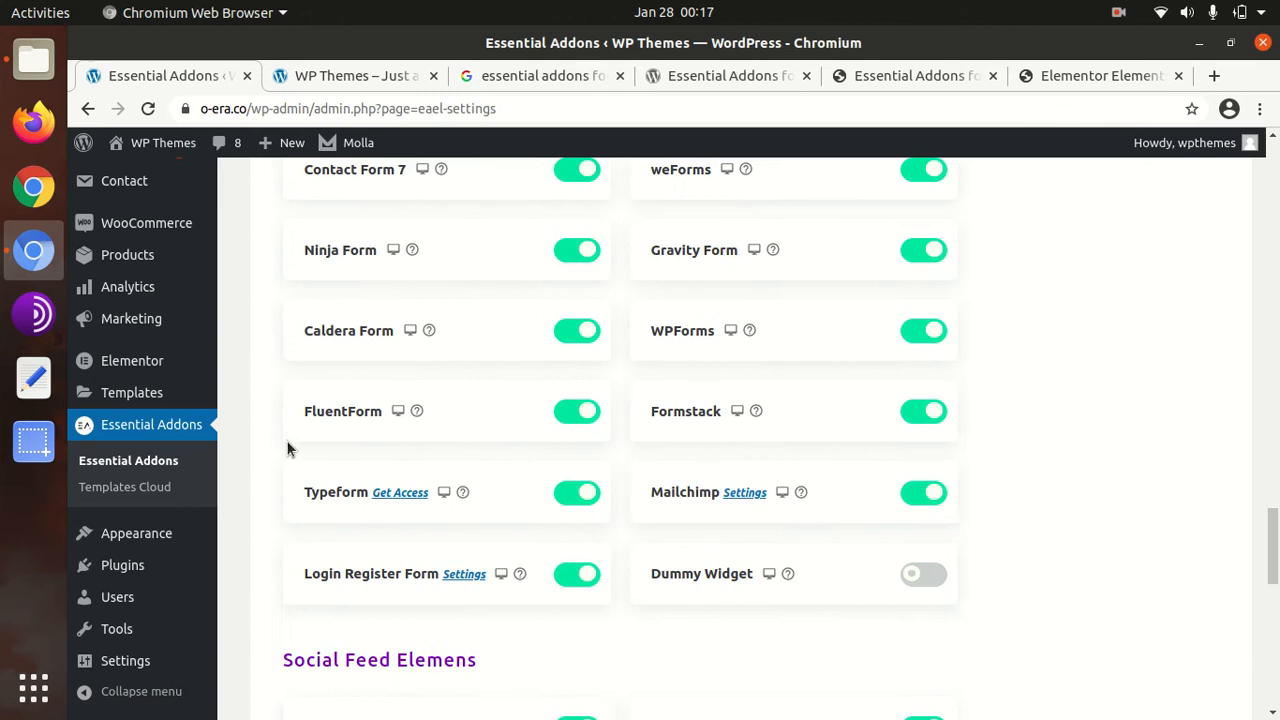
scroll(down, 3)
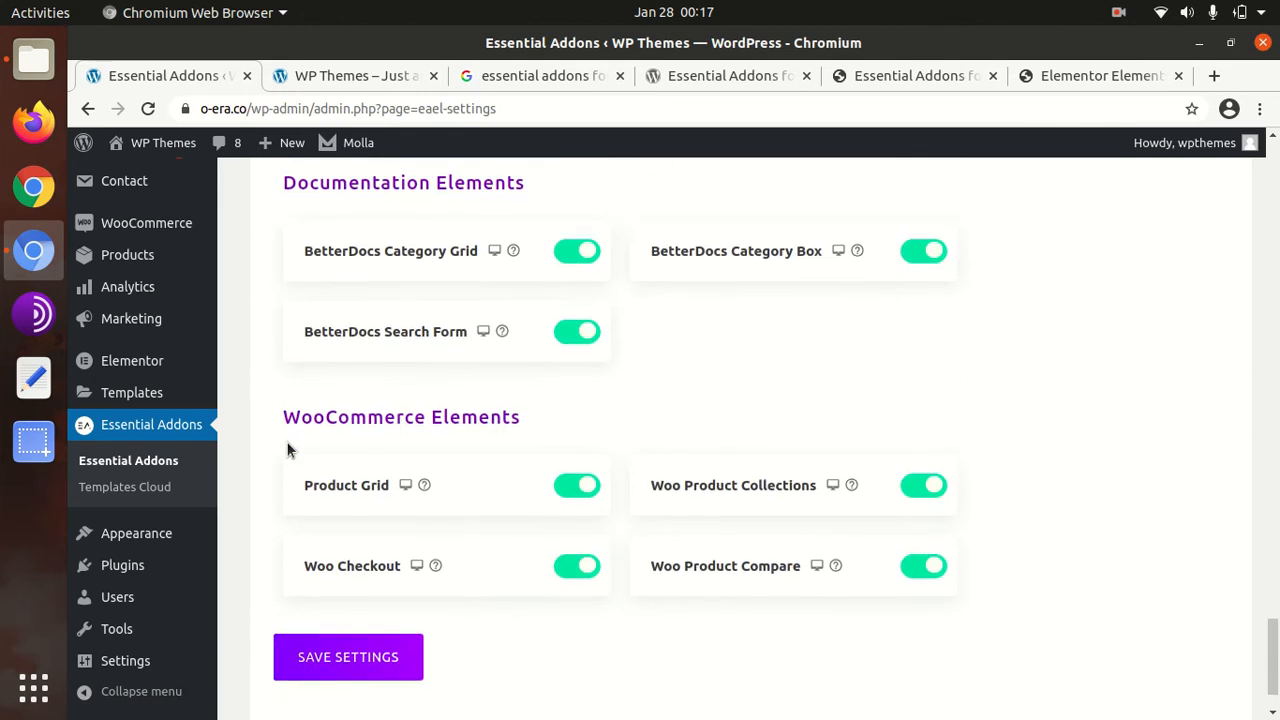
scroll(down, 3)
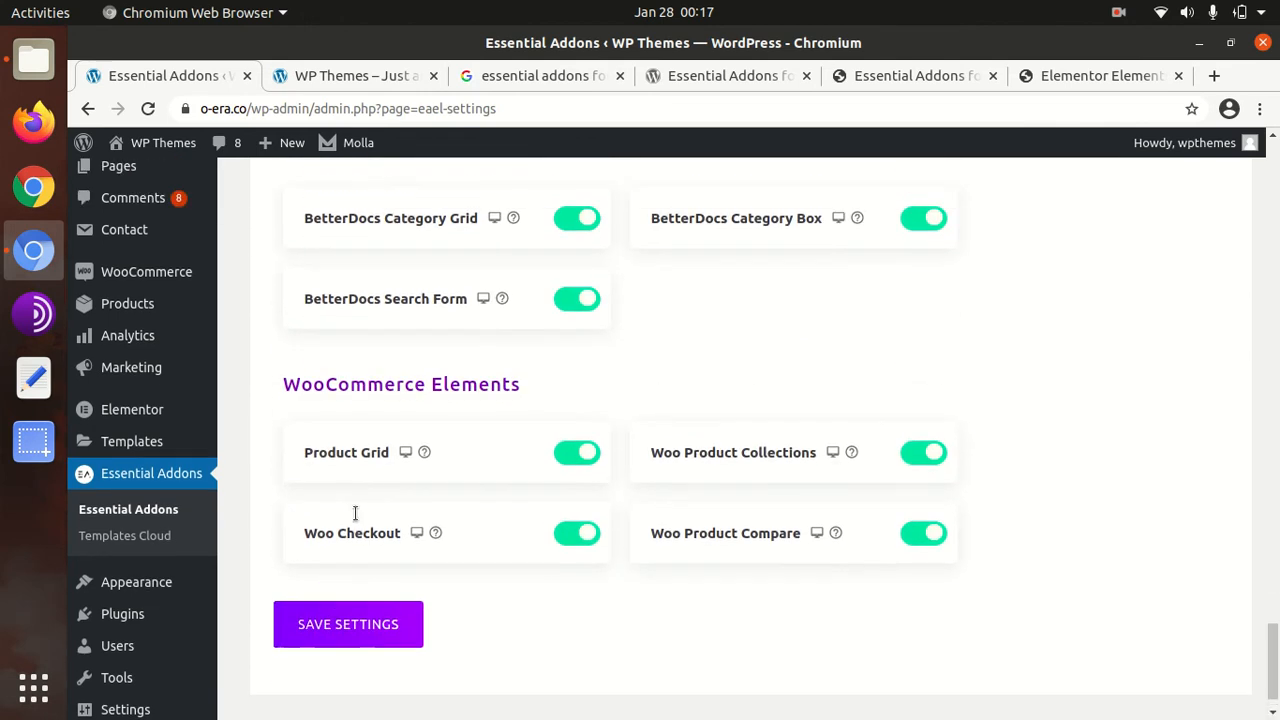
mouse_move(644, 464)
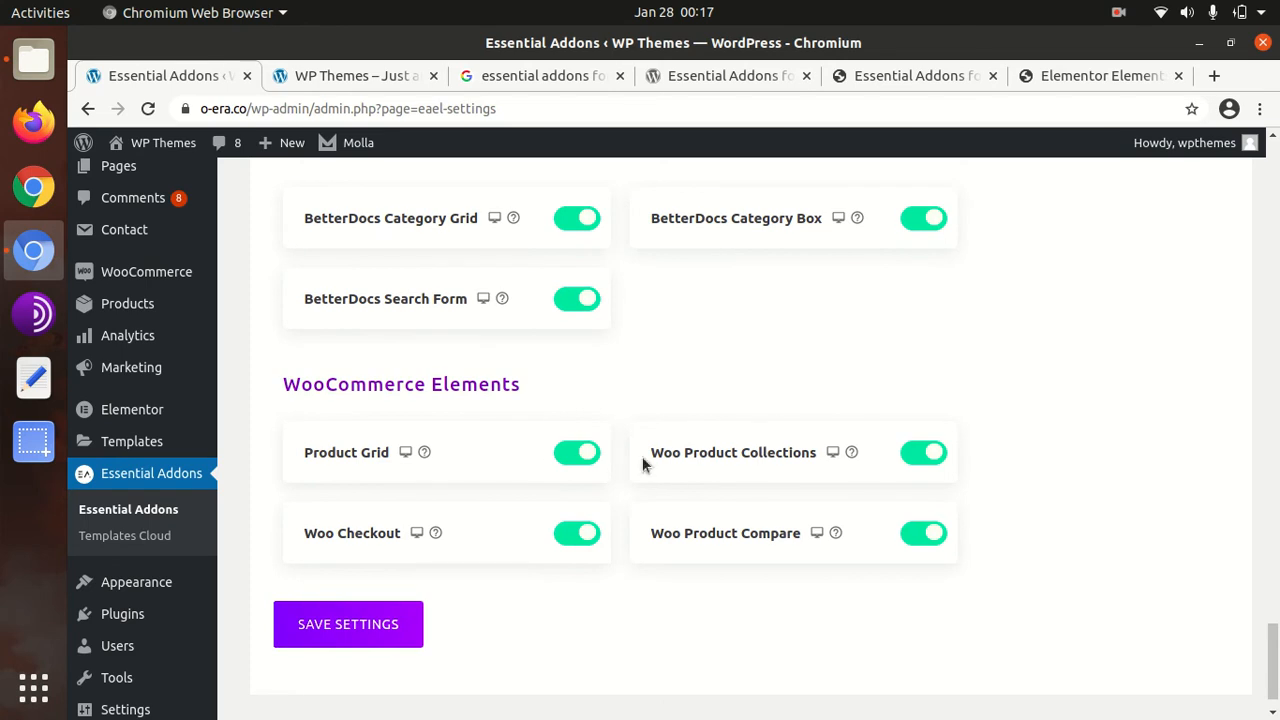
mouse_move(464, 472)
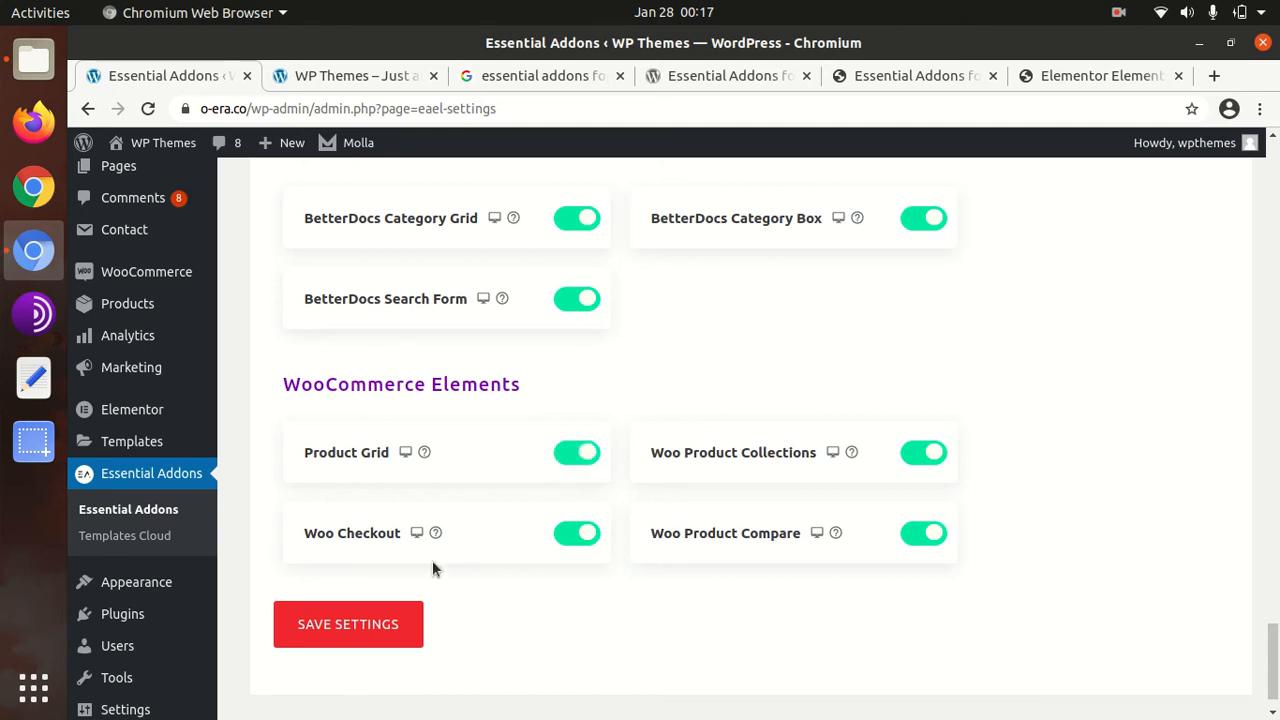
click(348, 624)
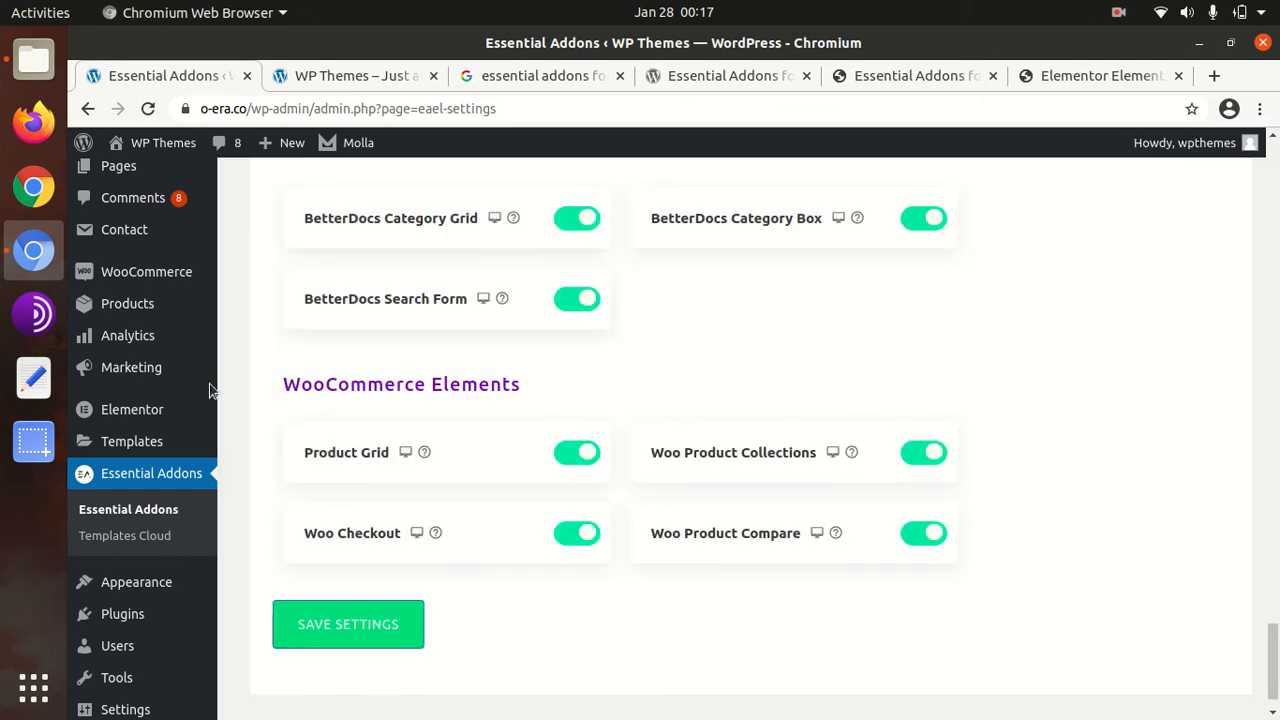
mouse_move(128, 304)
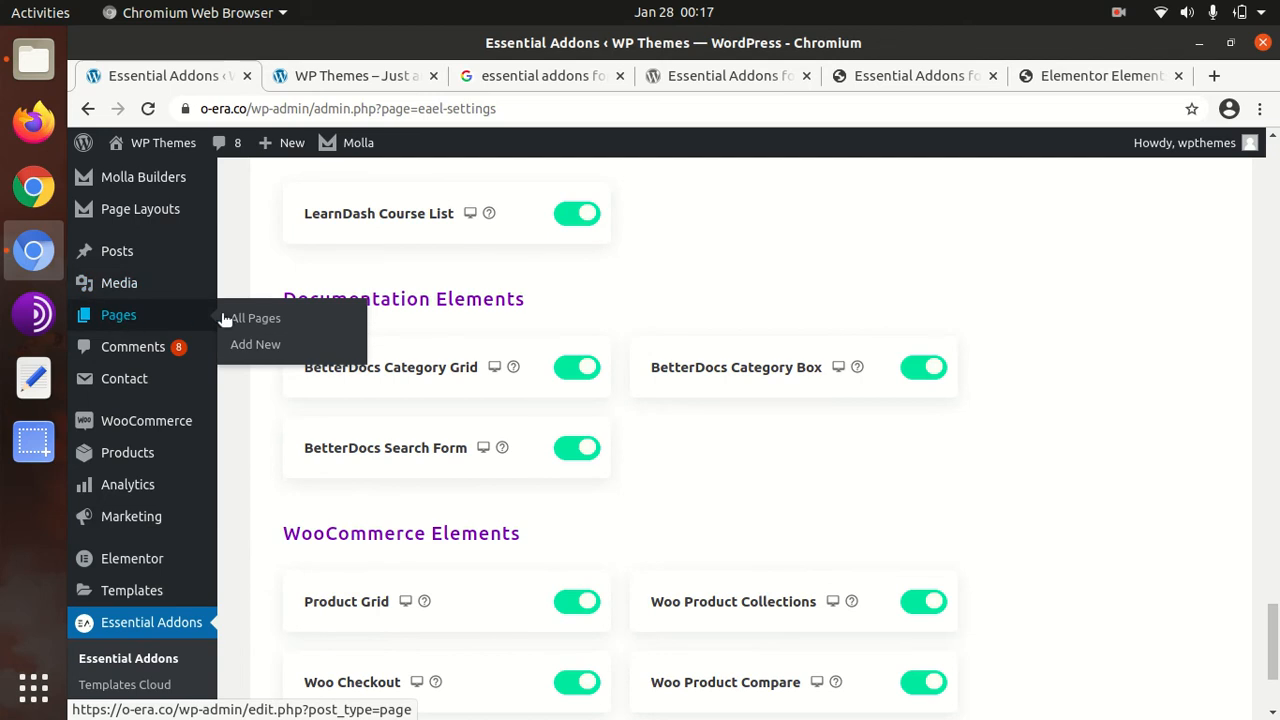
mouse_move(256, 344)
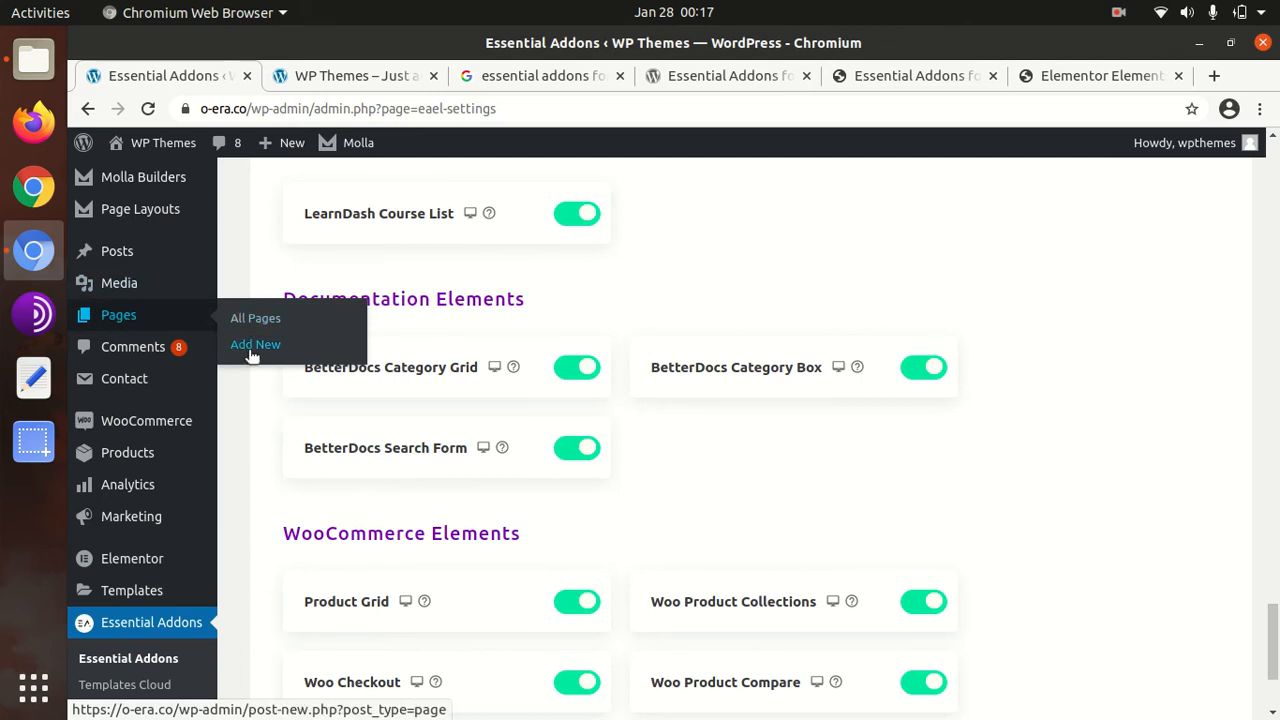
Create a new page titled 'test page' and launch it in the Elementor editor.
click(256, 344)
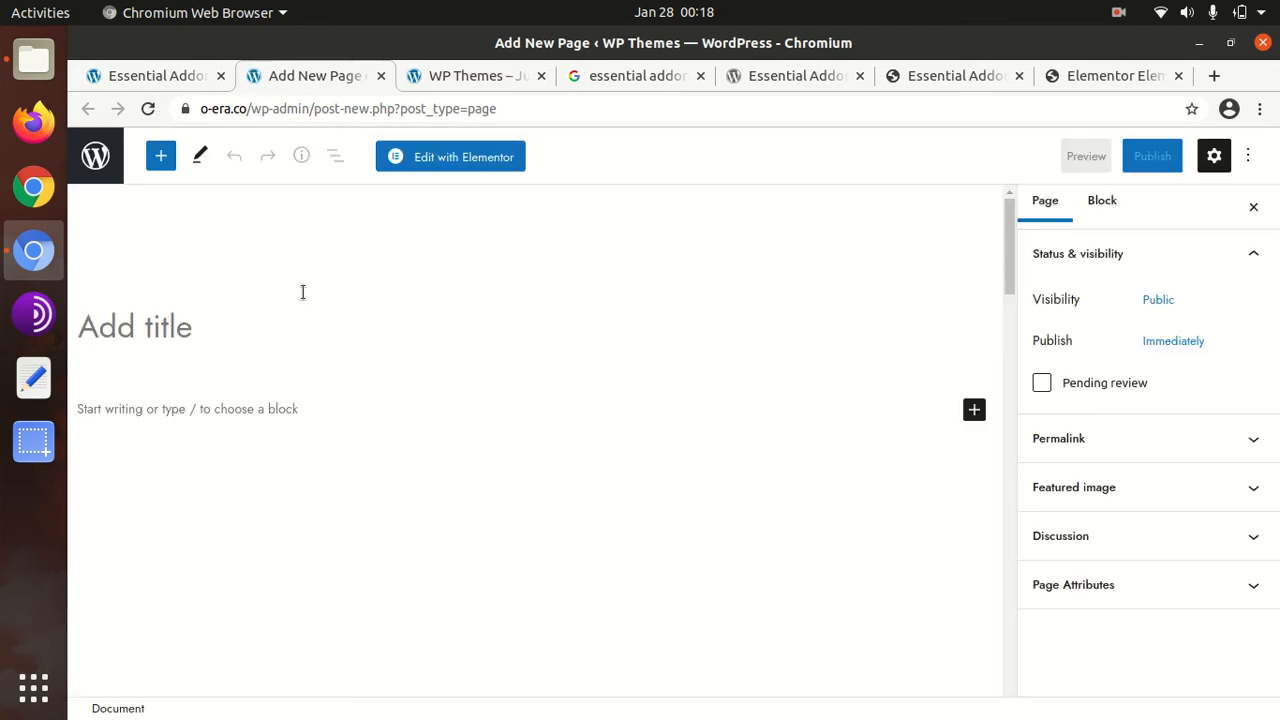
mouse_move(184, 336)
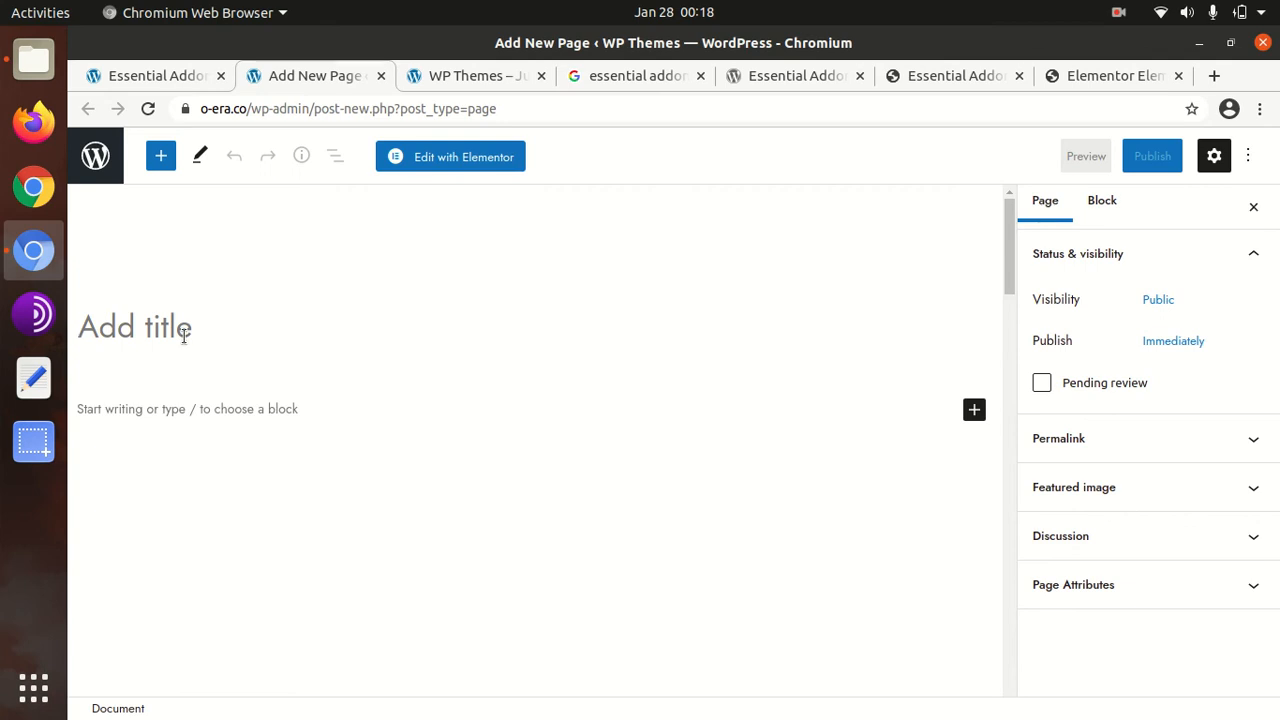
text(test pa)
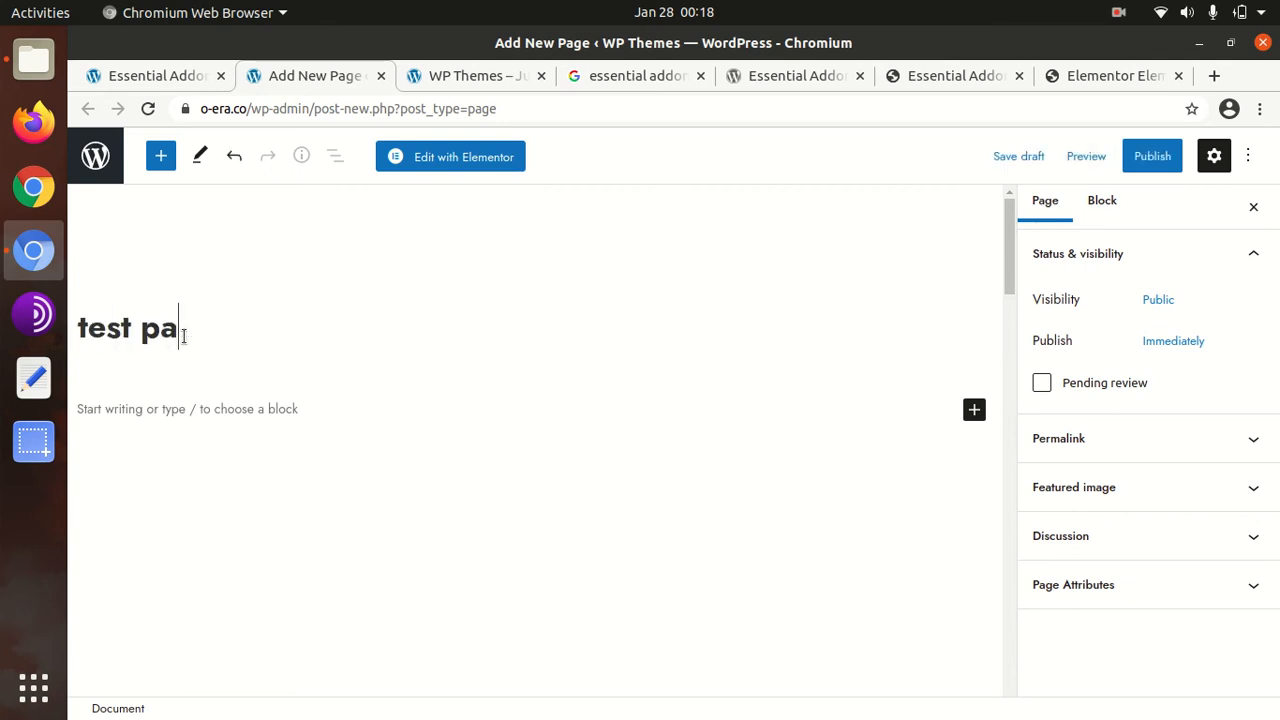
text(ge)
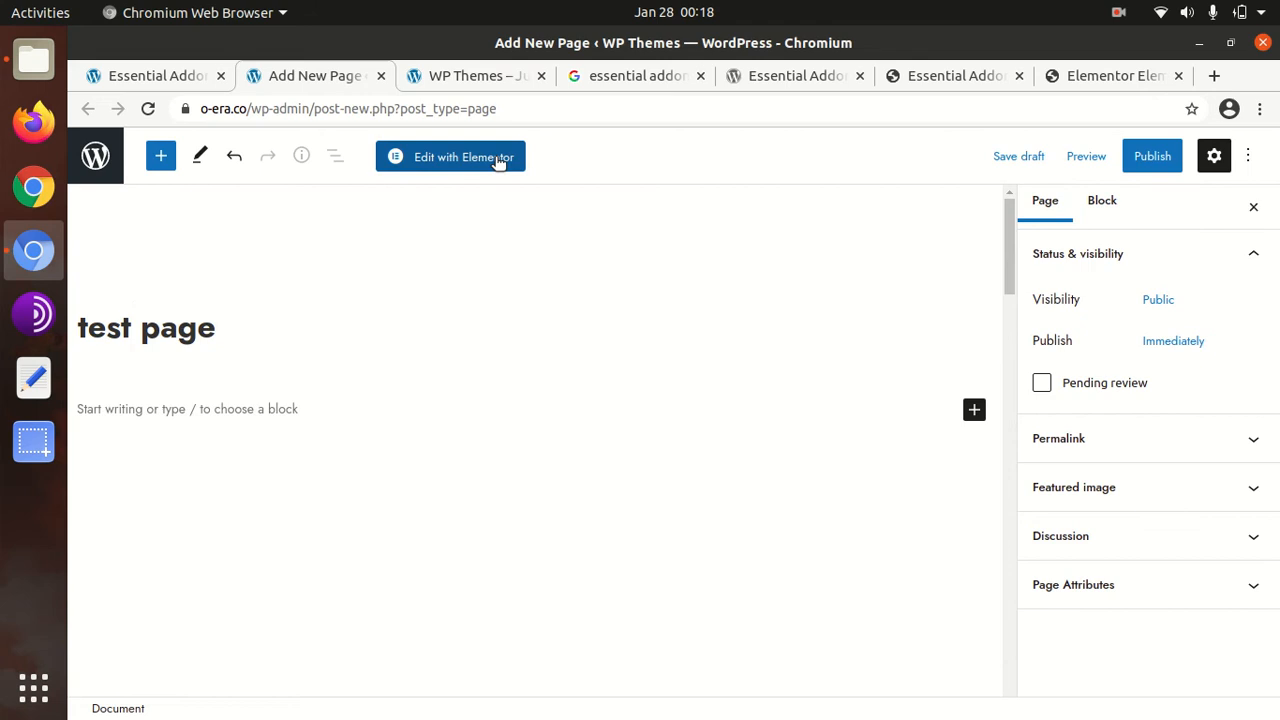
click(450, 156)
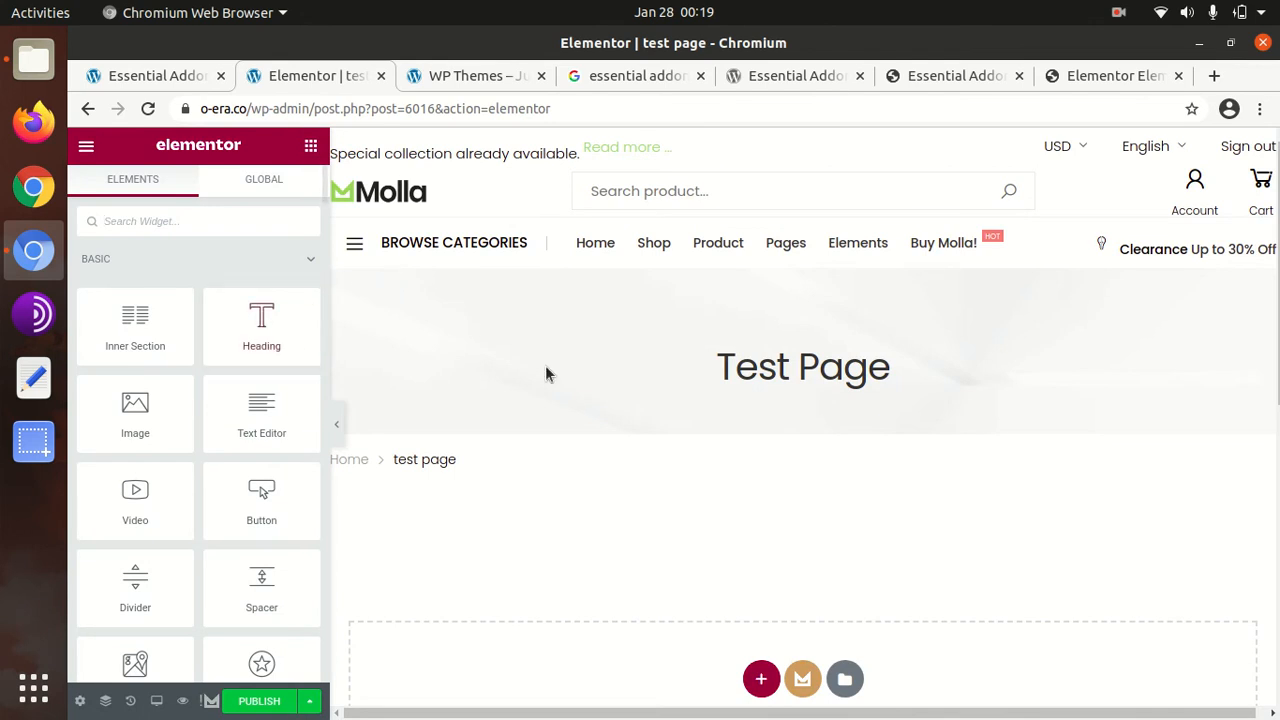
Add a new single-column section to the test page canvas.
scroll(down, 3)
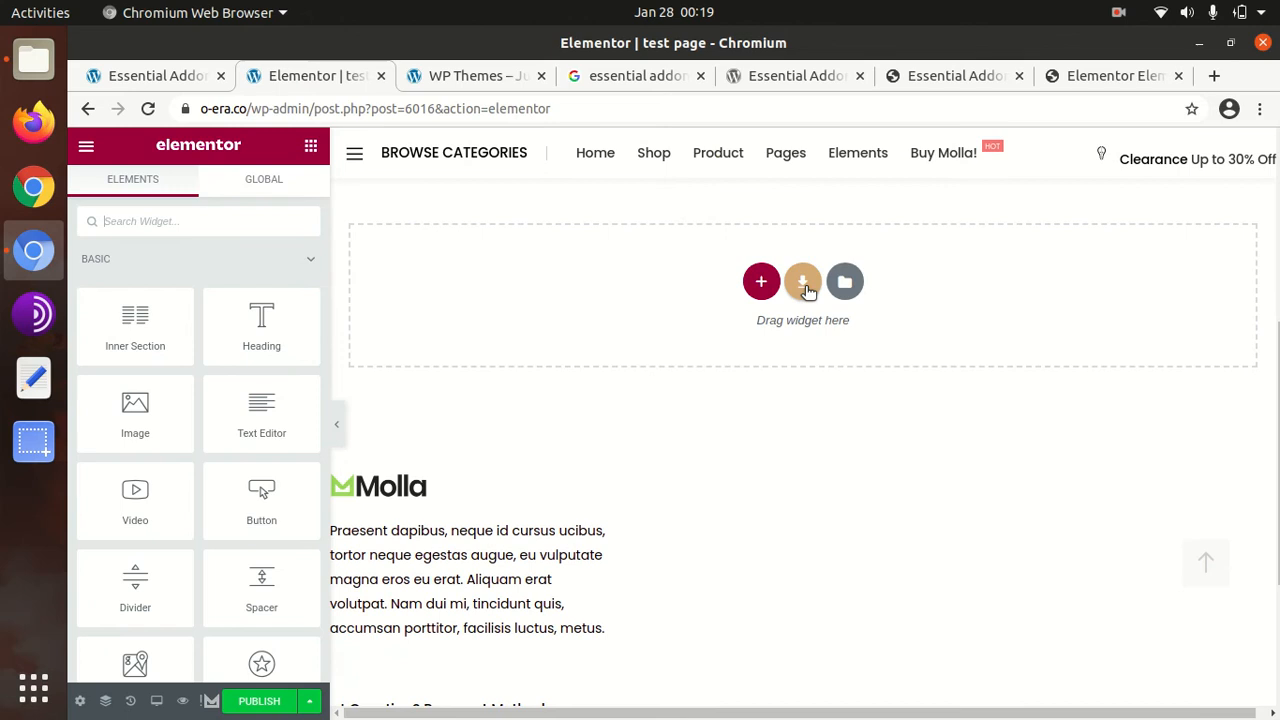
mouse_move(804, 280)
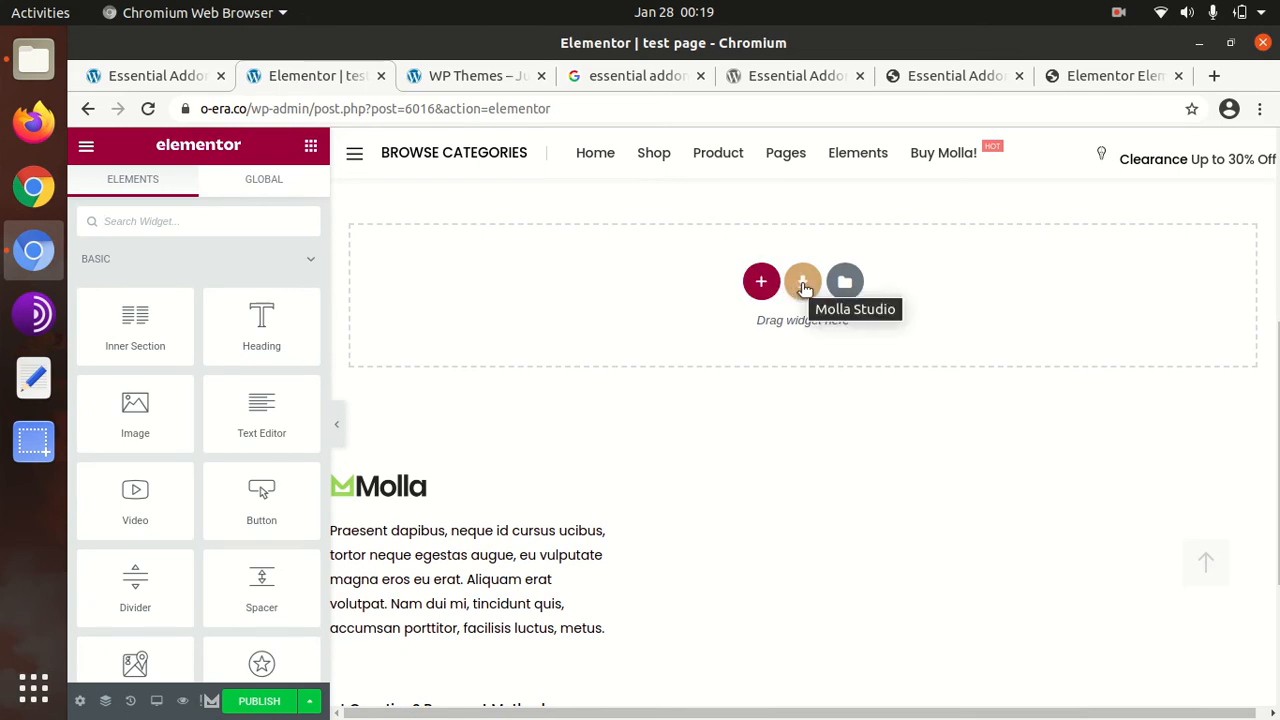
click(760, 280)
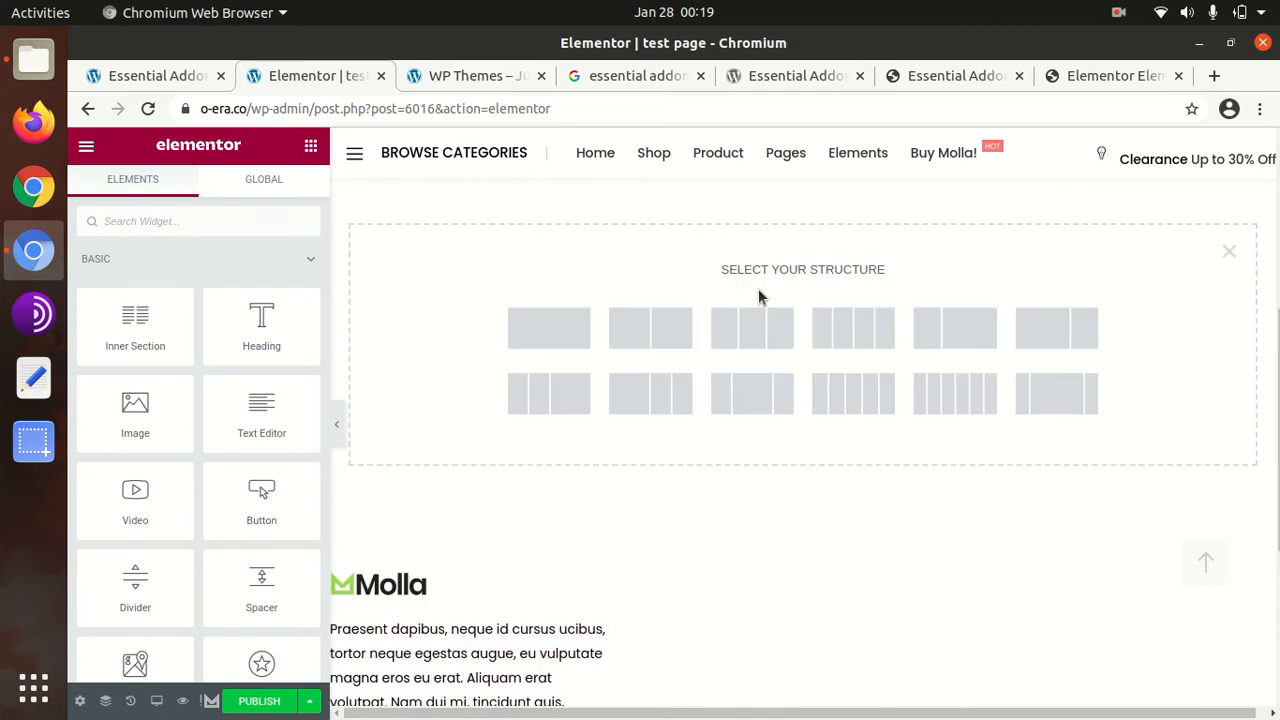
mouse_move(566, 344)
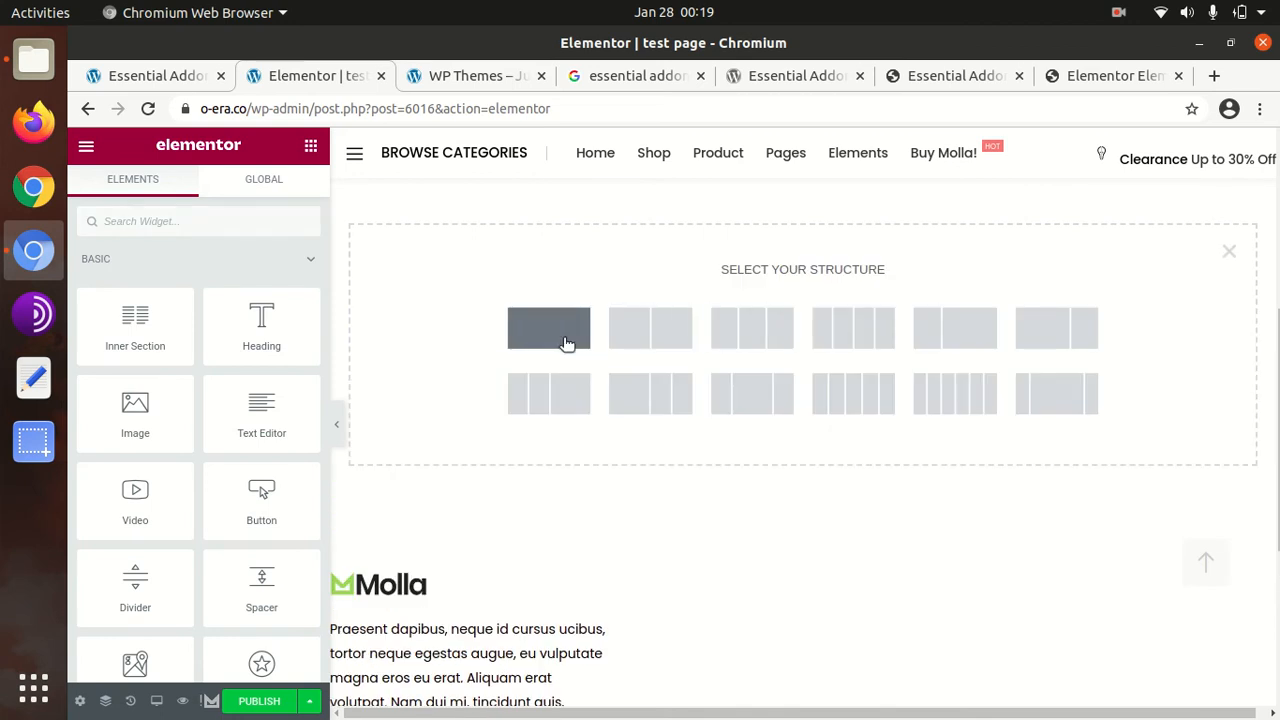
click(548, 328)
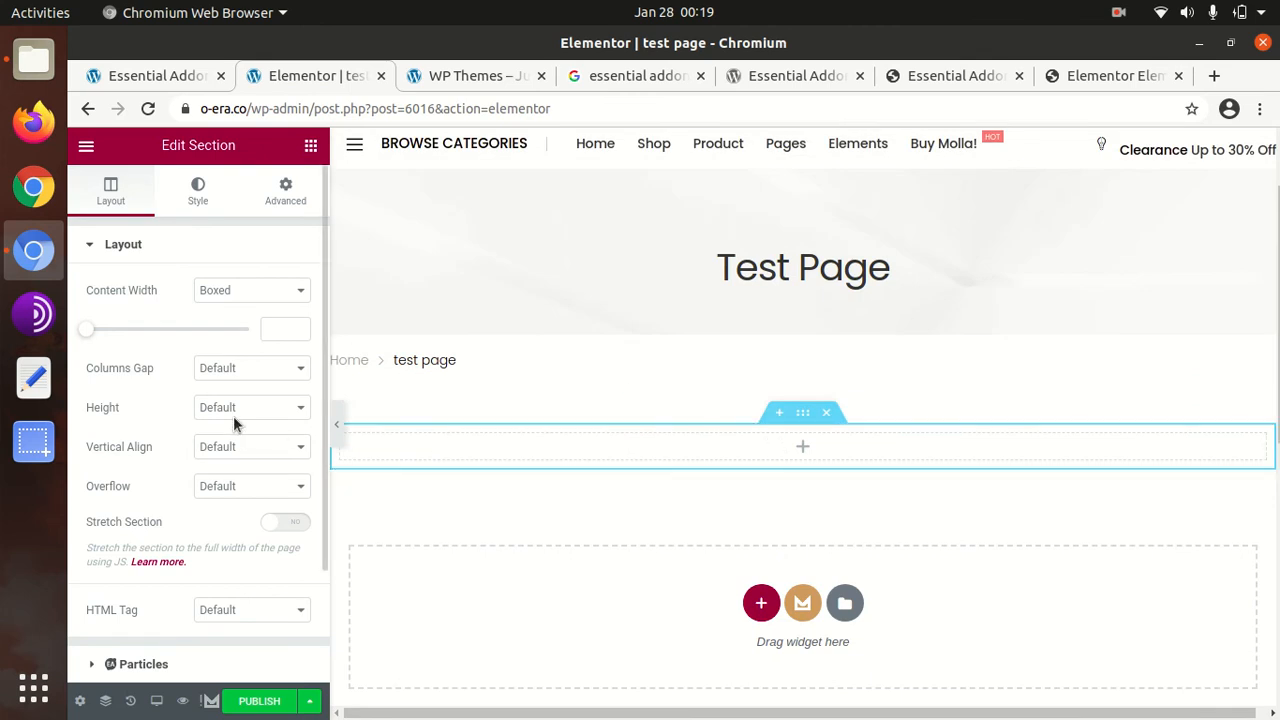
mouse_move(798, 466)
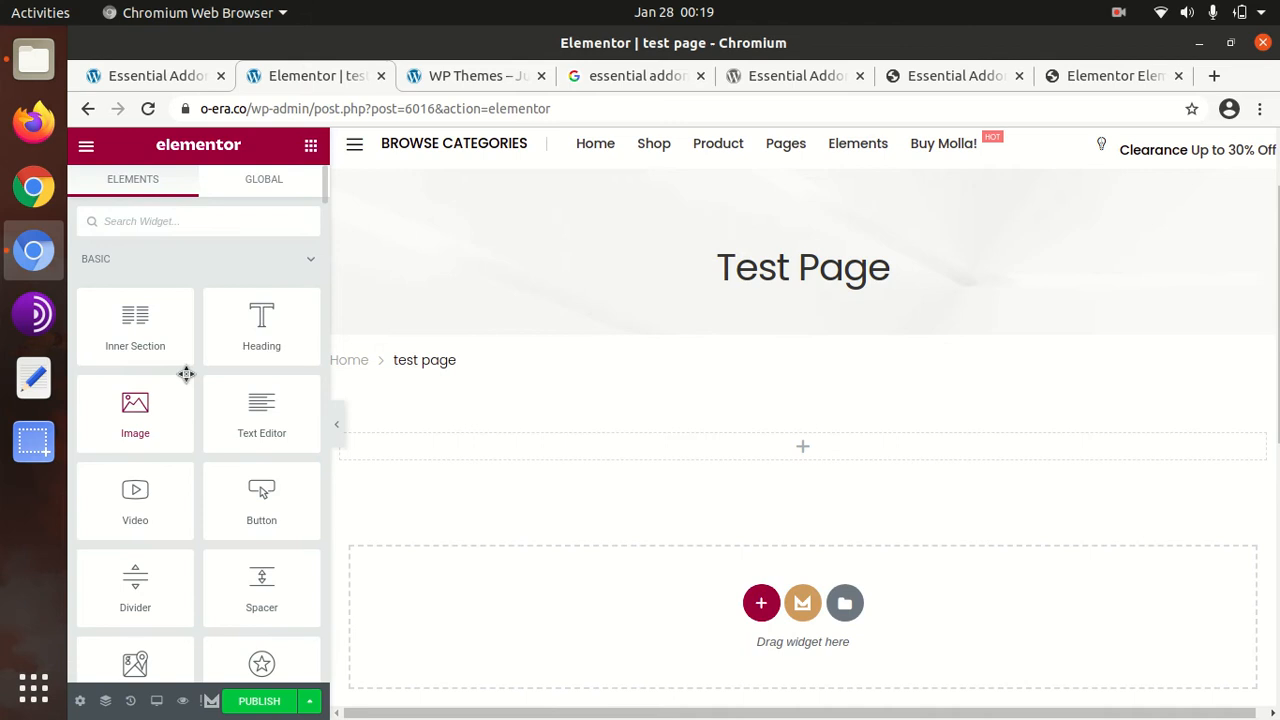
Browse the widget panel down toward Essential Addons, dismissing the pro widget promotion.
scroll(down, 3)
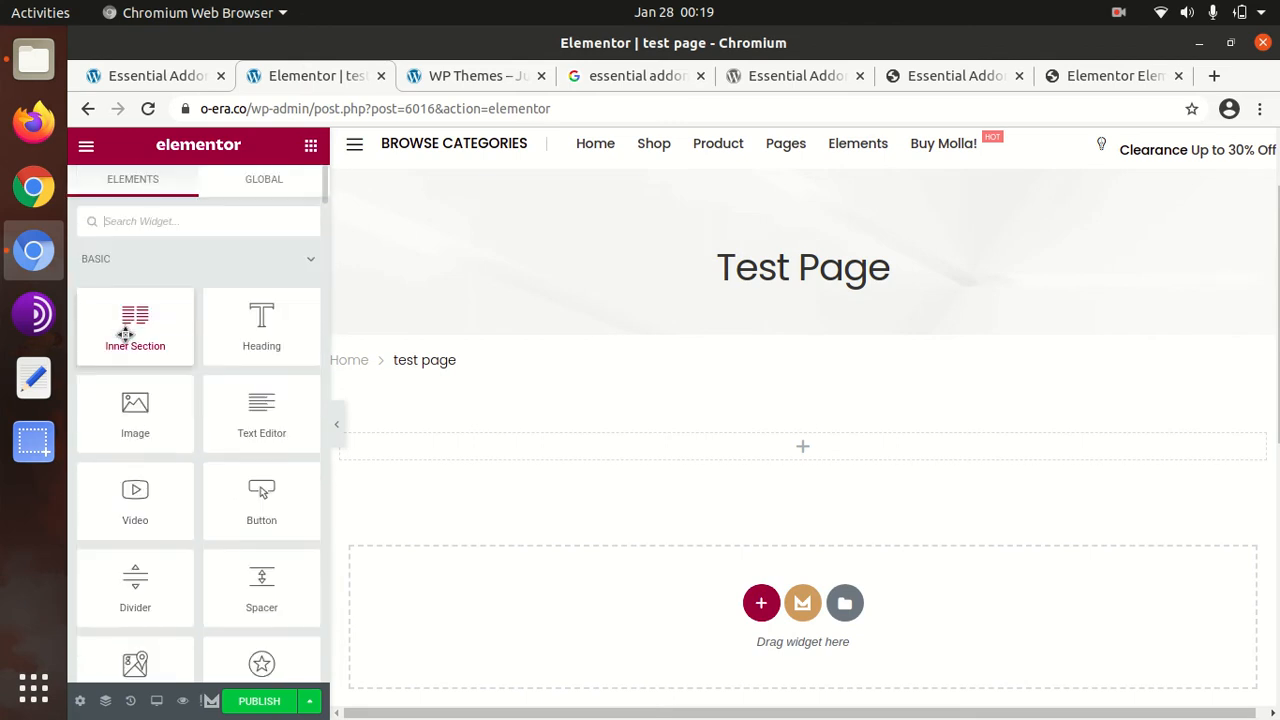
scroll(down, 3)
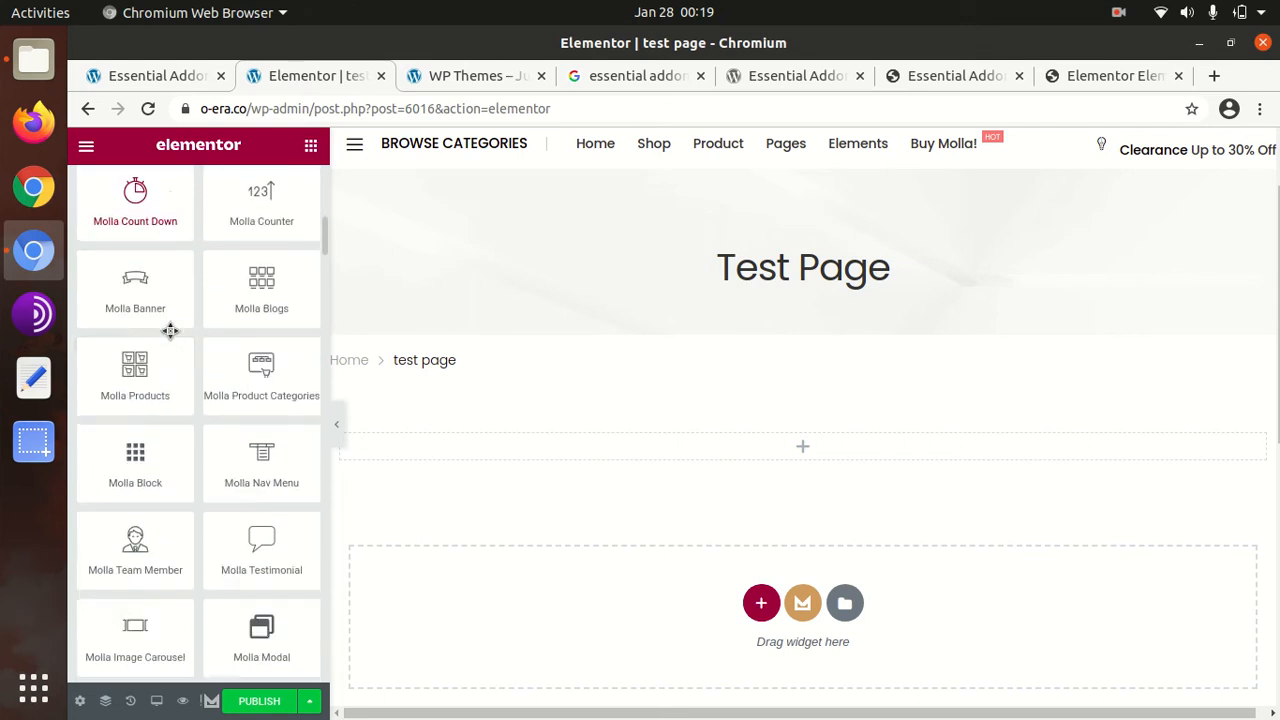
scroll(down, 3)
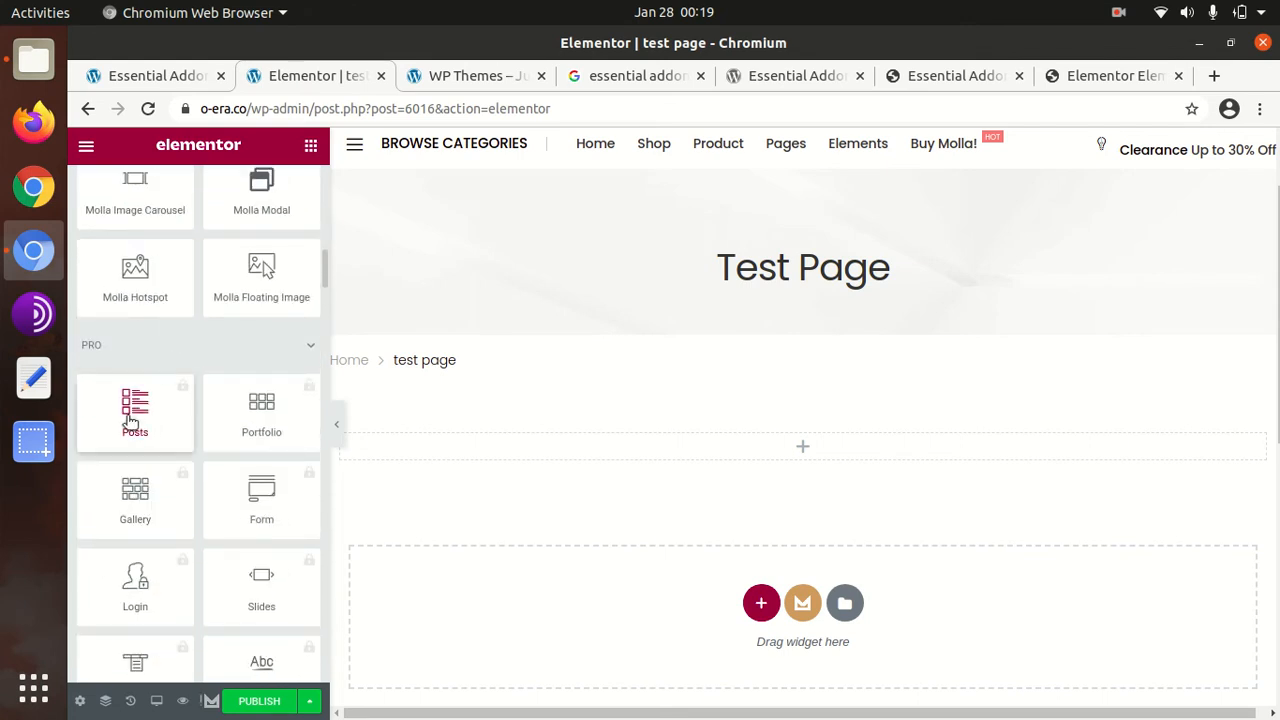
mouse_move(136, 458)
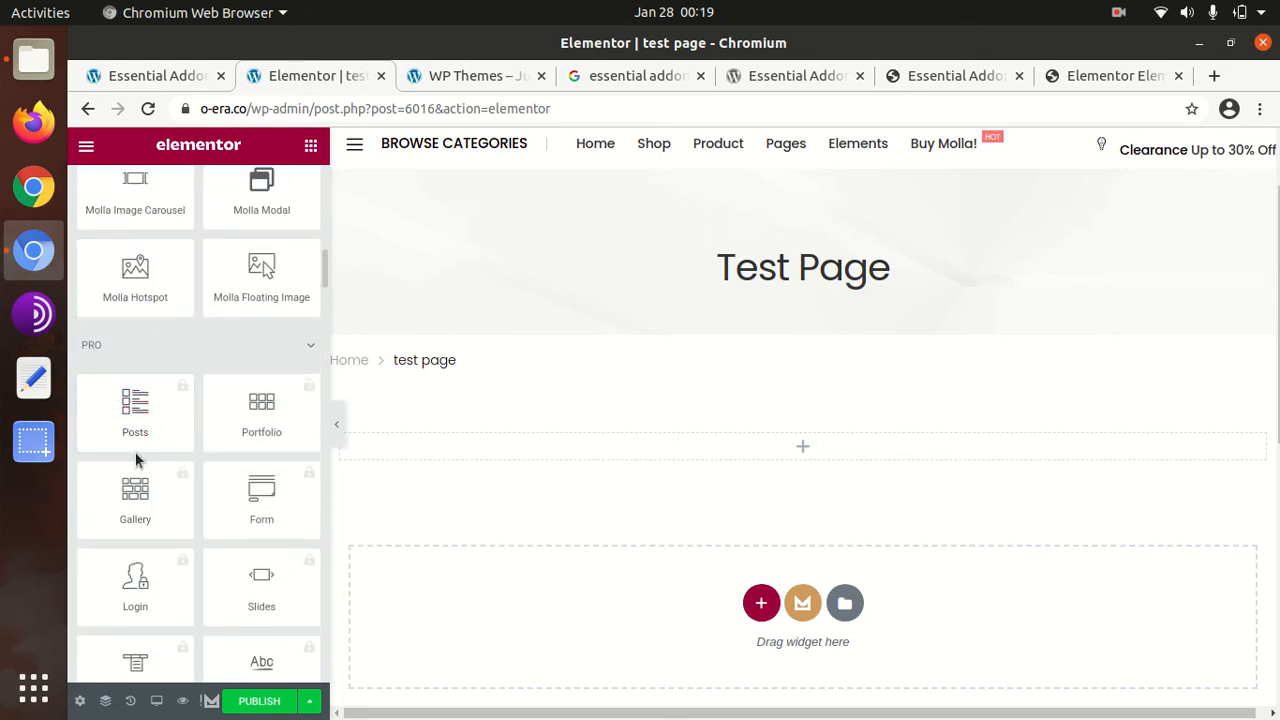
scroll(down, 3)
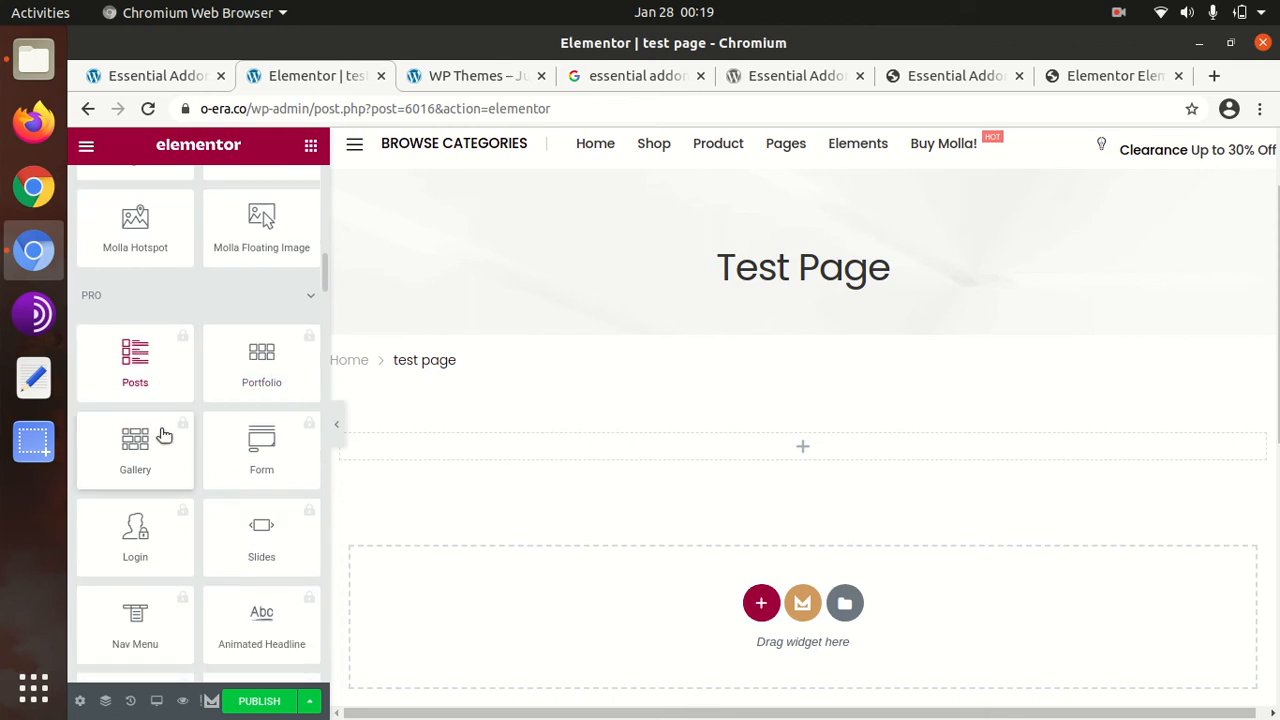
scroll(down, 3)
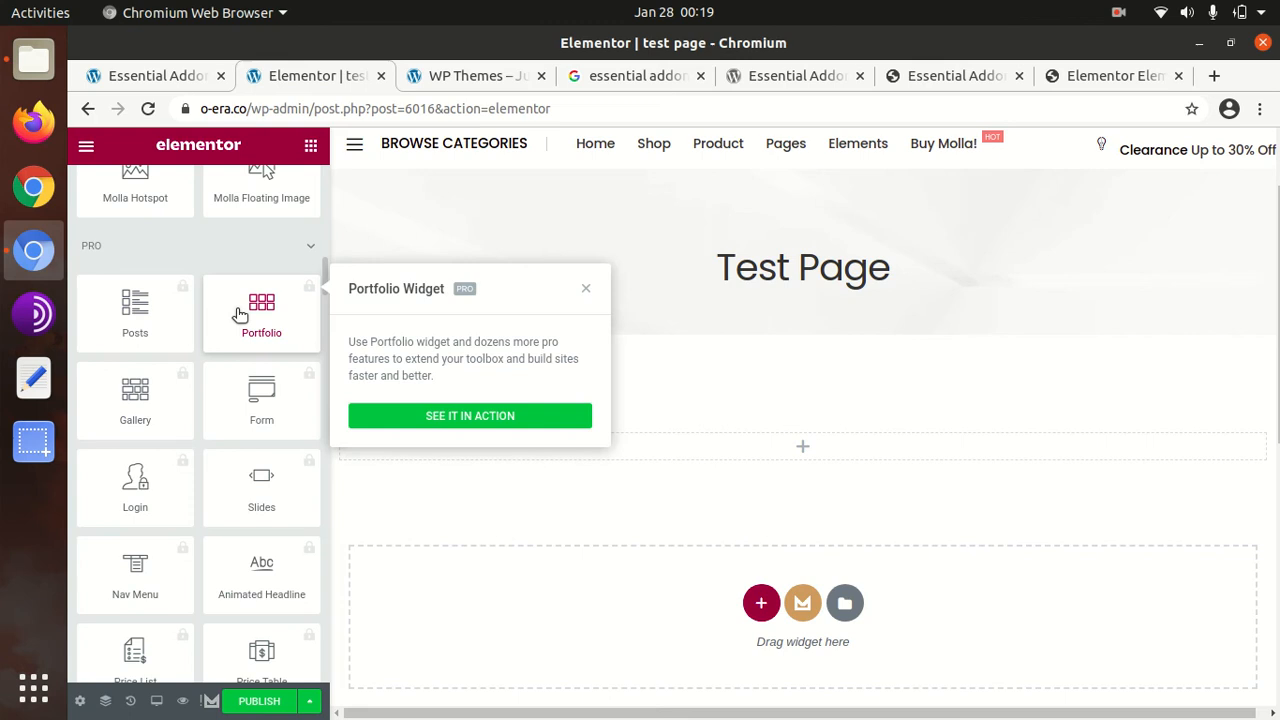
click(584, 288)
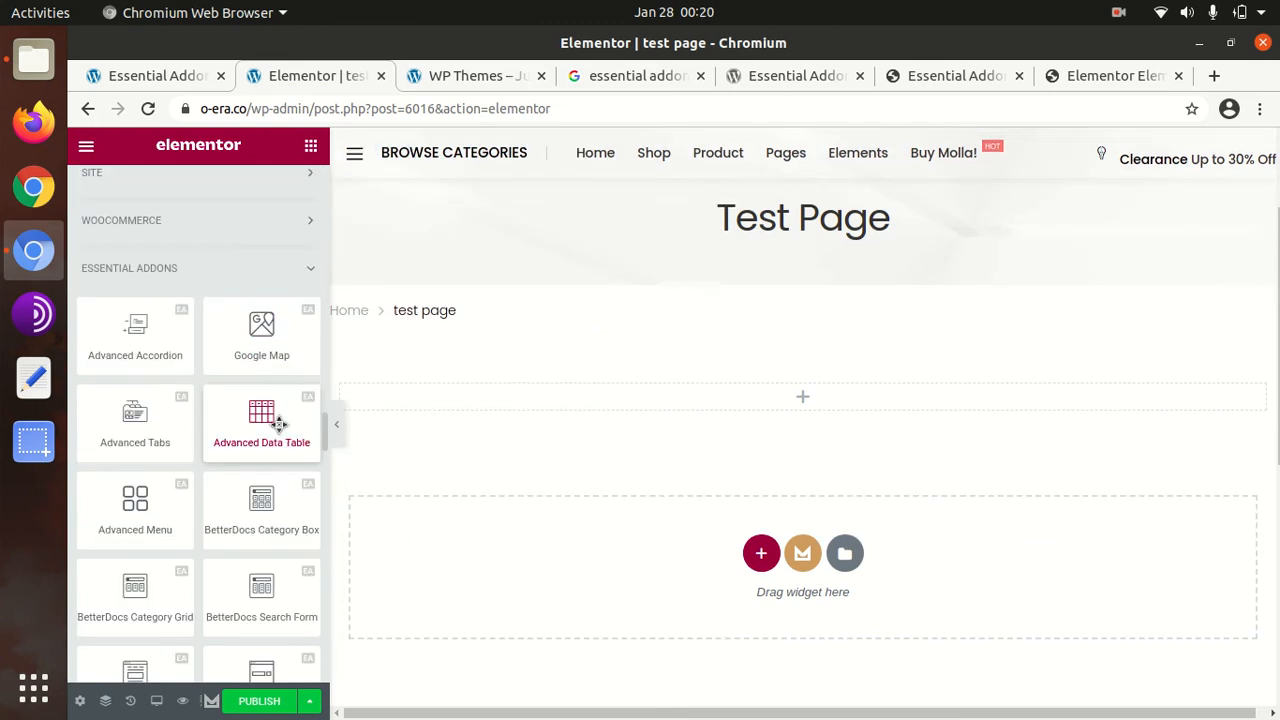
mouse_move(140, 292)
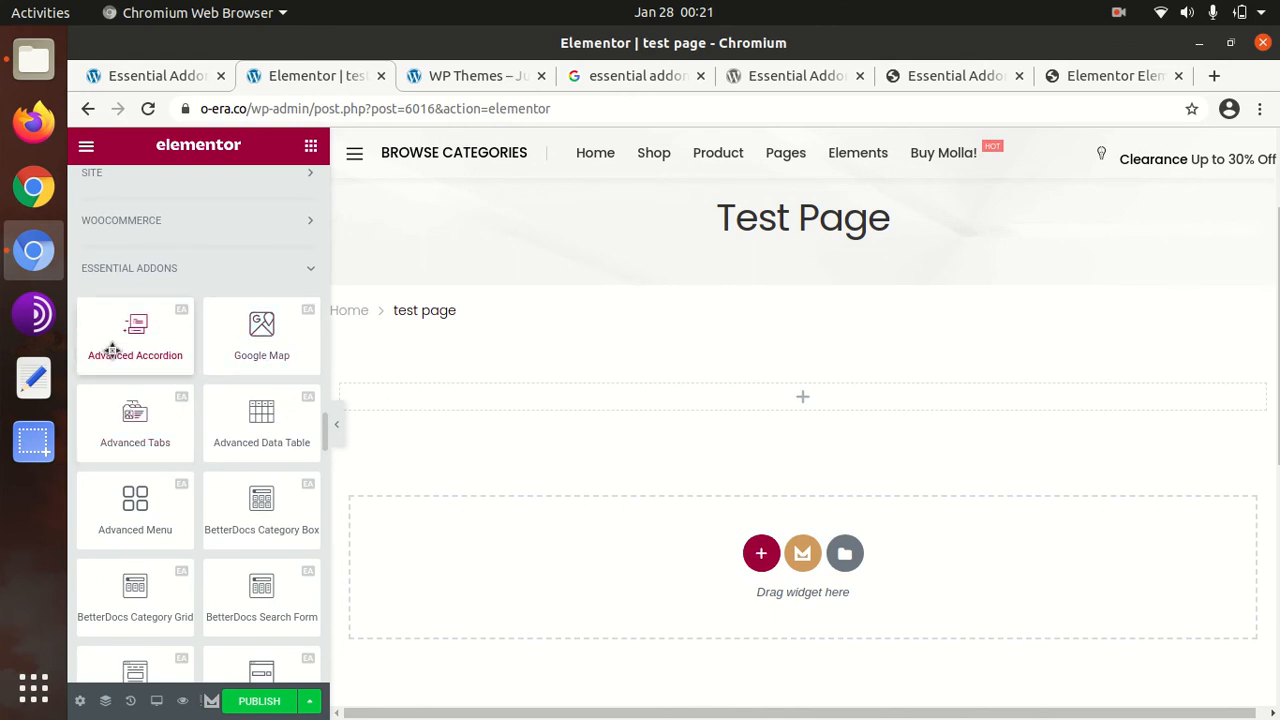
Continue browsing the Essential Addons widgets down to Fancy Text and Filterable Gallery.
scroll(down, 3)
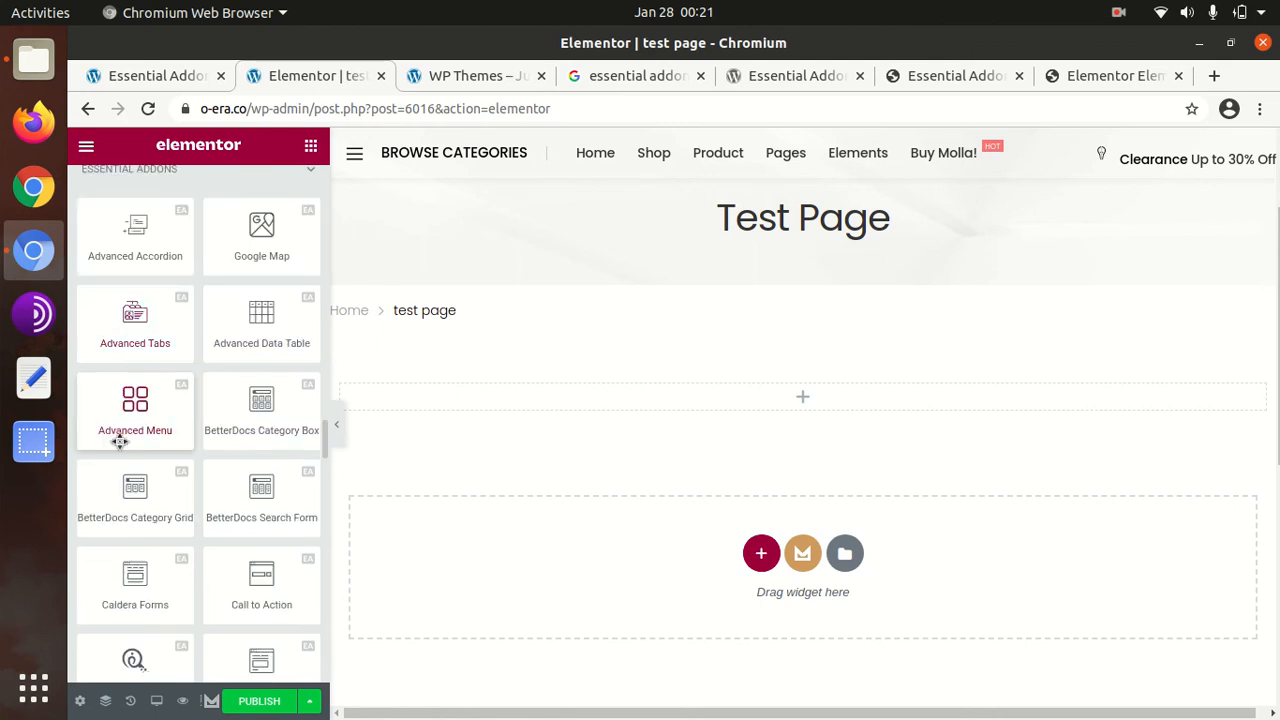
mouse_move(264, 408)
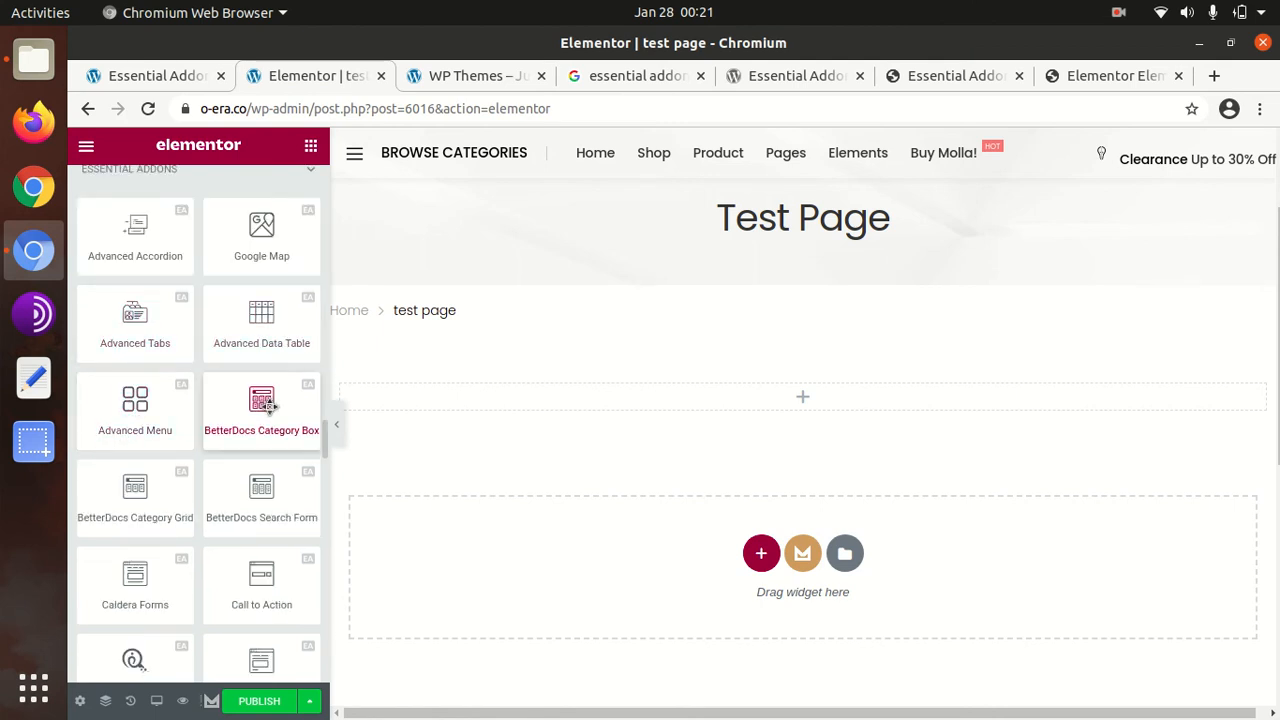
scroll(down, 3)
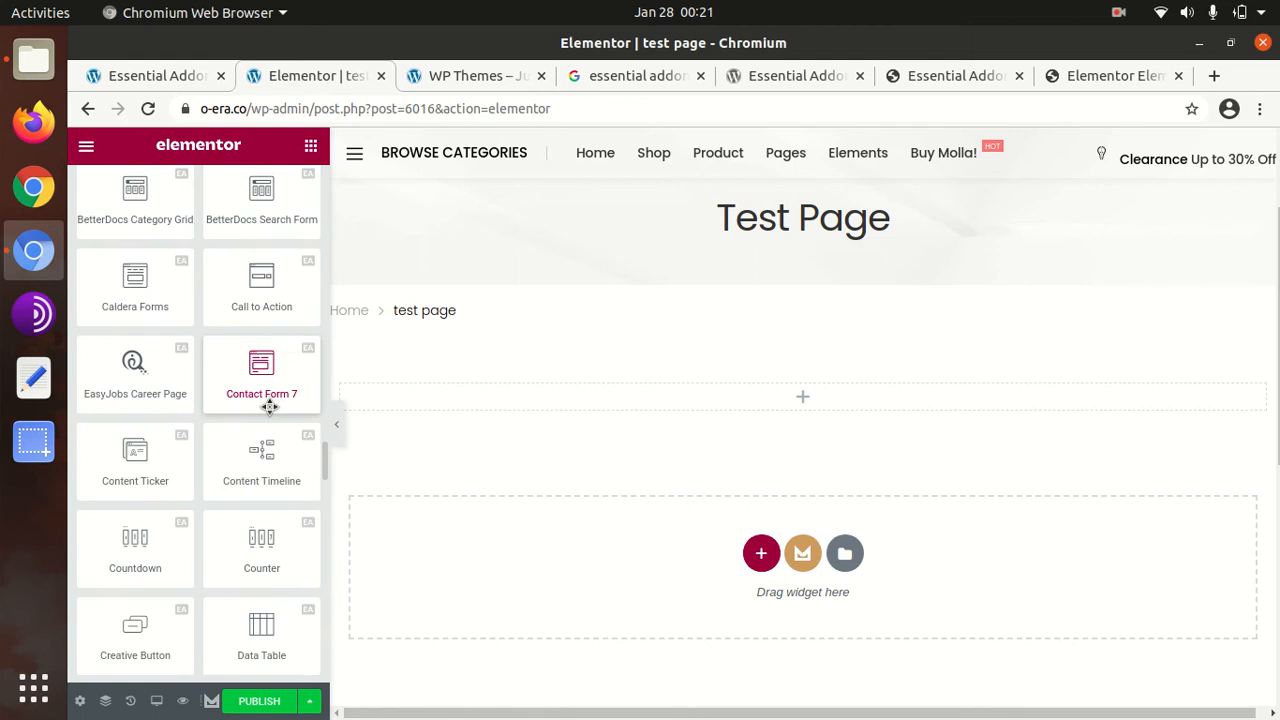
scroll(down, 3)
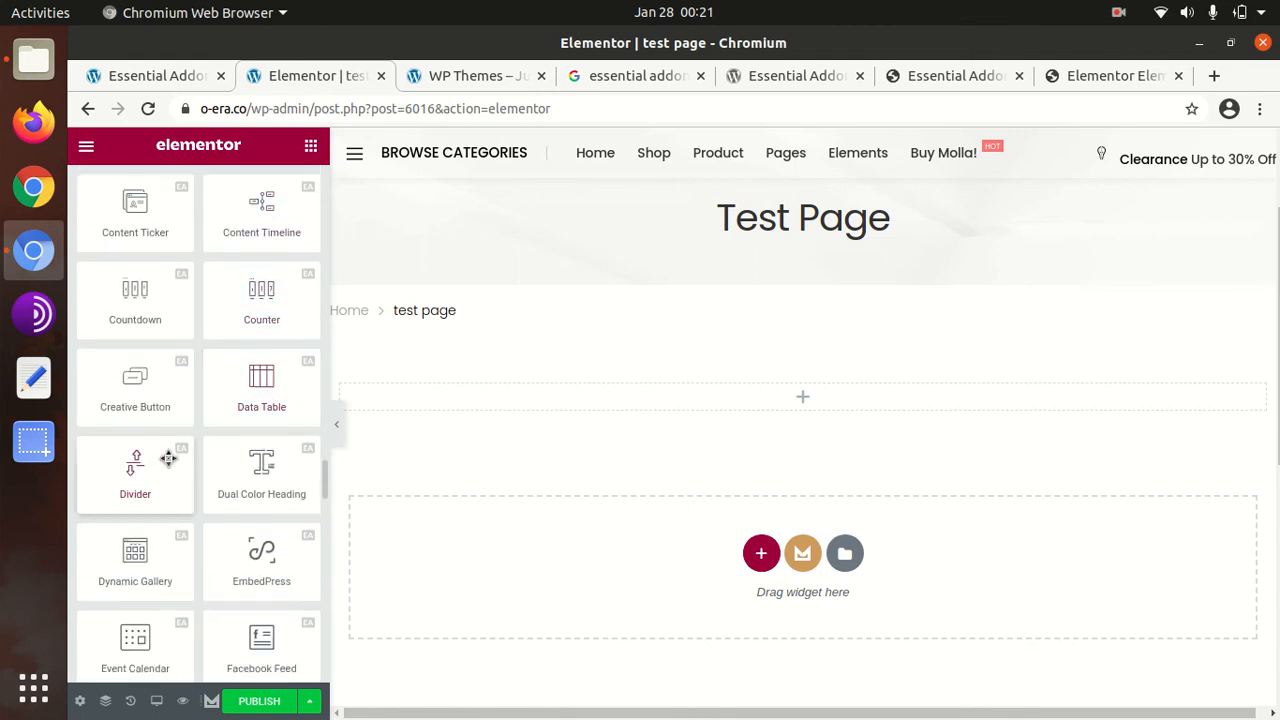
scroll(down, 3)
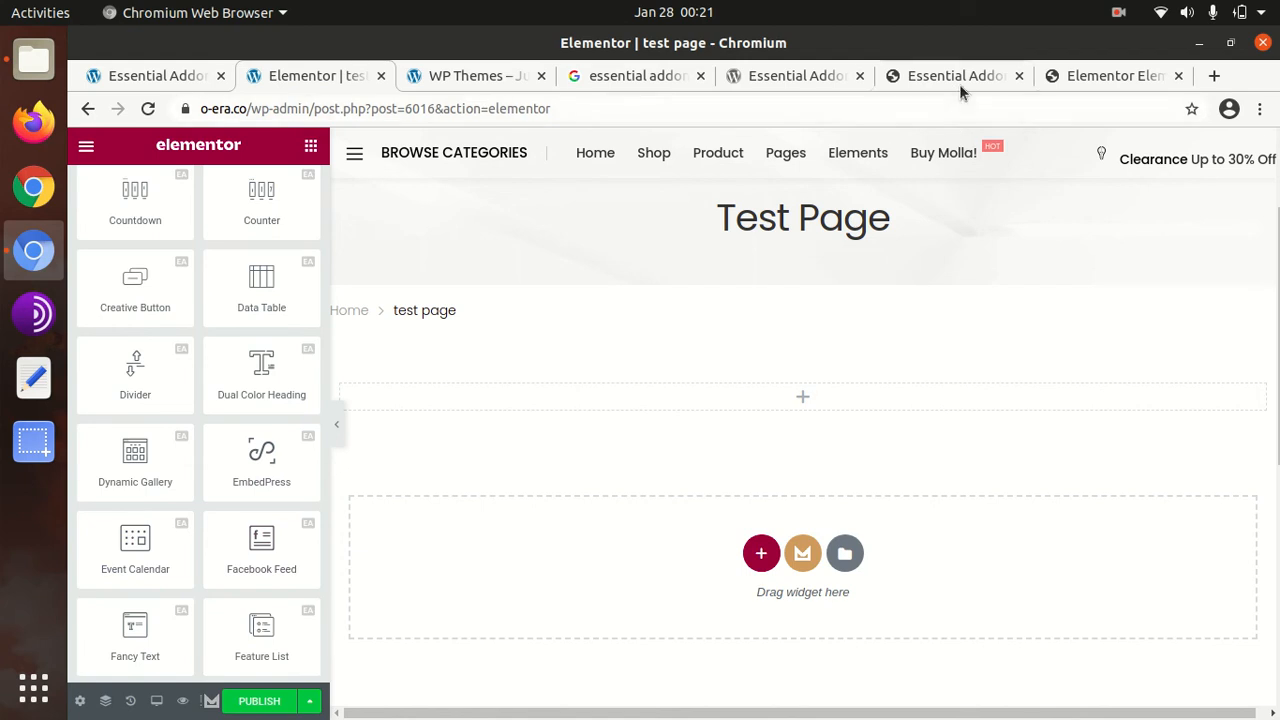
scroll(down, 3)
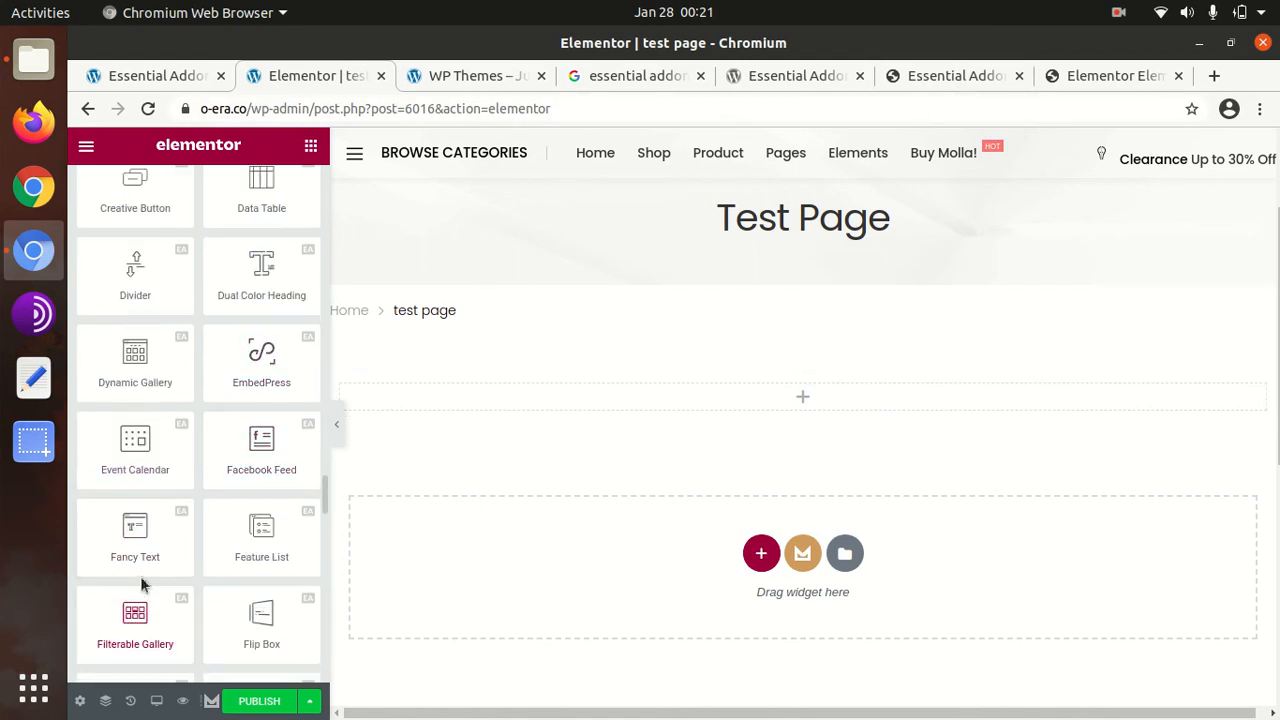
mouse_move(134, 536)
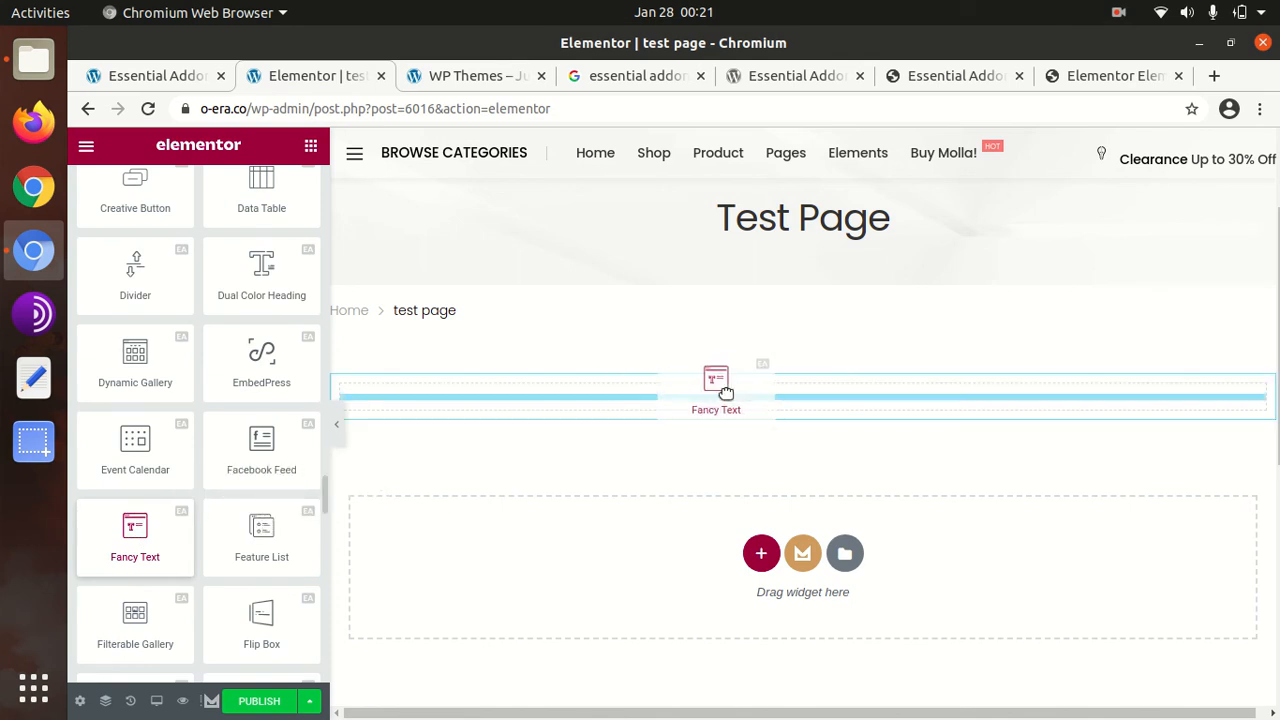
Place the Fancy Text widget in the section, expand its First string item, and publish the page.
click(716, 390)
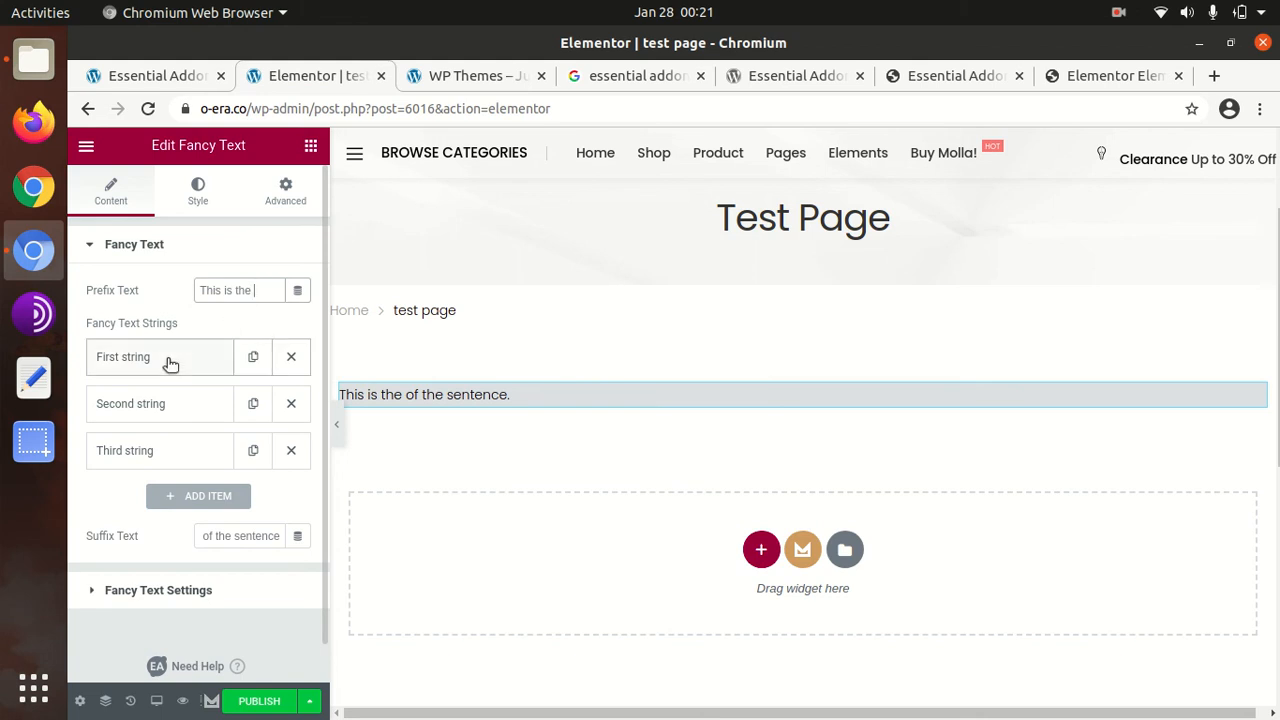
click(160, 356)
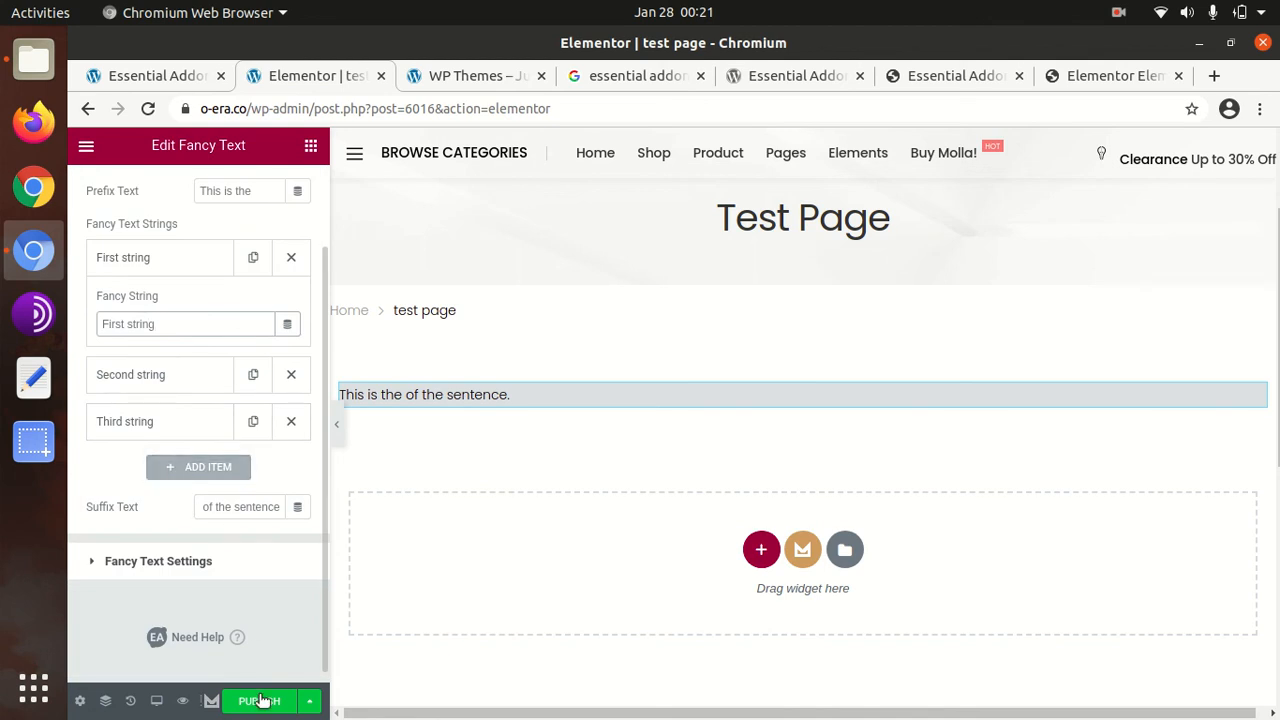
click(260, 700)
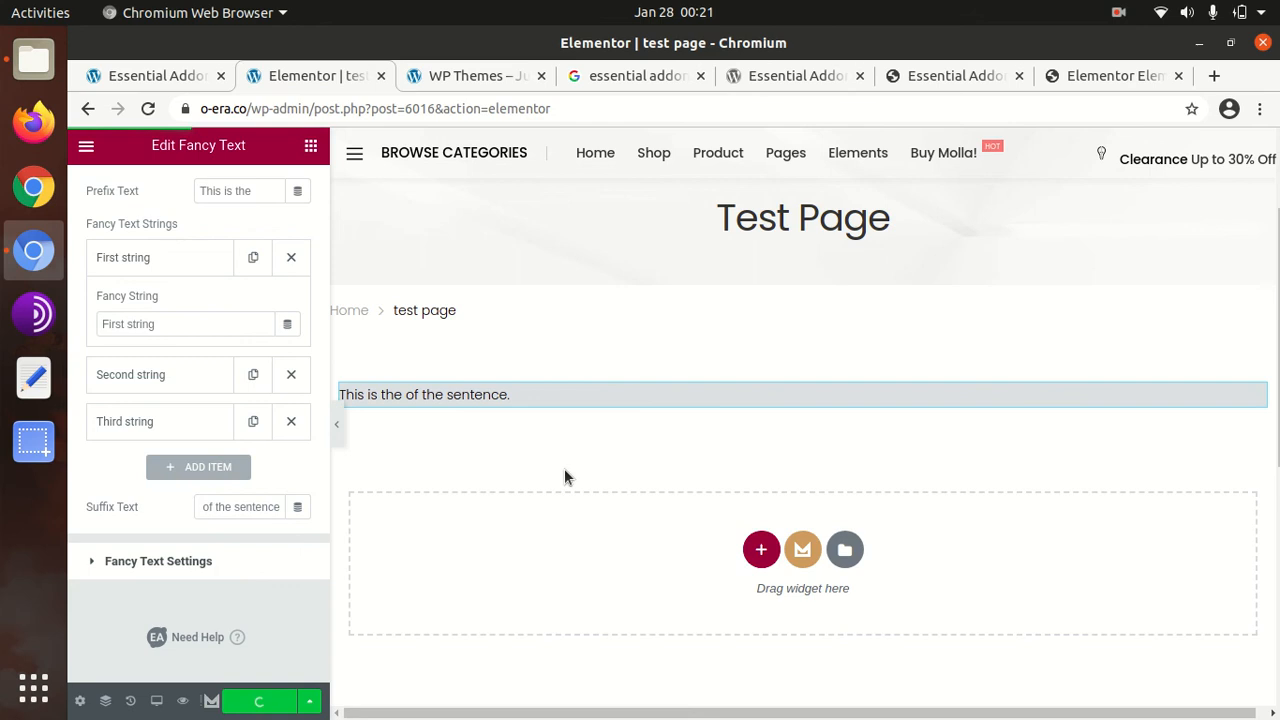
click(258, 700)
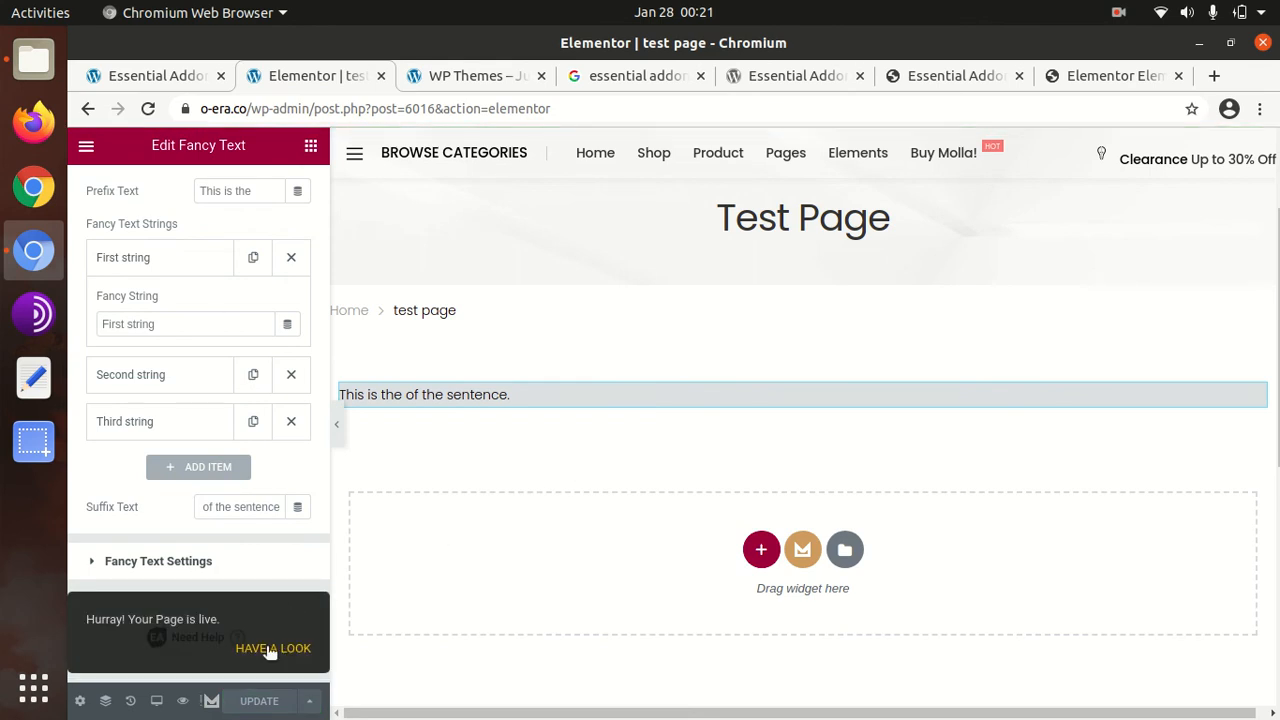
View the published test page live with its Fancy Text sentence animating through the strings.
click(272, 648)
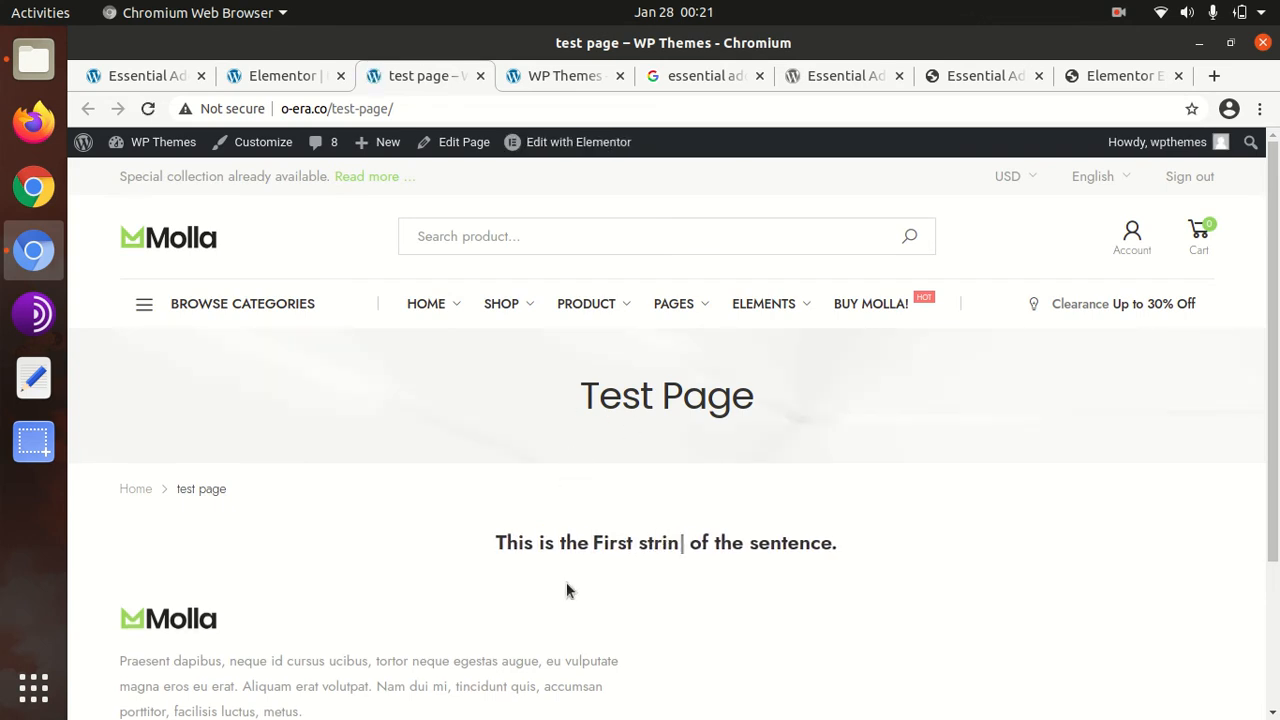
text(g)
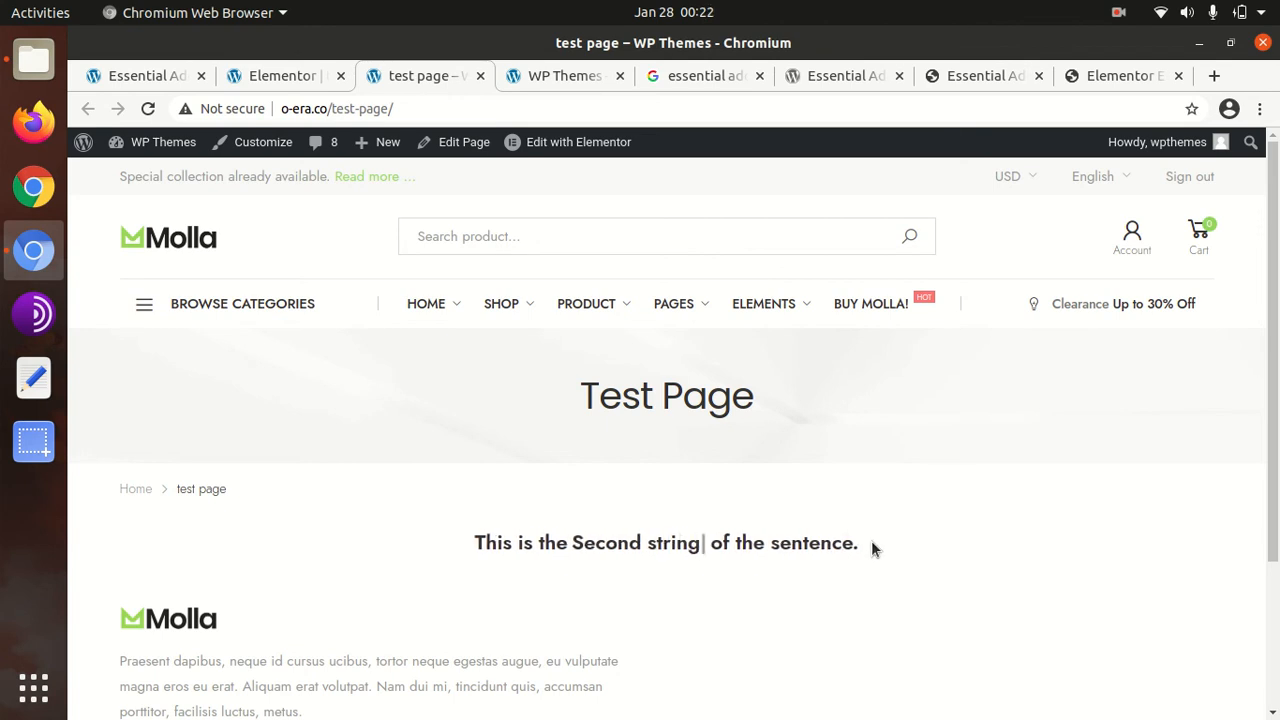
mouse_move(744, 488)
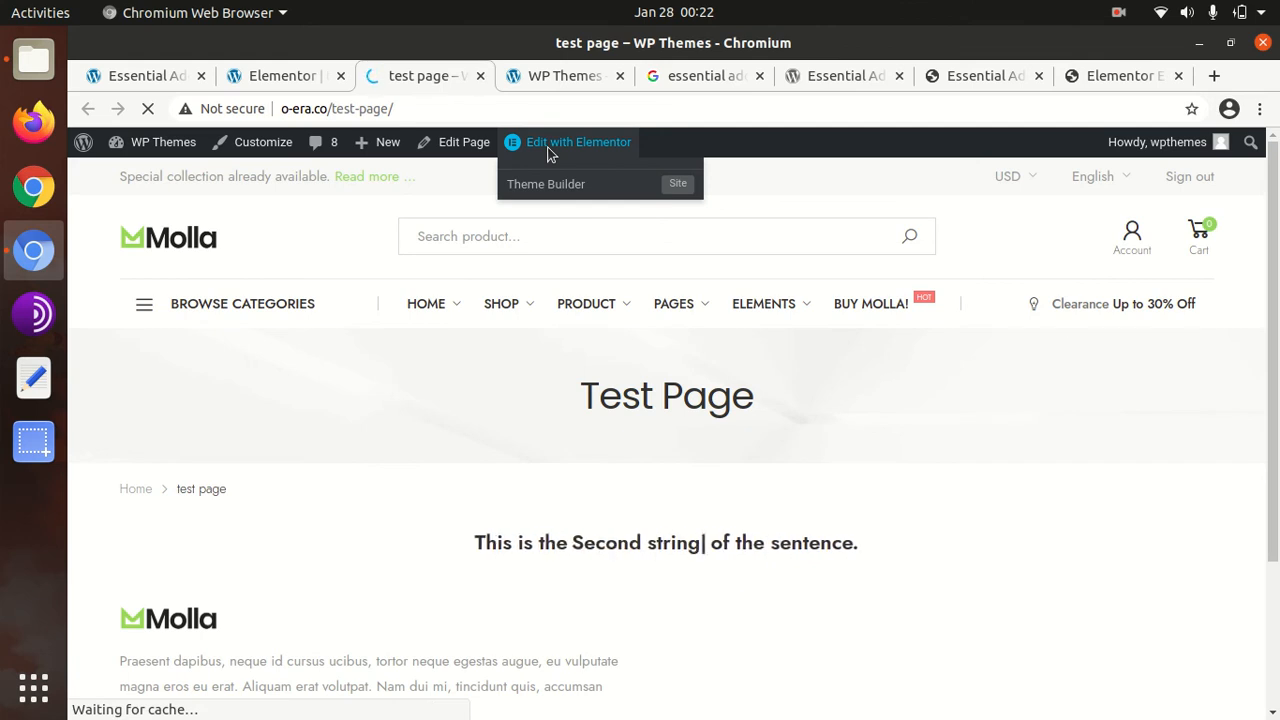
Log back in with the saved password to return to the Elementor editor.
click(580, 140)
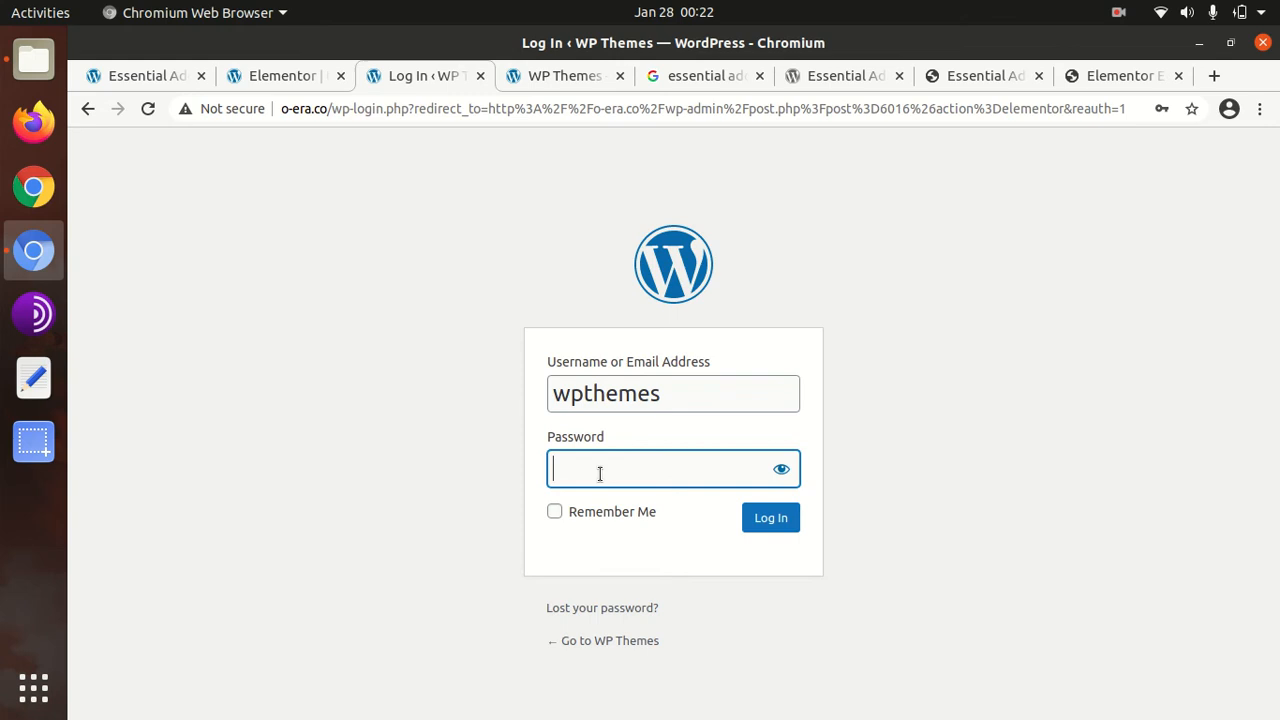
click(770, 516)
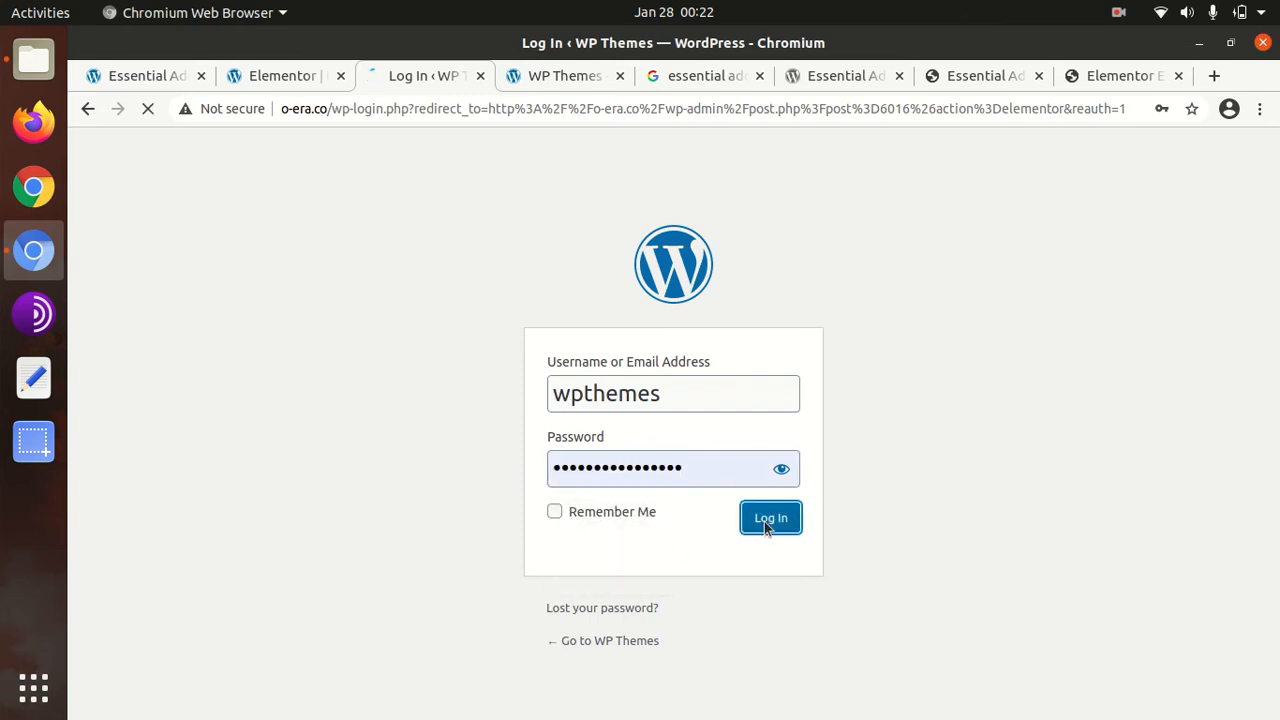
click(770, 516)
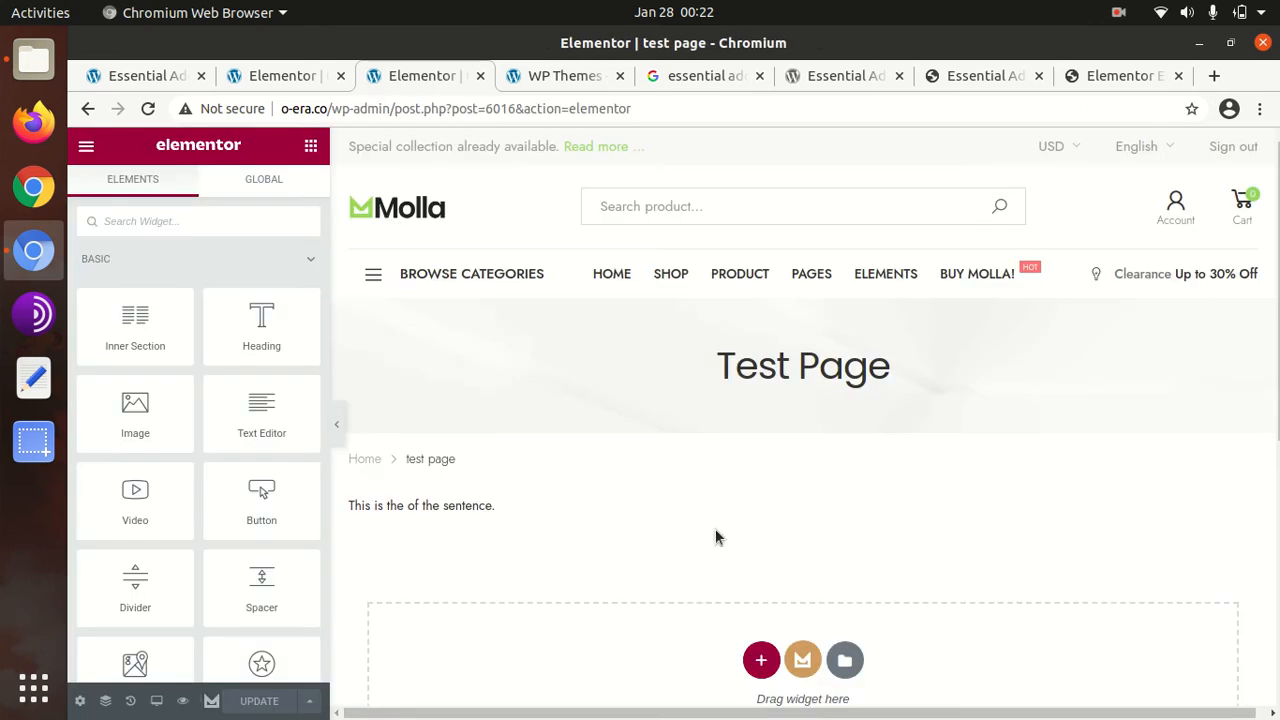
Add a single-column section below the sentence and place an Advanced Accordion widget in it.
scroll(down, 3)
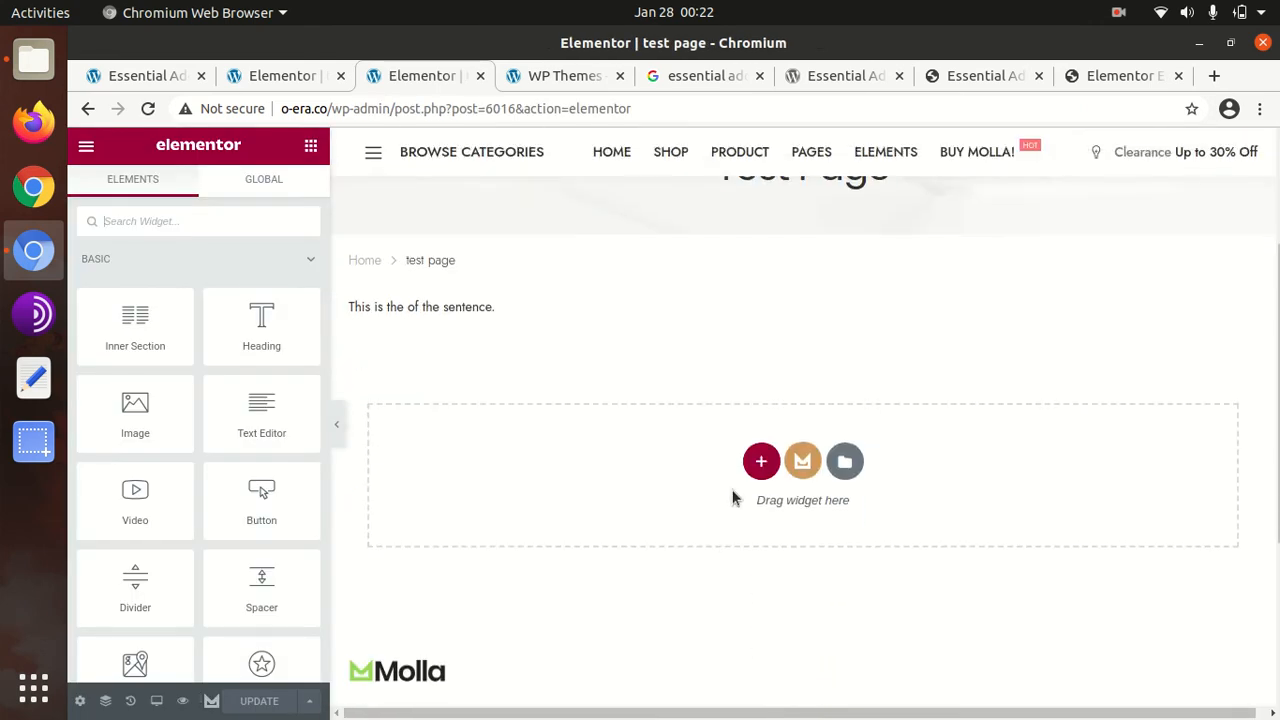
click(760, 460)
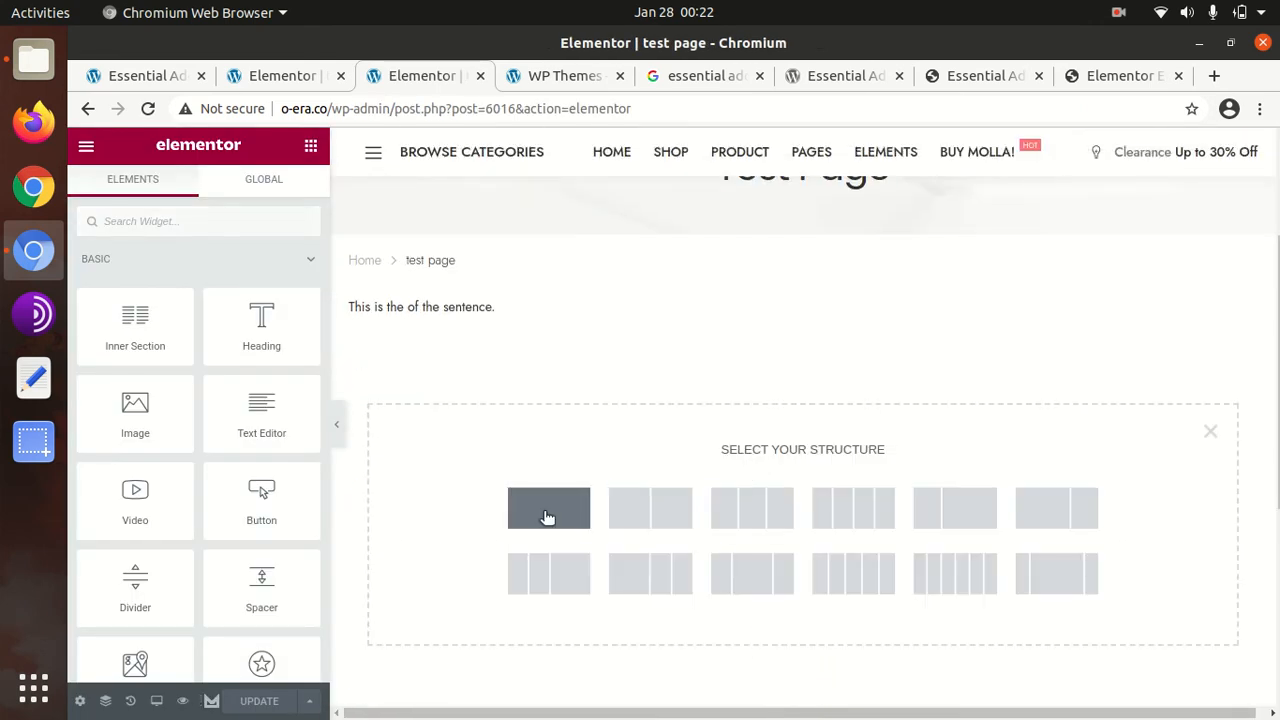
click(548, 508)
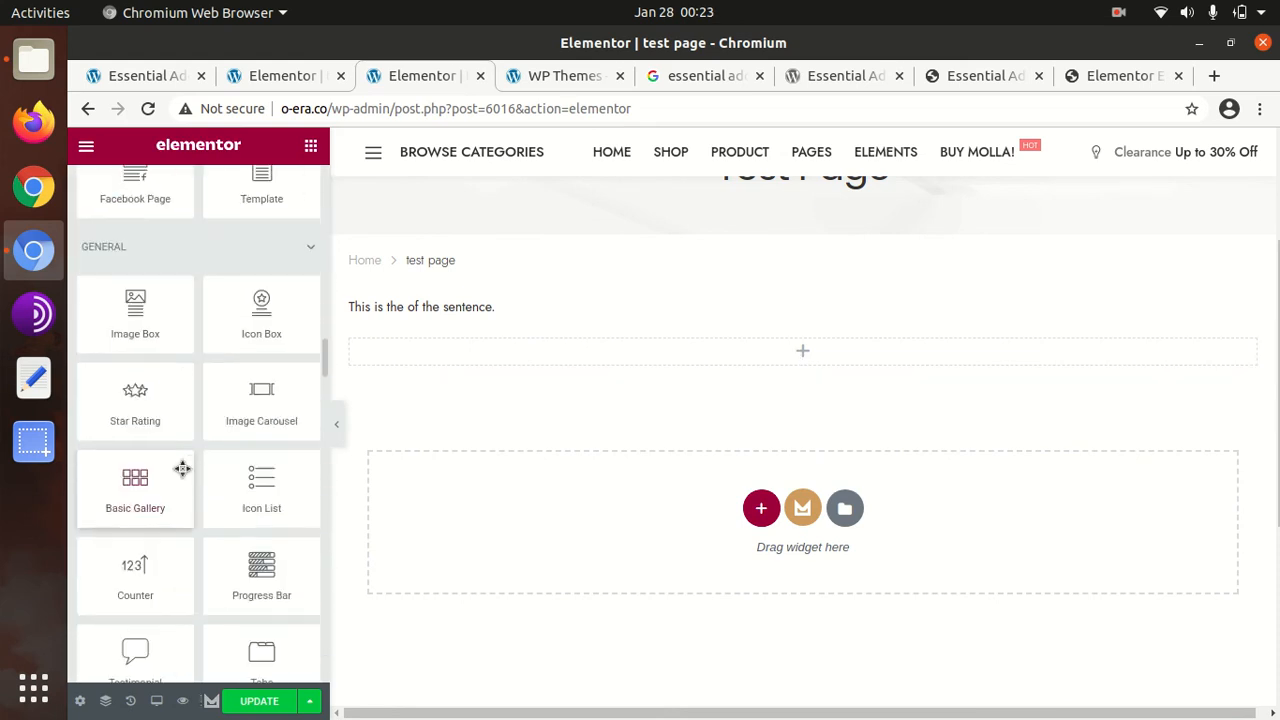
scroll(down, 3)
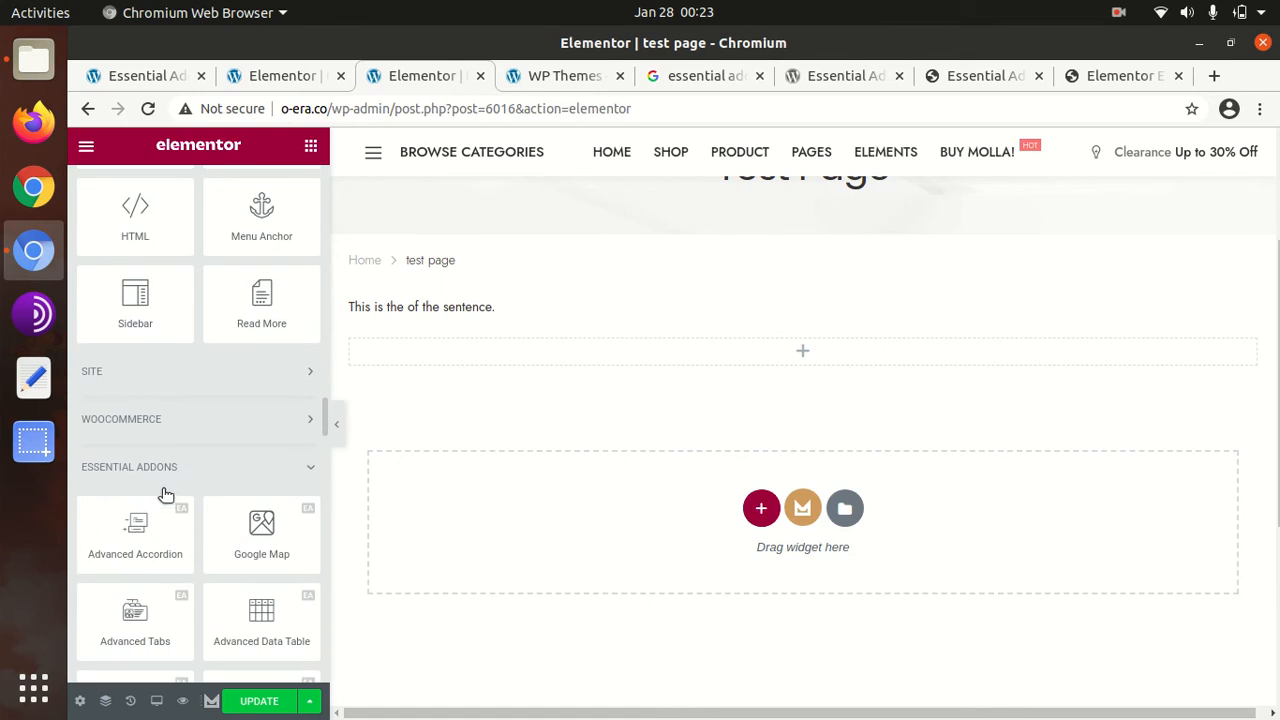
scroll(down, 3)
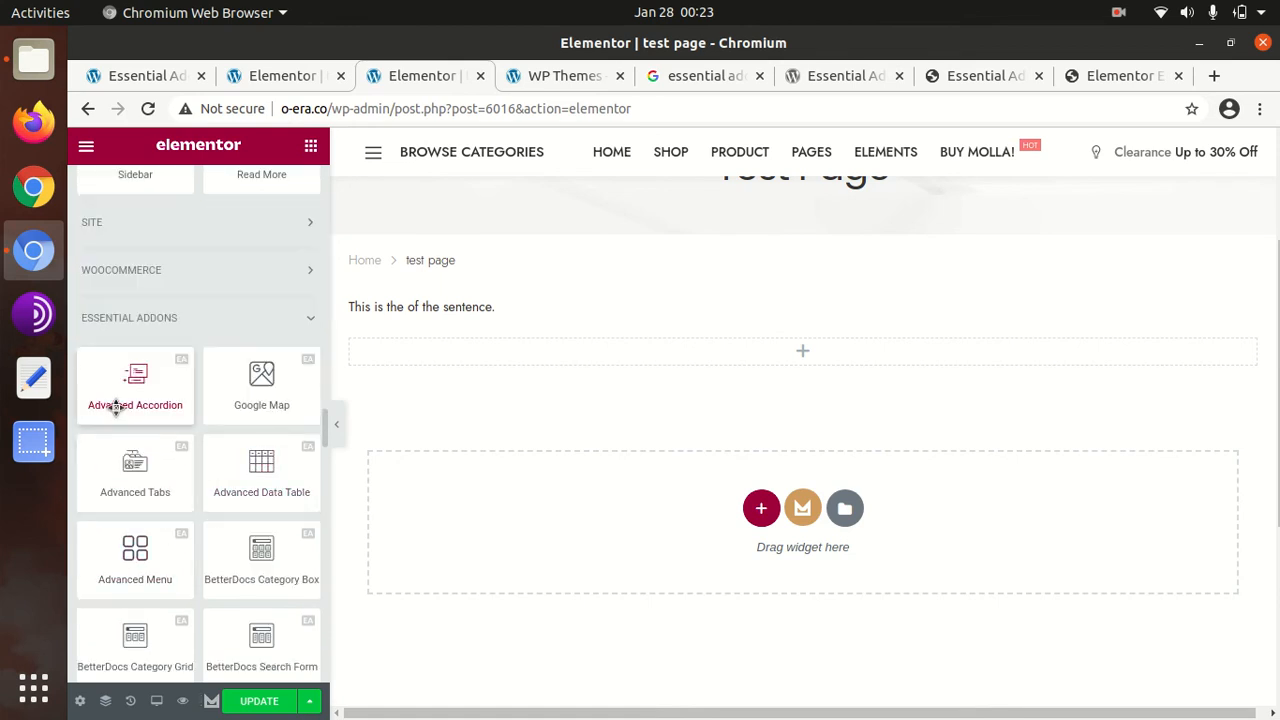
drag(136, 384, 756, 352)
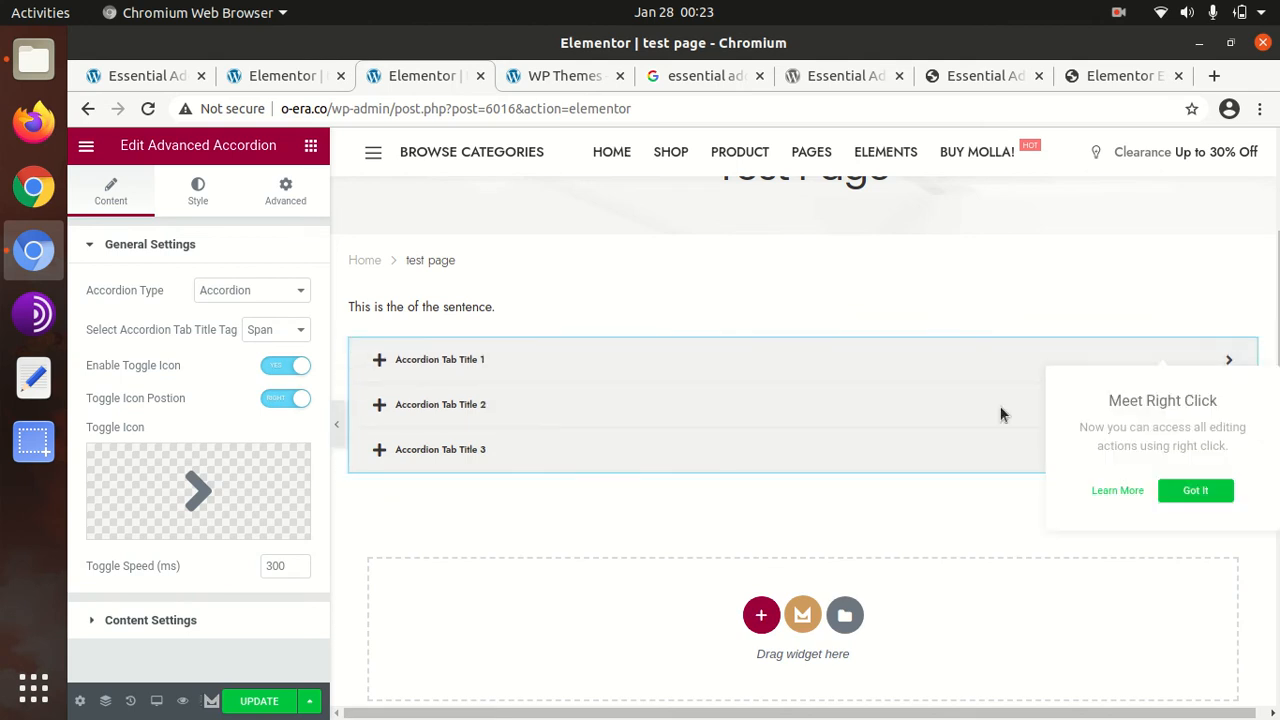
scroll(down, 3)
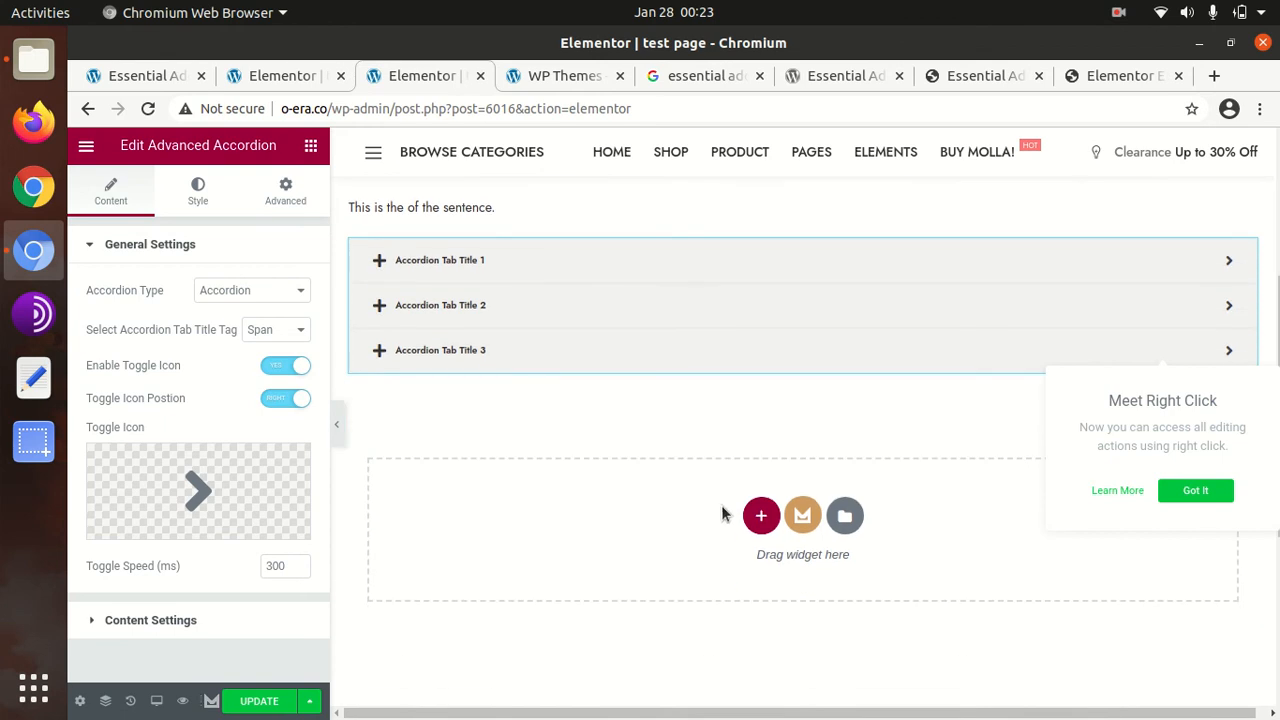
Add a single-column section below the accordion holding an Advanced Menu widget with its settings shown.
click(760, 516)
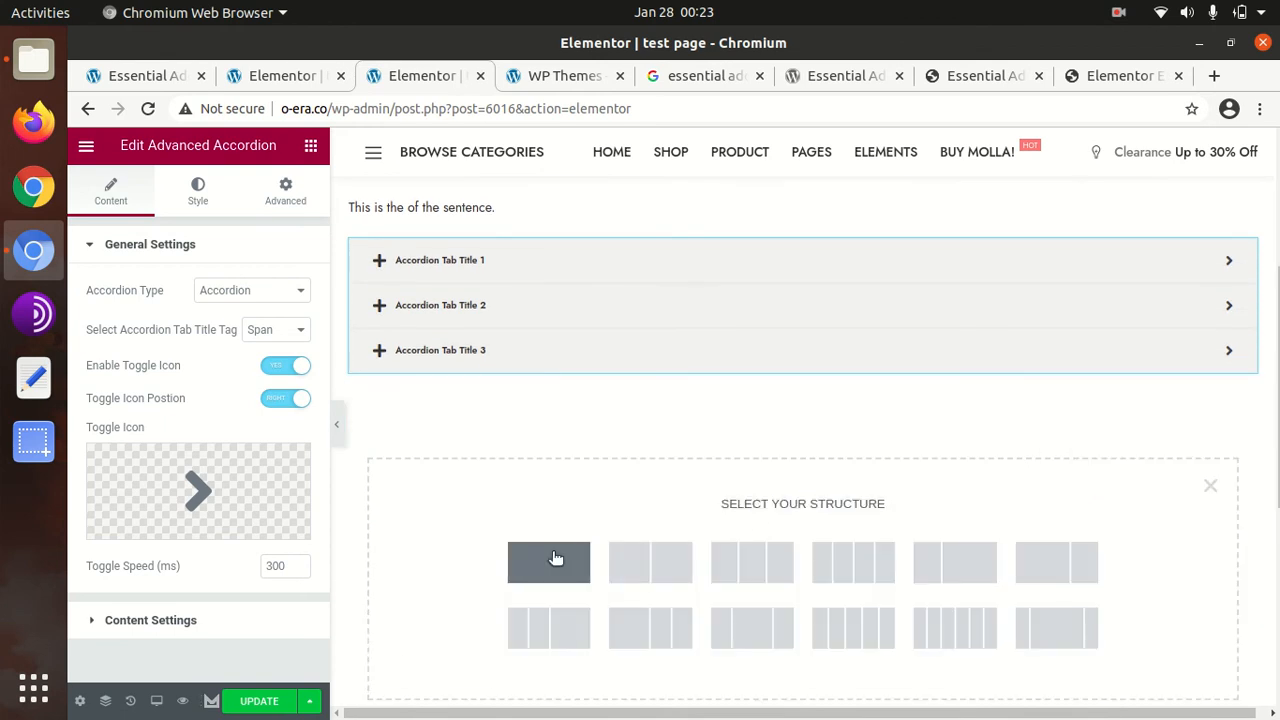
click(548, 562)
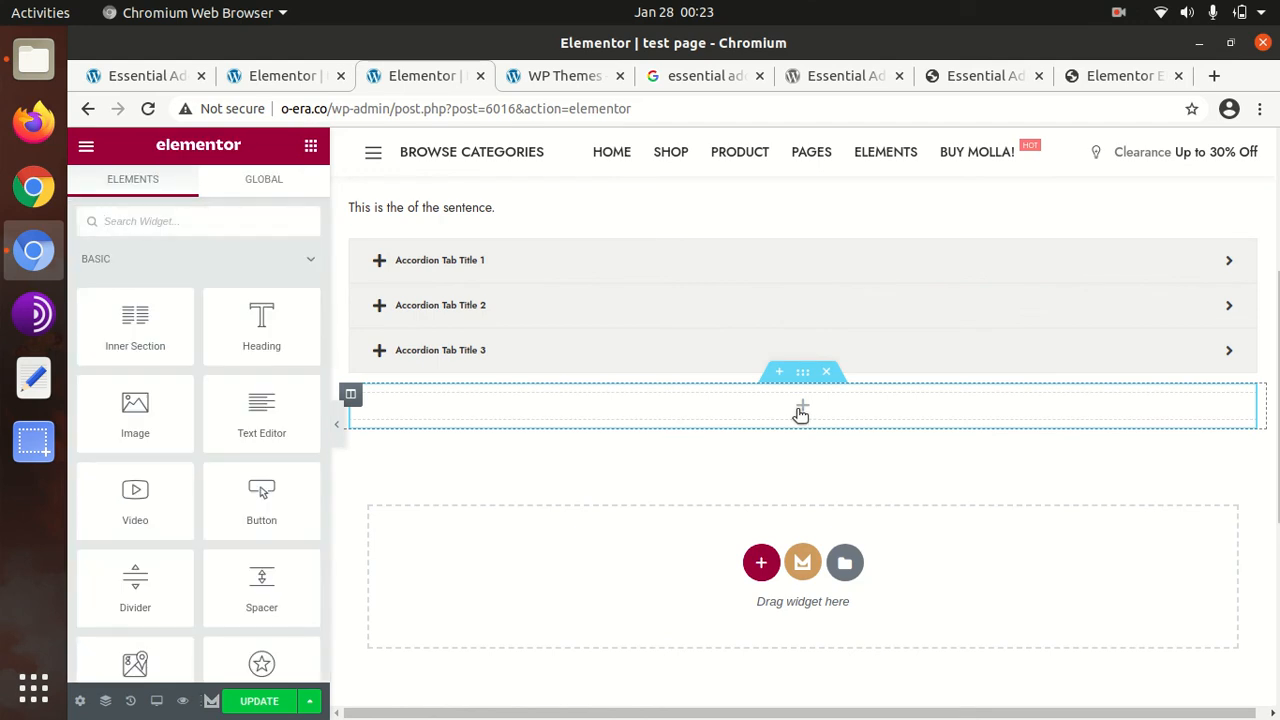
scroll(down, 3)
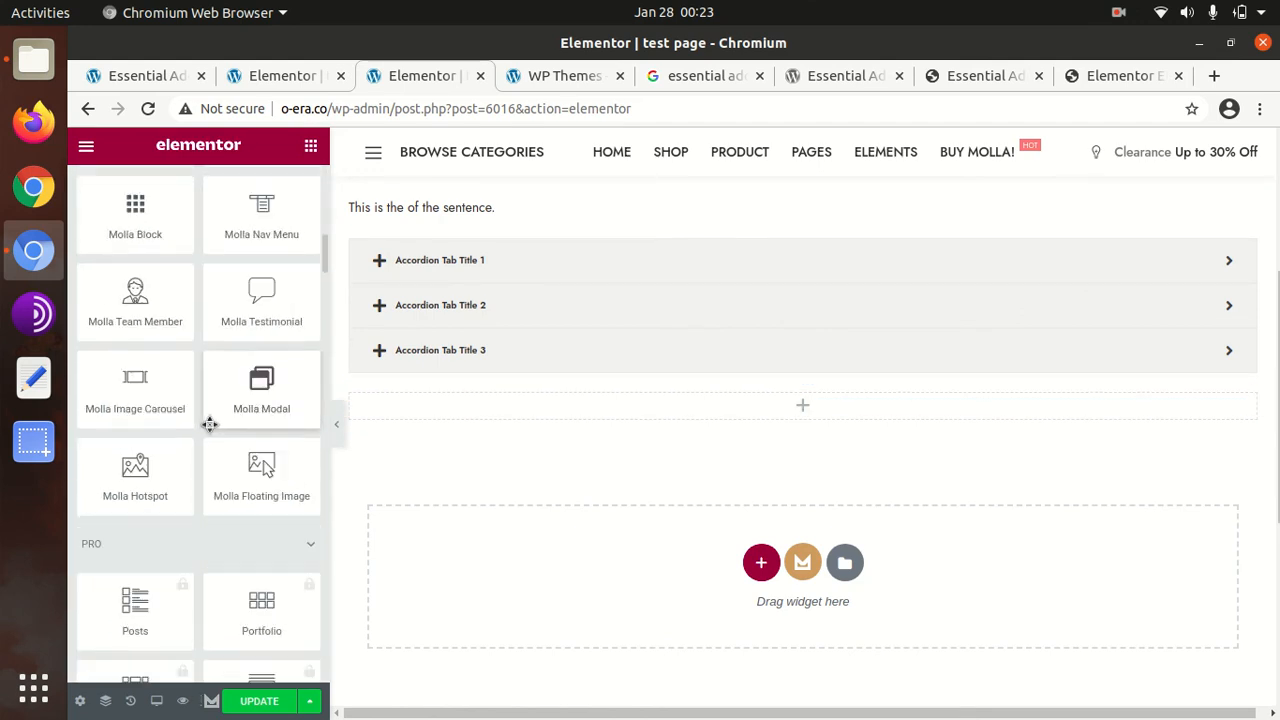
scroll(down, 3)
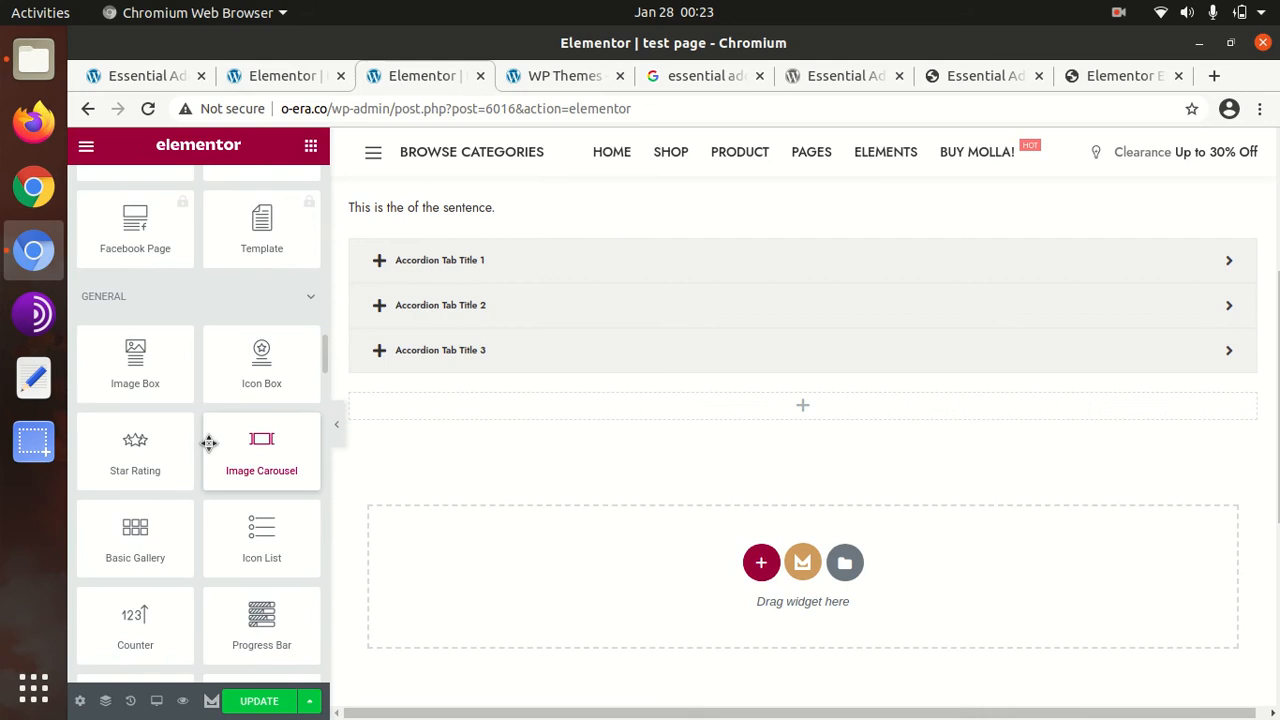
scroll(down, 3)
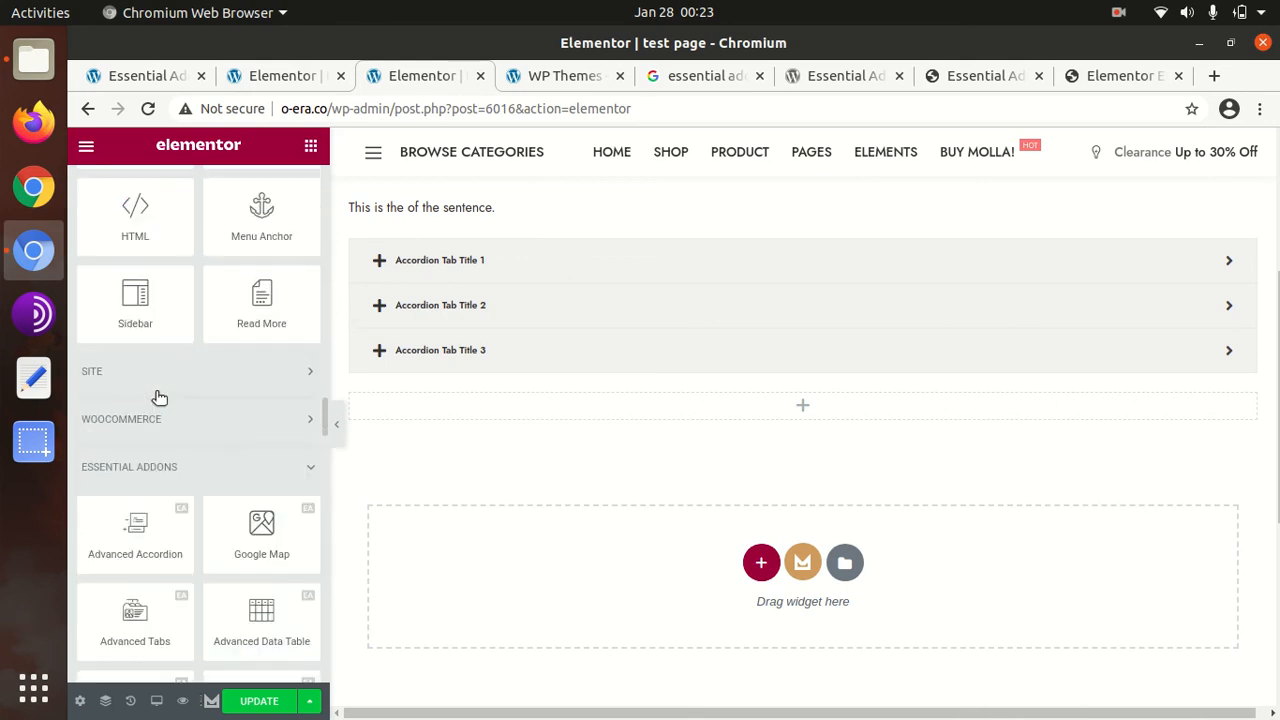
scroll(down, 3)
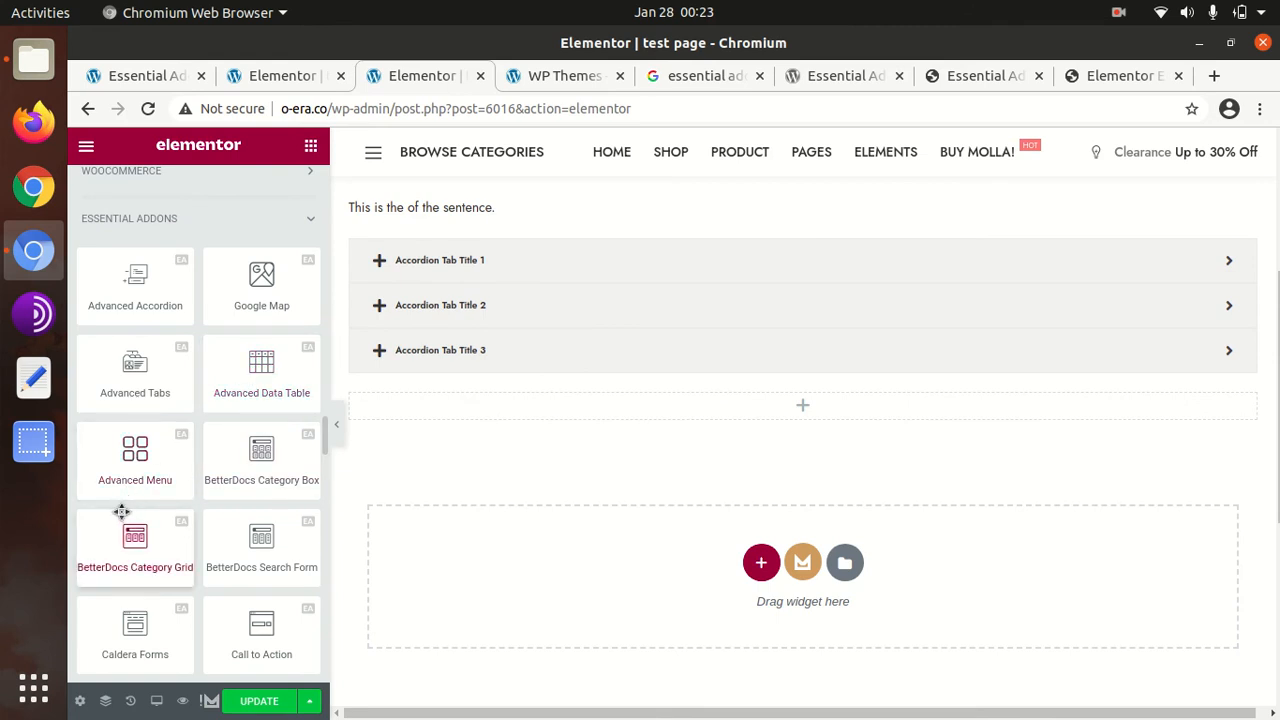
scroll(down, 3)
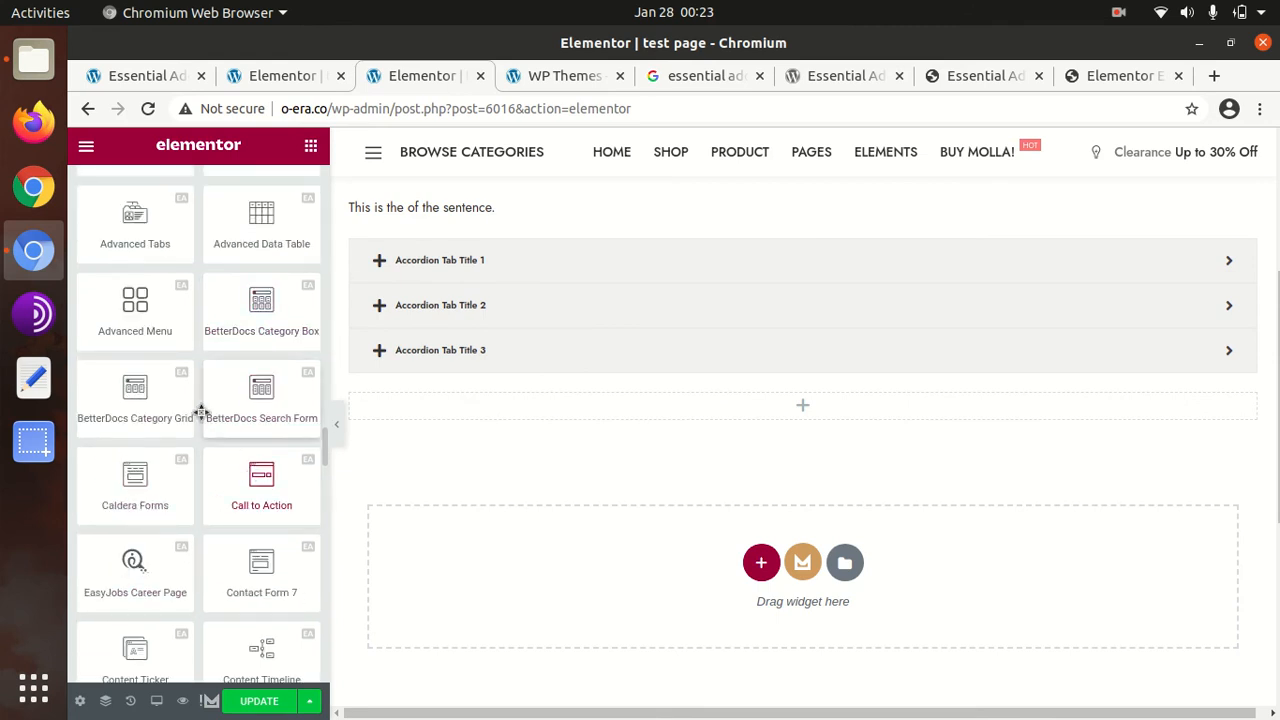
drag(136, 304, 792, 410)
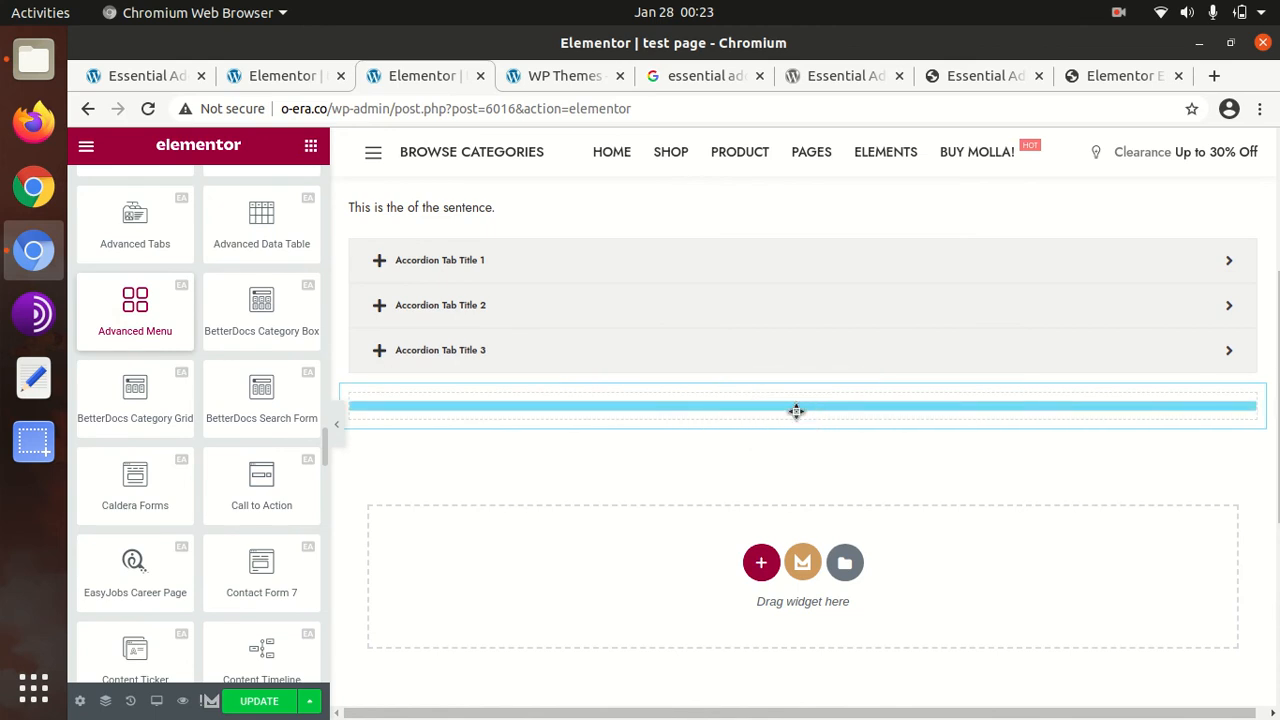
click(796, 412)
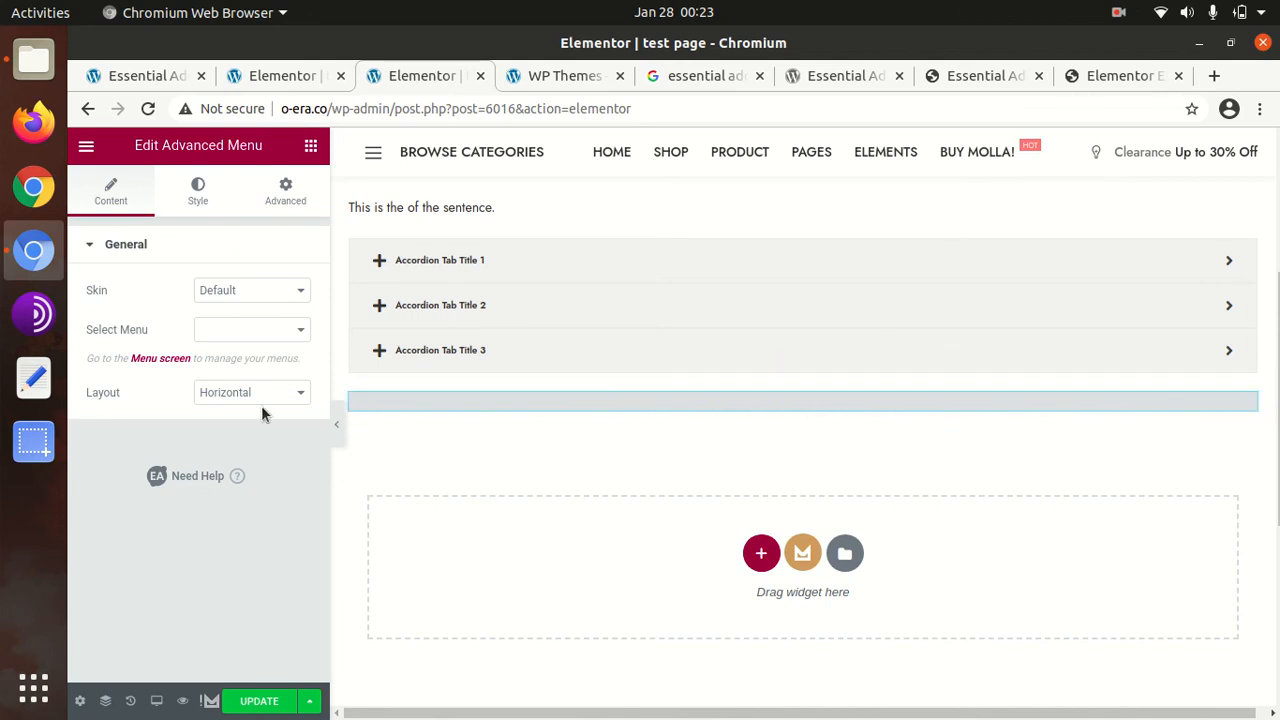
mouse_move(230, 358)
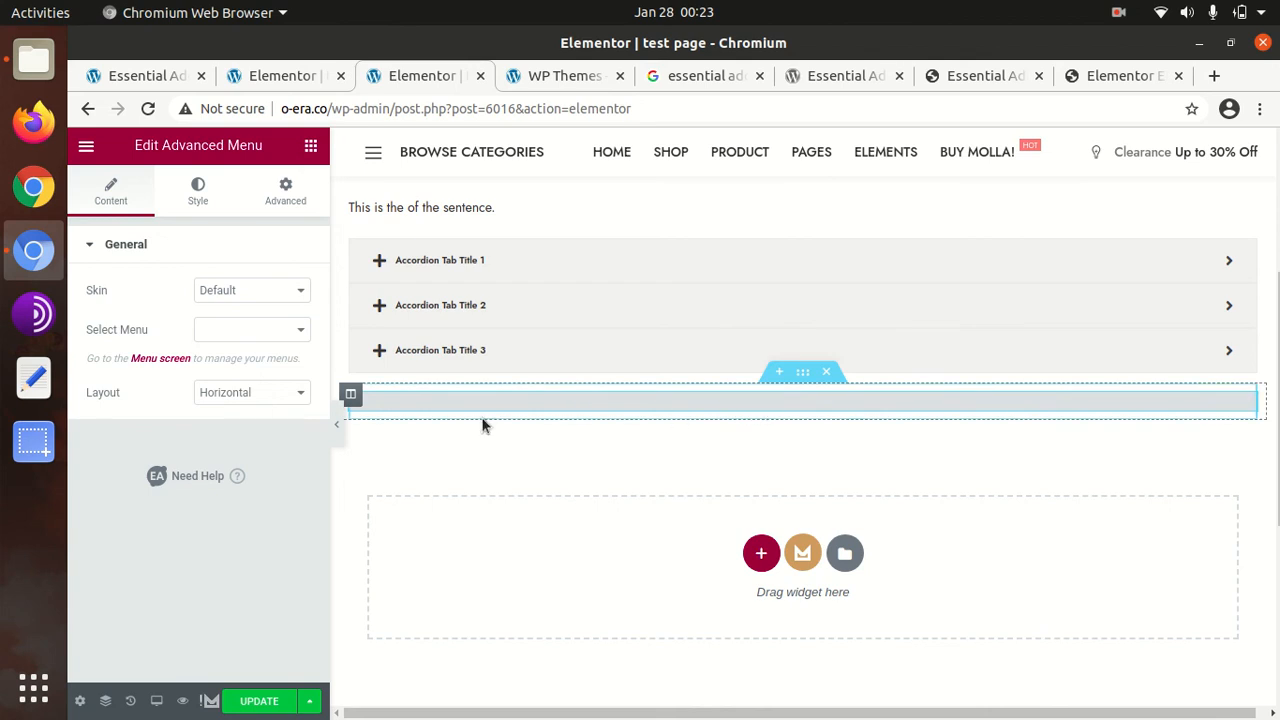
Set the Advanced Menu layout to Vertical and choose Main Menu as the menu to display.
click(250, 392)
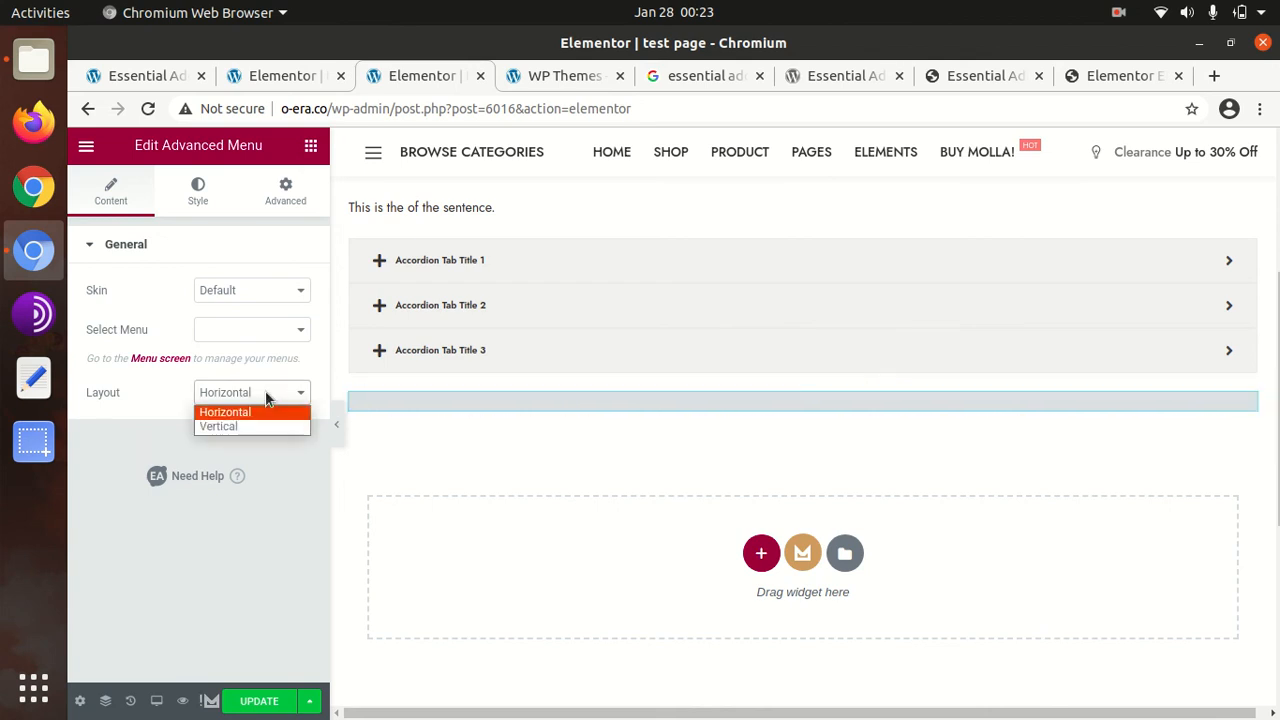
click(218, 426)
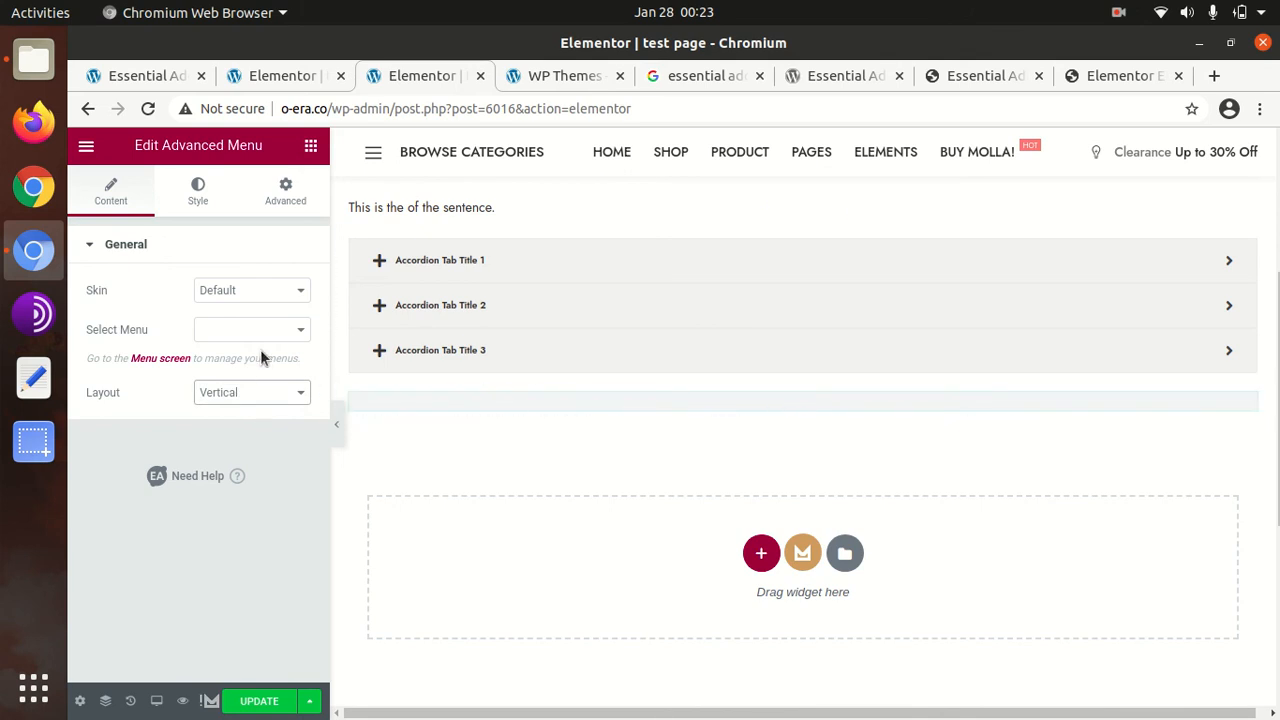
click(250, 328)
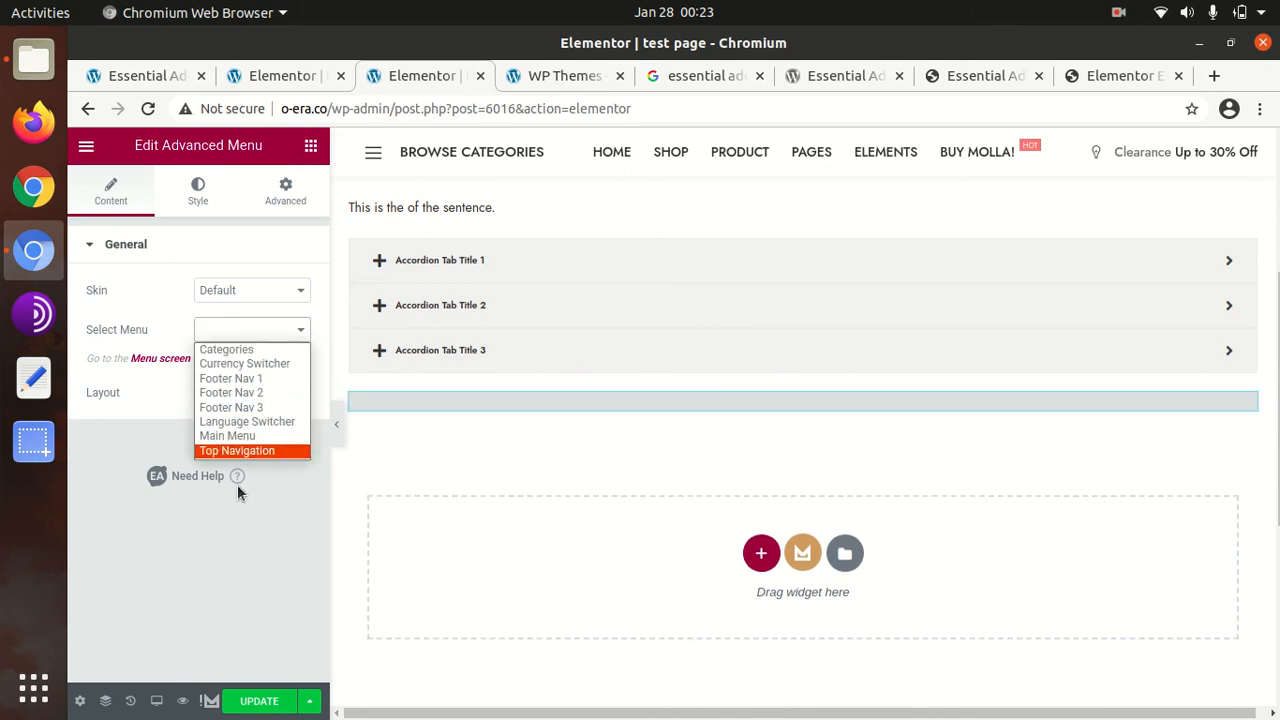
click(228, 436)
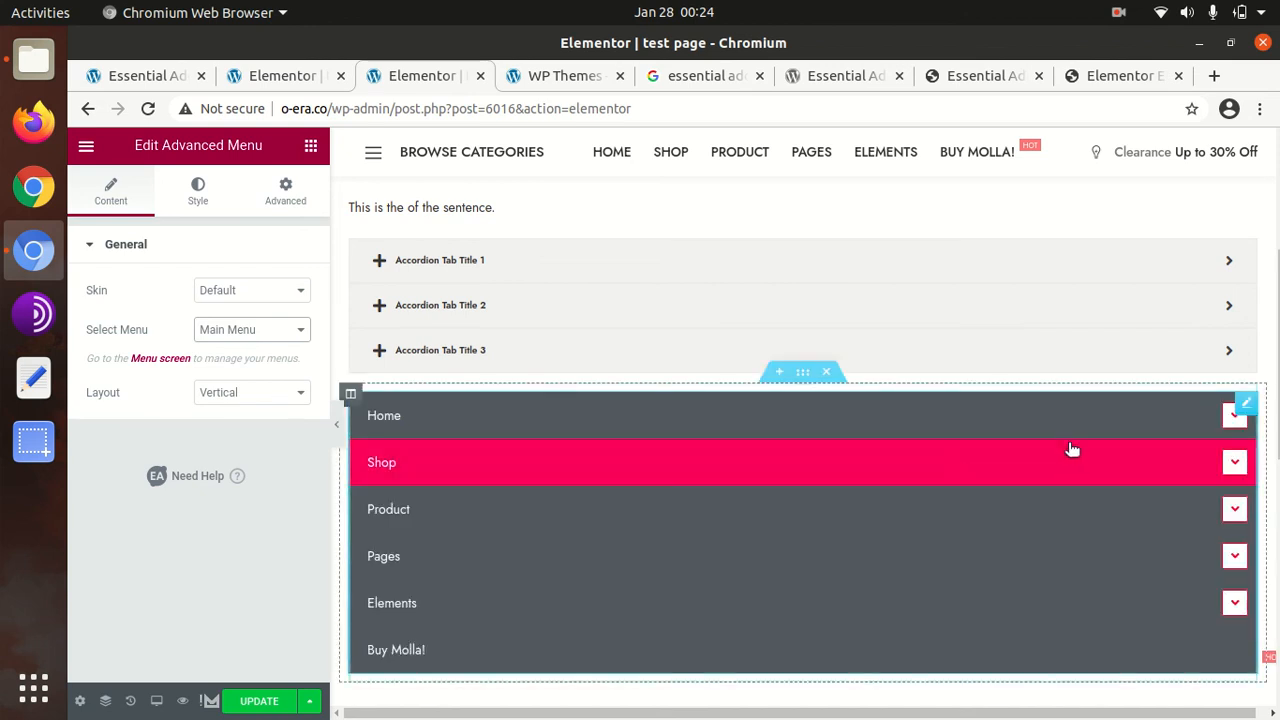
mouse_move(788, 444)
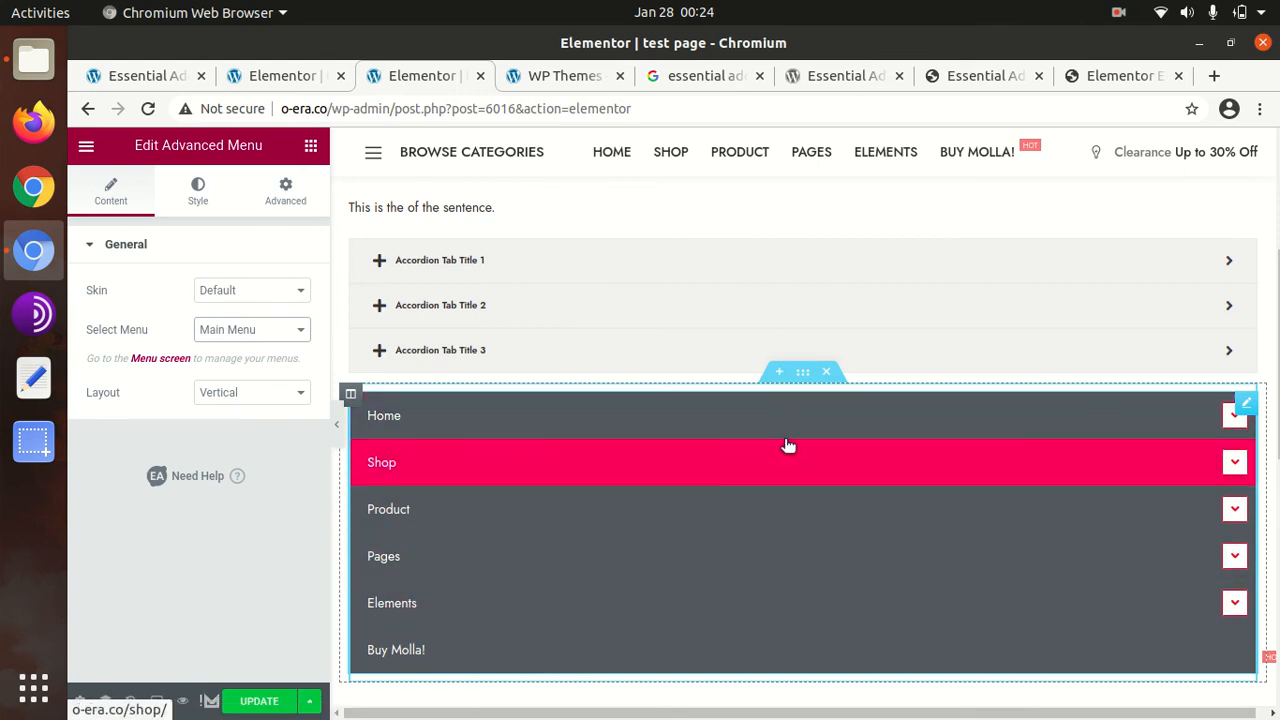
scroll(down, 3)
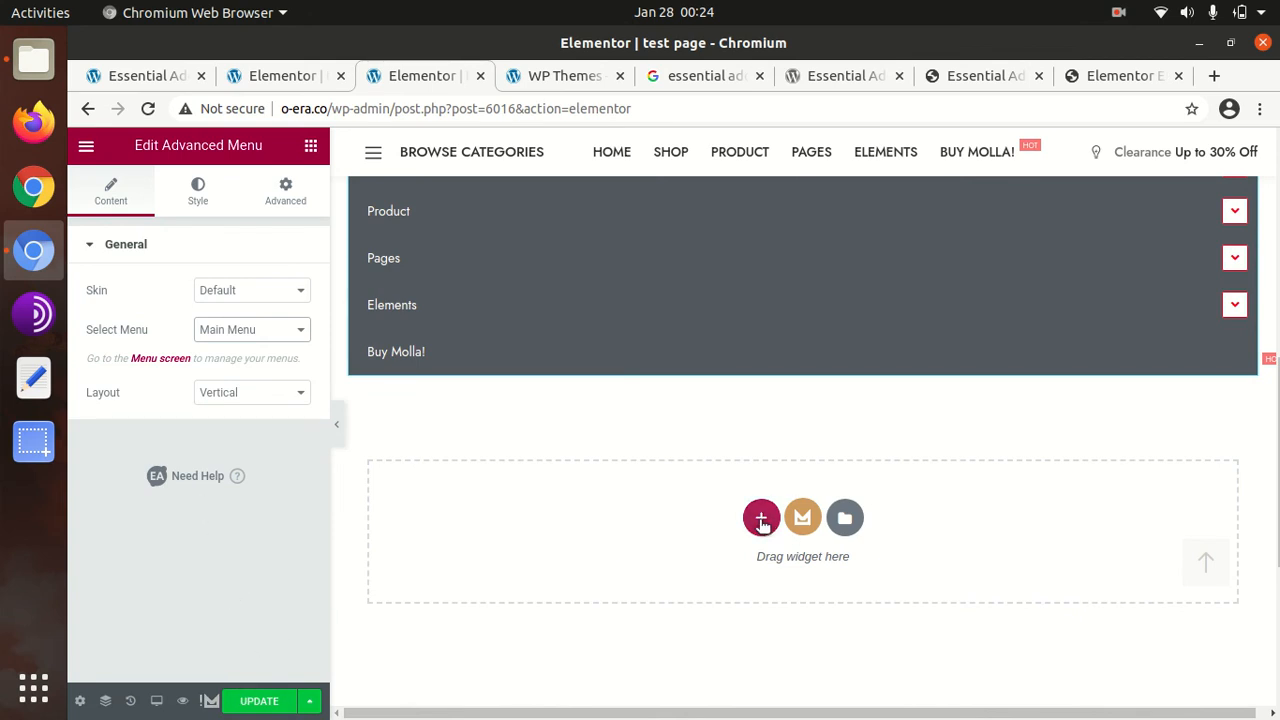
Add a single-column section below the menu and place a Countdown widget in it.
click(760, 516)
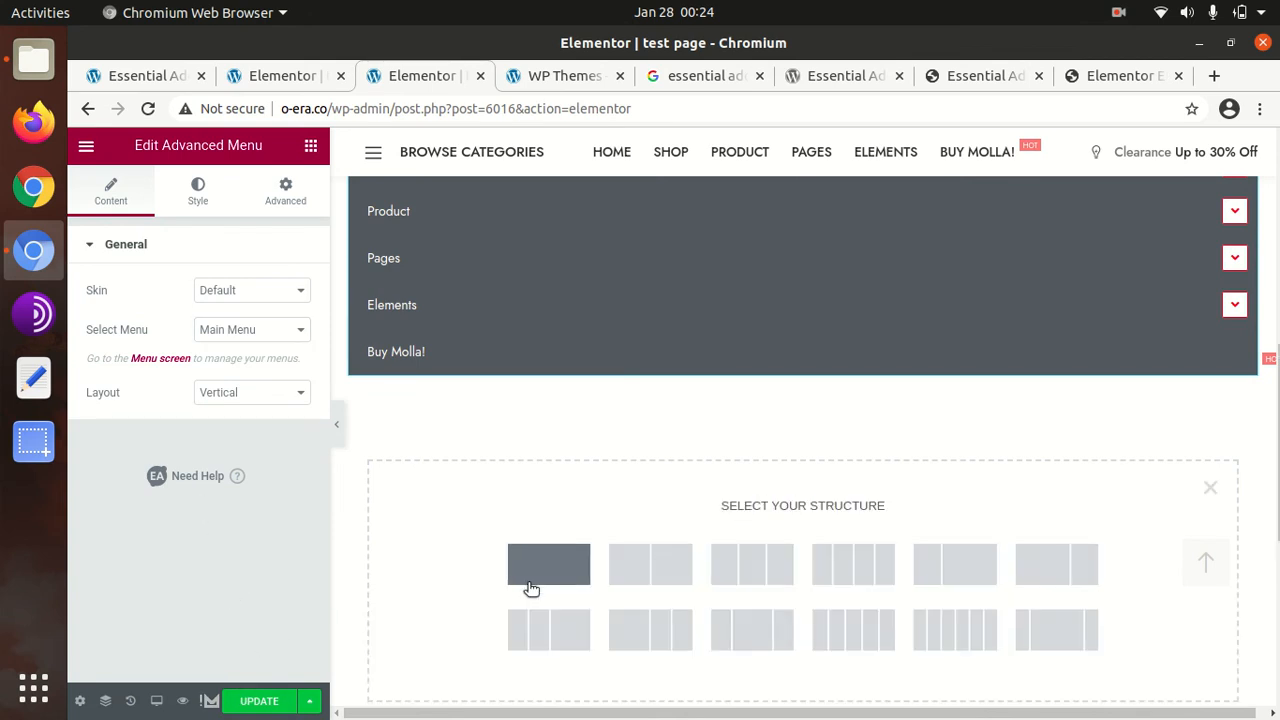
click(548, 564)
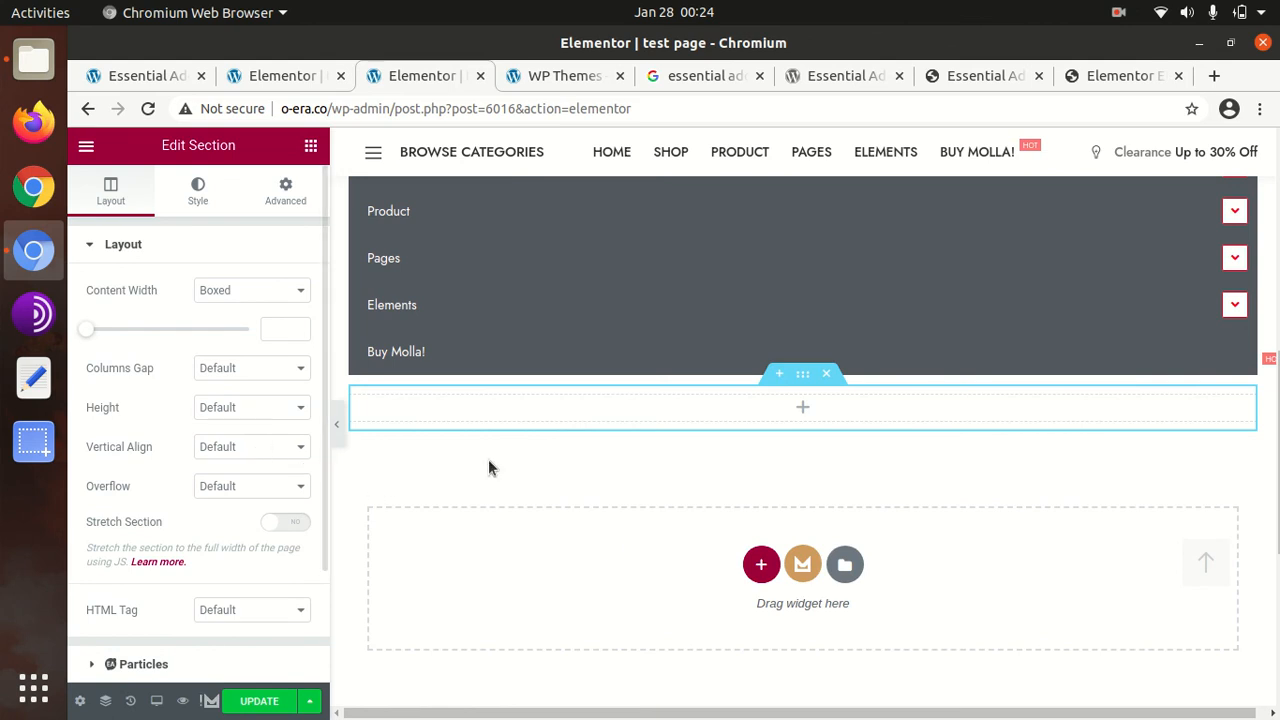
mouse_move(604, 444)
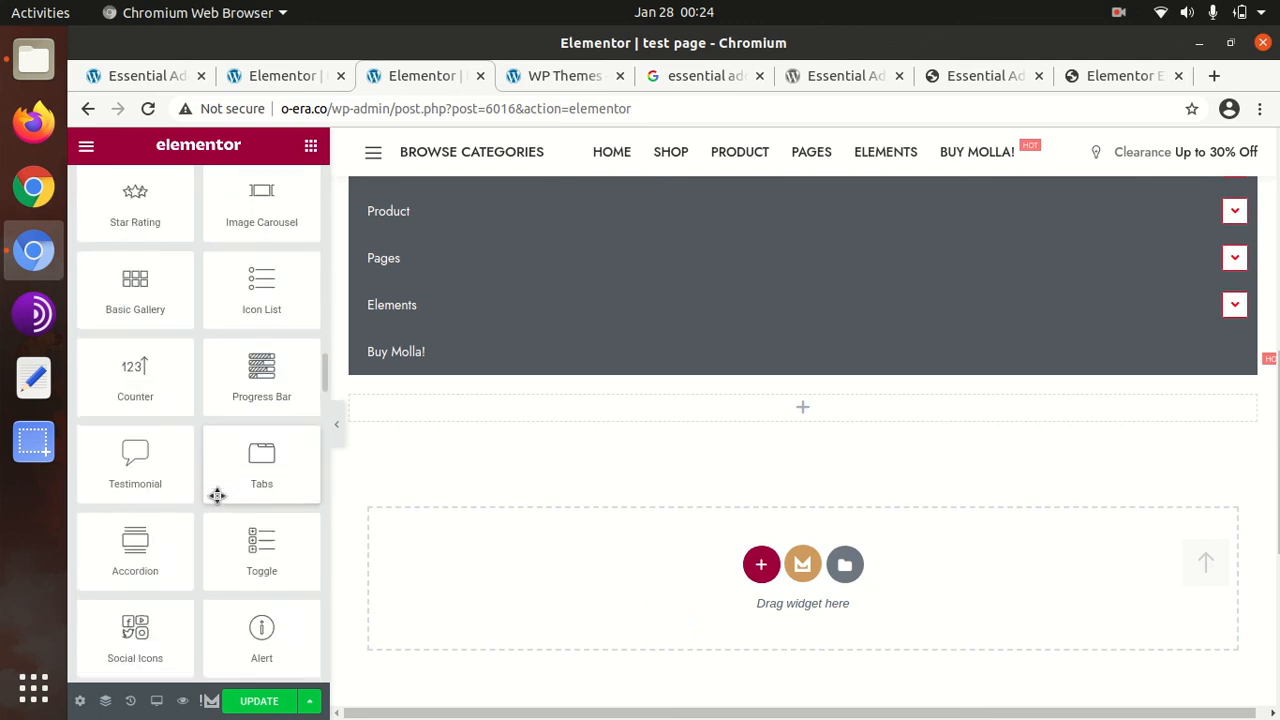
scroll(down, 3)
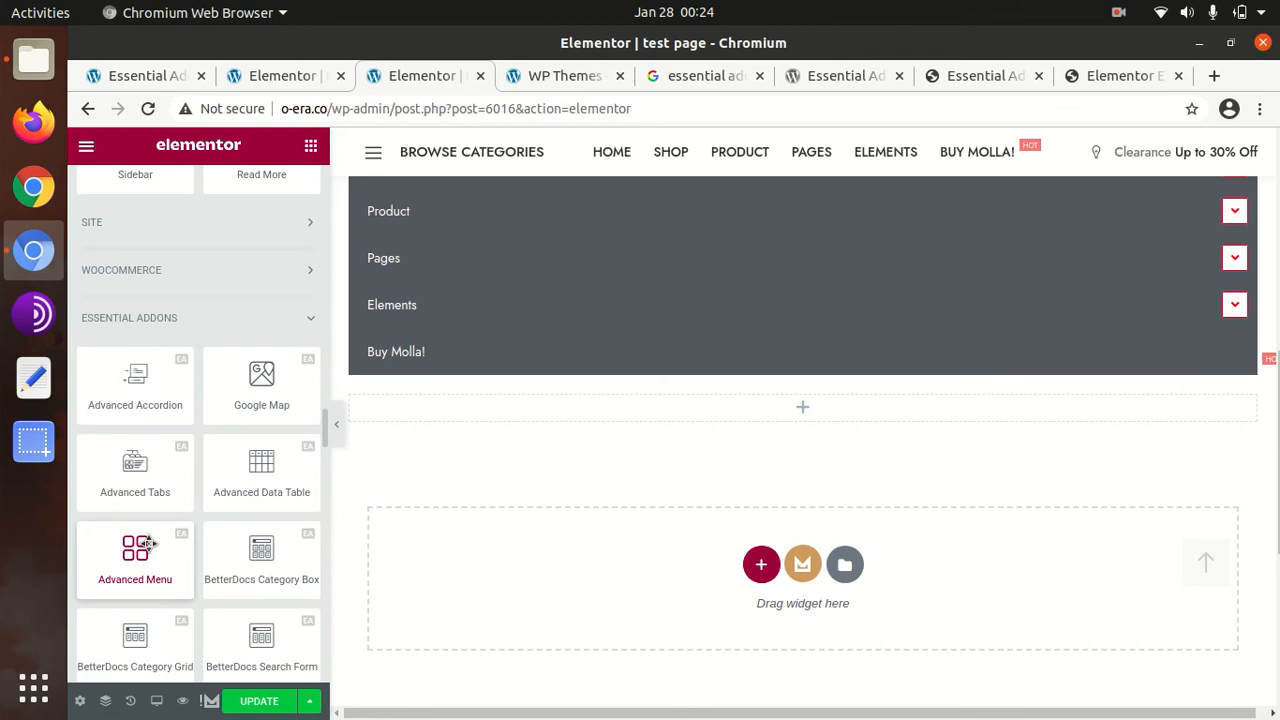
scroll(down, 3)
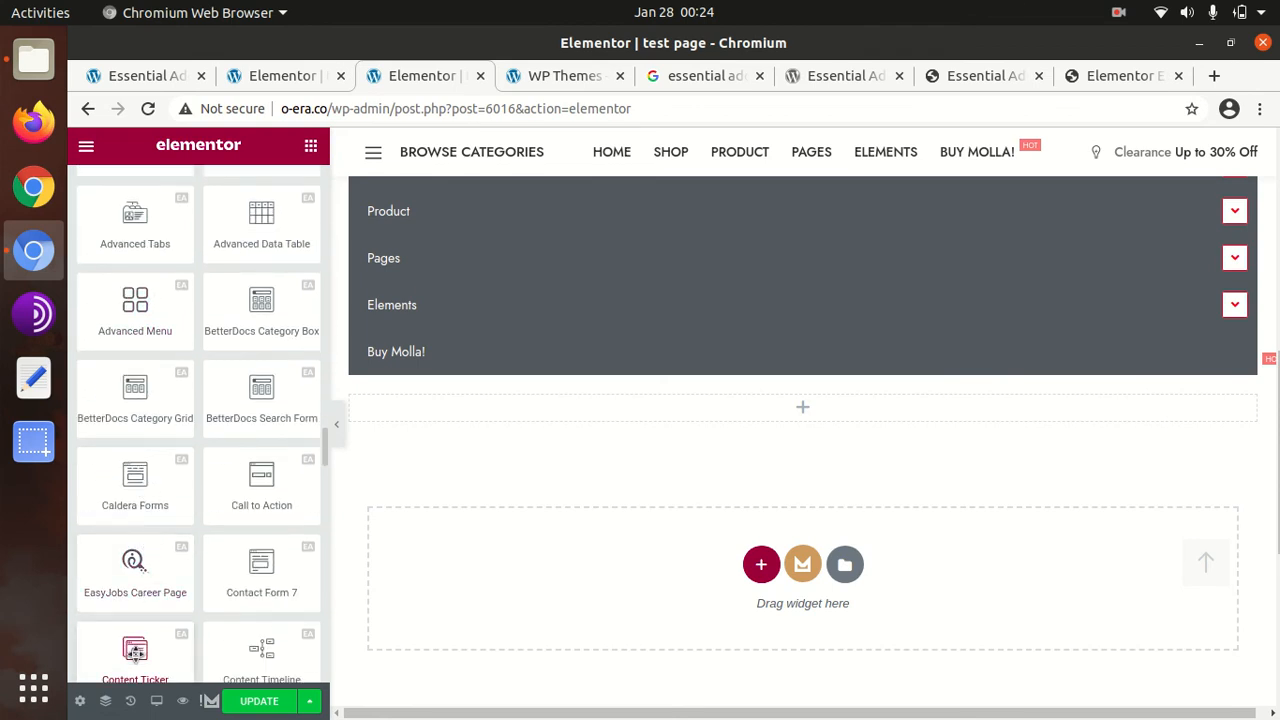
mouse_move(128, 534)
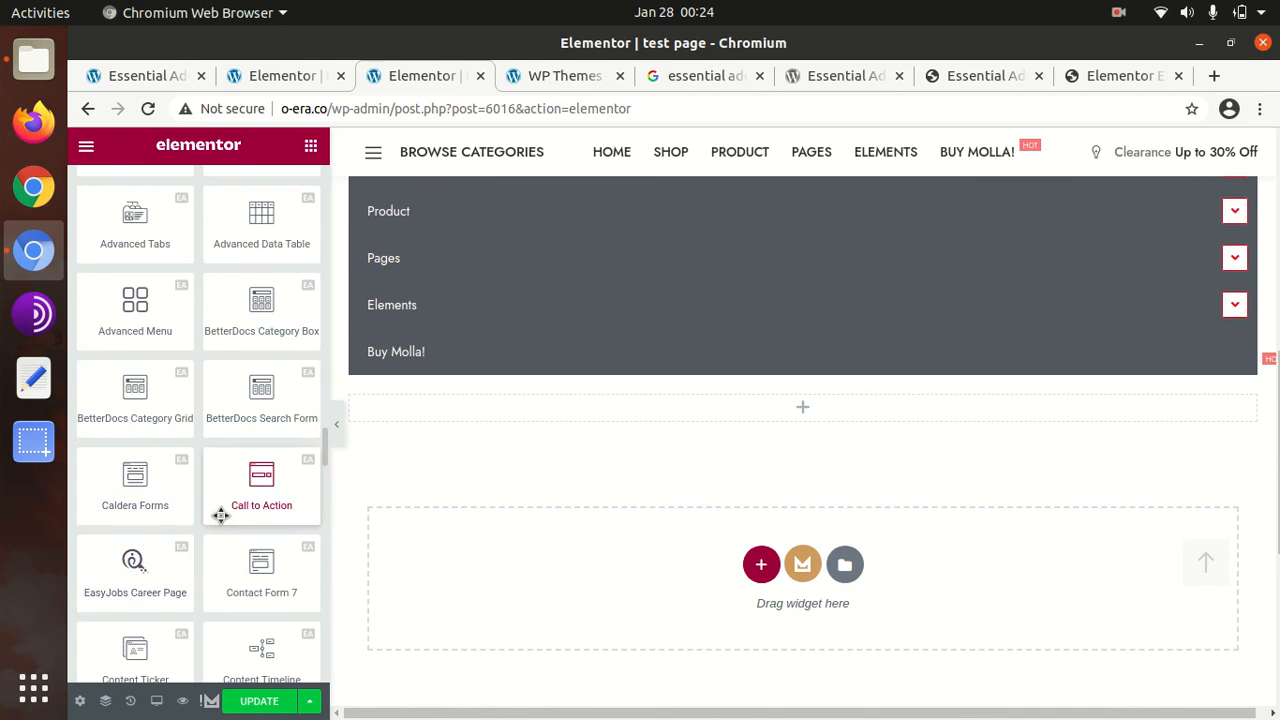
mouse_move(252, 452)
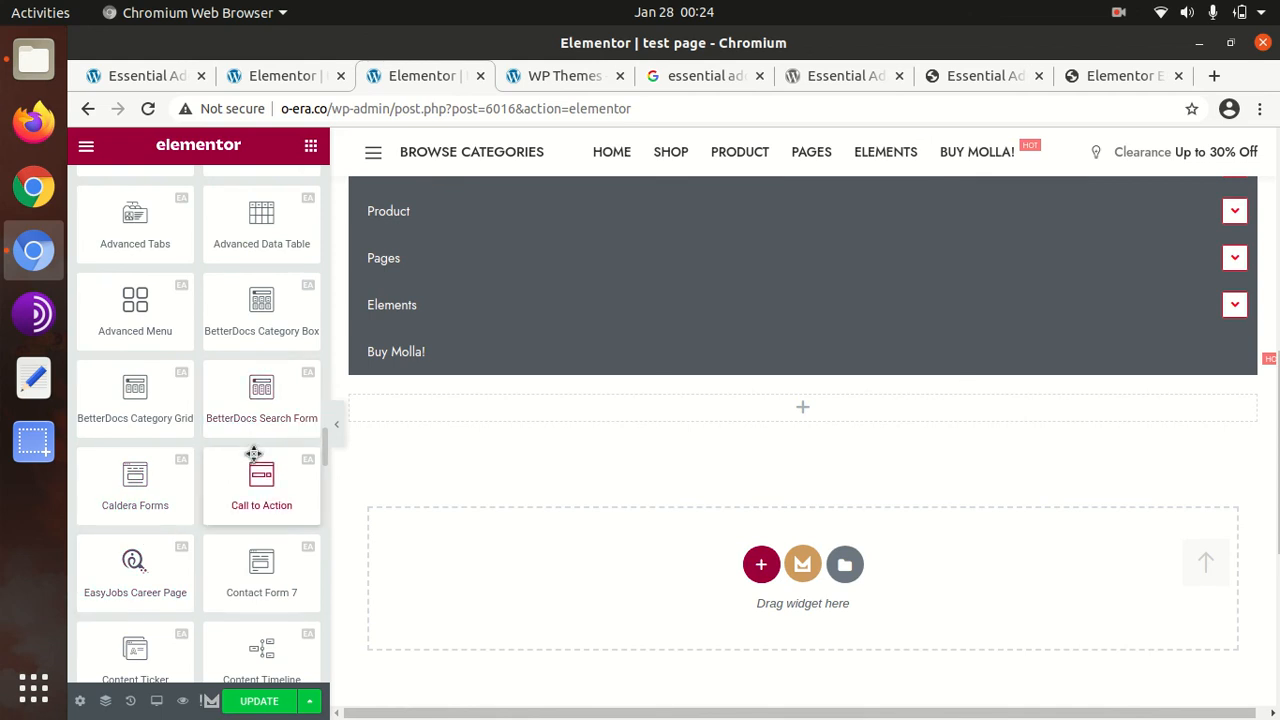
mouse_move(136, 310)
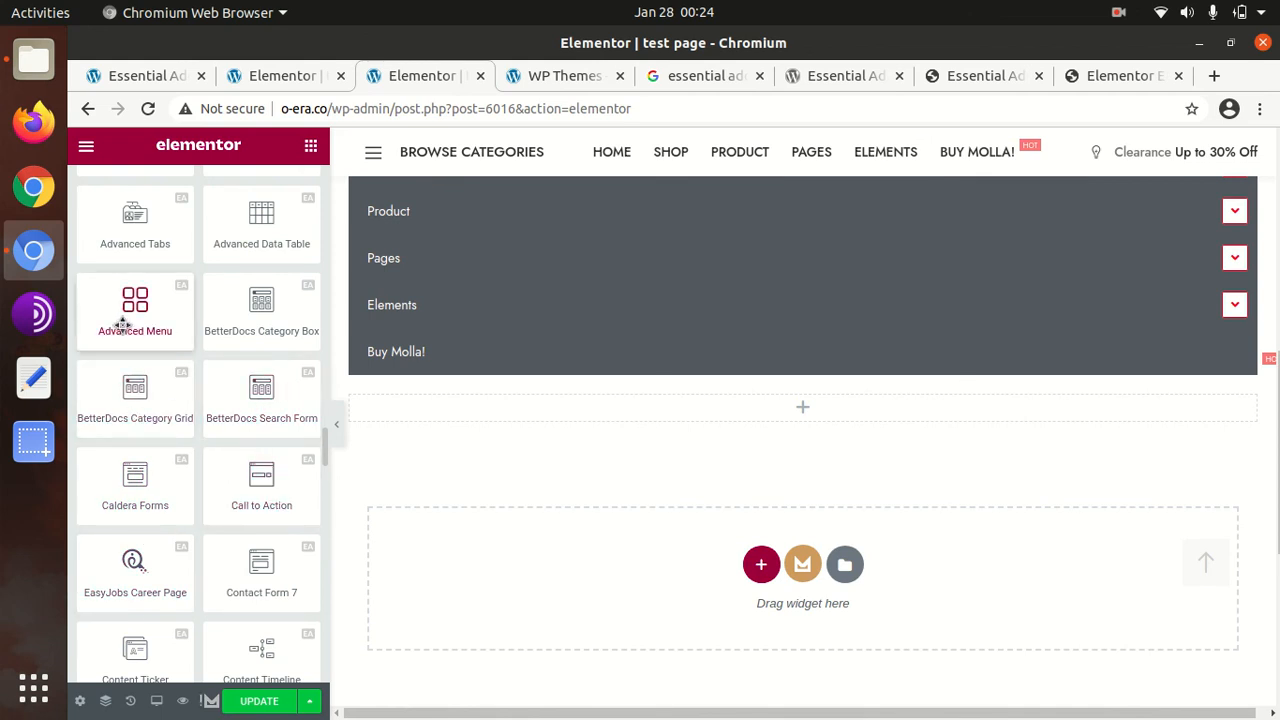
scroll(down, 3)
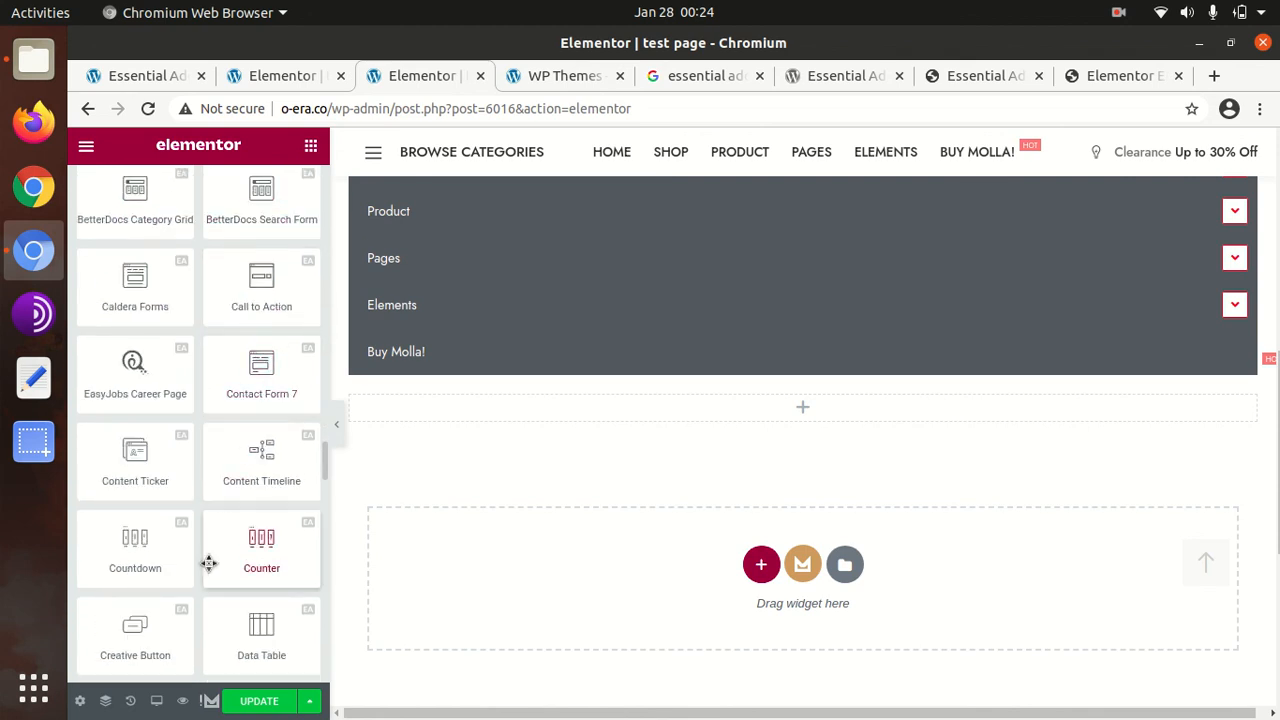
scroll(down, 3)
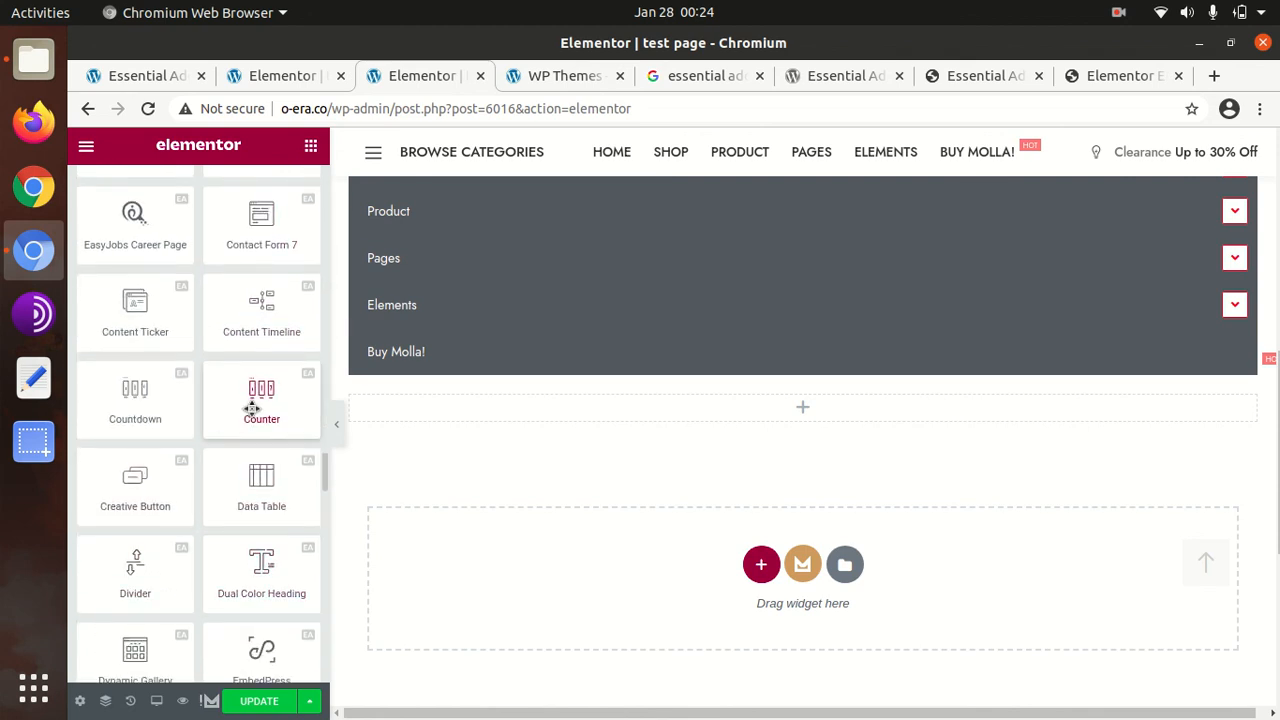
mouse_move(134, 398)
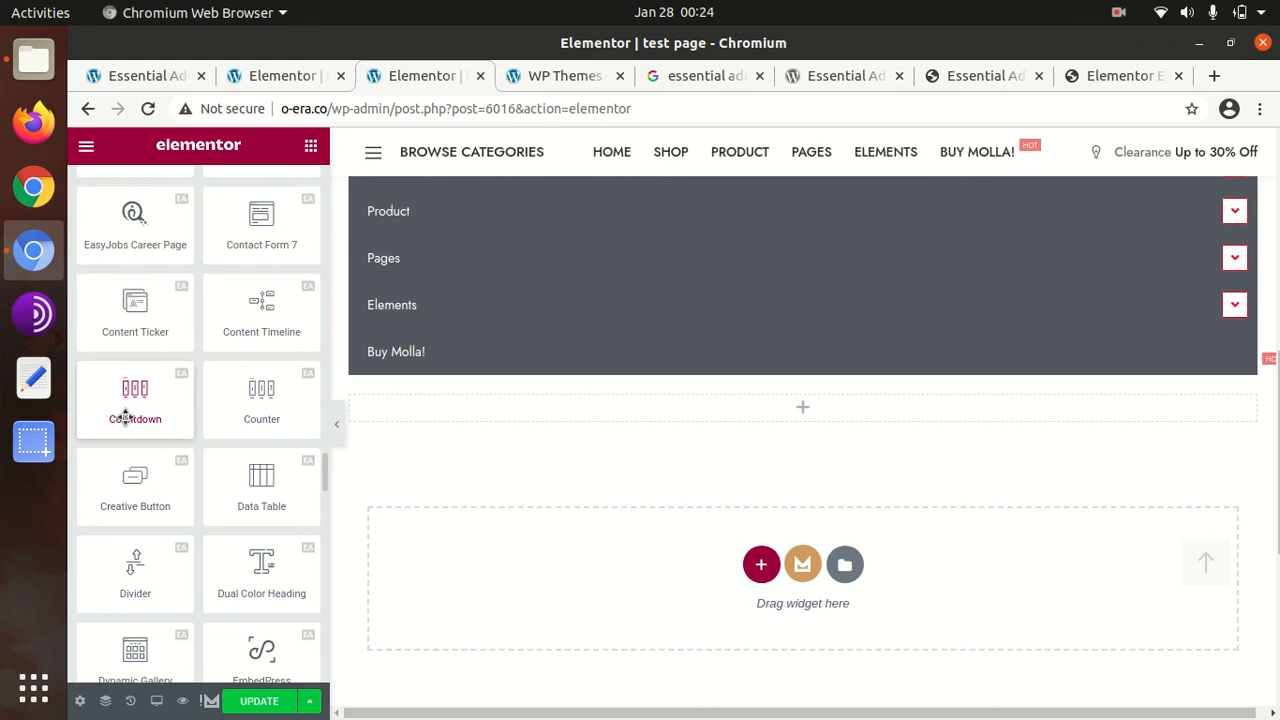
drag(136, 400, 820, 410)
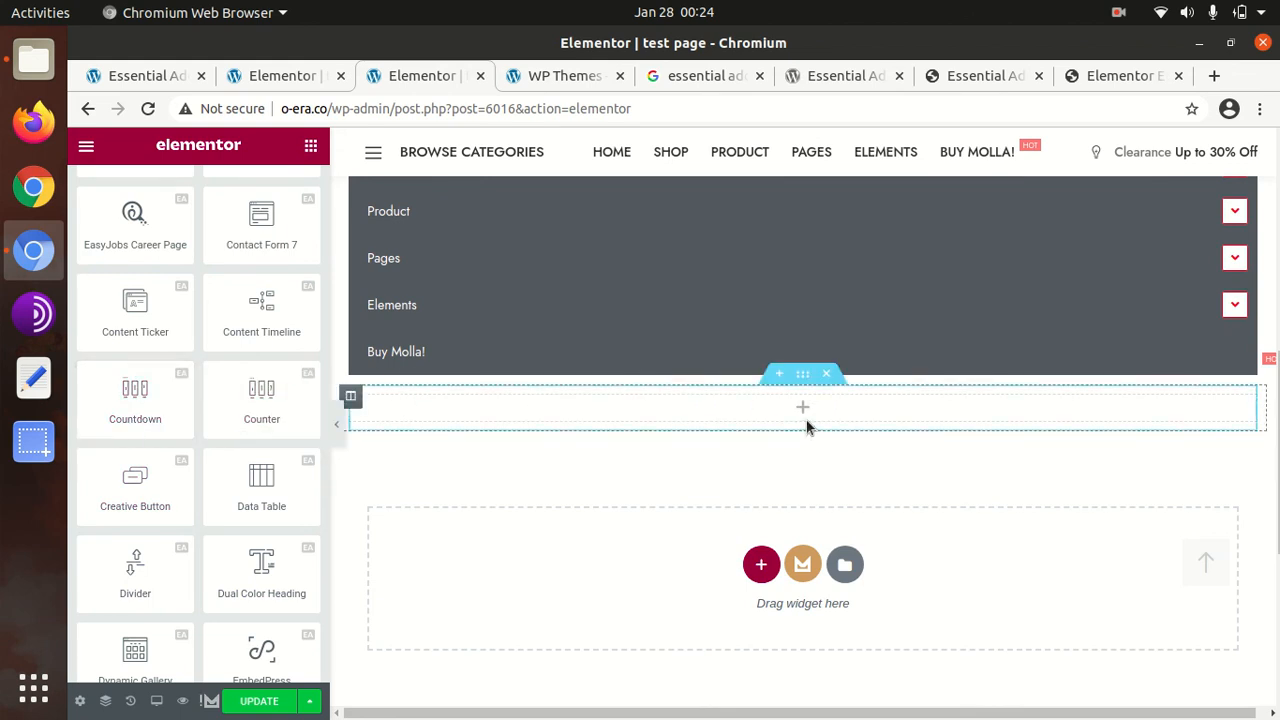
mouse_move(718, 434)
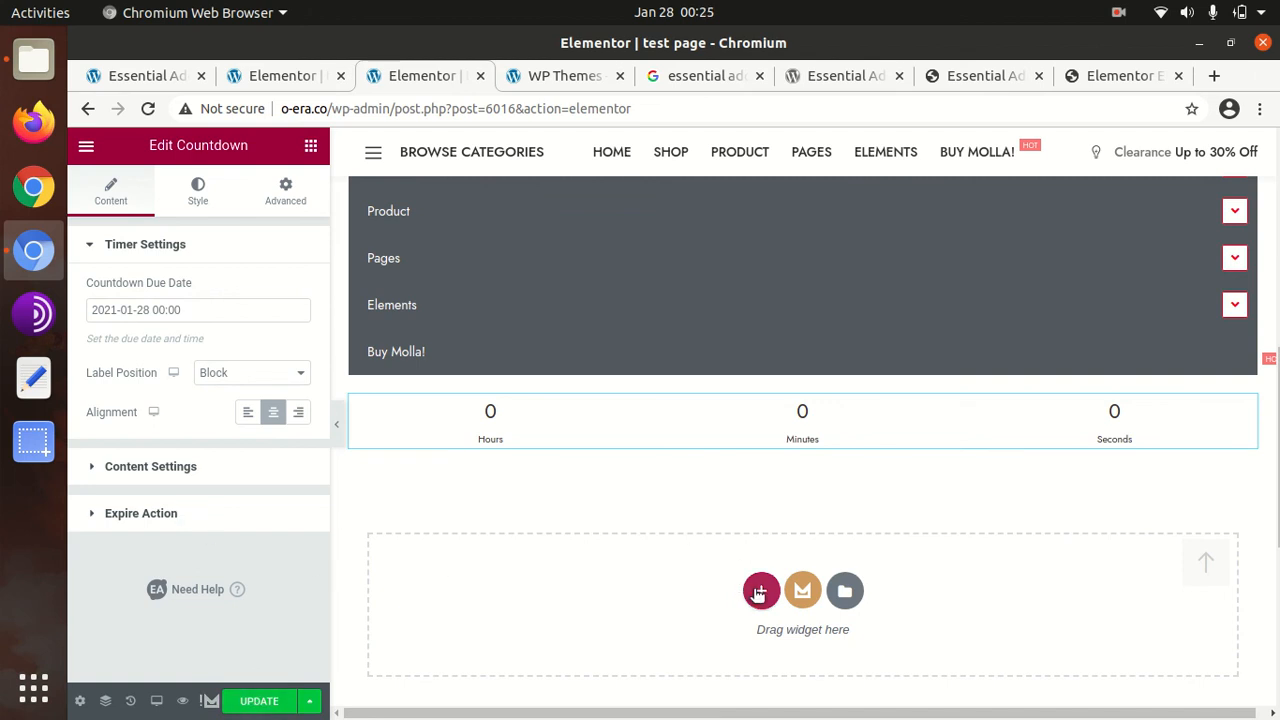
Start a new section below the Countdown widget.
click(760, 592)
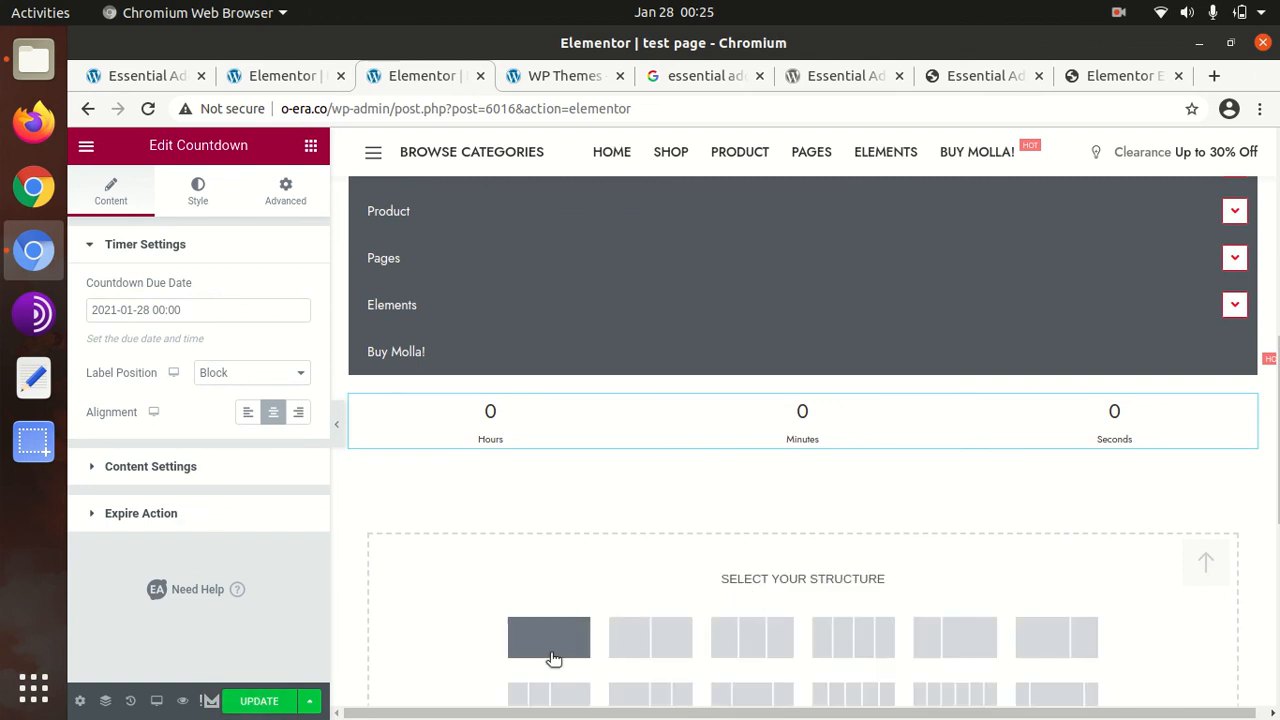
Add a single-column section and scroll the Essential Addons widgets down toward Image Comparison.
click(548, 652)
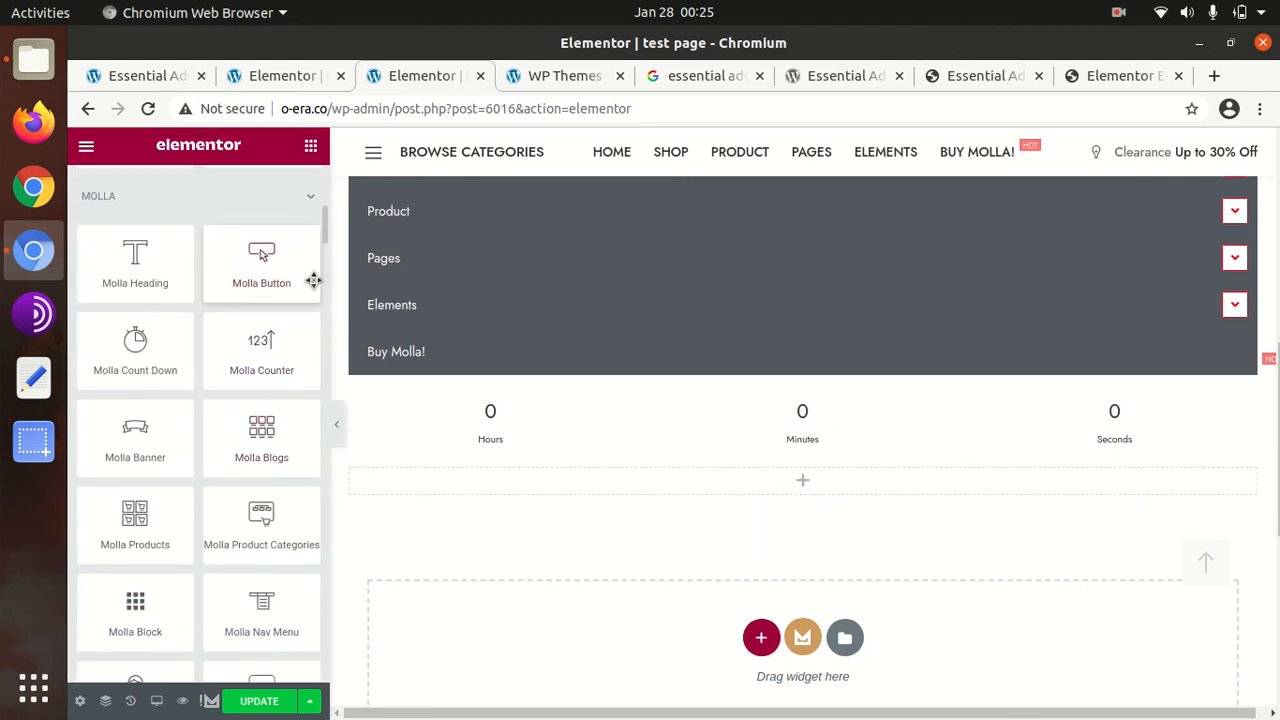
scroll(down, 3)
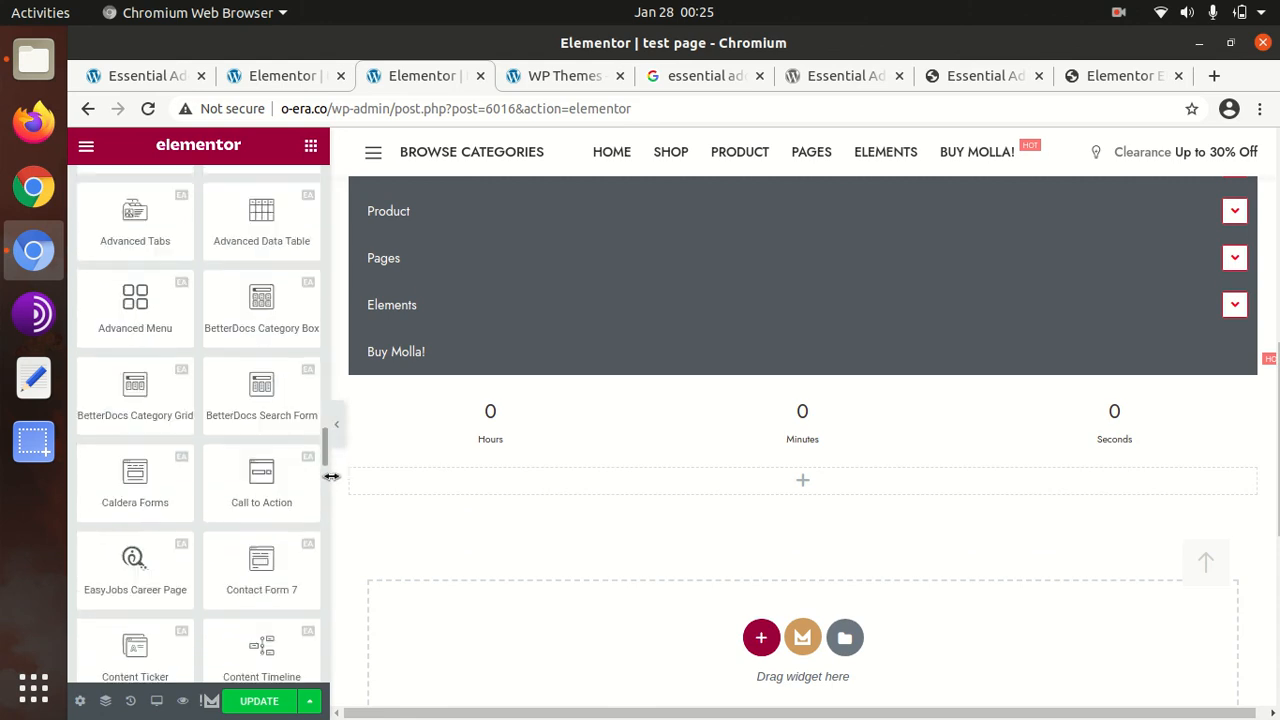
scroll(down, 3)
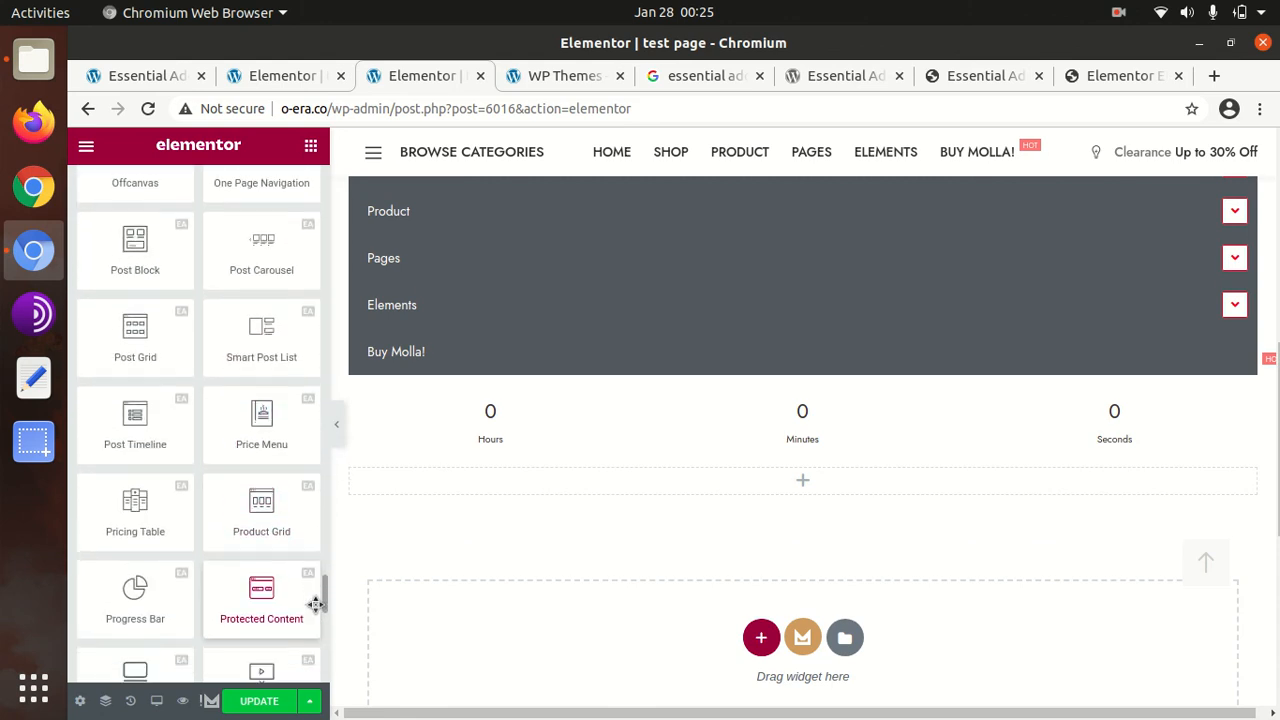
scroll(down, 3)
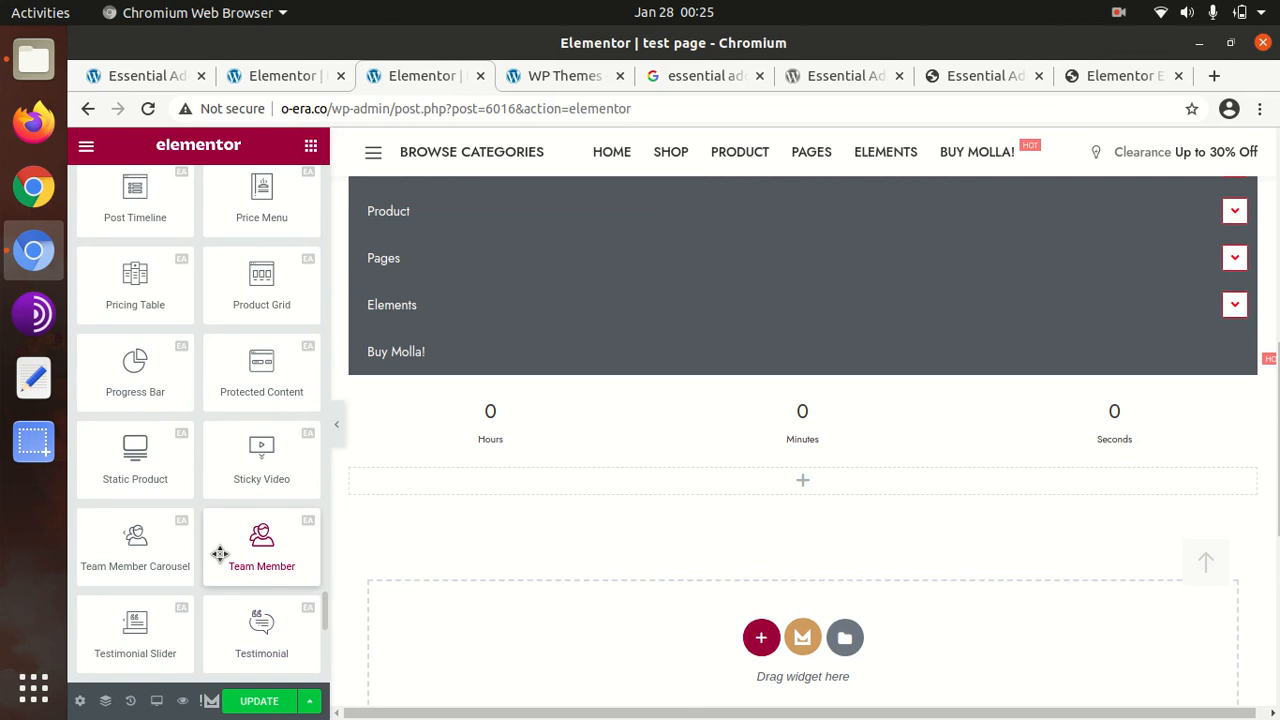
scroll(down, 3)
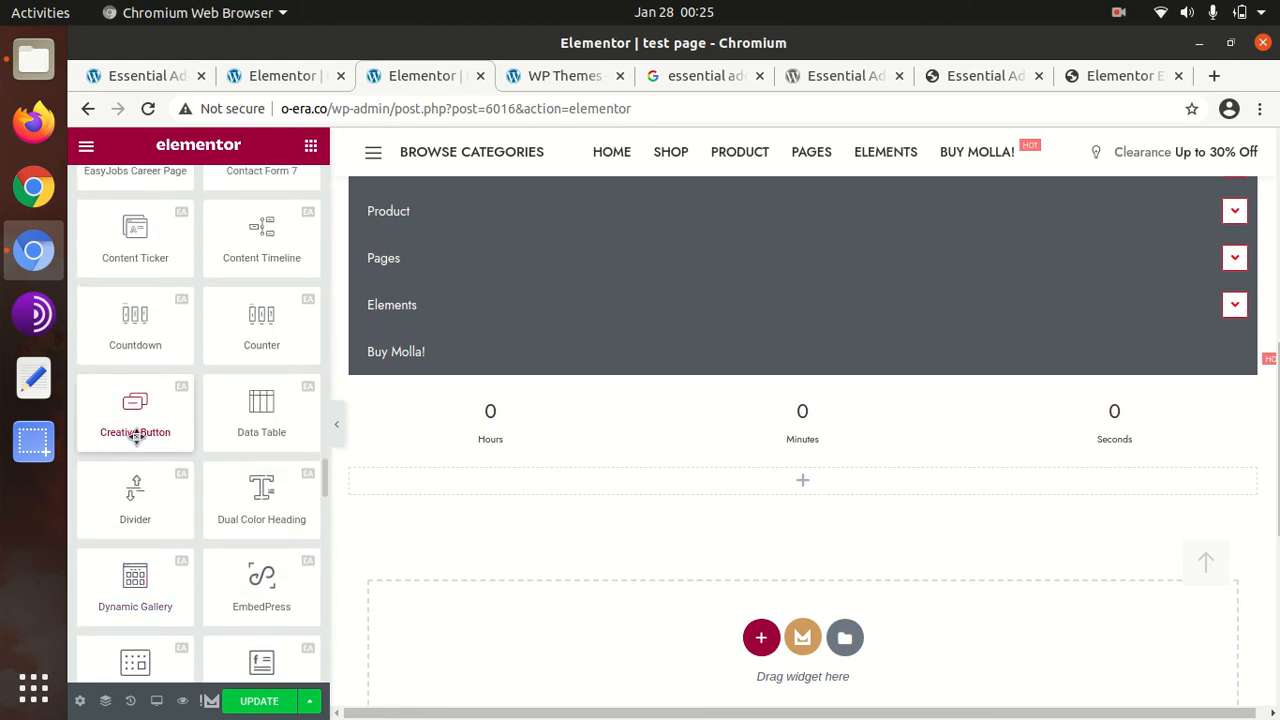
scroll(down, 3)
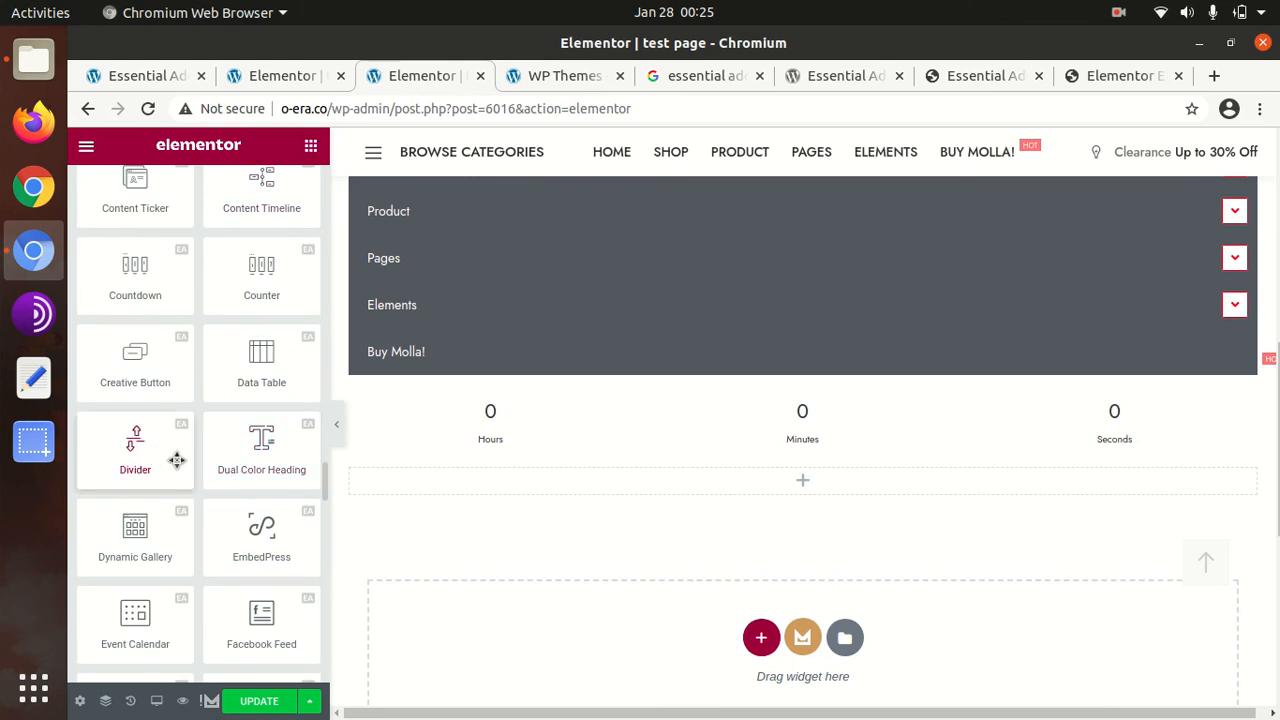
scroll(down, 3)
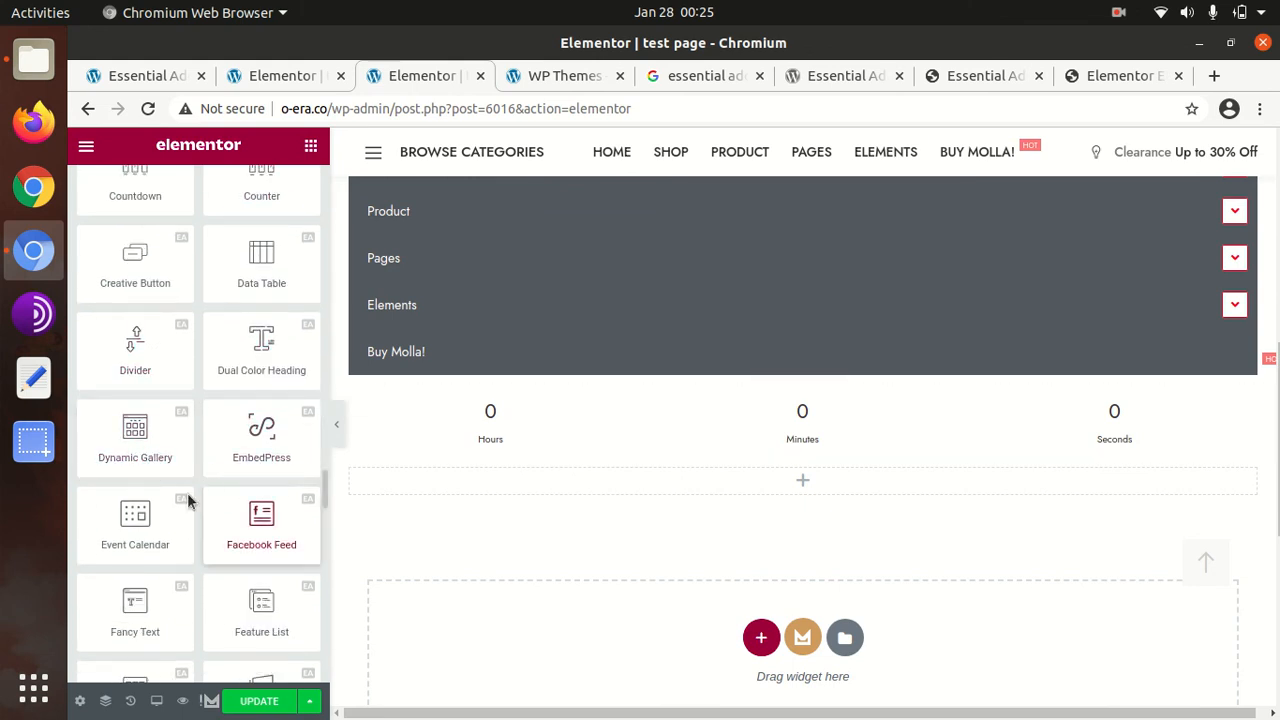
scroll(down, 3)
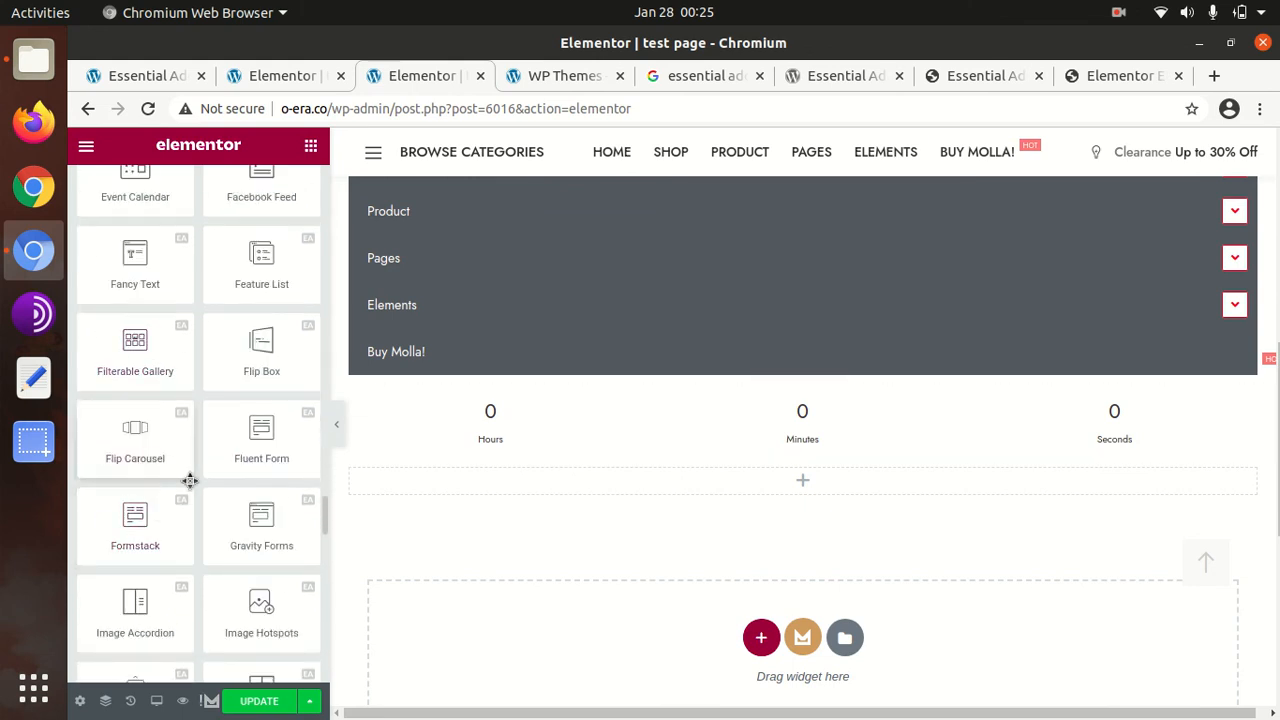
scroll(down, 3)
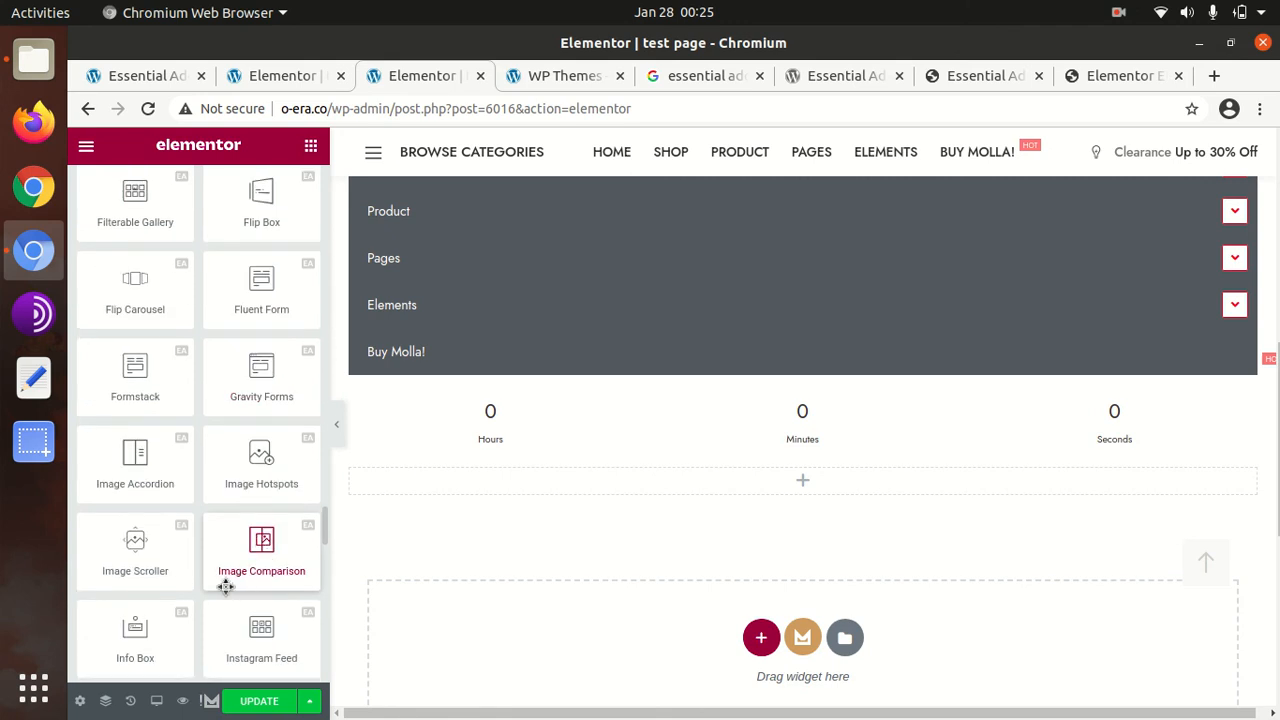
scroll(down, 3)
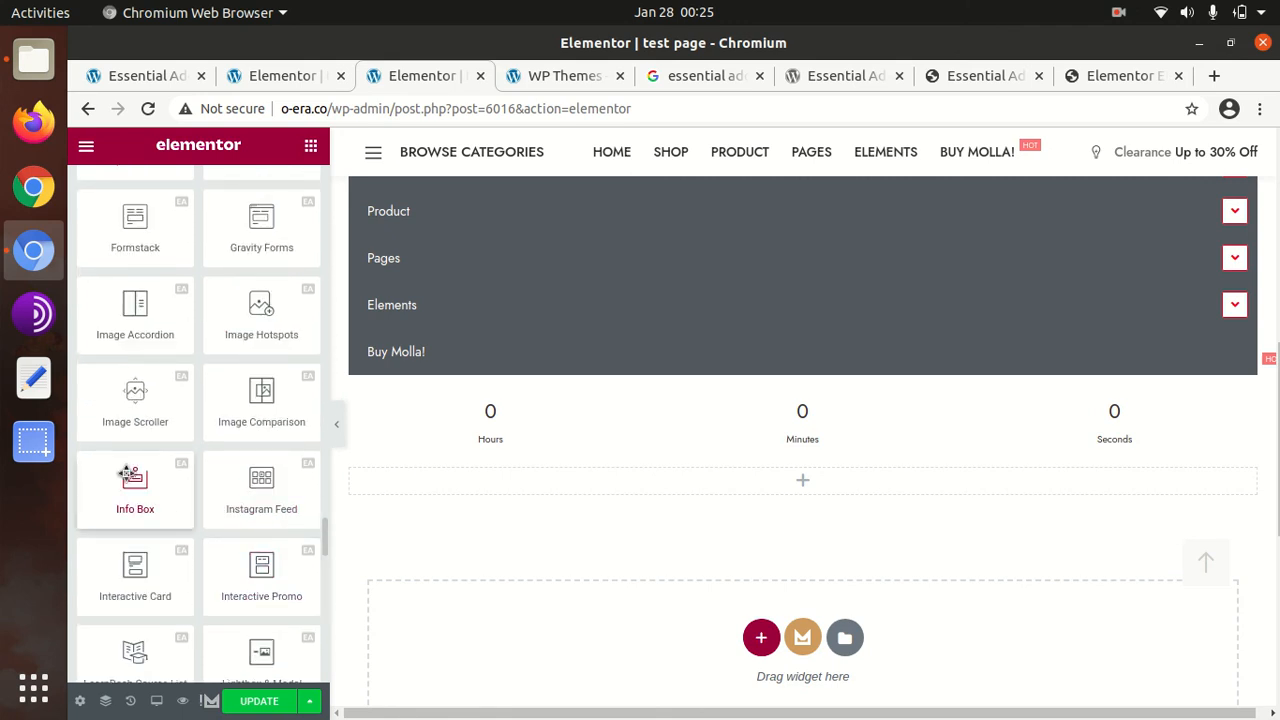
mouse_move(260, 402)
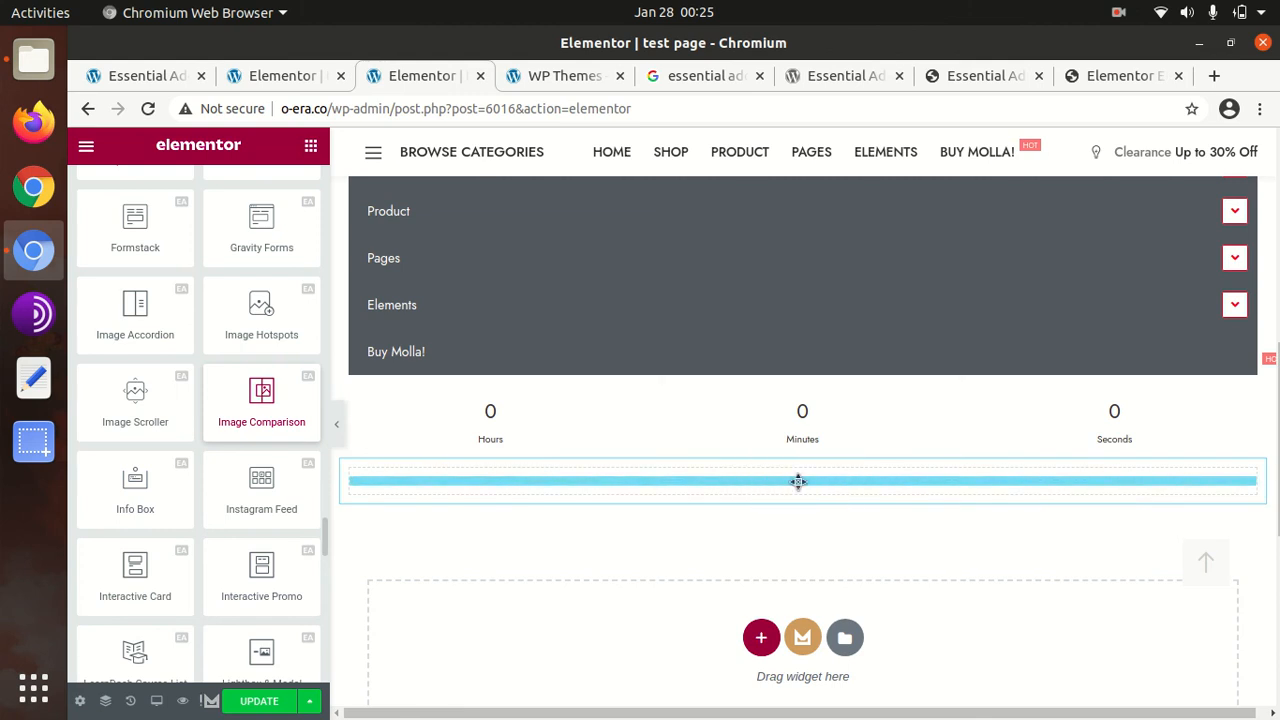
Place the Image Comparison widget in the new section and save the page with UPDATE.
click(260, 400)
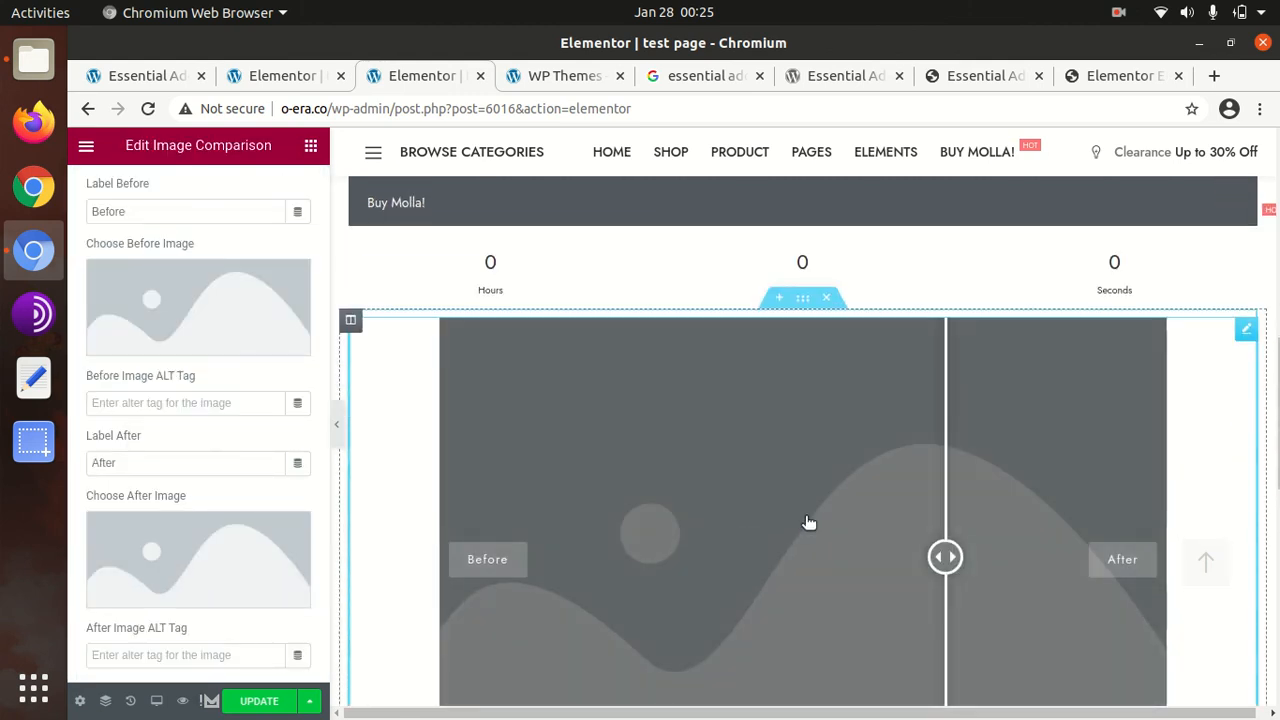
scroll(down, 3)
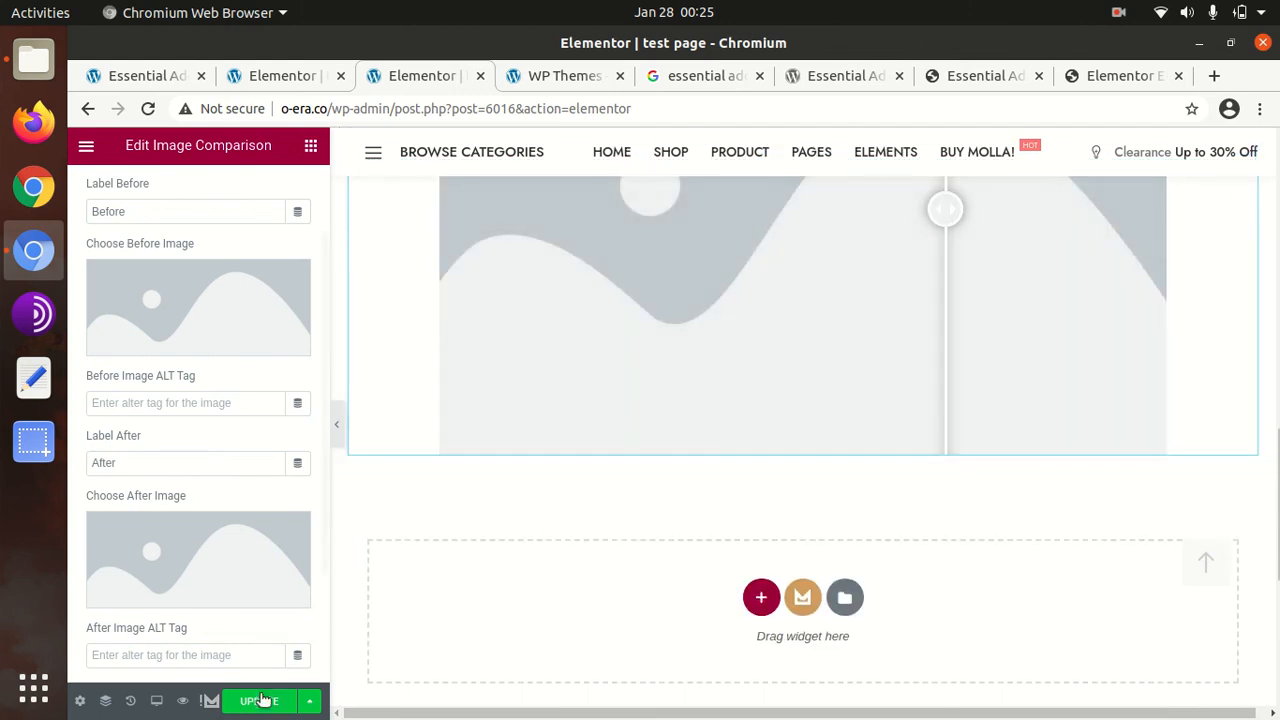
click(262, 700)
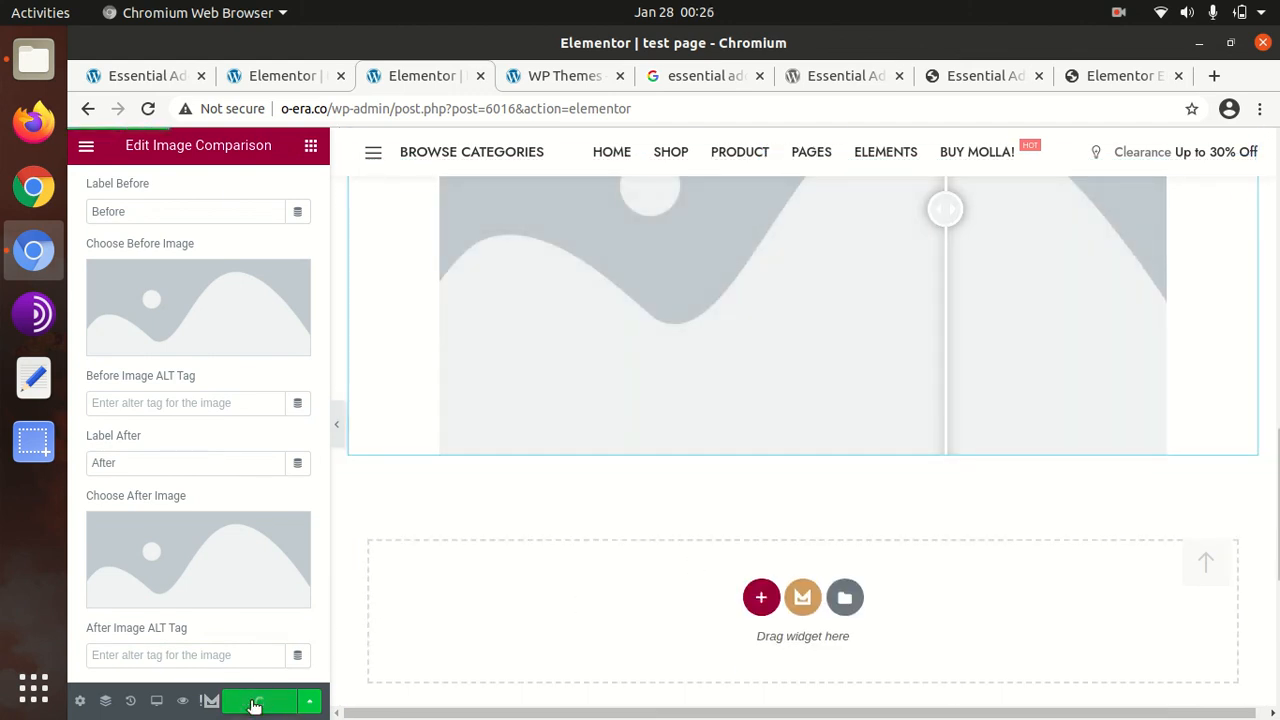
click(258, 700)
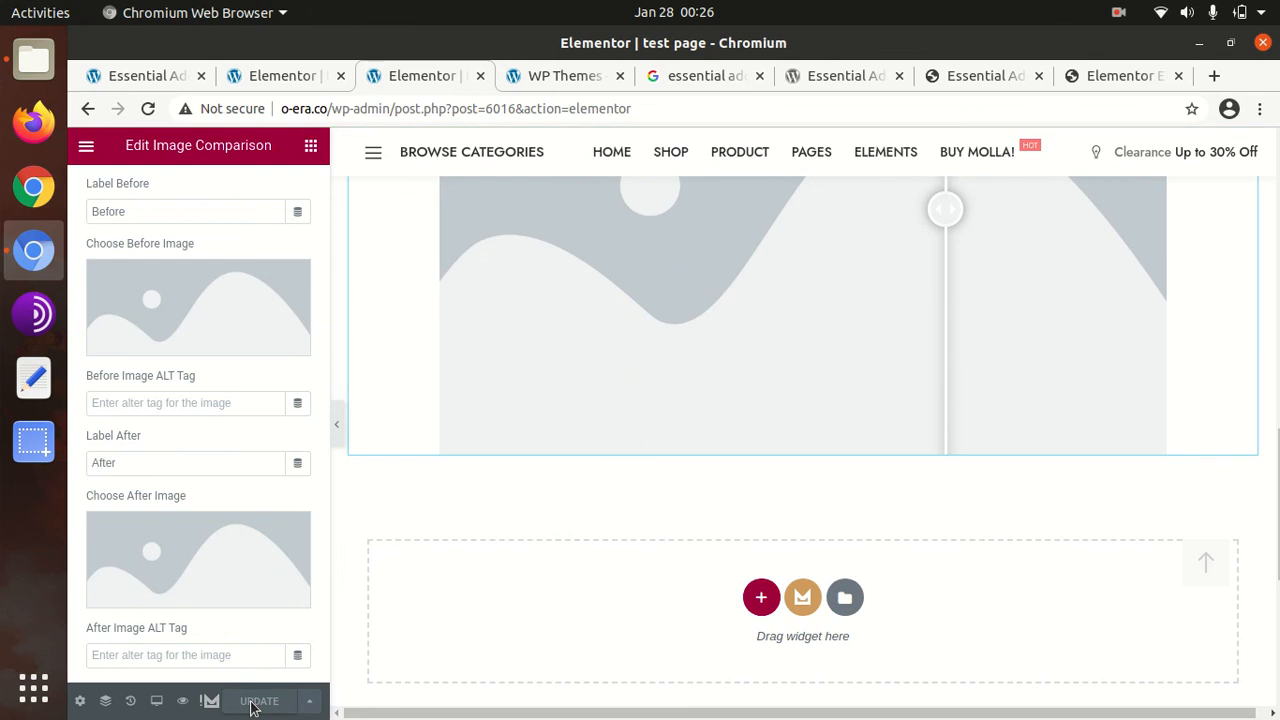
mouse_move(156, 700)
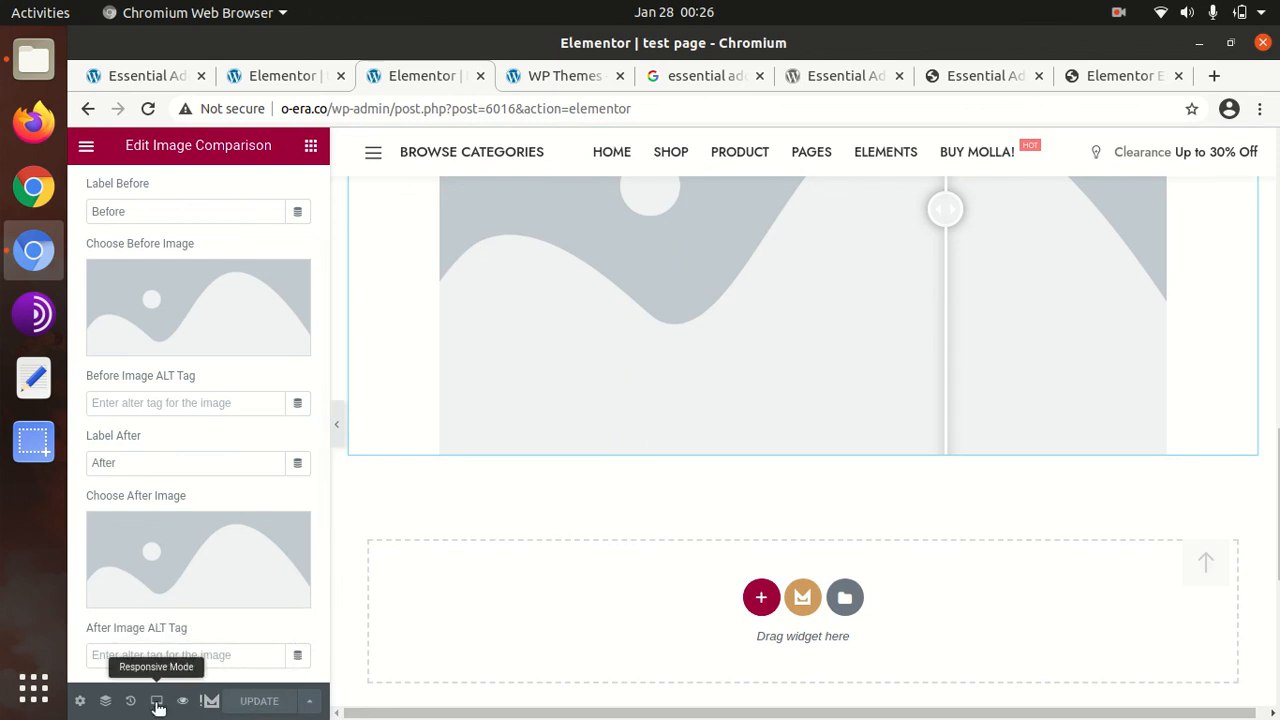
mouse_move(184, 700)
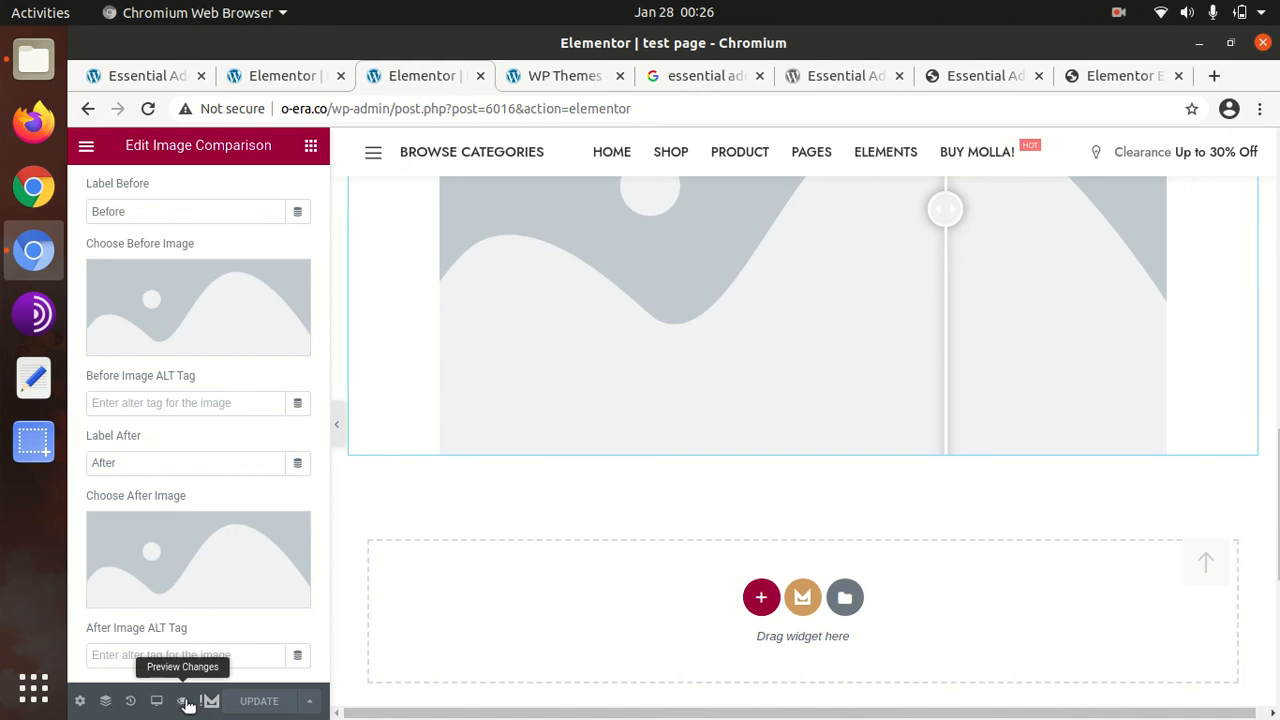
Preview the live test page and slide the image comparison divider left to reveal the after image.
click(180, 700)
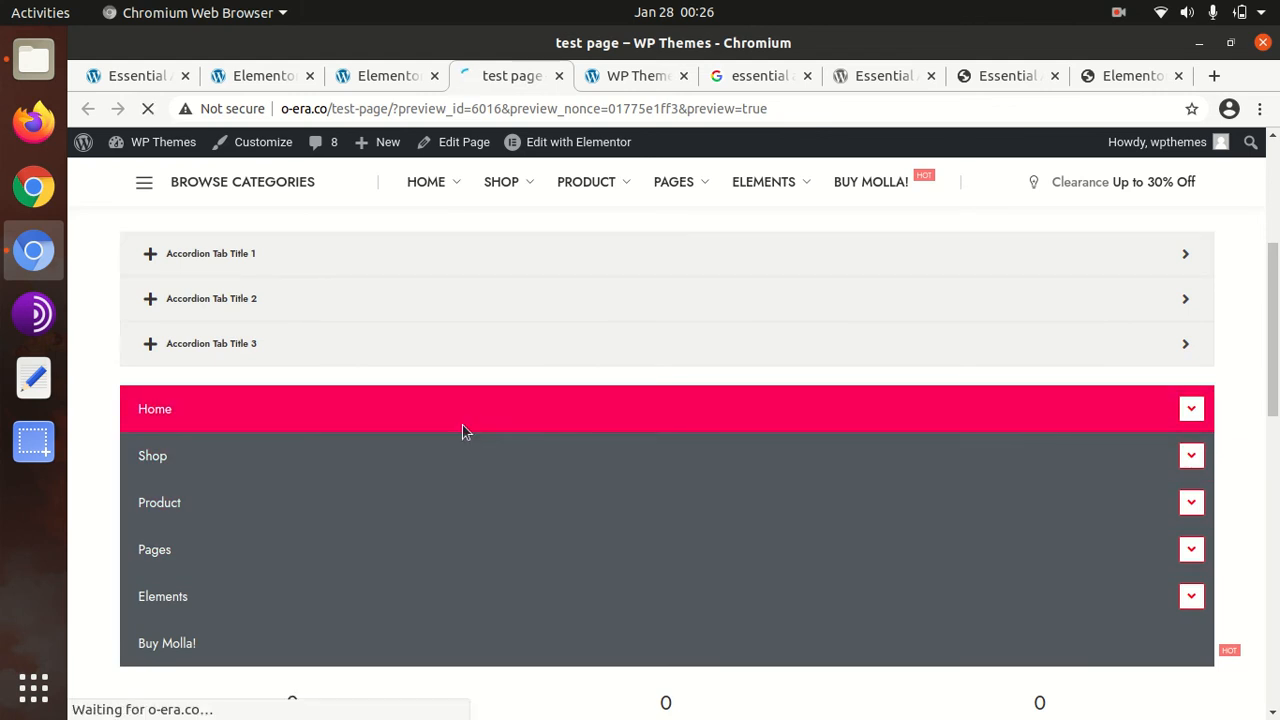
scroll(down, 3)
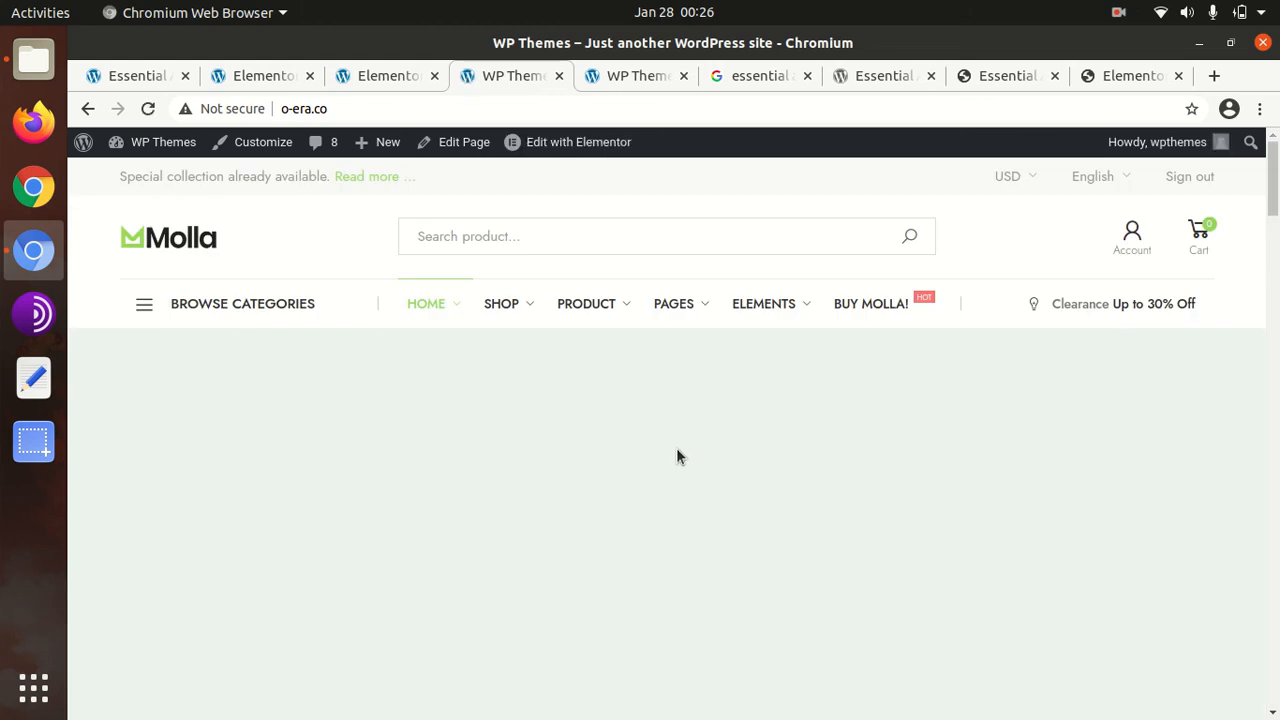
scroll(down, 3)
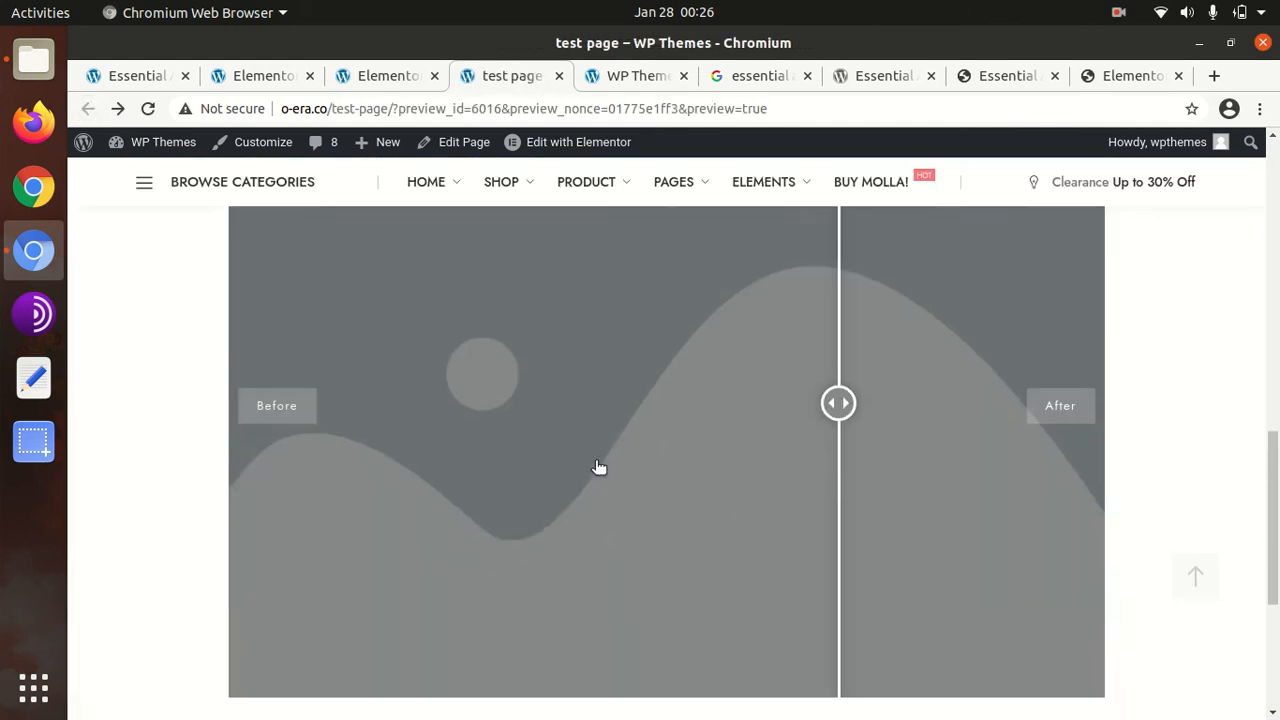
mouse_move(1032, 416)
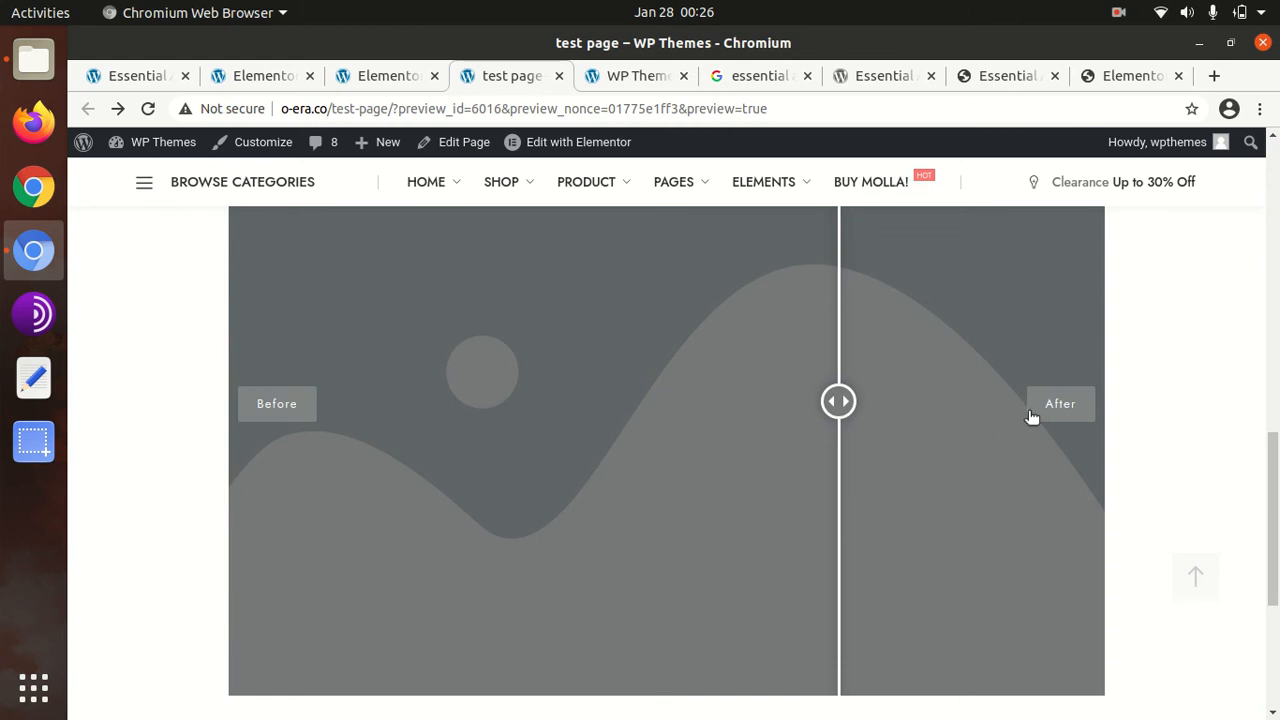
scroll(down, 3)
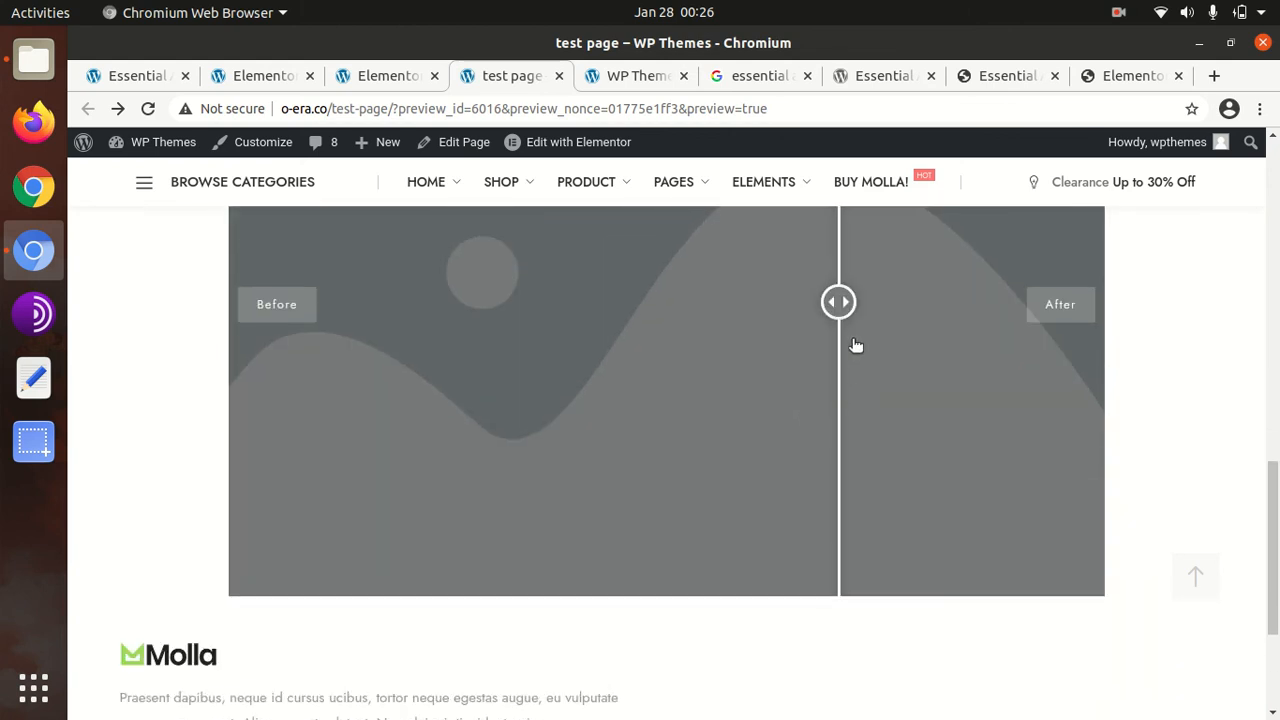
drag(838, 302, 750, 302)
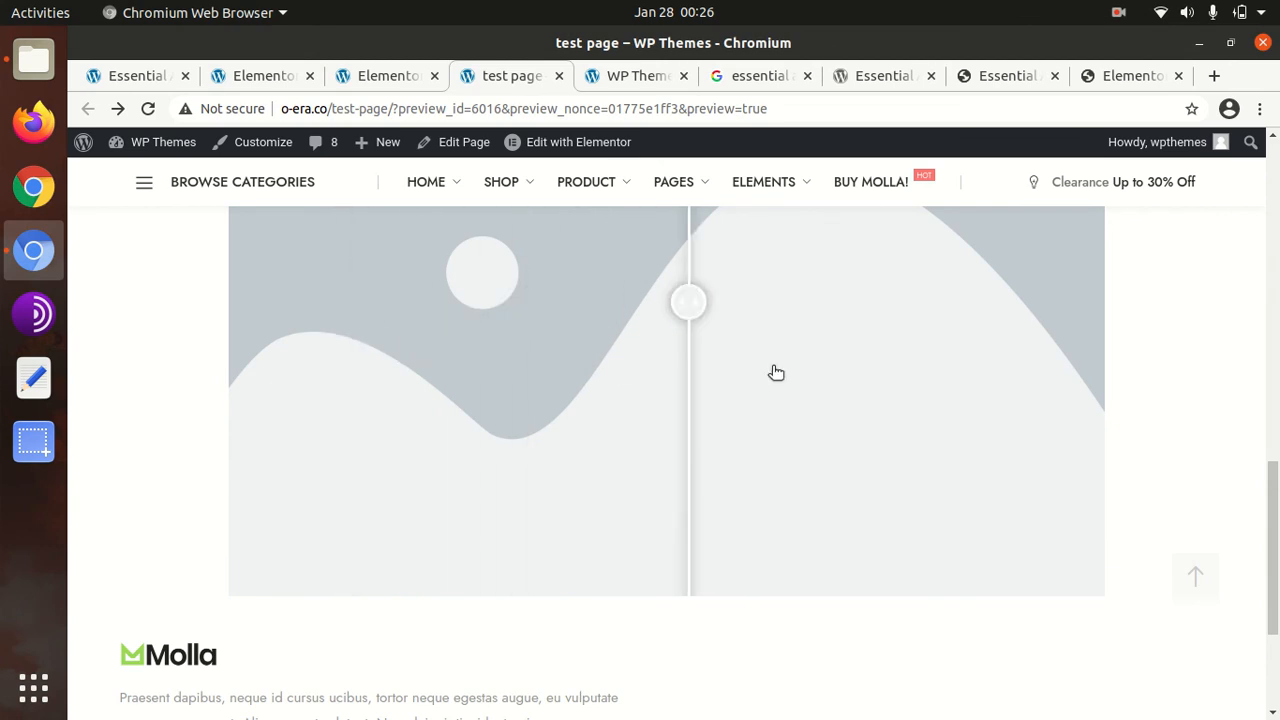
Watch the Fancy Text sentence animate through 'Third string' and 'Second st...' on the preview.
scroll(down, 3)
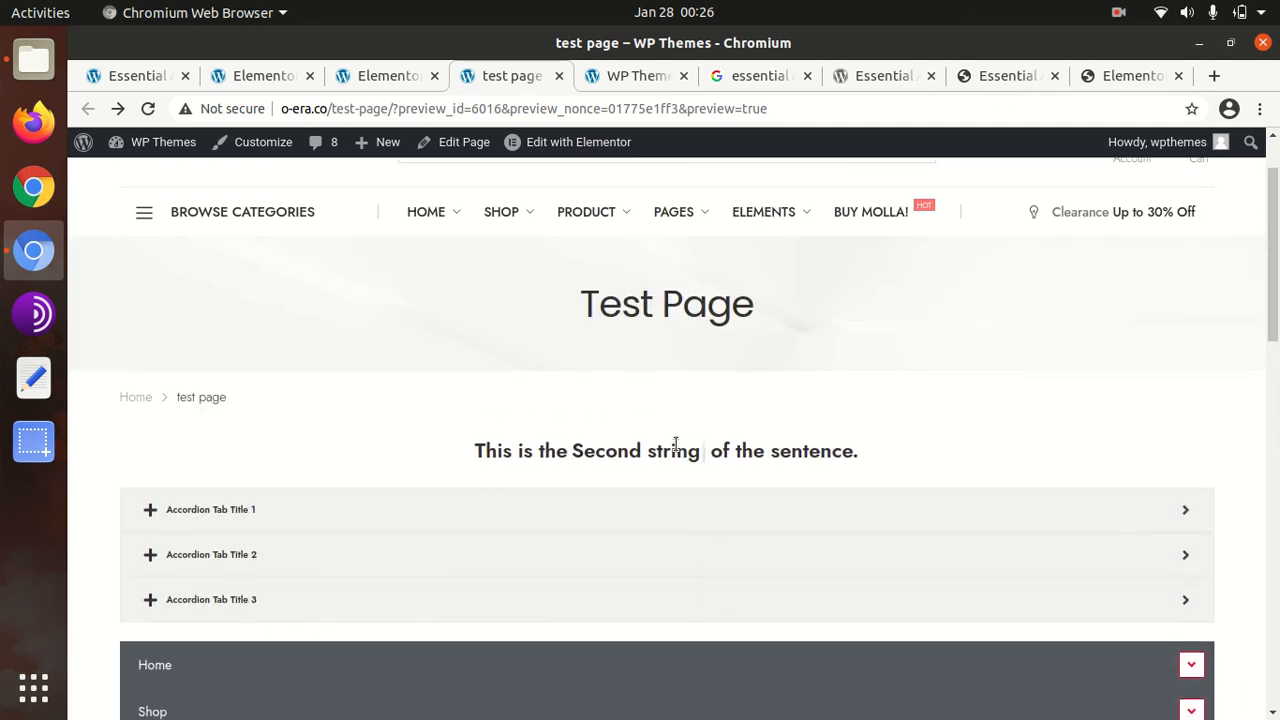
text(Third)
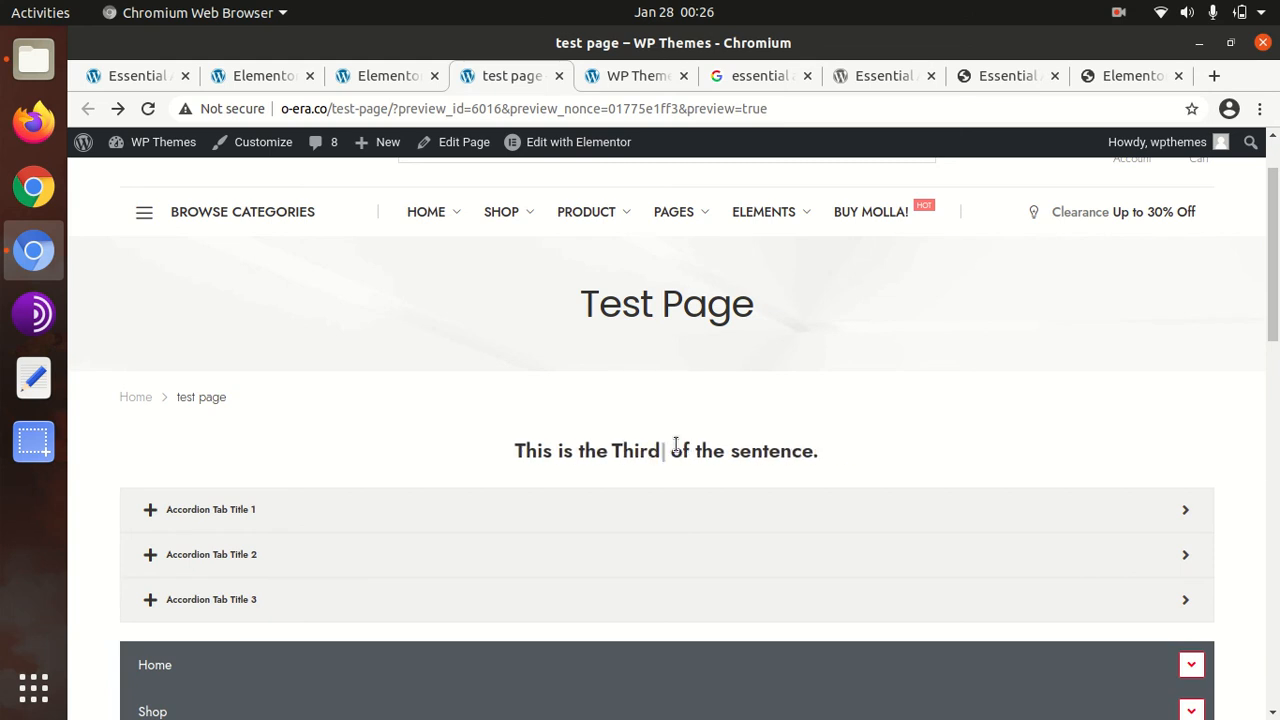
text(string)
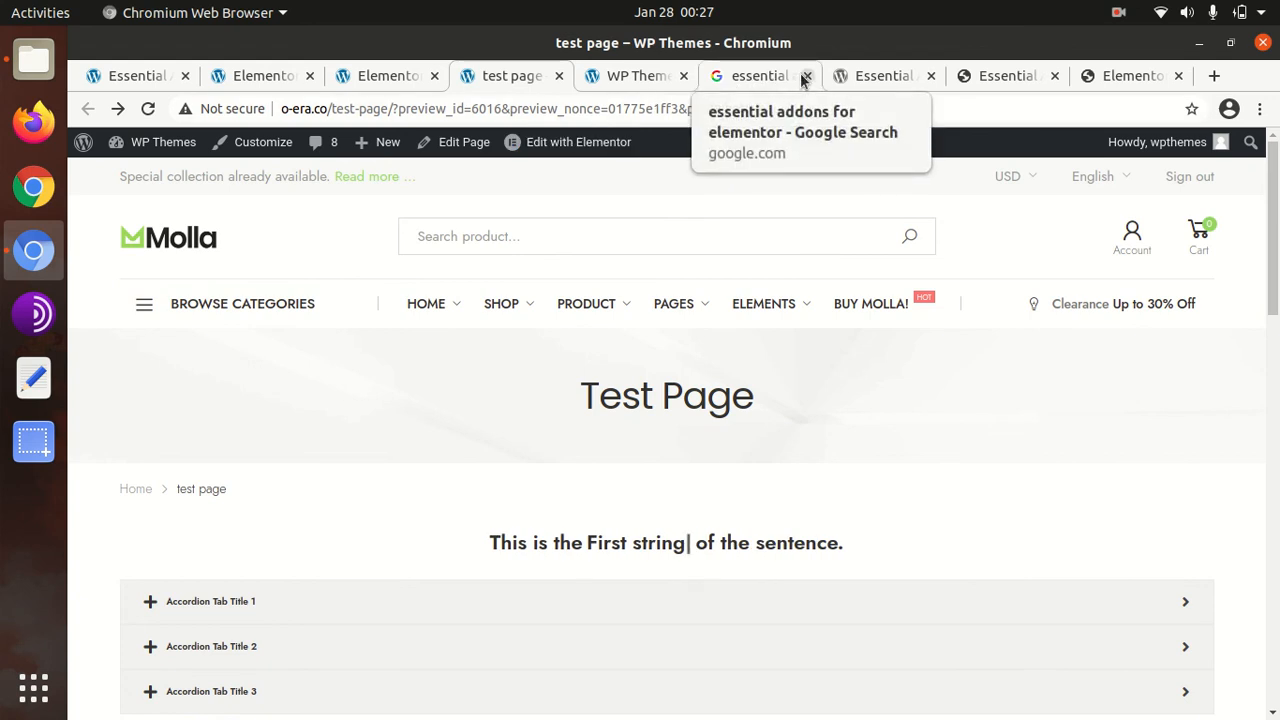
text(Second st)
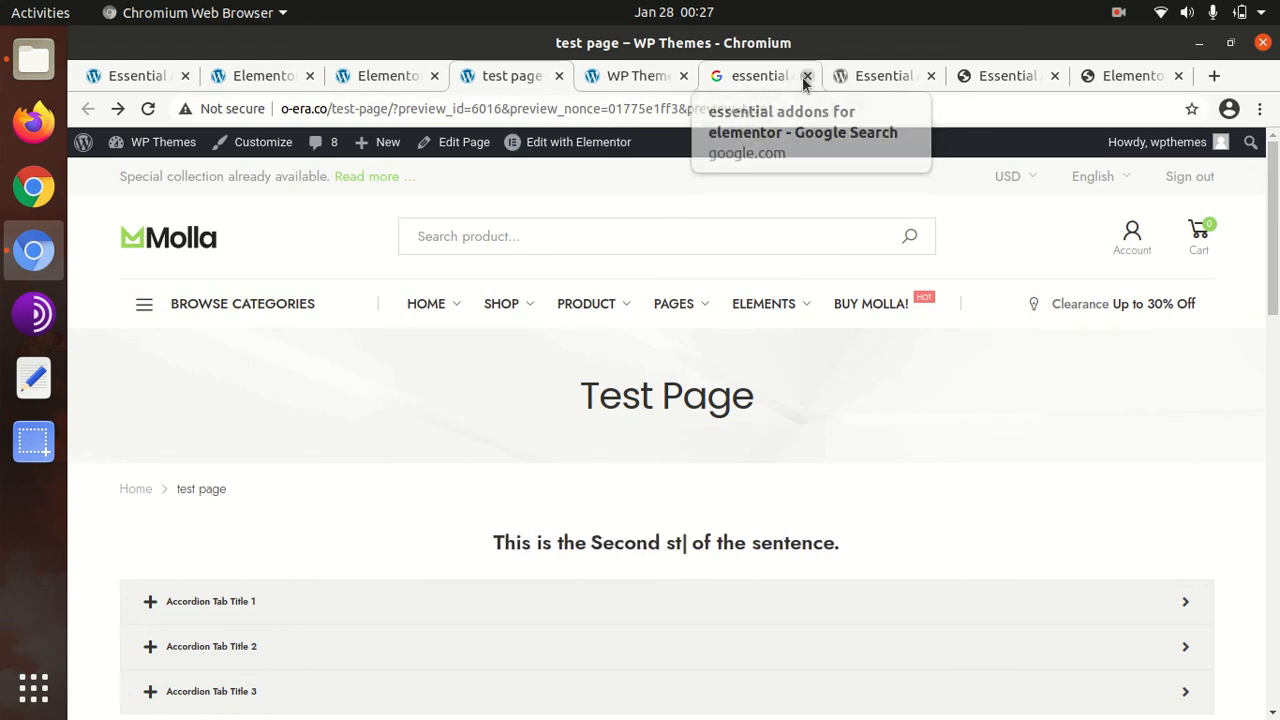